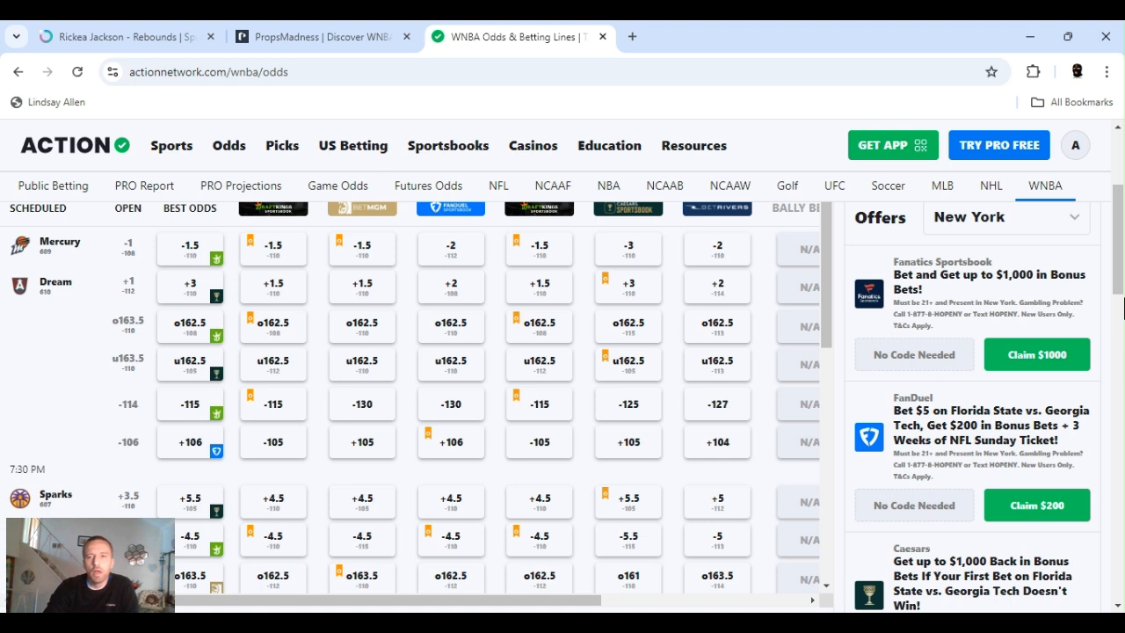
mouse_move(777, 133)
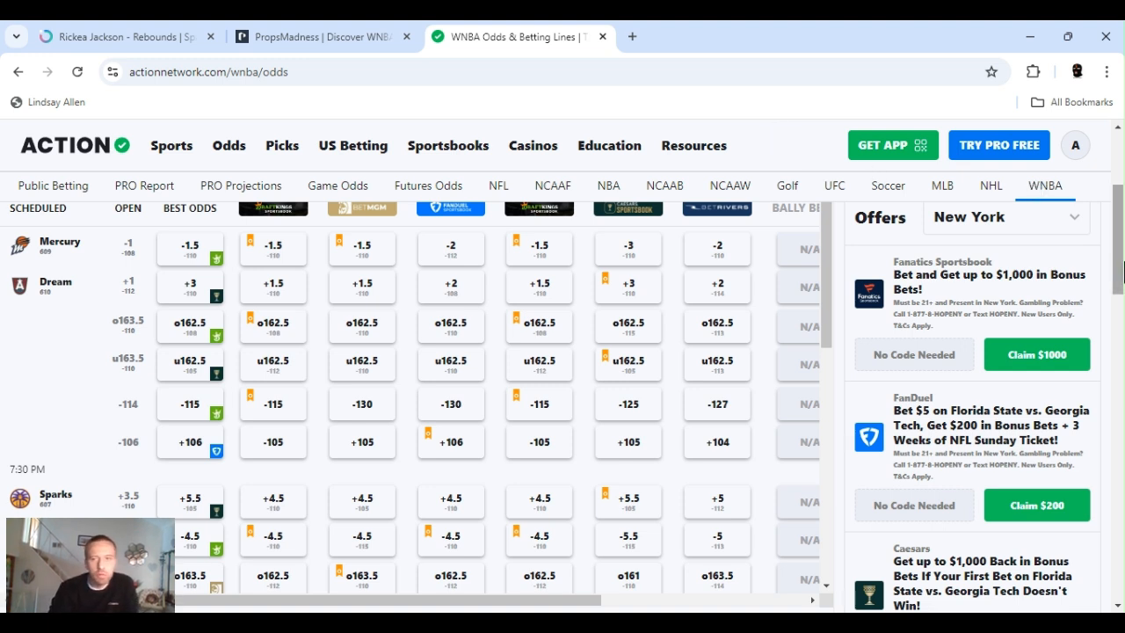
Scan tonight's WNBA game odds on Action Network, then return to Rickea Jackson's Outlier page.
scroll(down, 3)
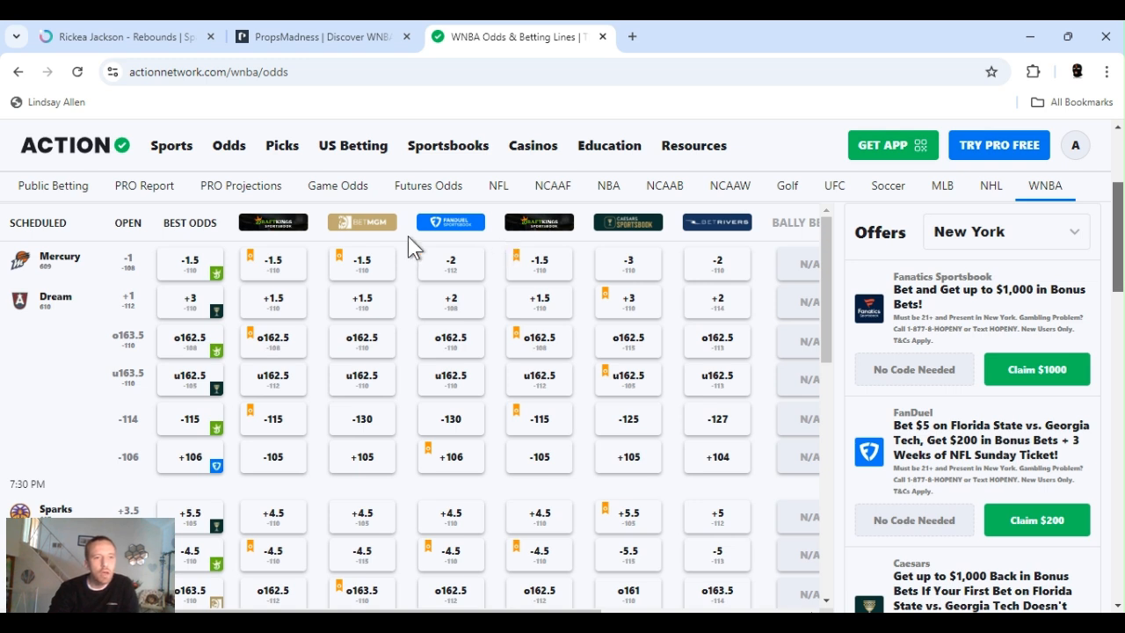
mouse_move(153, 404)
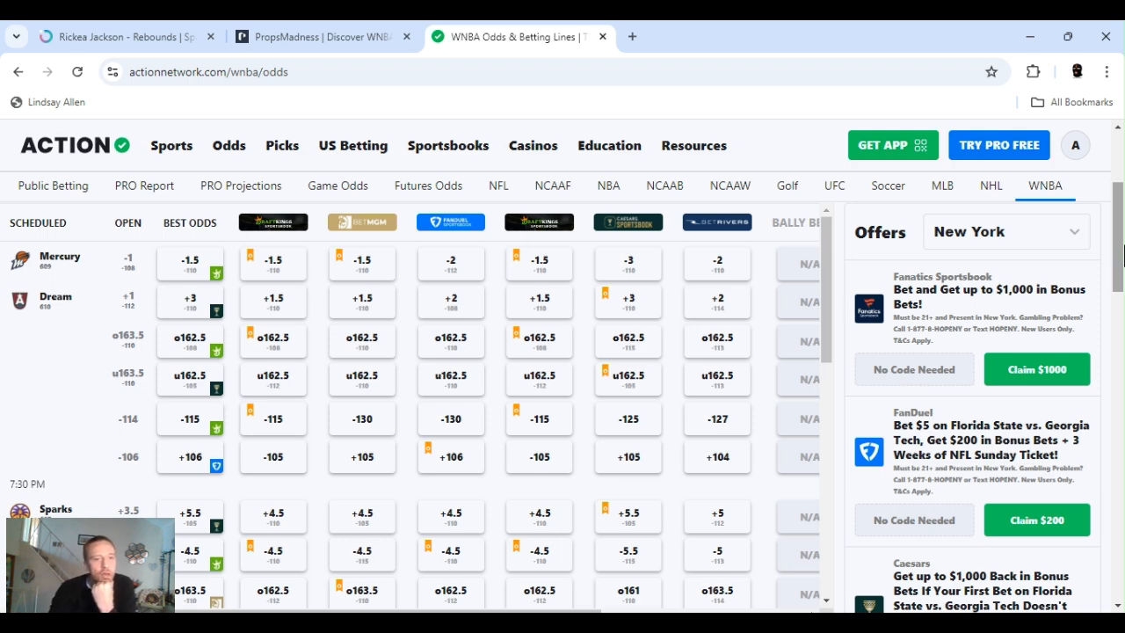
scroll(down, 3)
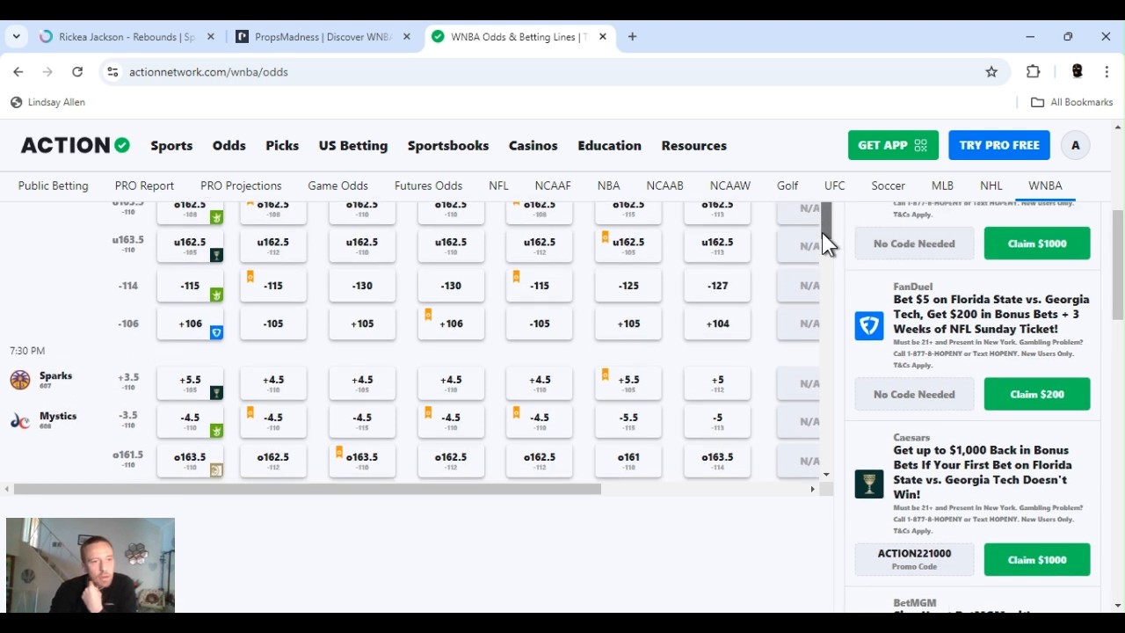
scroll(down, 3)
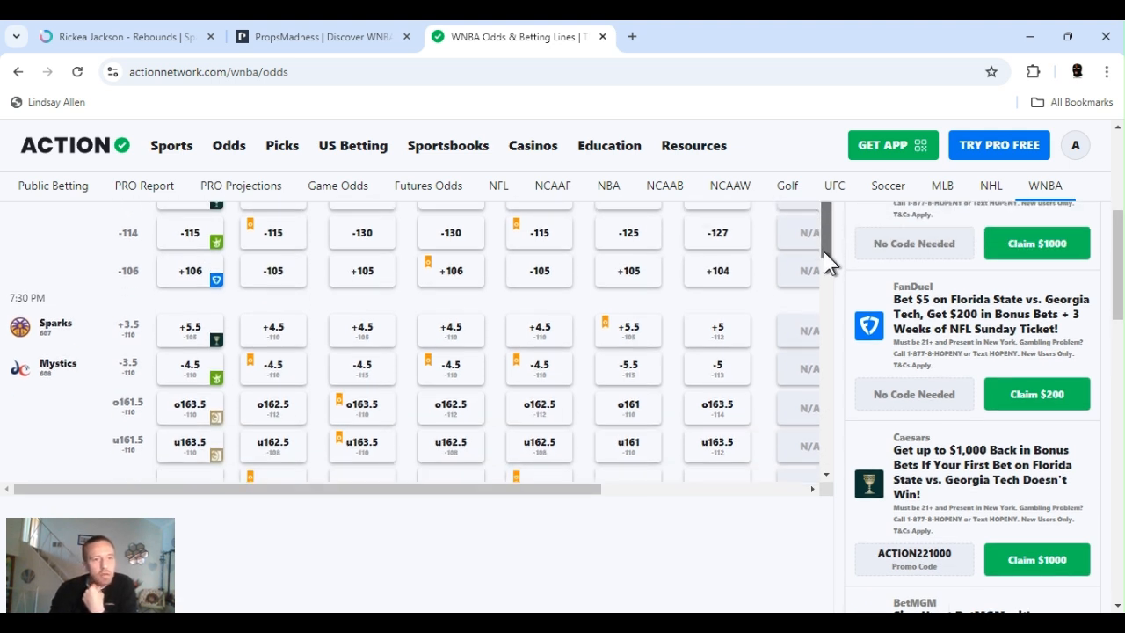
scroll(down, 3)
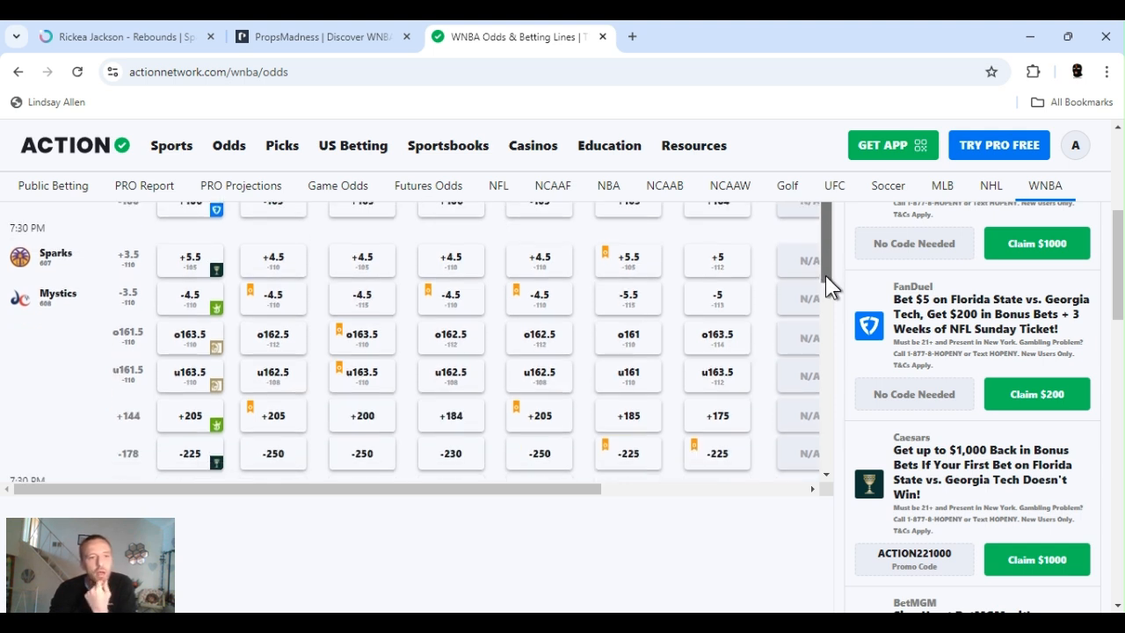
scroll(down, 3)
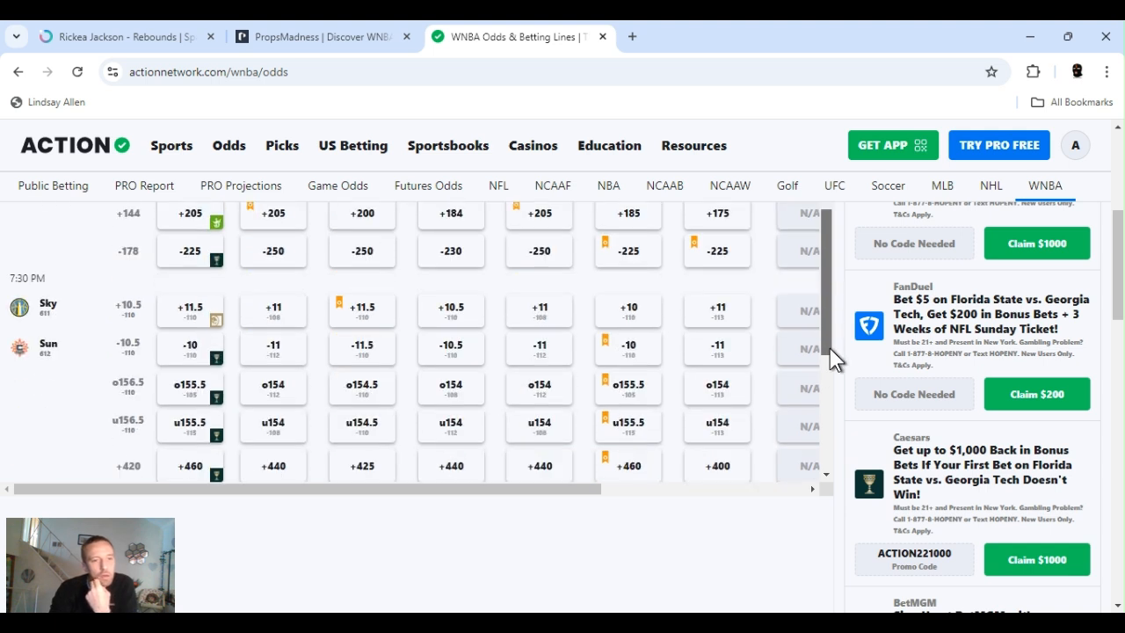
scroll(down, 3)
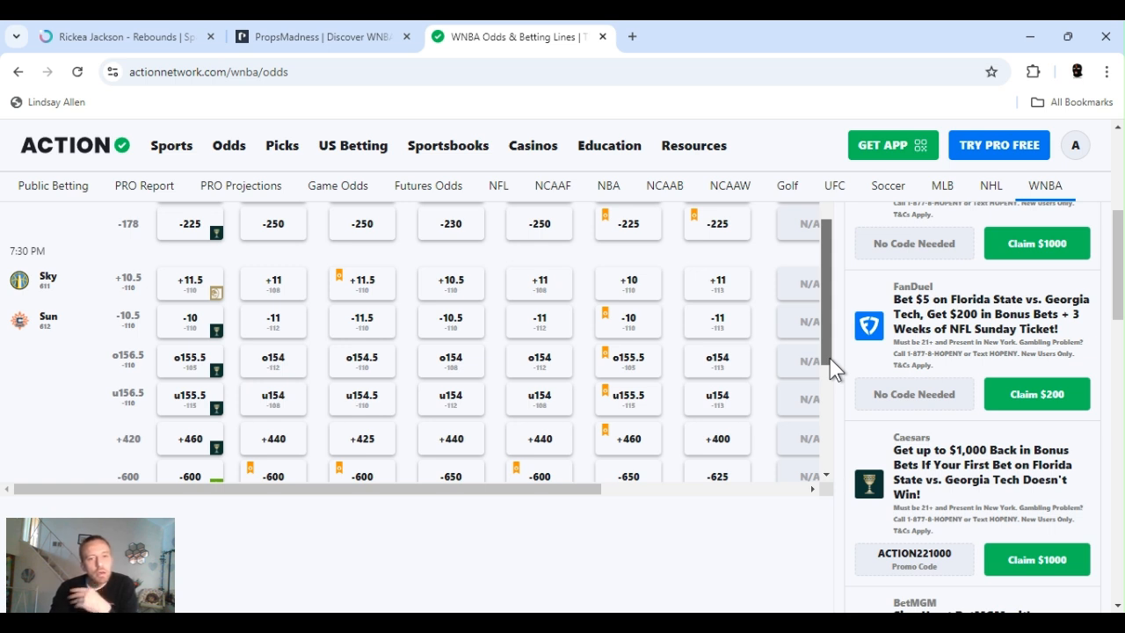
scroll(down, 3)
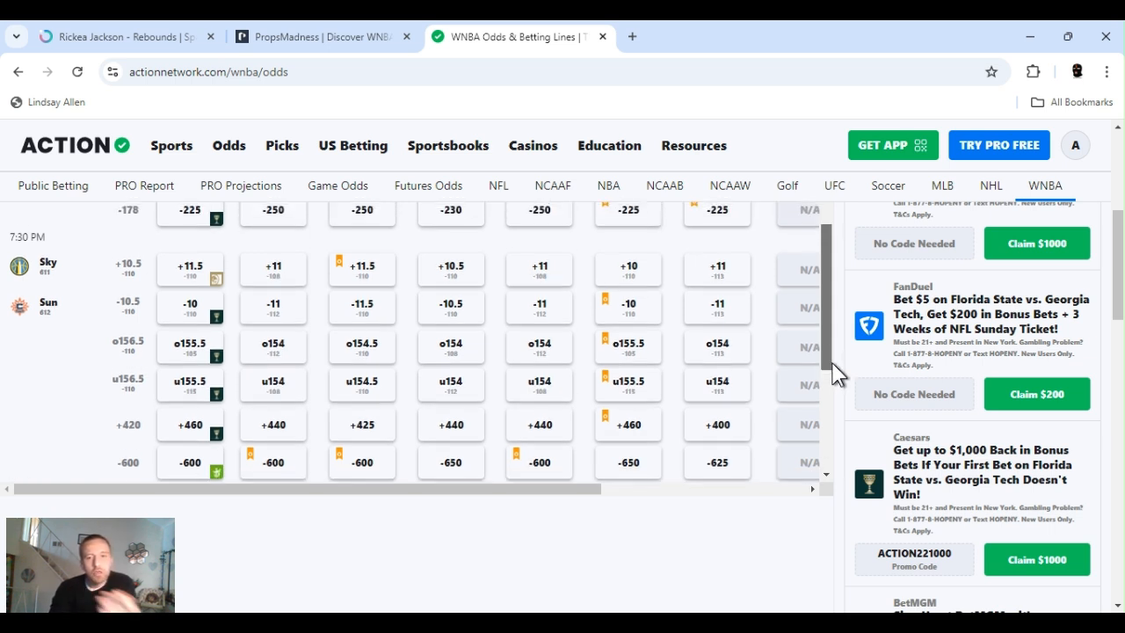
scroll(up, 3)
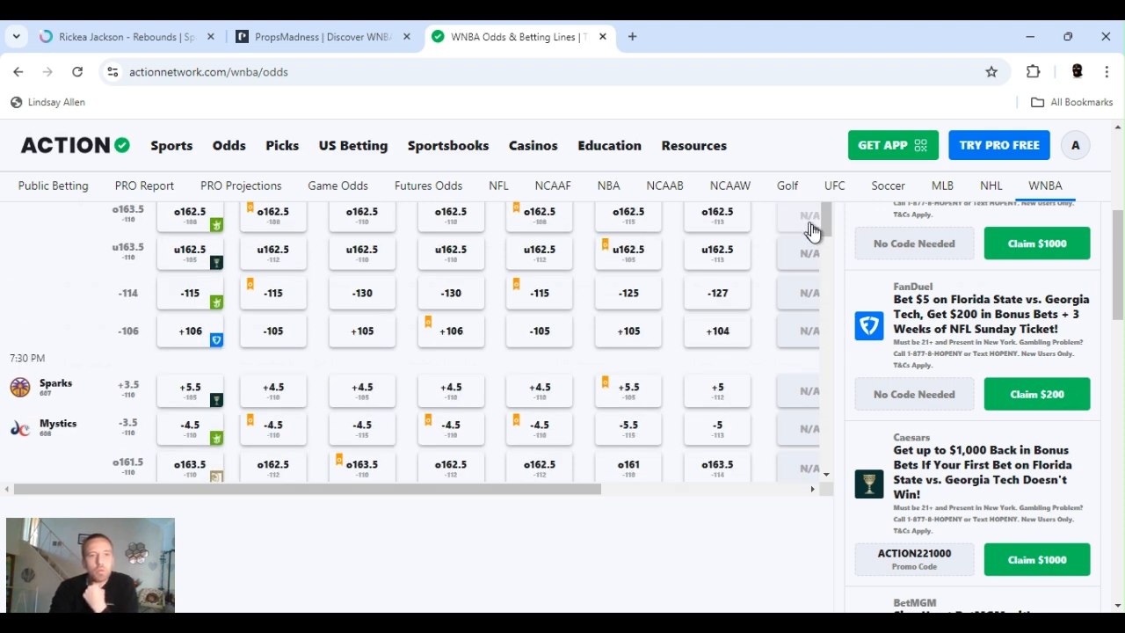
click(123, 37)
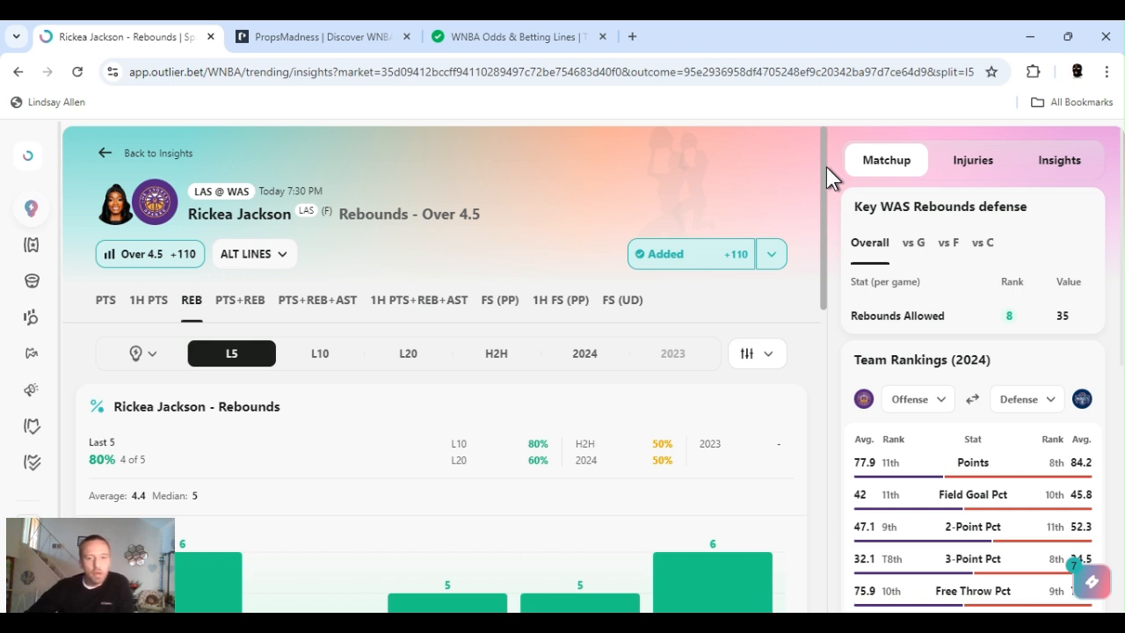
Add Rickea Jackson's Rebounds Over 4.5 and review her last-five chart and Washington's rebounding defense.
click(770, 254)
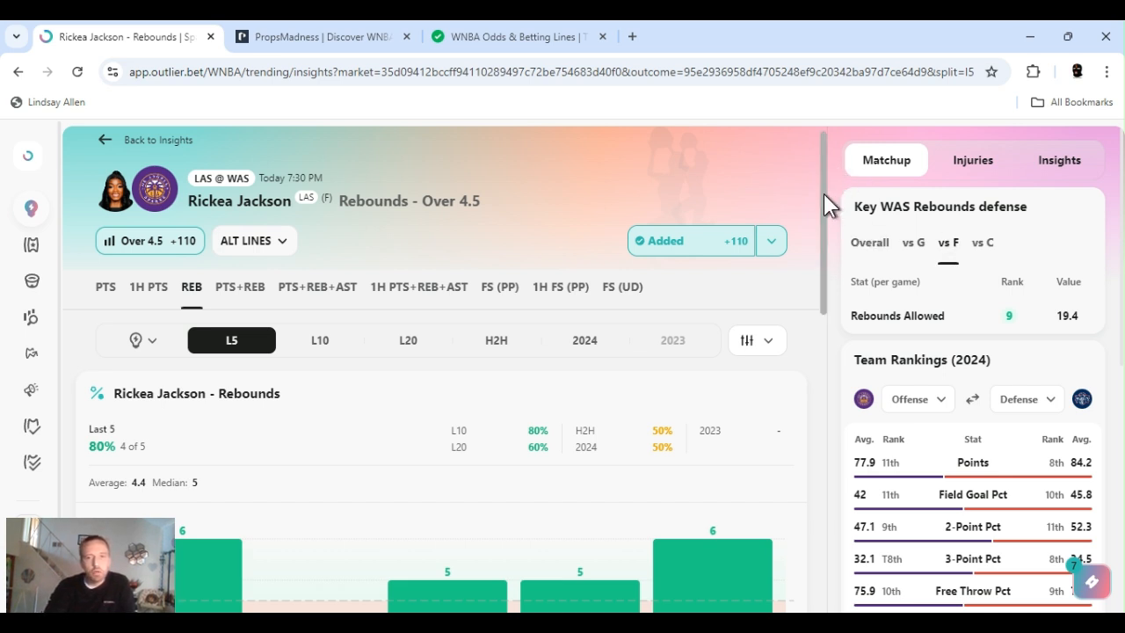
mouse_move(830, 232)
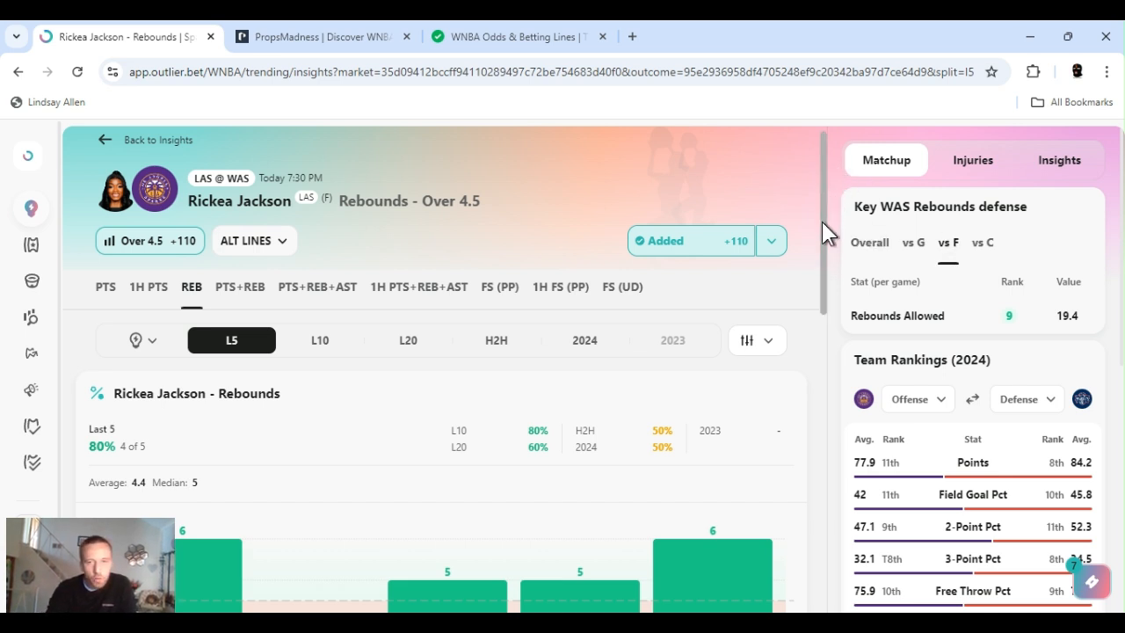
scroll(down, 3)
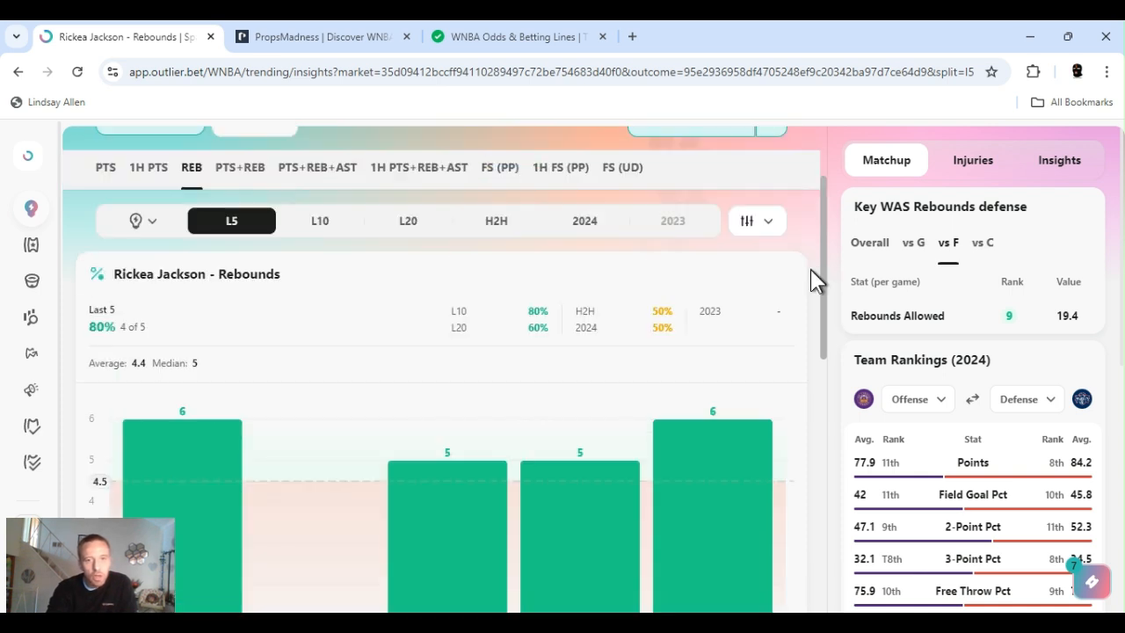
scroll(down, 3)
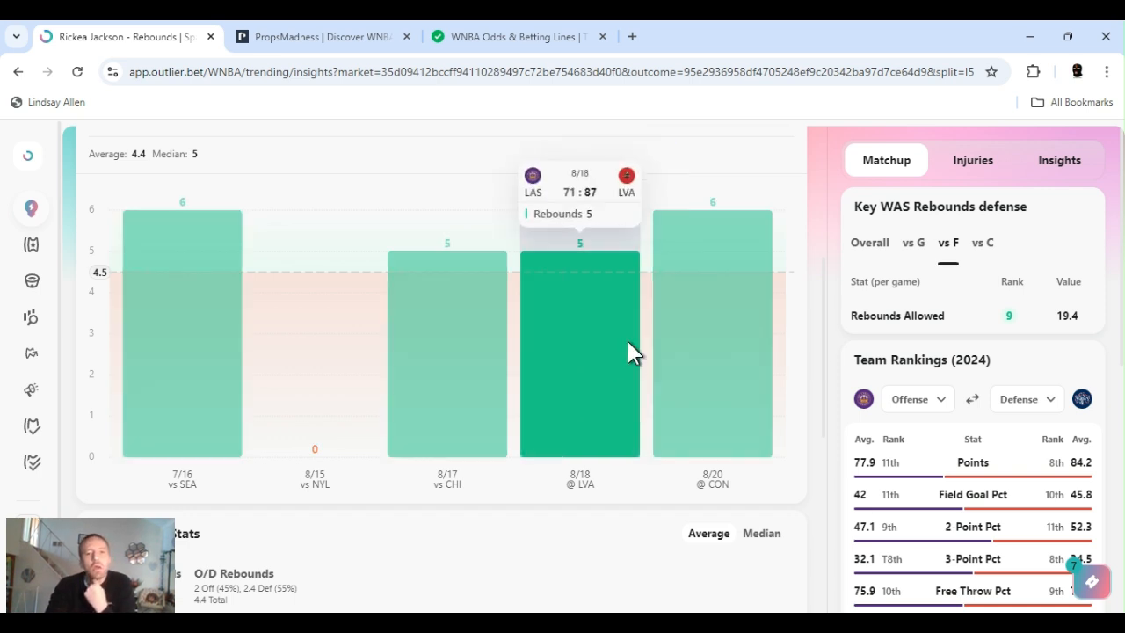
mouse_move(589, 358)
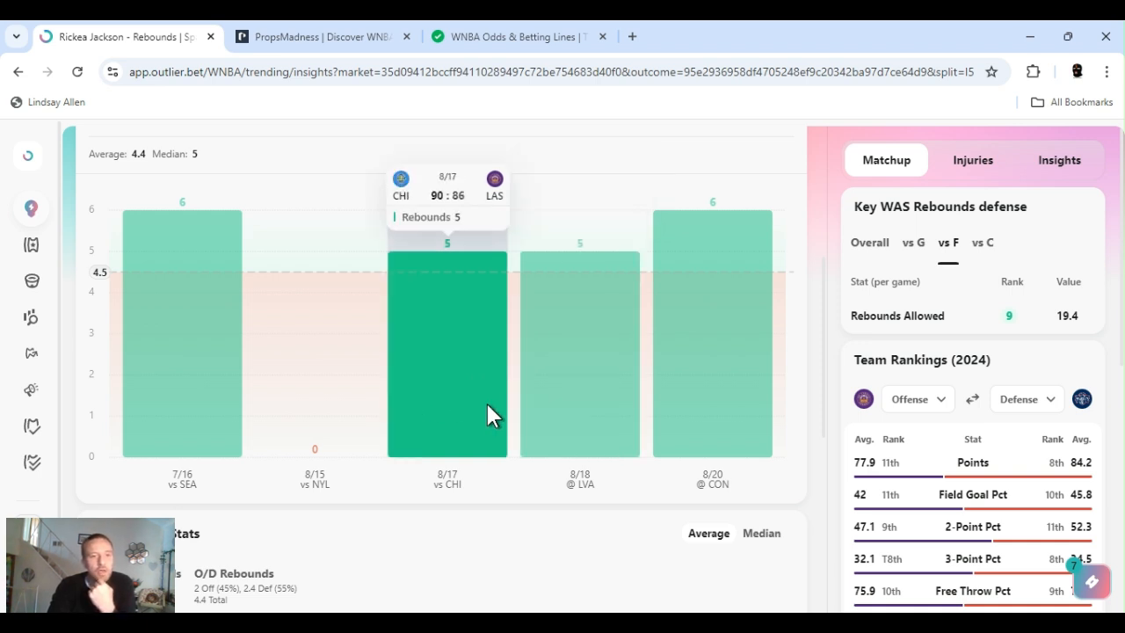
mouse_move(448, 387)
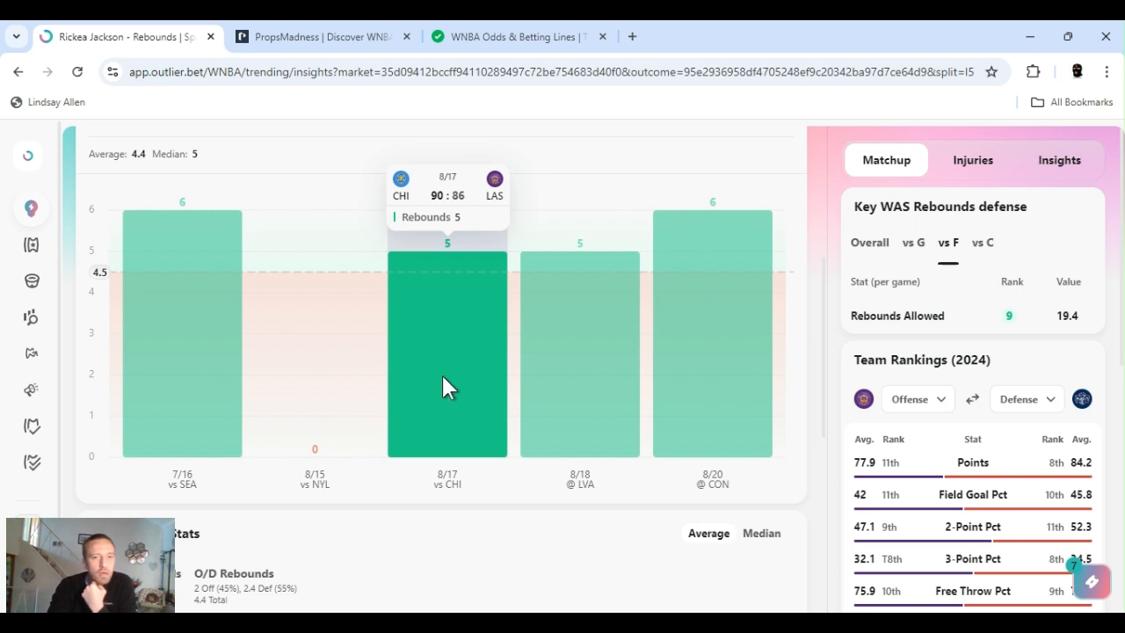
mouse_move(202, 369)
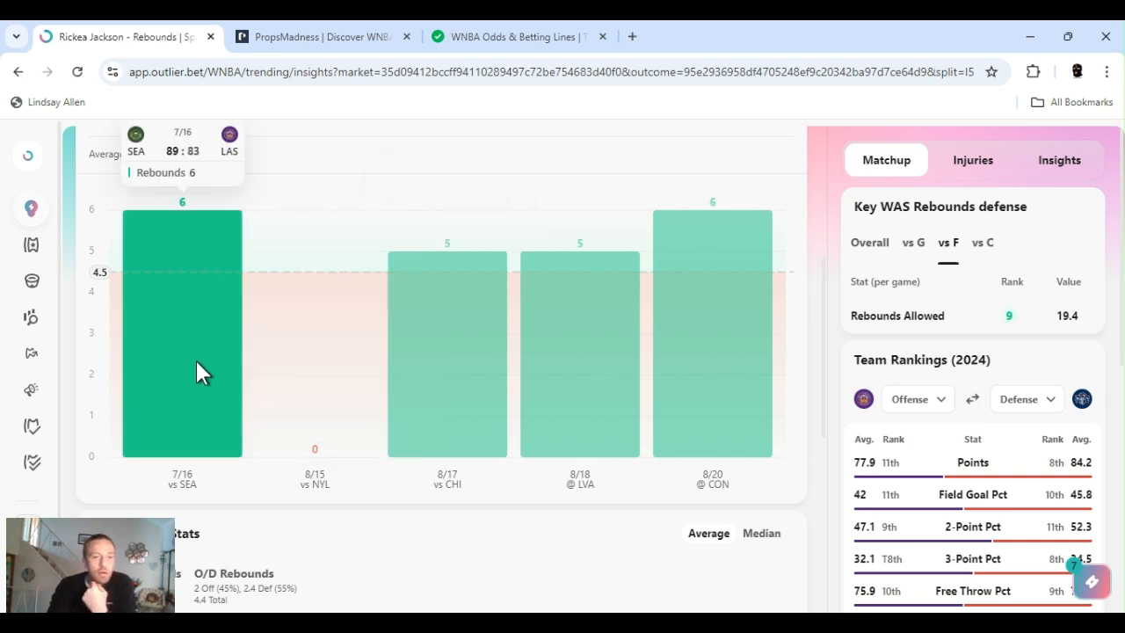
mouse_move(400, 413)
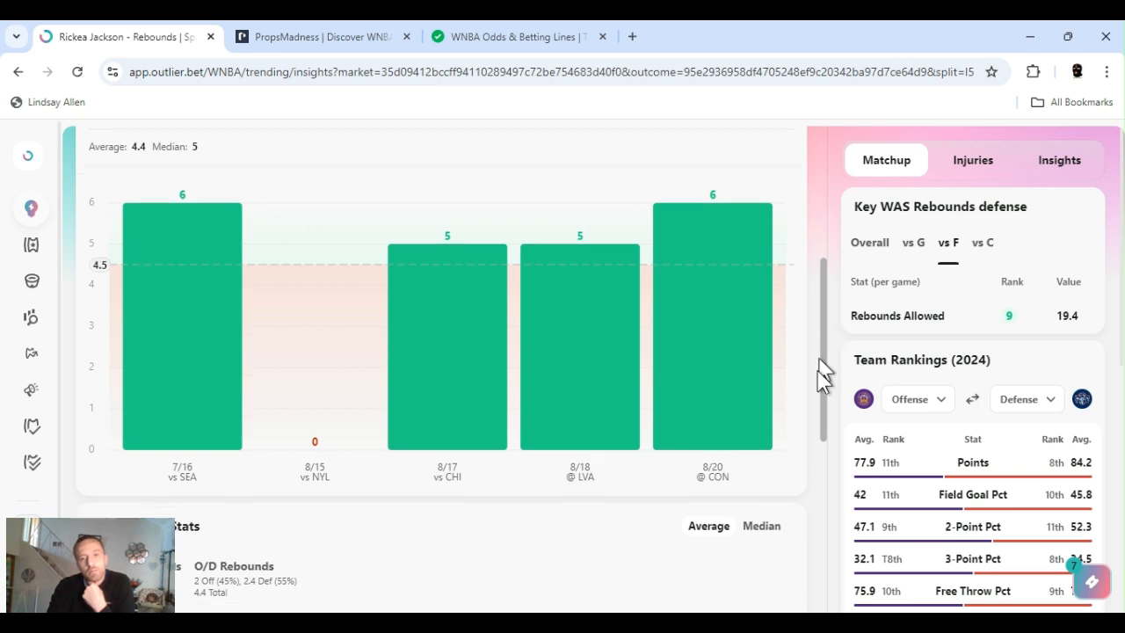
scroll(down, 3)
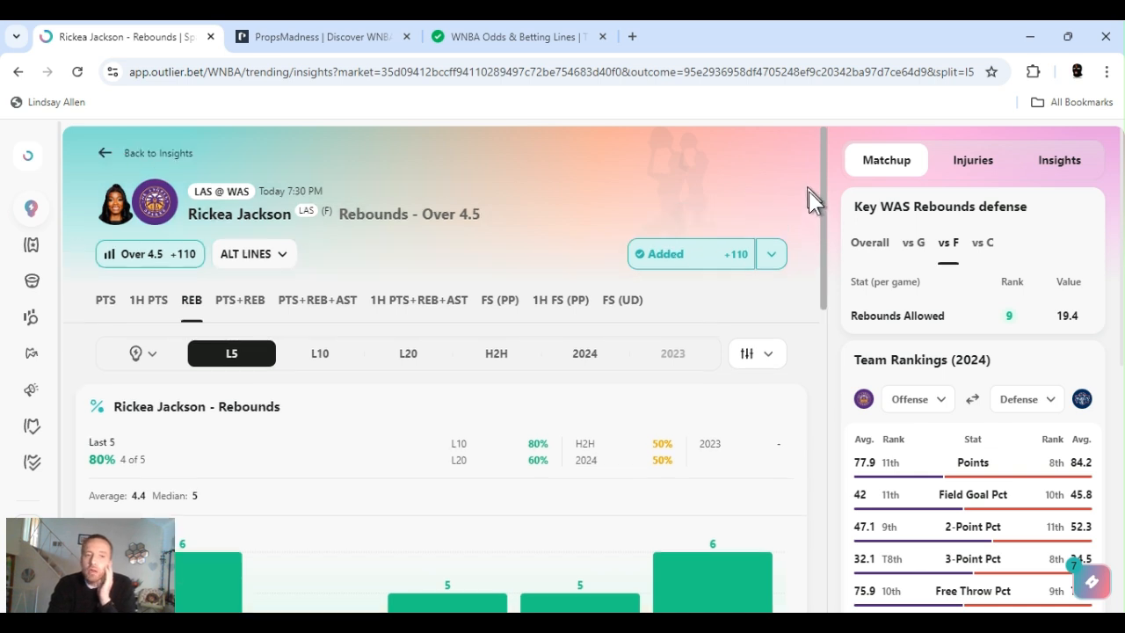
mouse_move(795, 160)
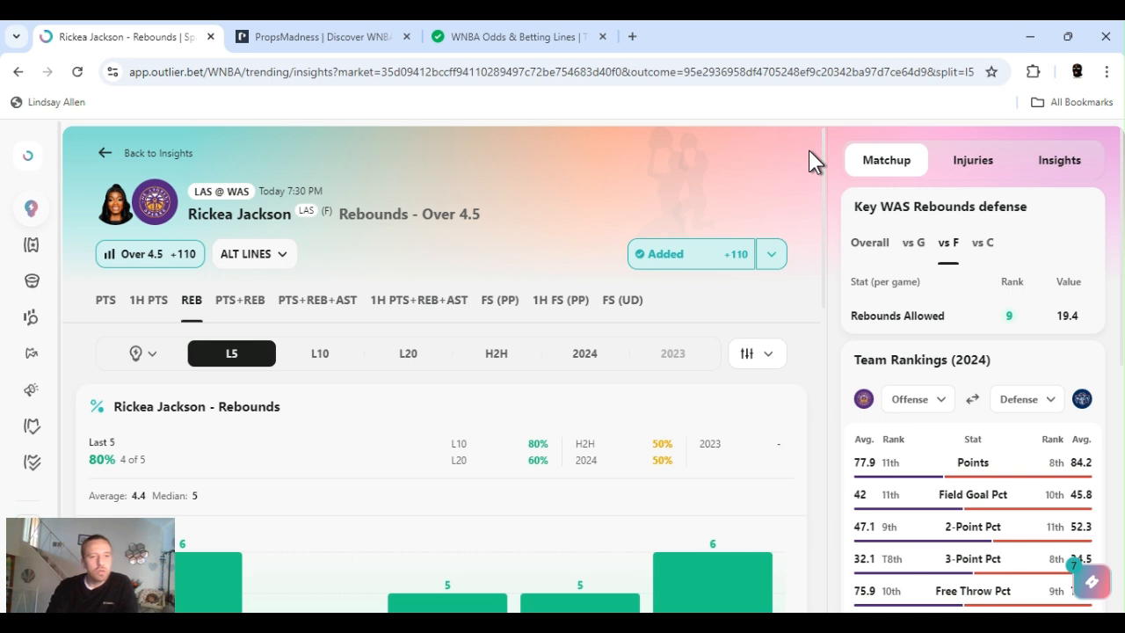
mouse_move(579, 219)
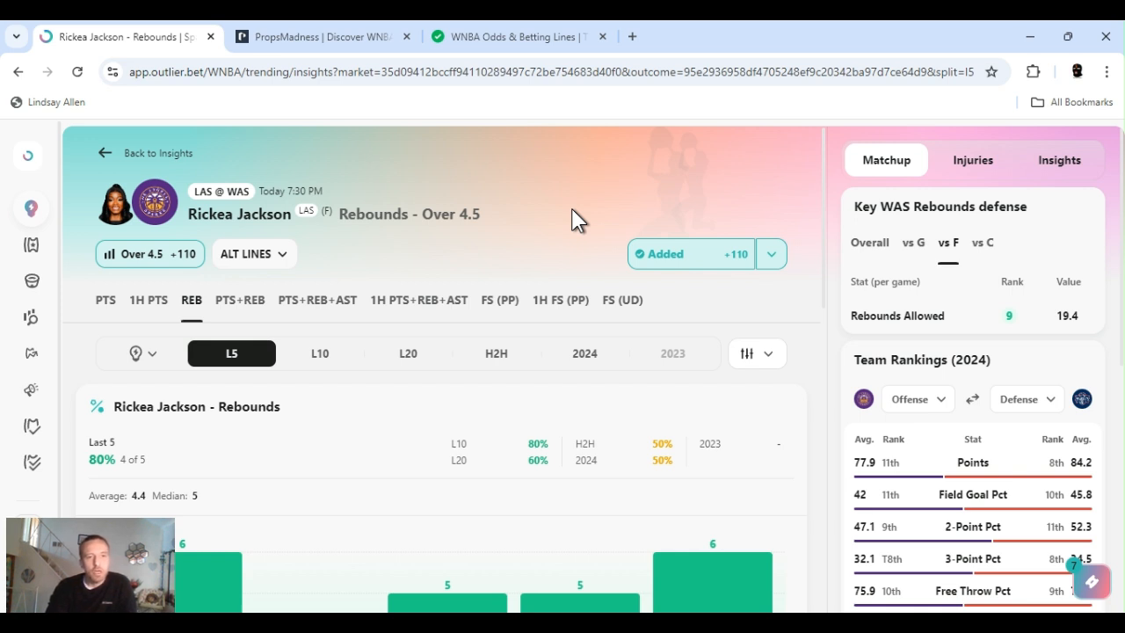
mouse_move(692, 183)
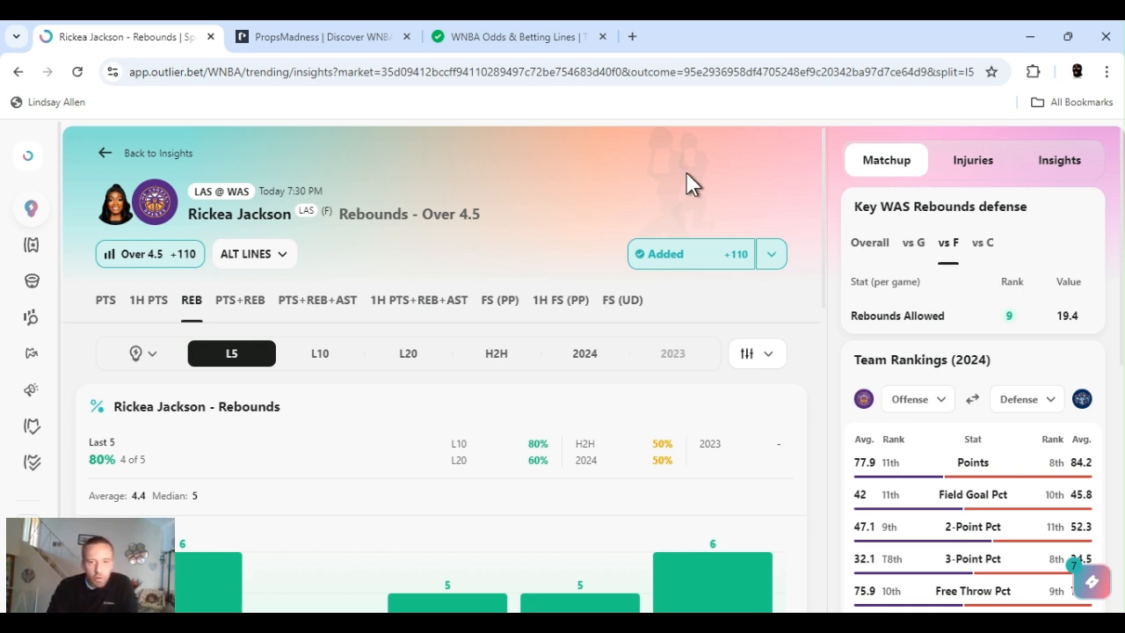
mouse_move(622, 263)
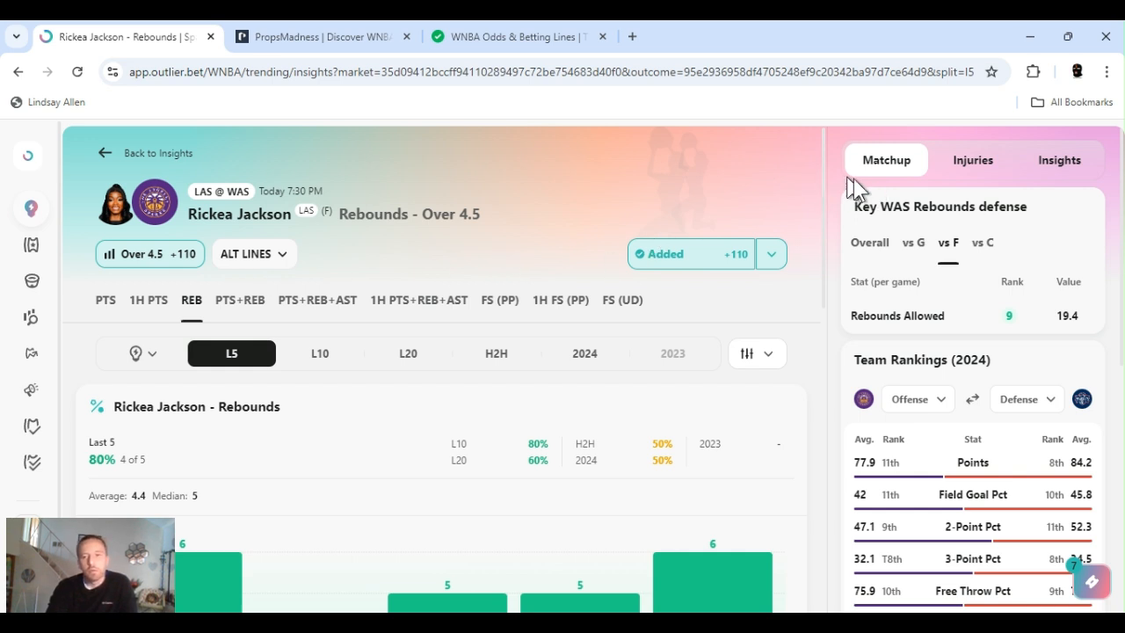
scroll(down, 3)
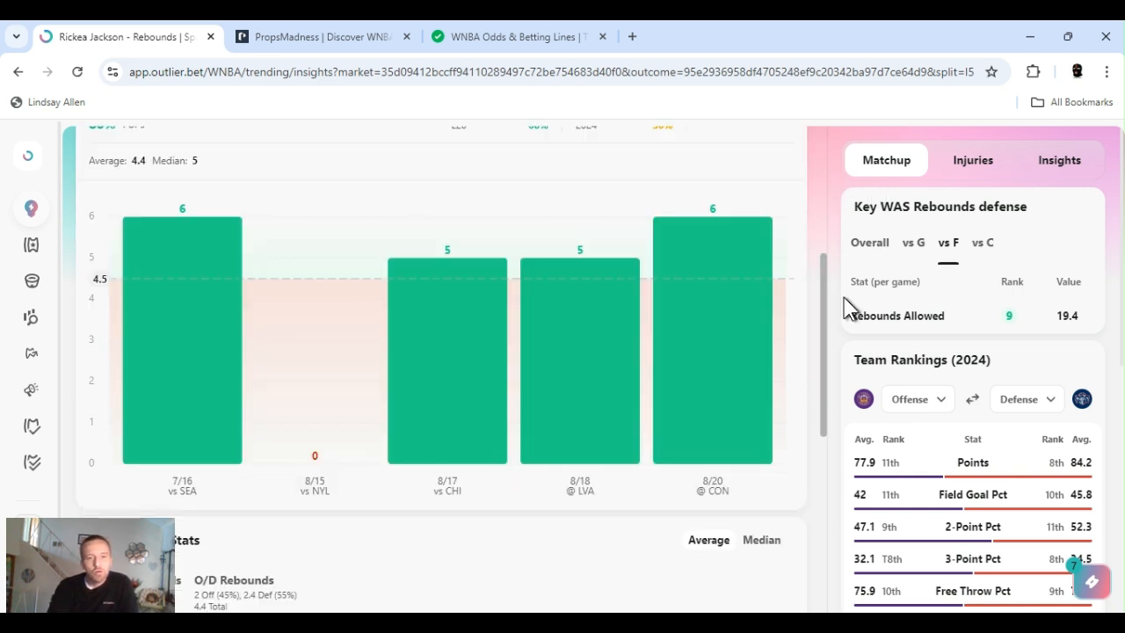
scroll(down, 3)
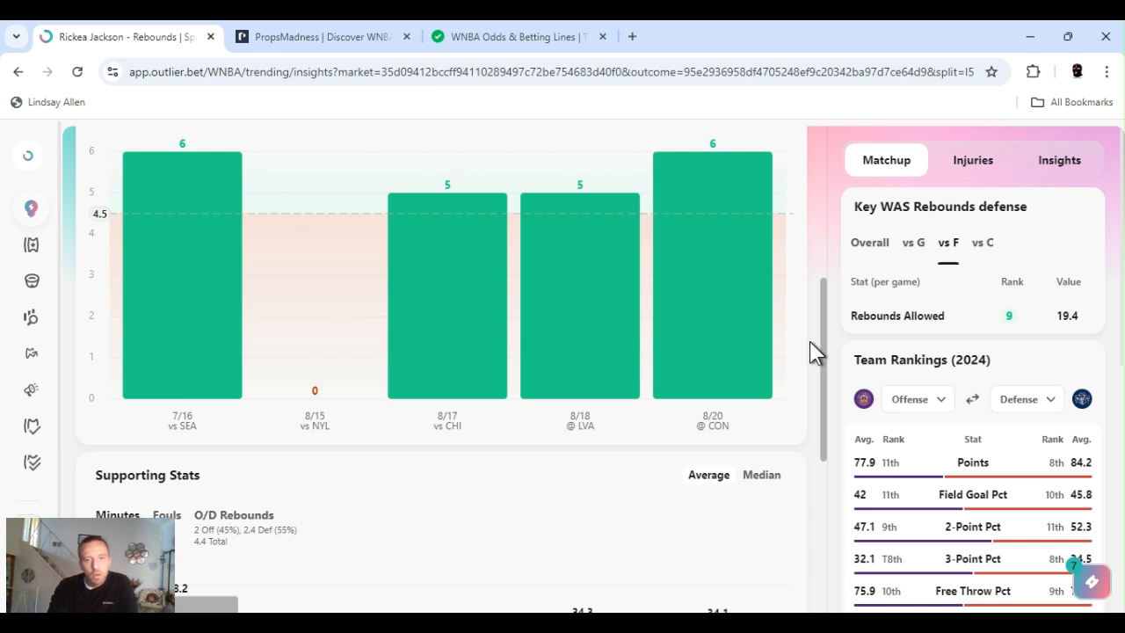
scroll(down, 3)
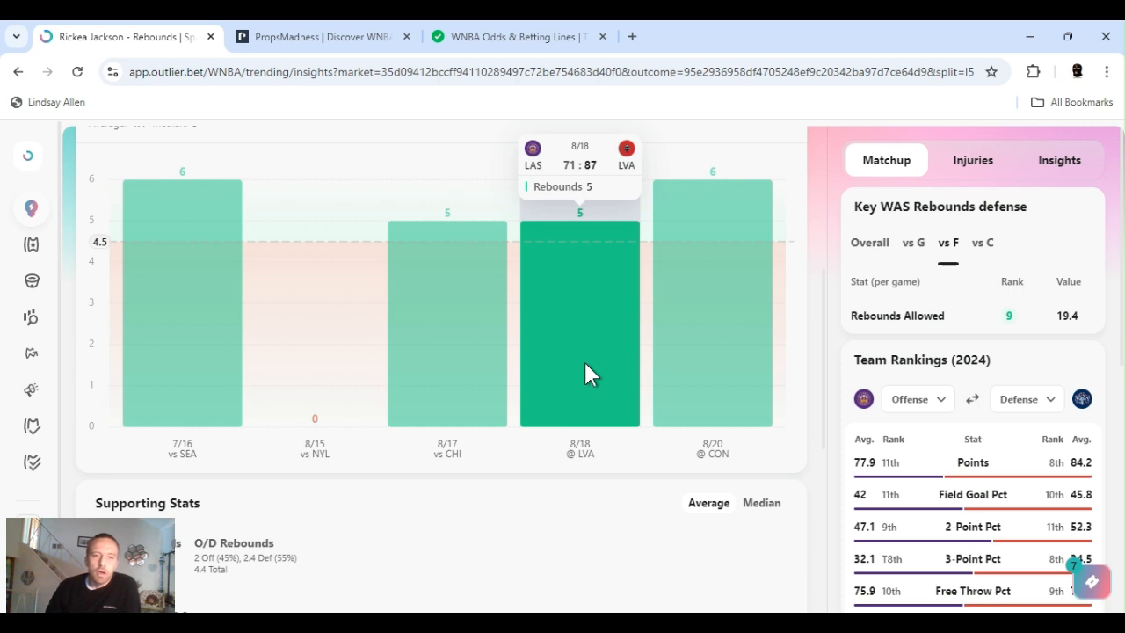
mouse_move(821, 293)
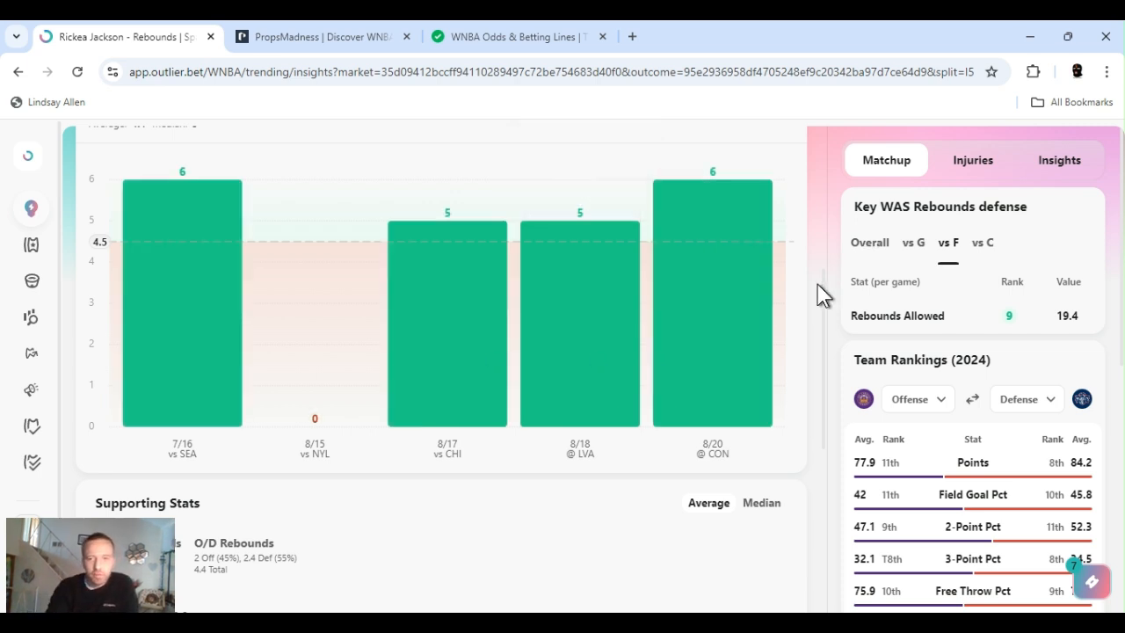
mouse_move(835, 193)
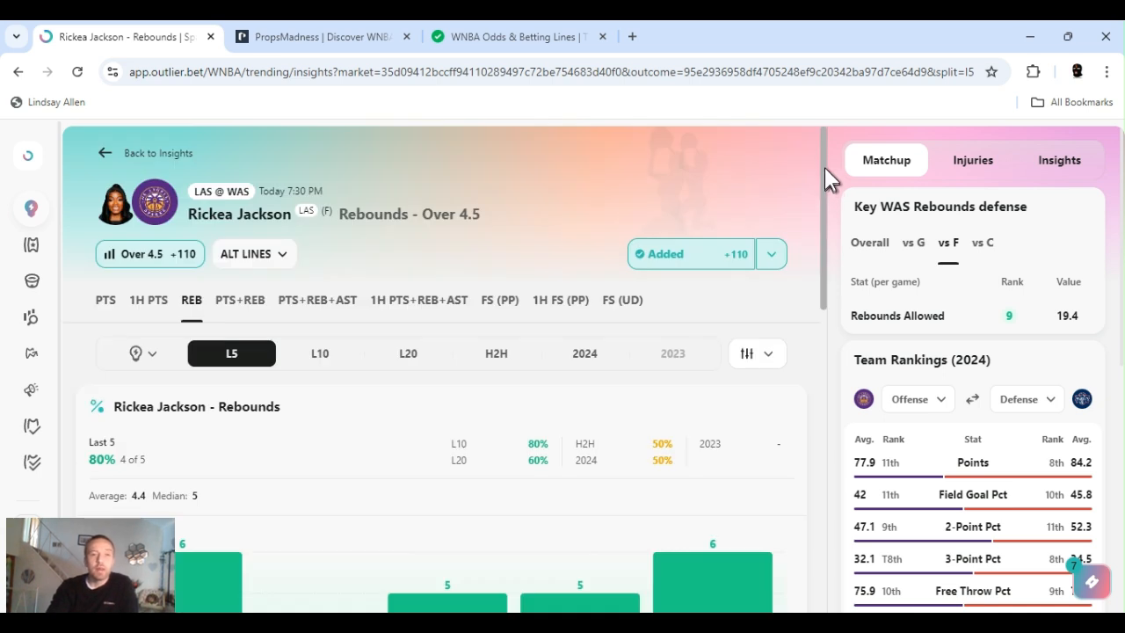
mouse_move(658, 195)
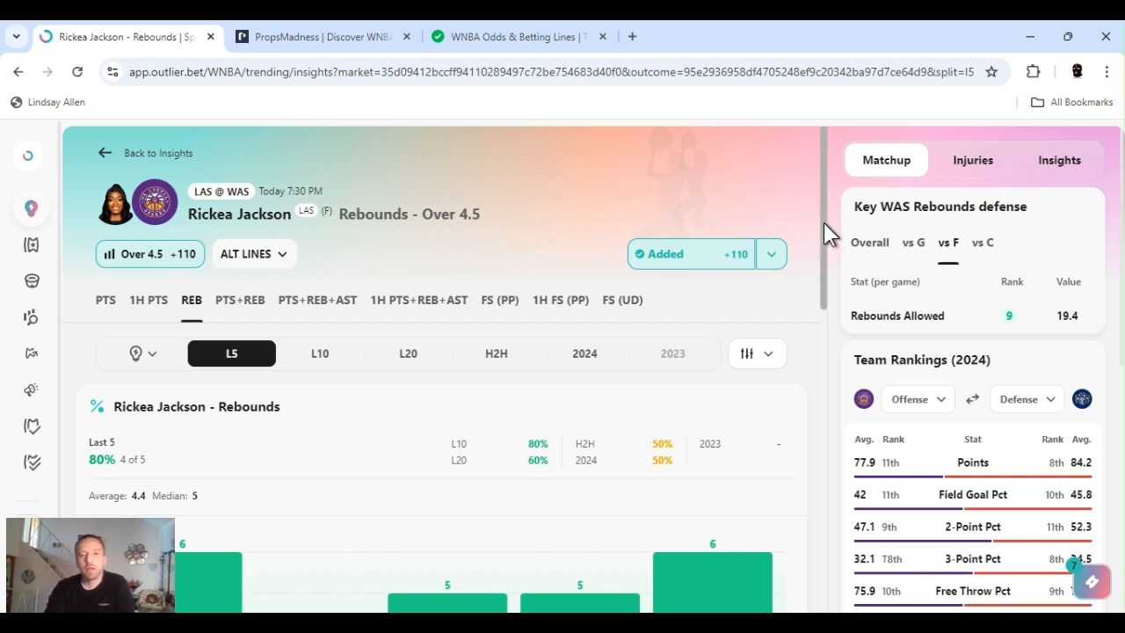
scroll(down, 3)
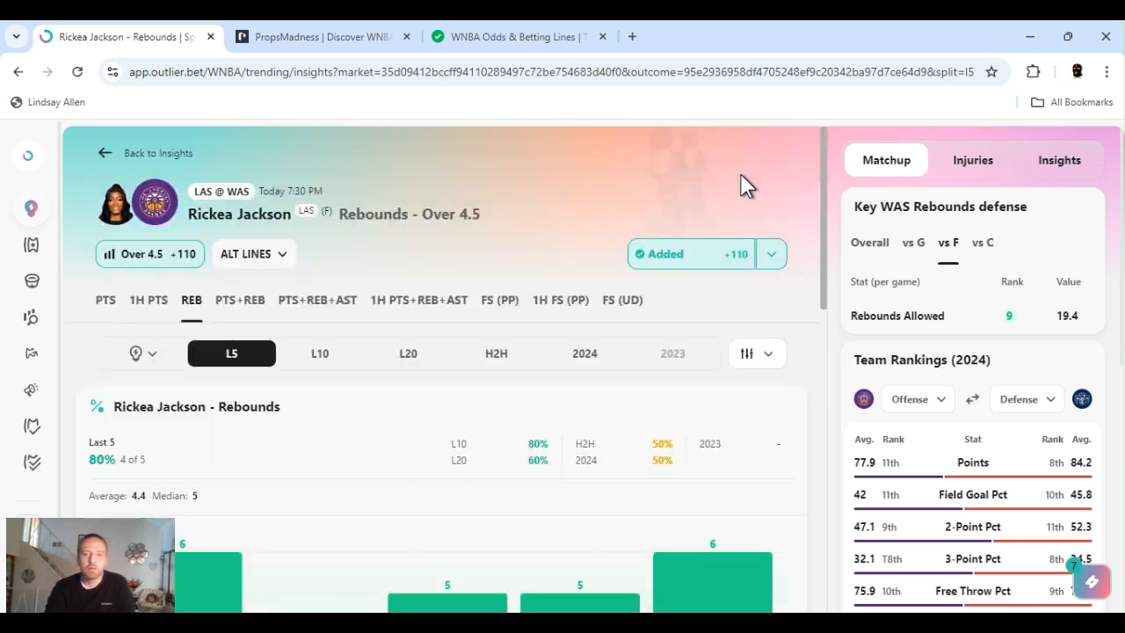
mouse_move(744, 182)
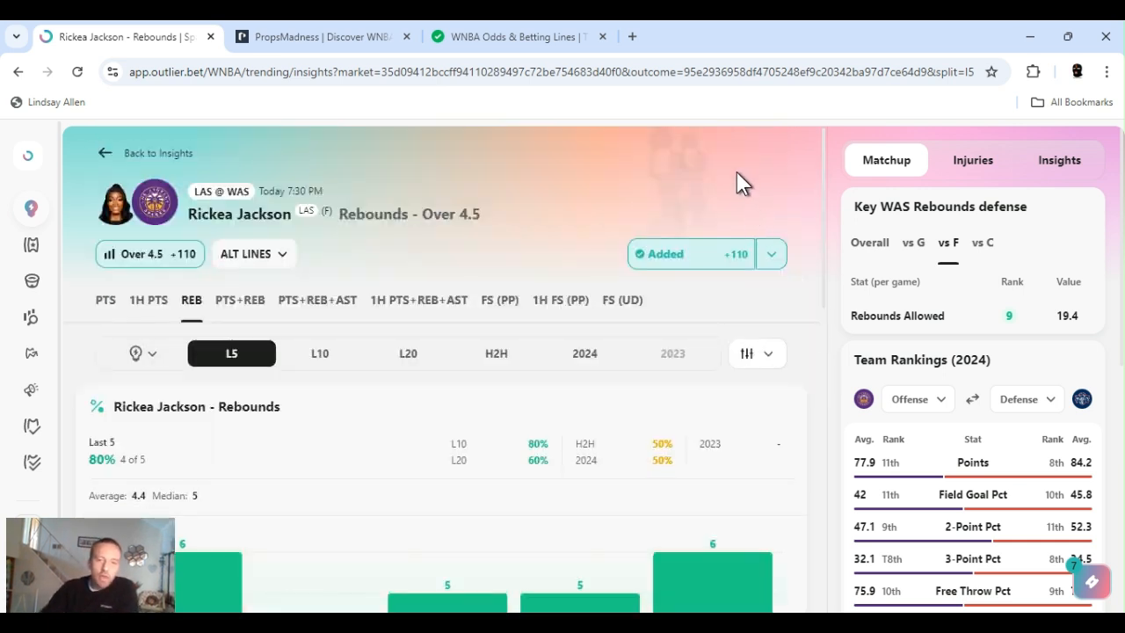
mouse_move(655, 571)
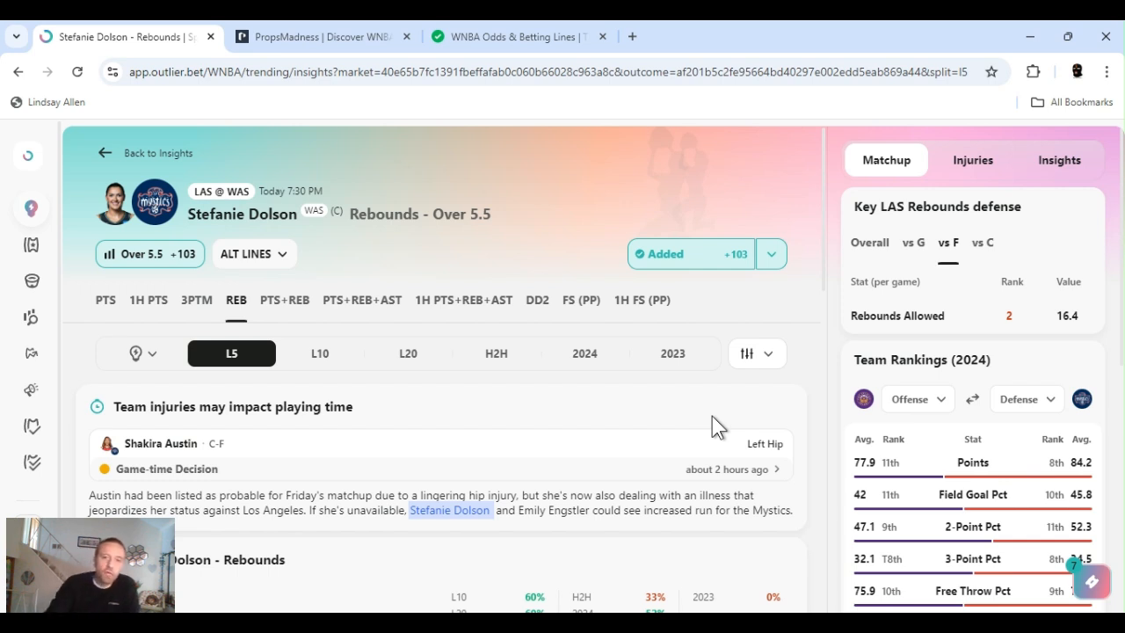
mouse_move(733, 316)
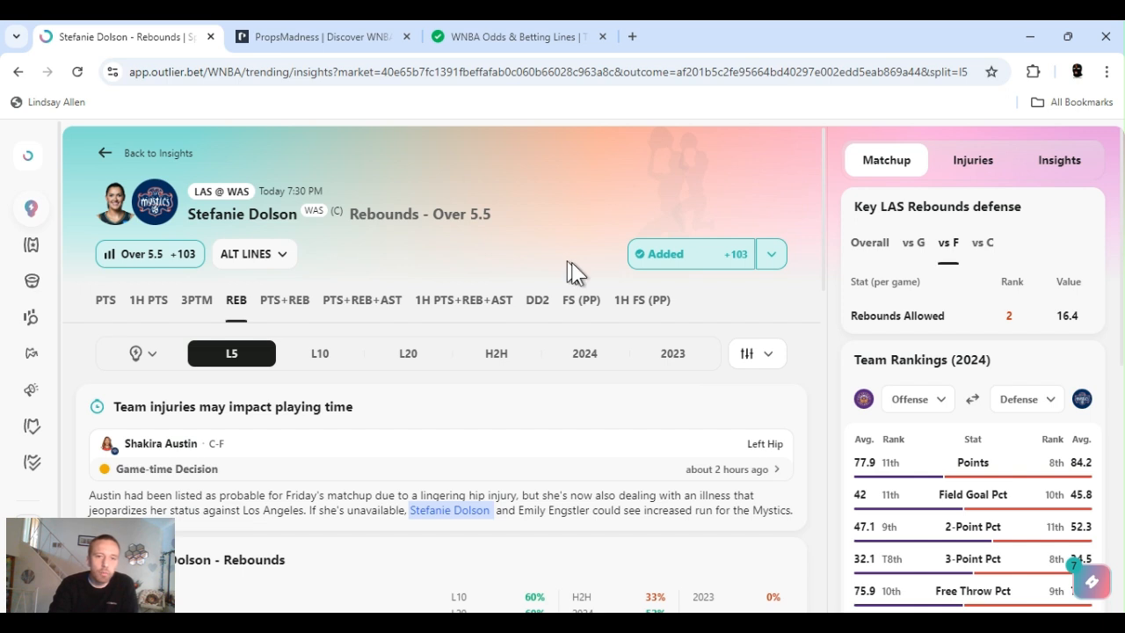
mouse_move(569, 268)
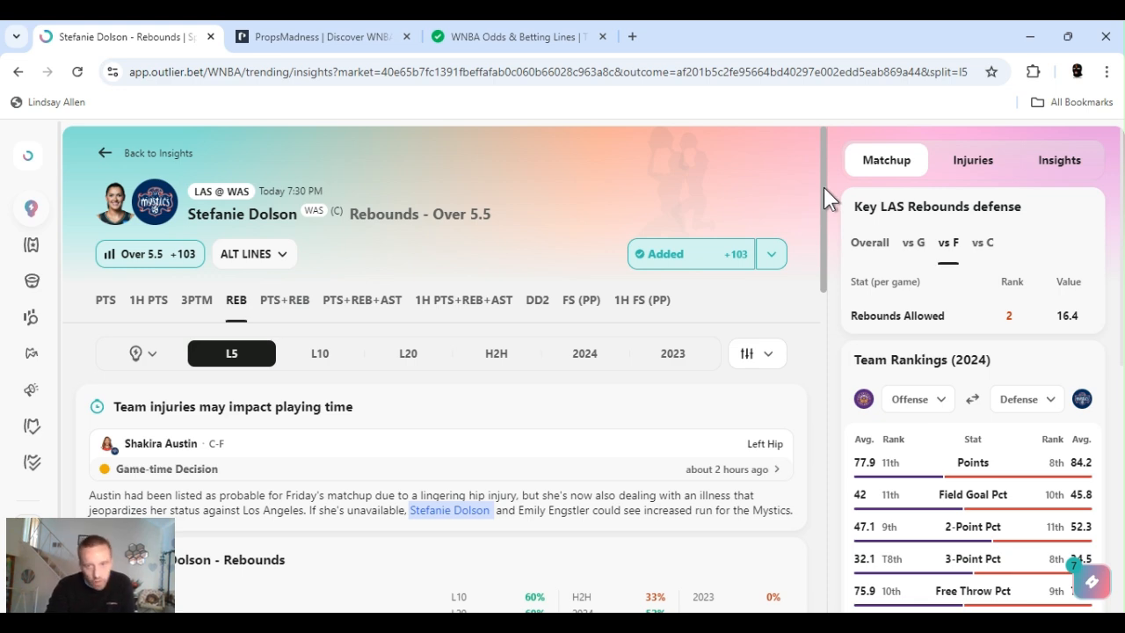
Add Stefanie Dolson's Rebounds Over 5.5 prop and review her charts and supporting stats.
scroll(down, 3)
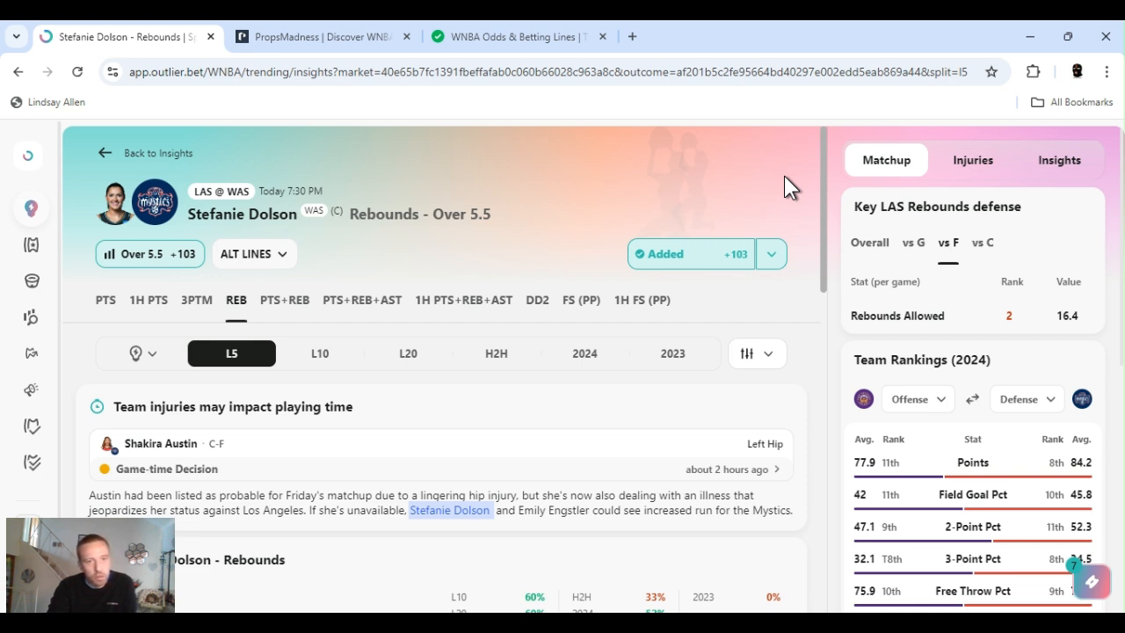
mouse_move(830, 171)
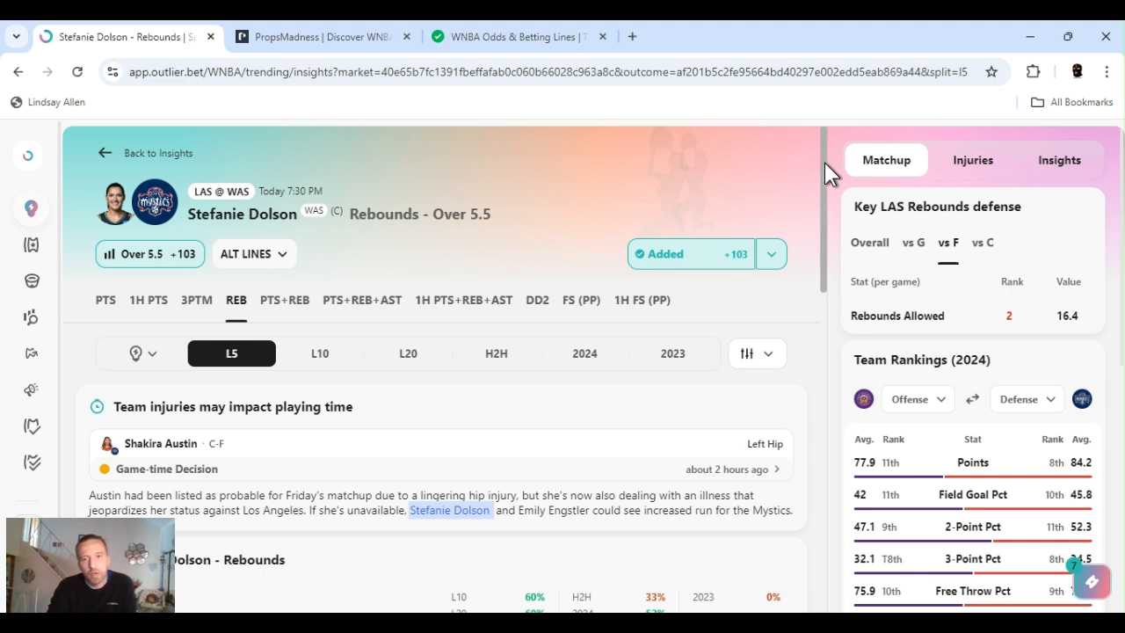
click(771, 254)
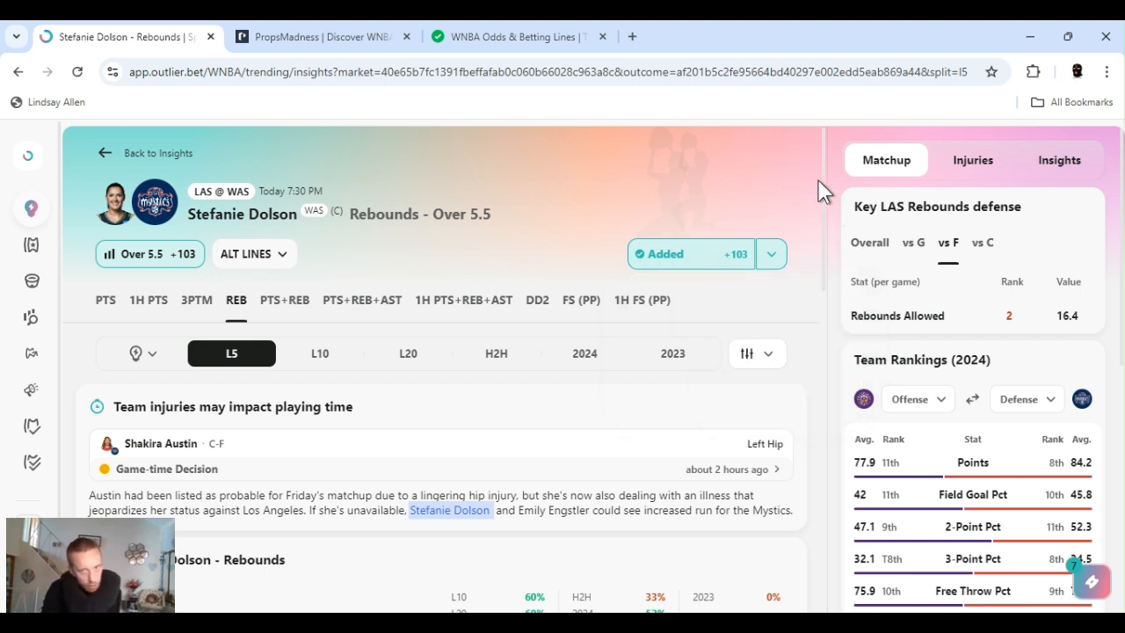
scroll(down, 3)
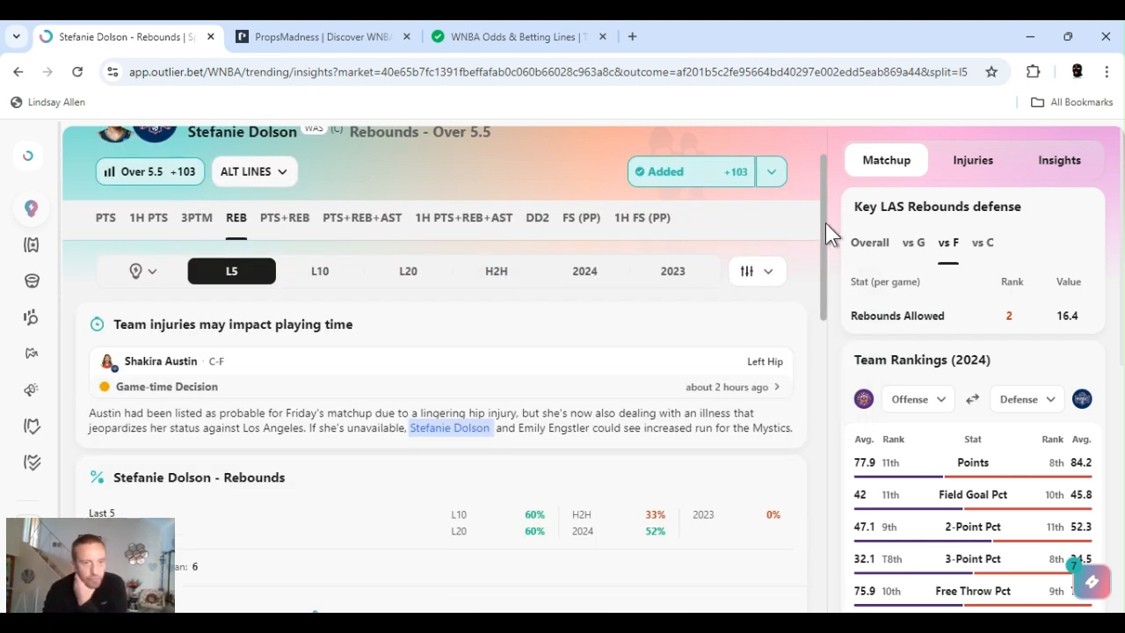
scroll(down, 3)
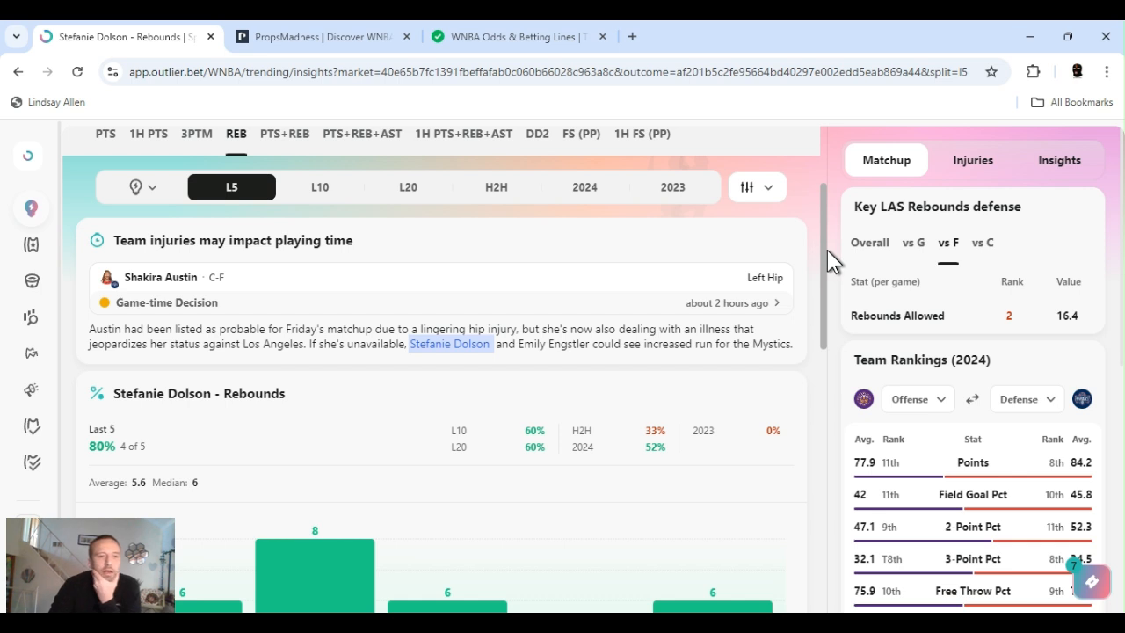
scroll(down, 3)
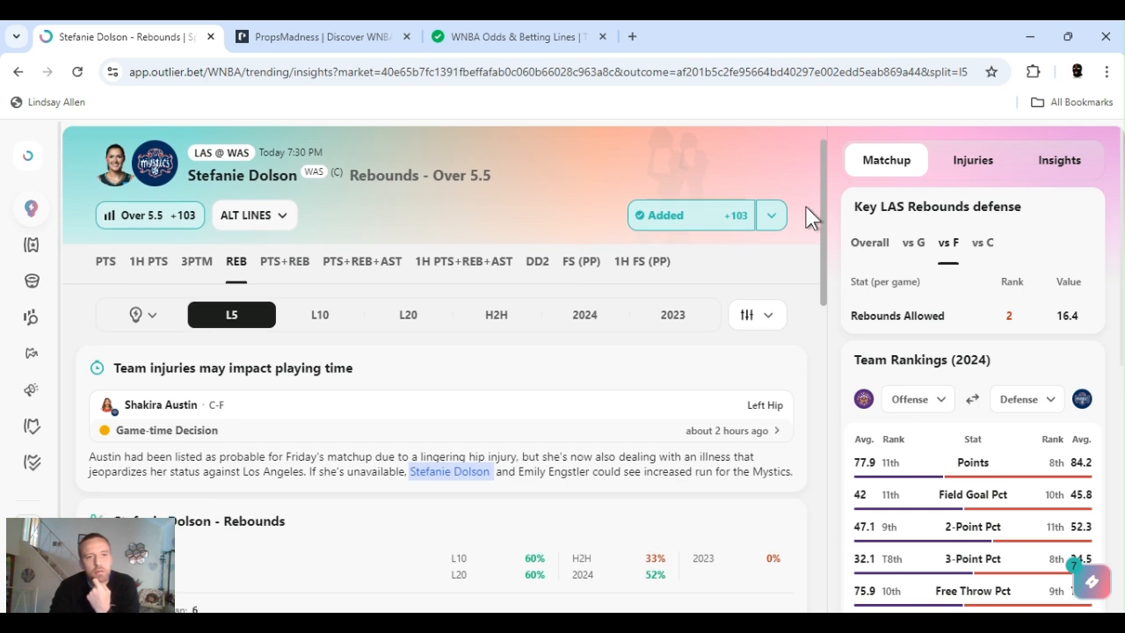
scroll(down, 3)
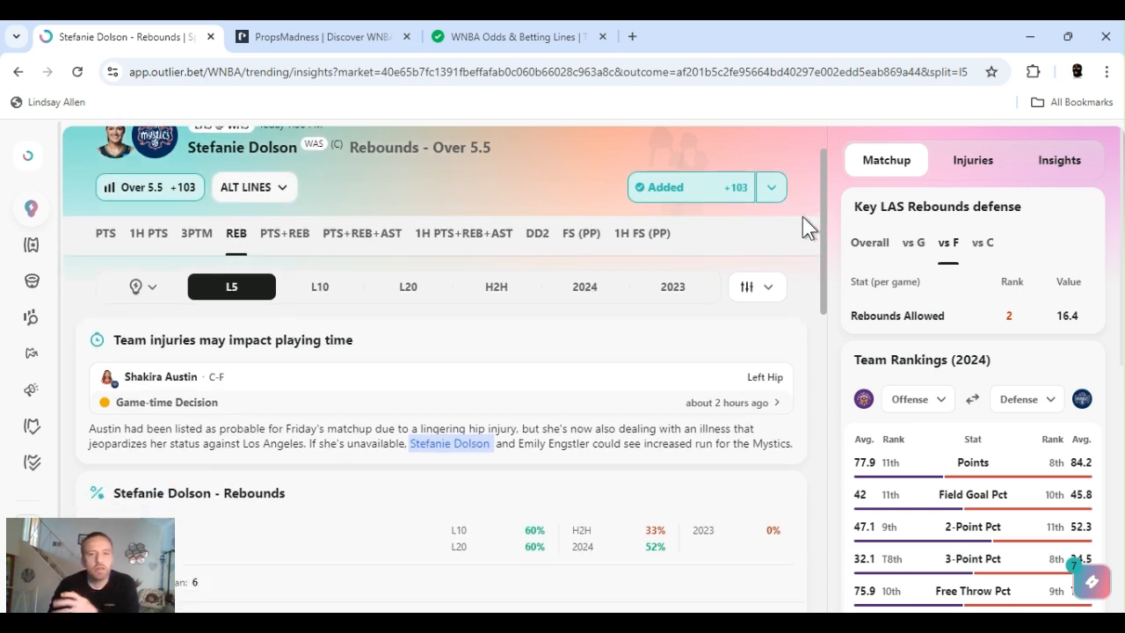
scroll(down, 3)
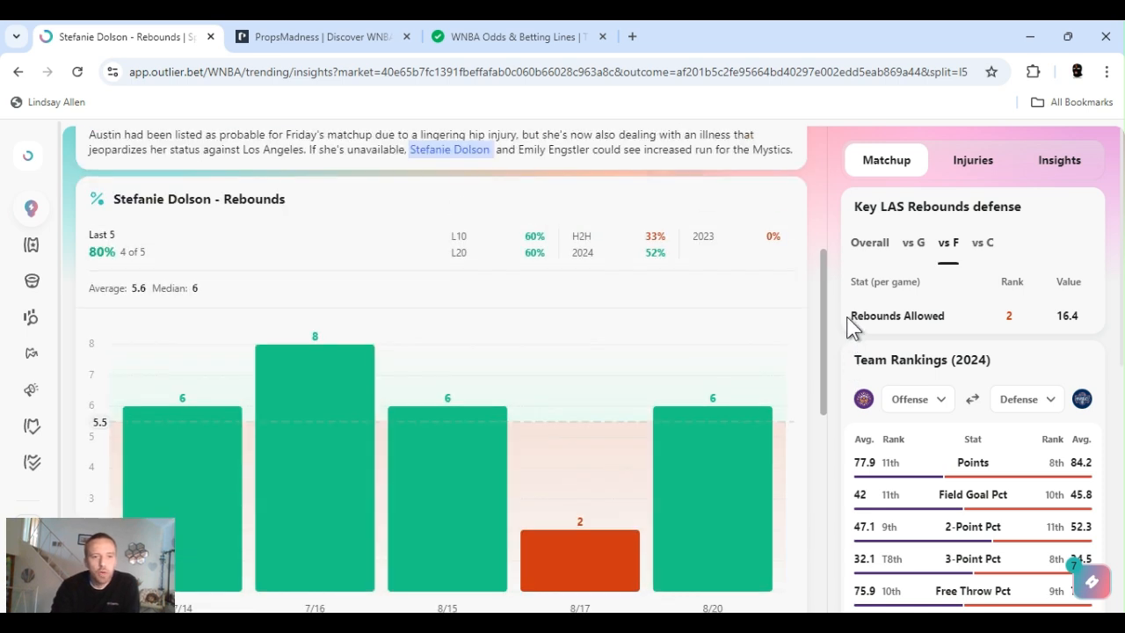
scroll(down, 3)
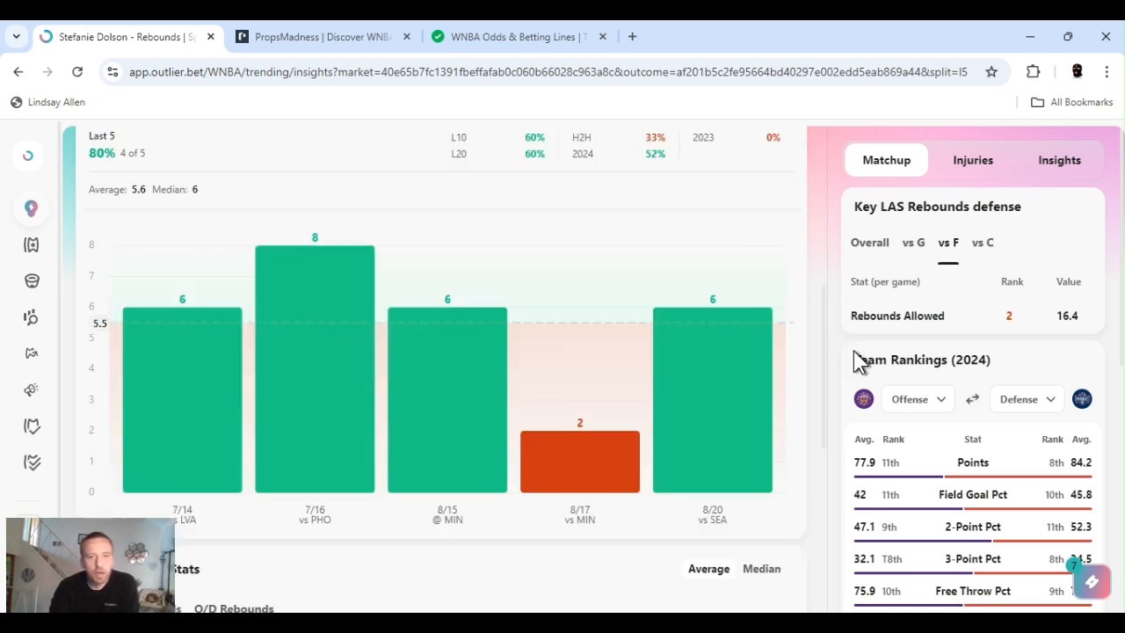
mouse_move(857, 382)
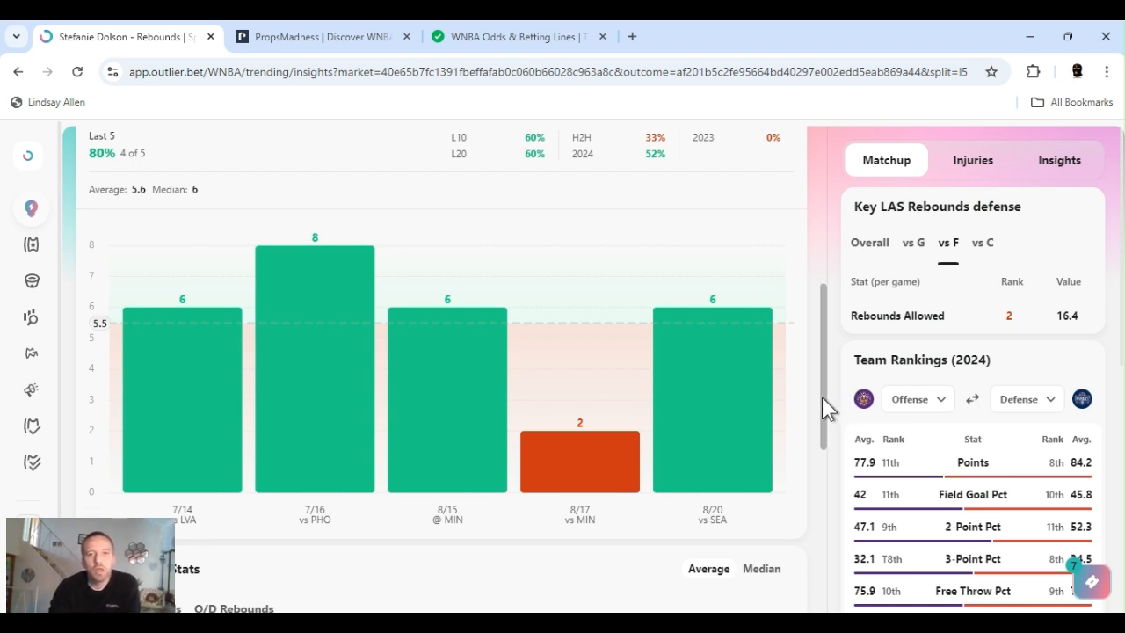
Show LAS rebounds allowed overall, then against centers.
scroll(down, 3)
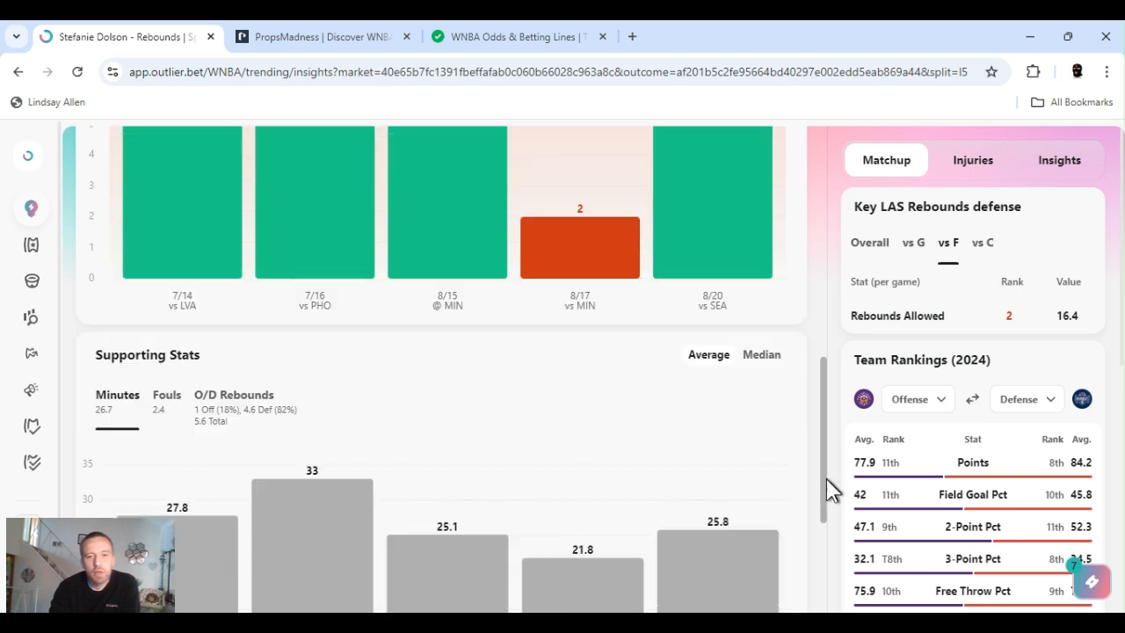
scroll(down, 3)
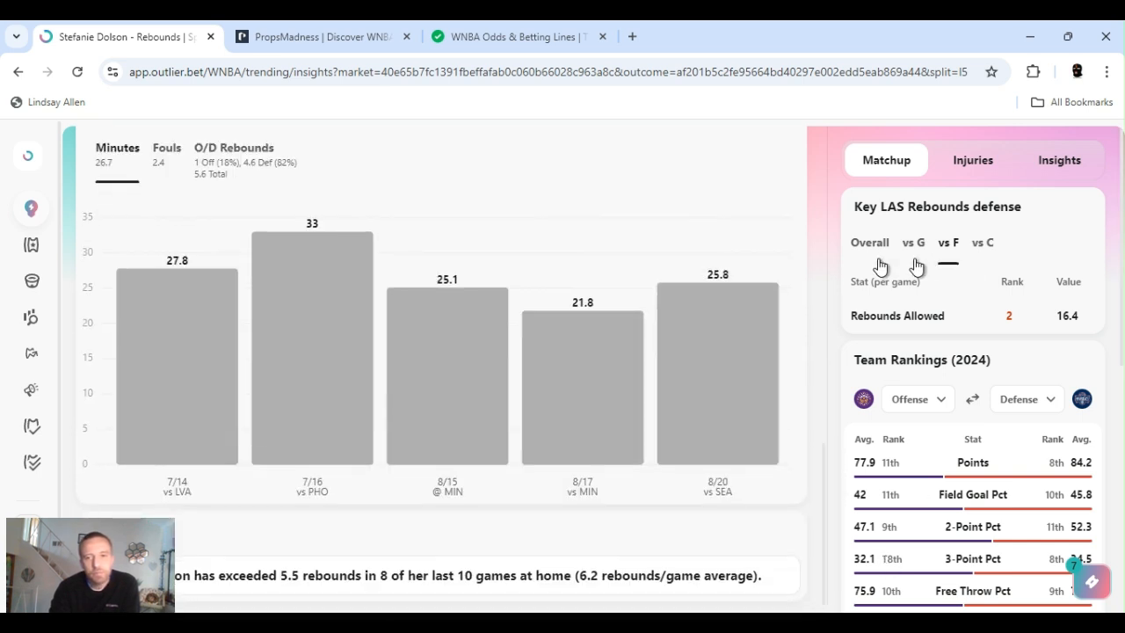
click(869, 243)
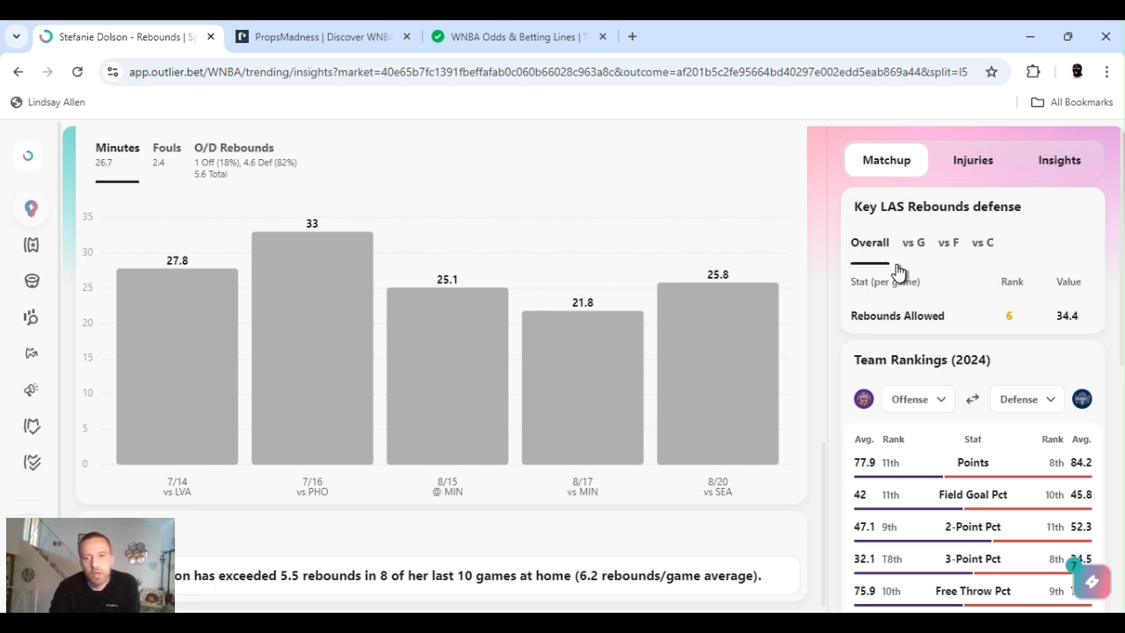
mouse_move(831, 387)
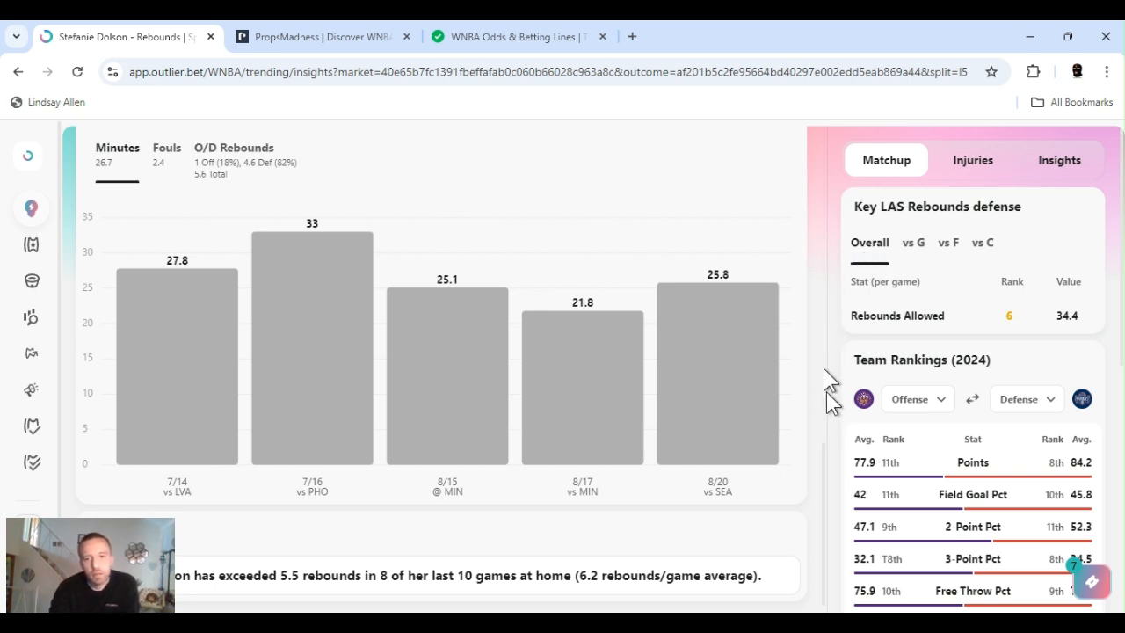
mouse_move(1002, 281)
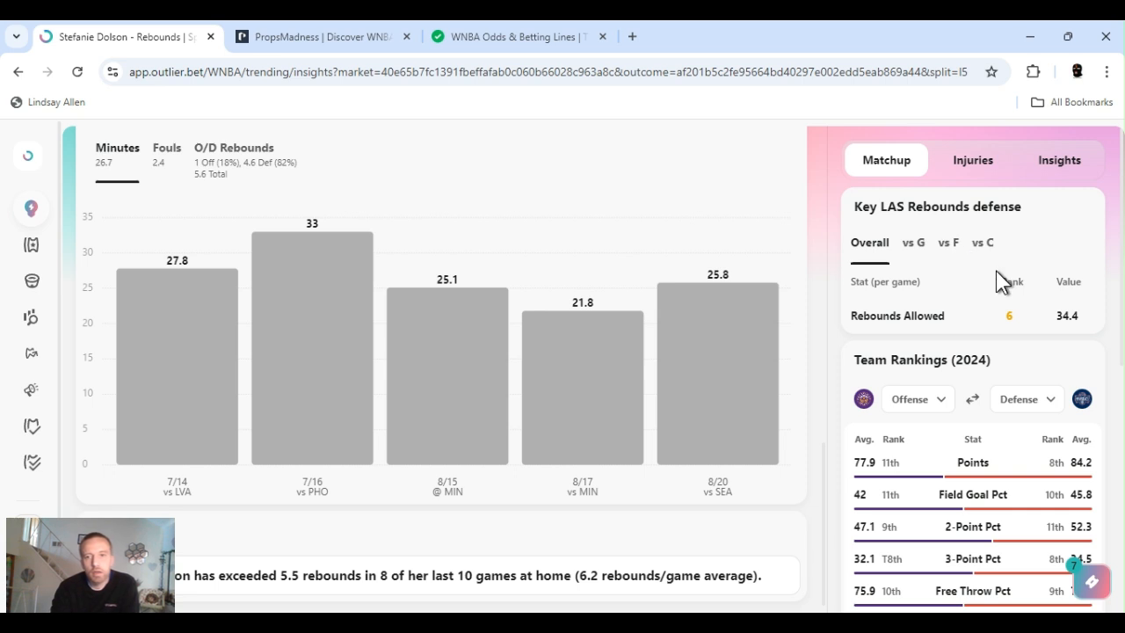
click(982, 242)
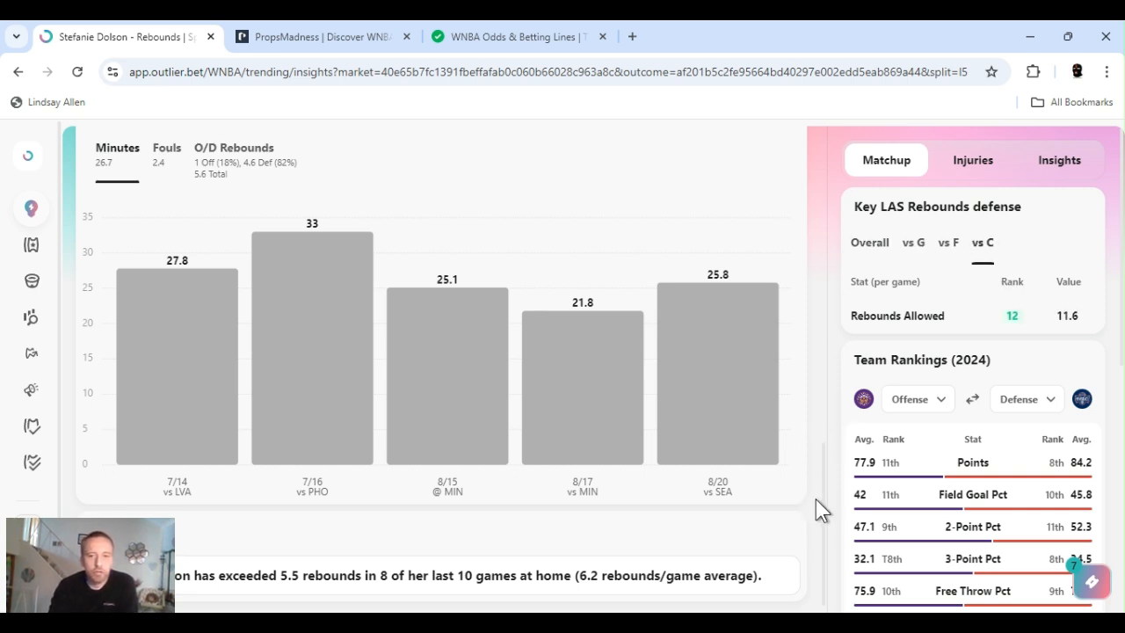
mouse_move(823, 510)
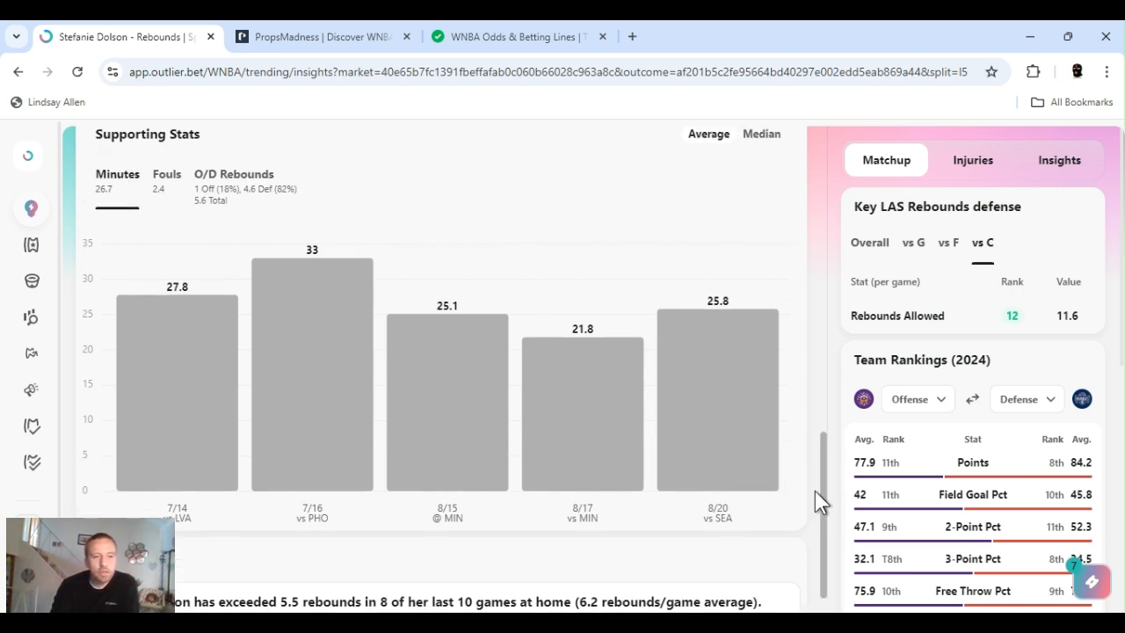
scroll(down, 3)
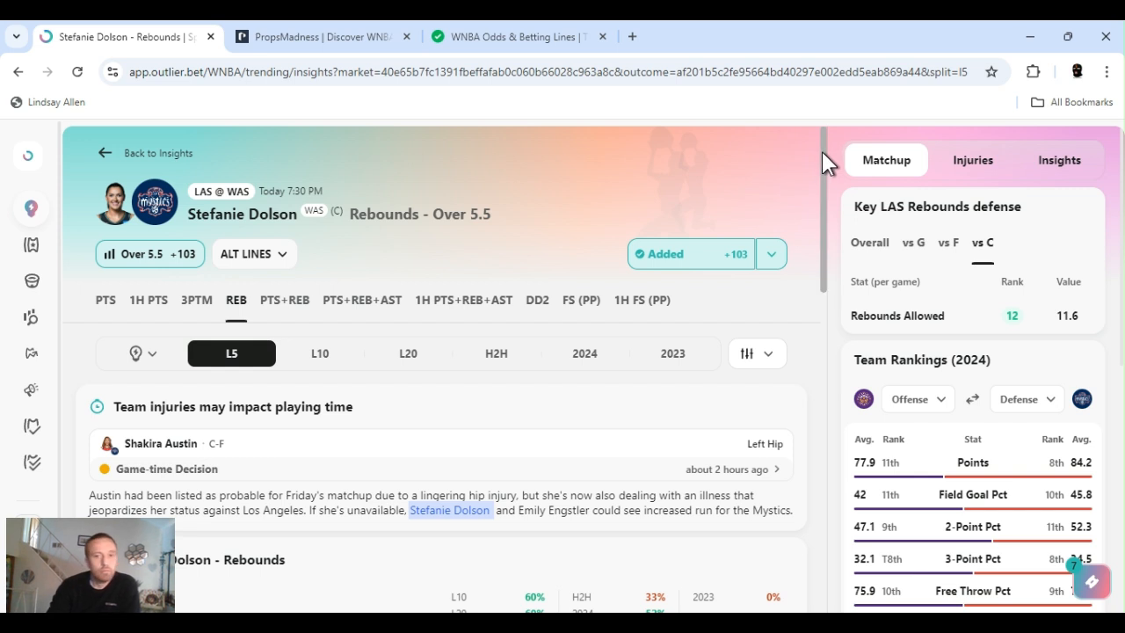
Review team rebounding and blocks rankings and Shakira Austin's injury note affecting Dolson.
scroll(down, 3)
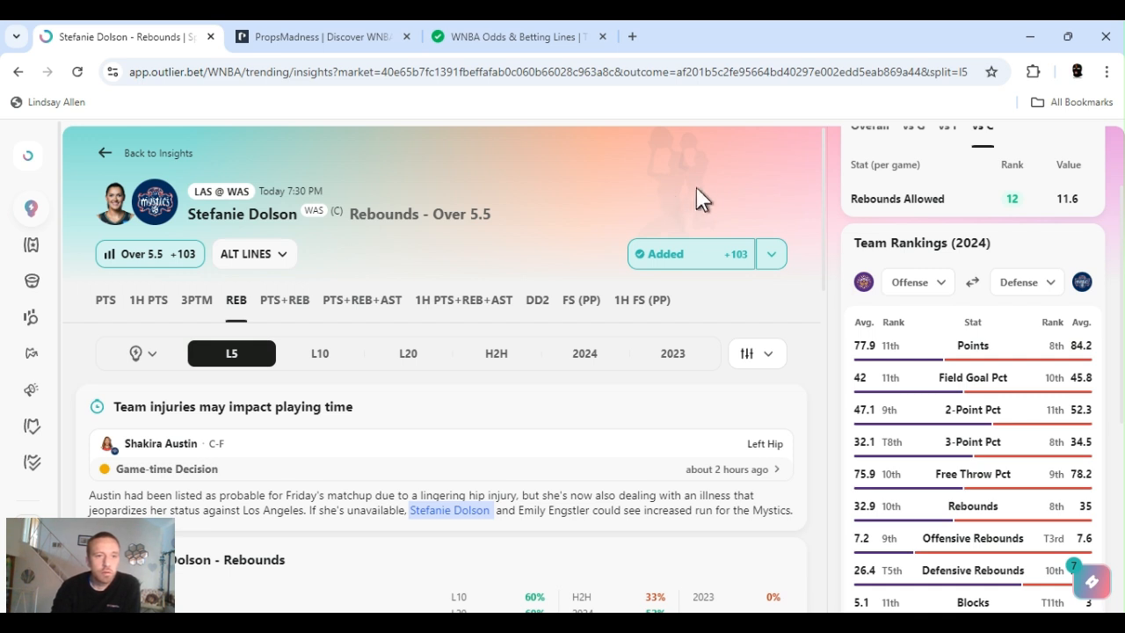
mouse_move(824, 167)
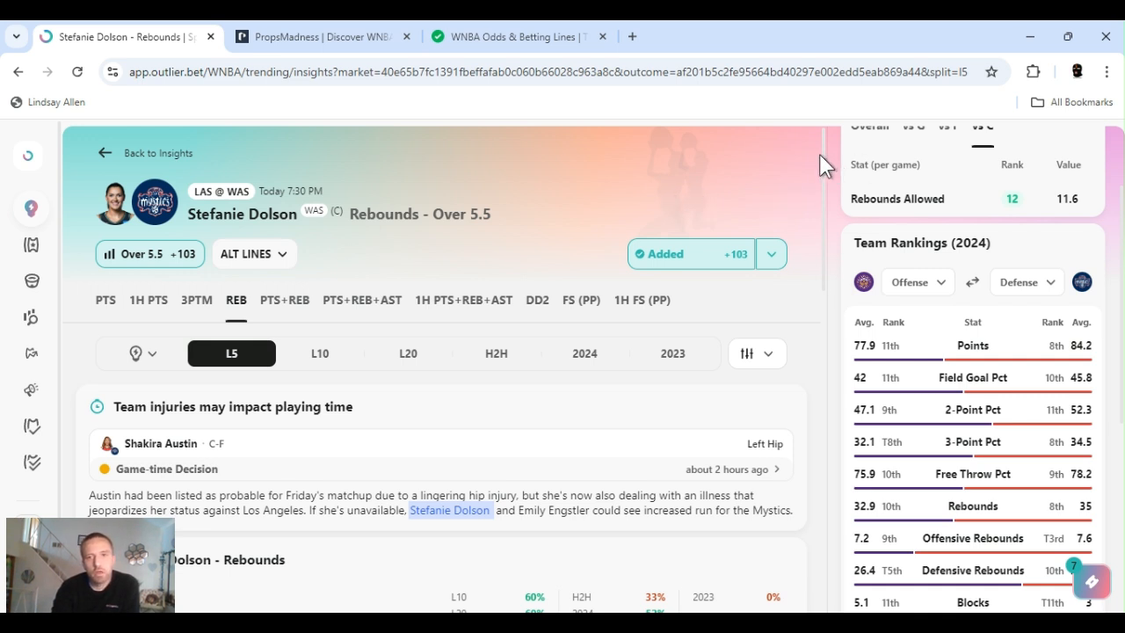
scroll(down, 3)
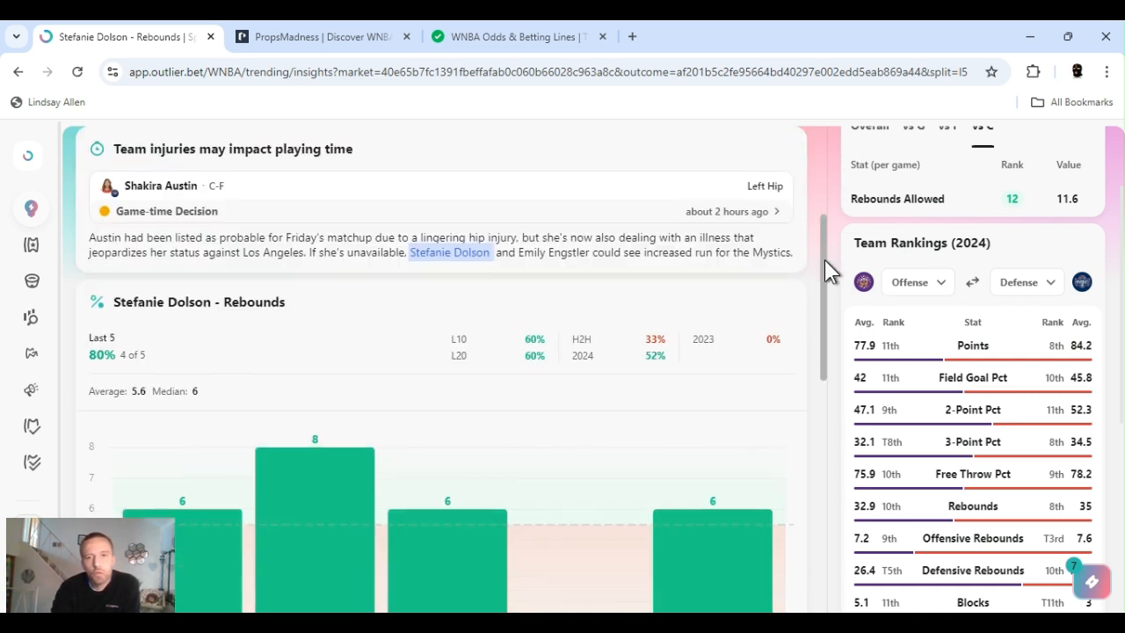
scroll(down, 3)
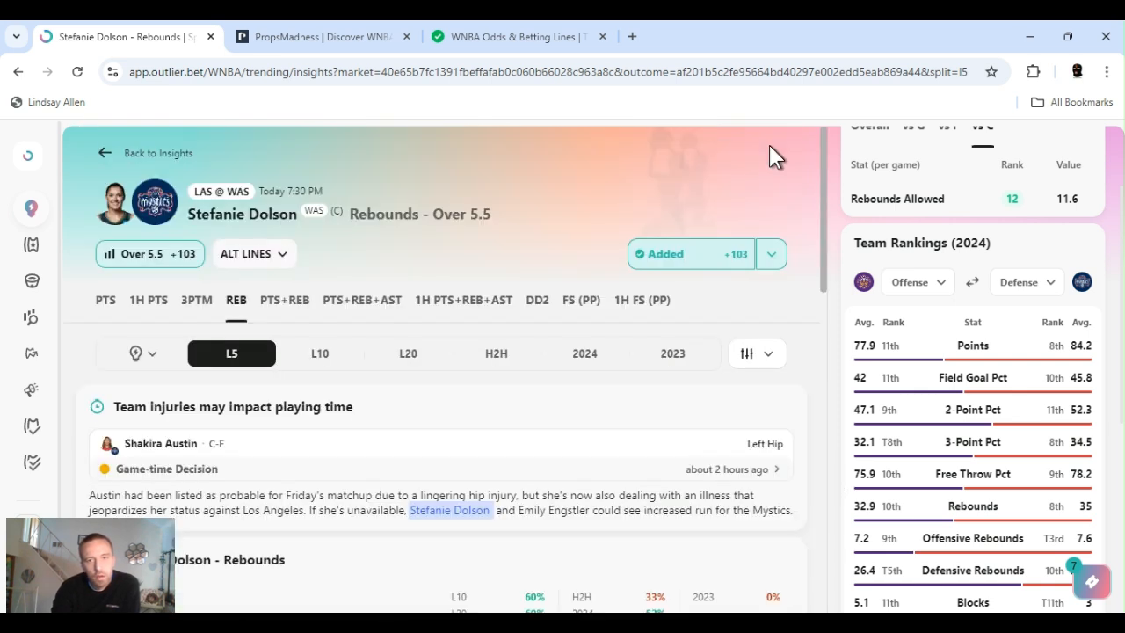
mouse_move(557, 215)
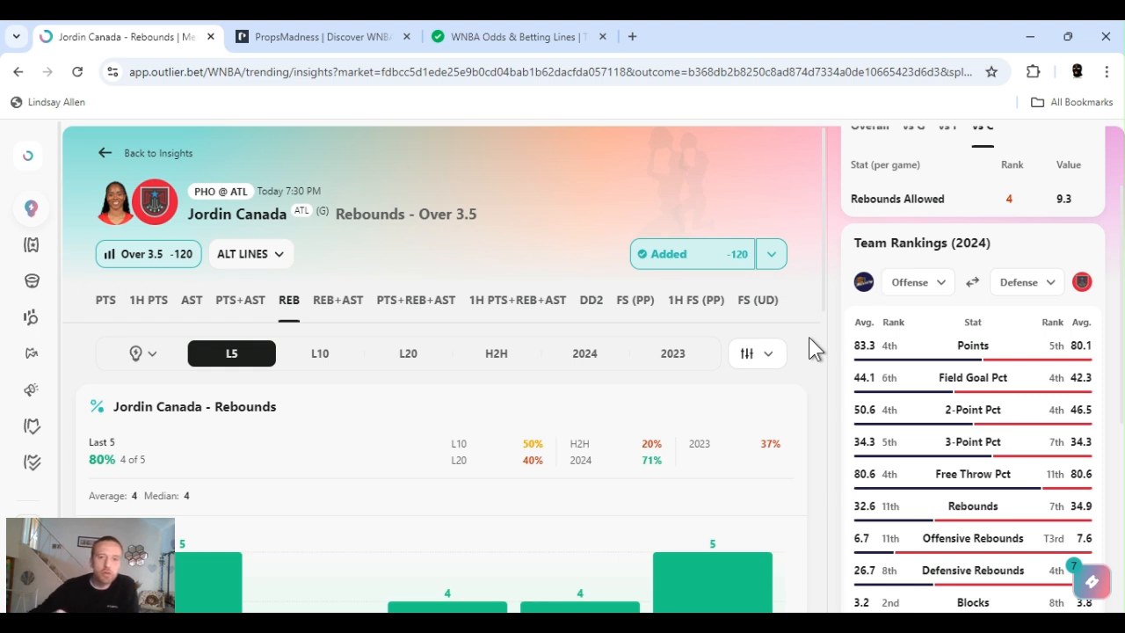
Add Jordin Canada's Rebounds Over 3.5 and show Phoenix rebounds allowed to guards (rank 11, 13.7).
click(770, 254)
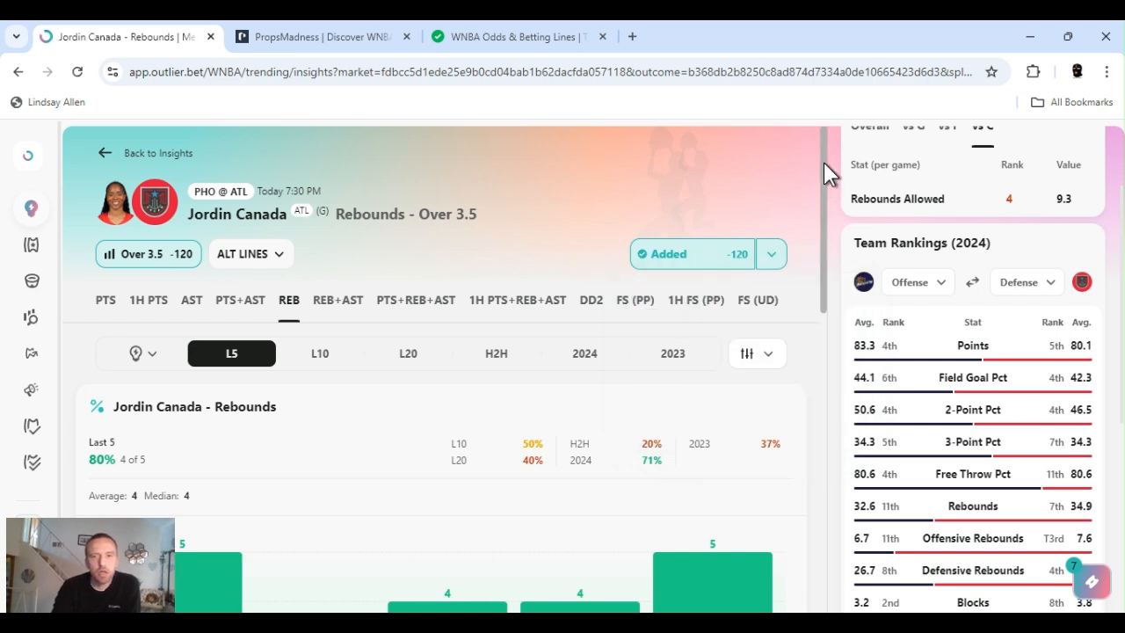
mouse_move(830, 176)
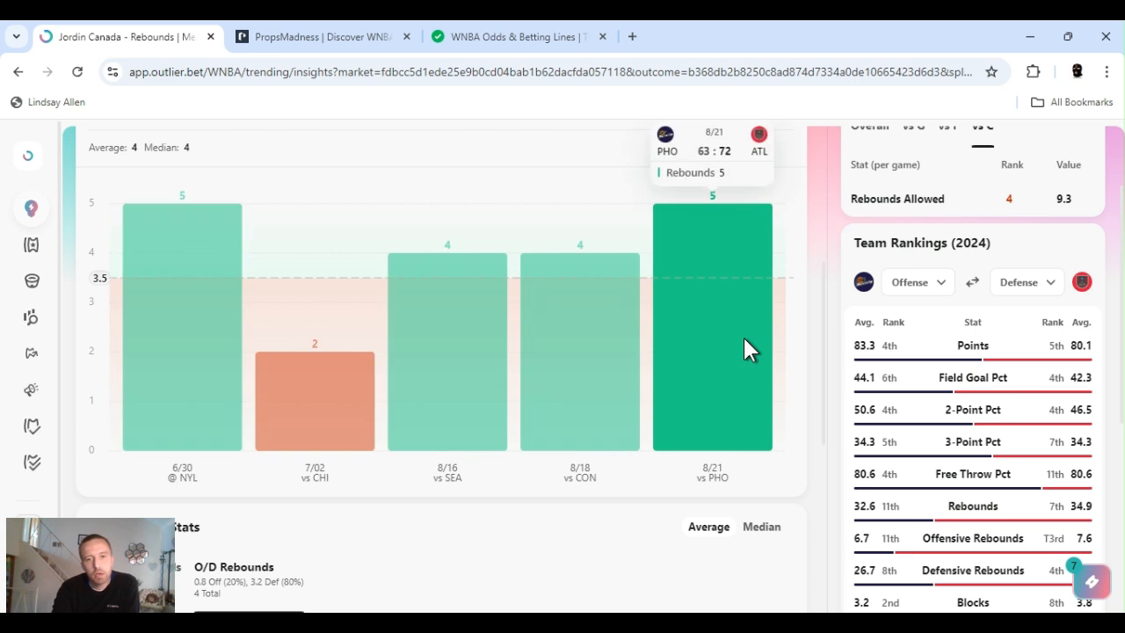
mouse_move(824, 351)
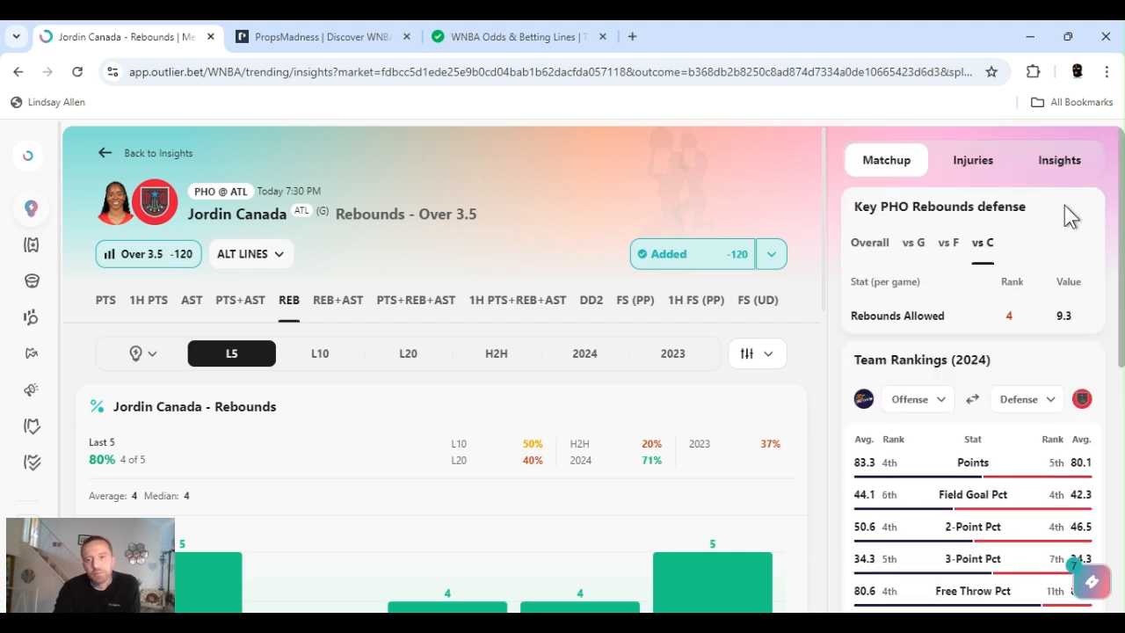
click(868, 241)
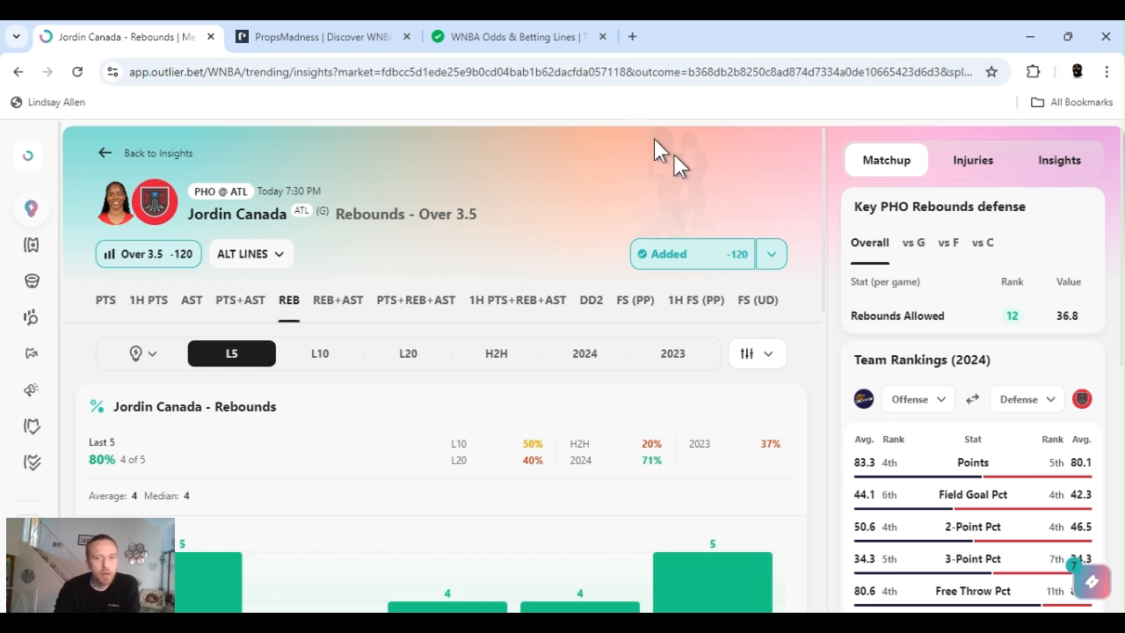
click(913, 243)
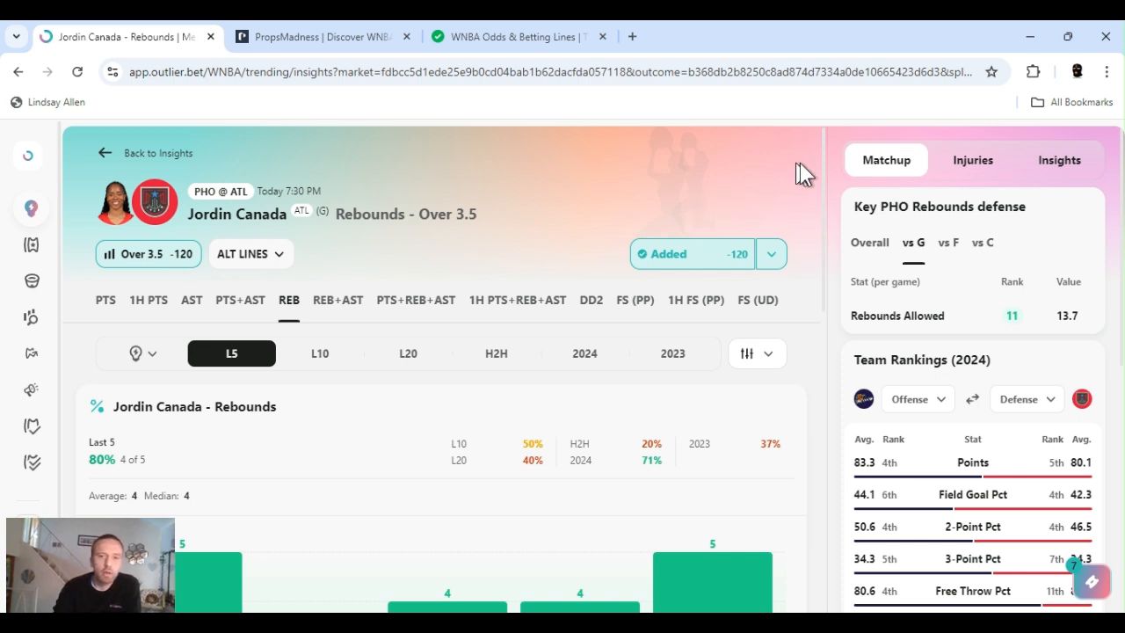
mouse_move(810, 200)
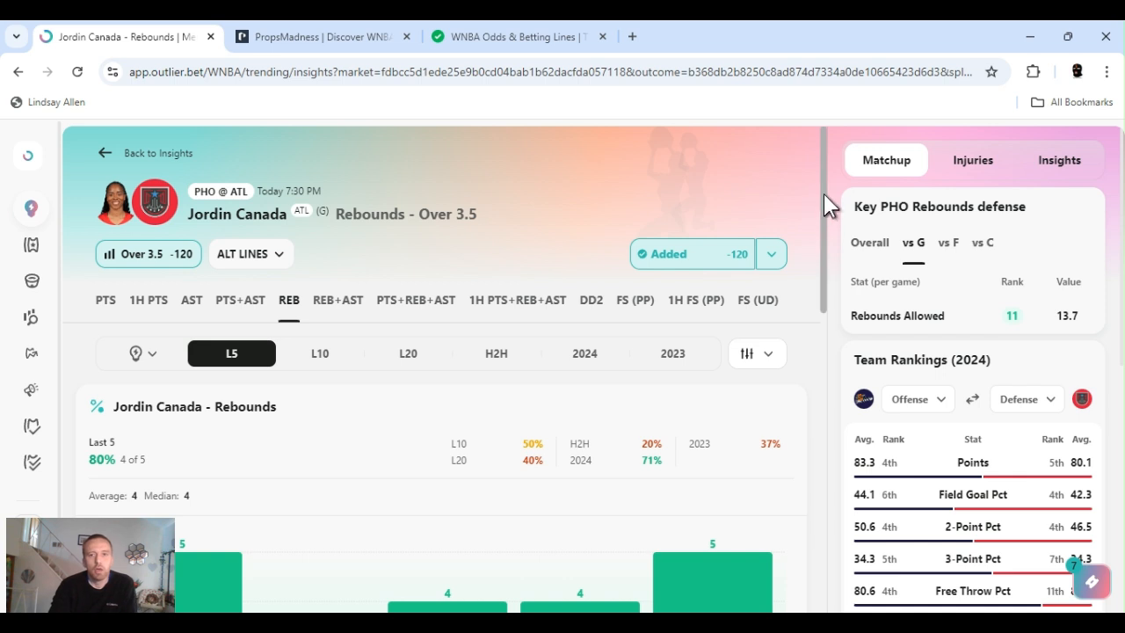
Review Jordin Canada's last-five rebounding chart.
scroll(down, 3)
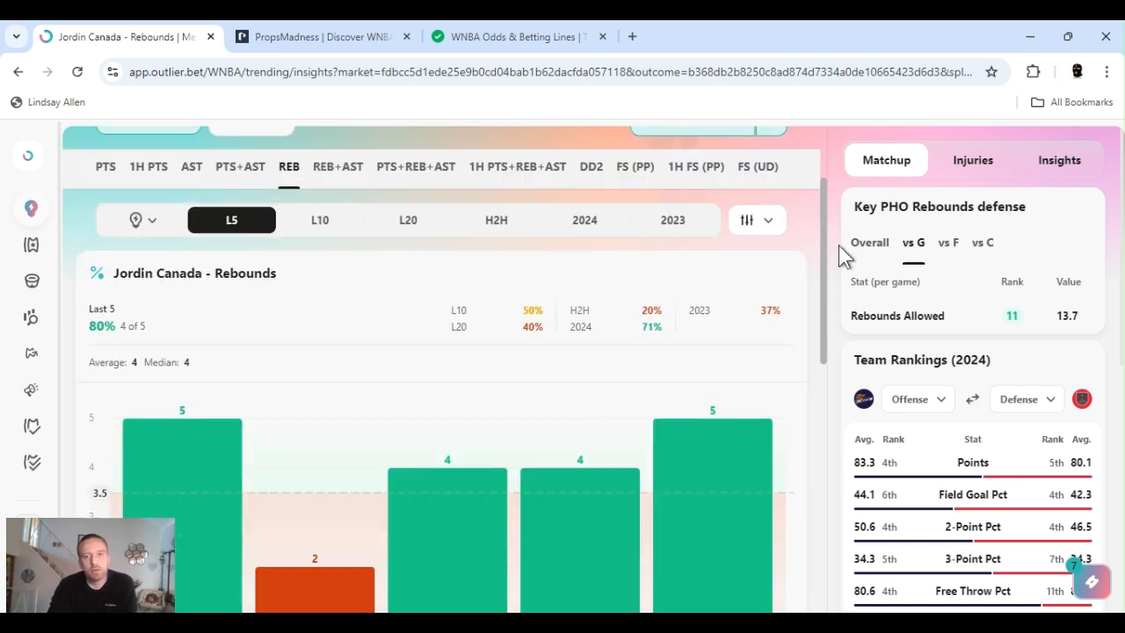
scroll(down, 3)
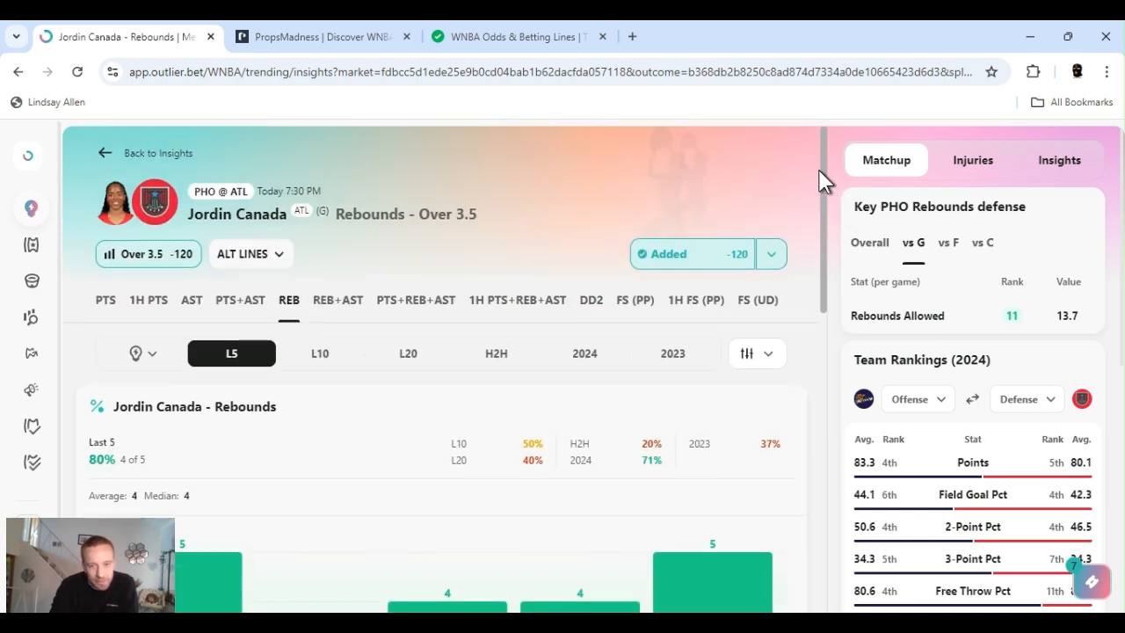
scroll(down, 3)
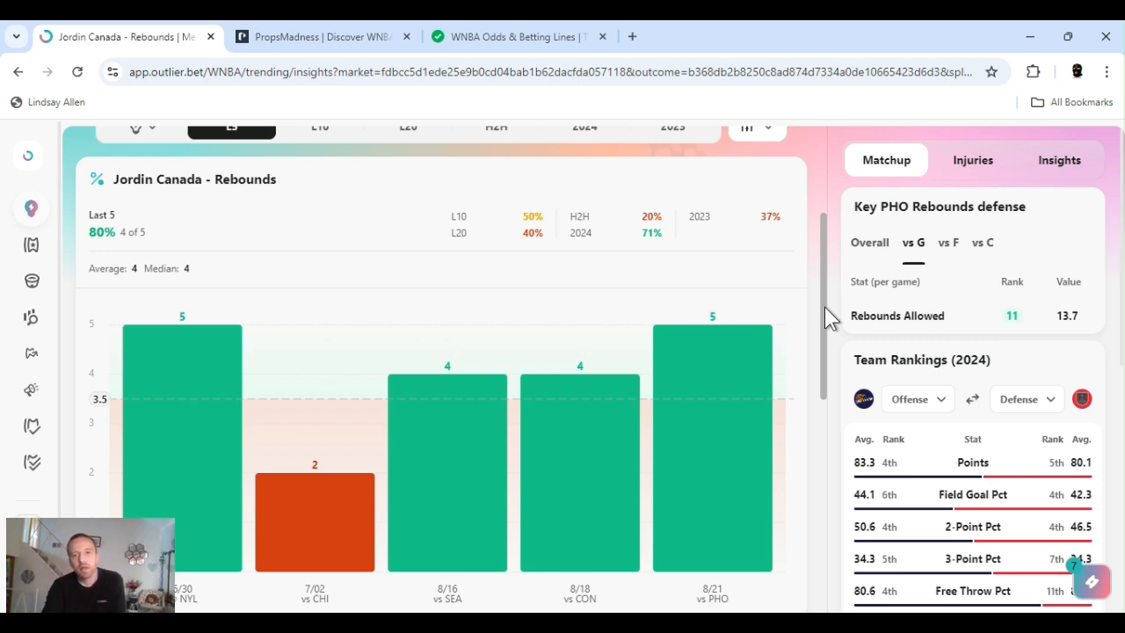
scroll(down, 3)
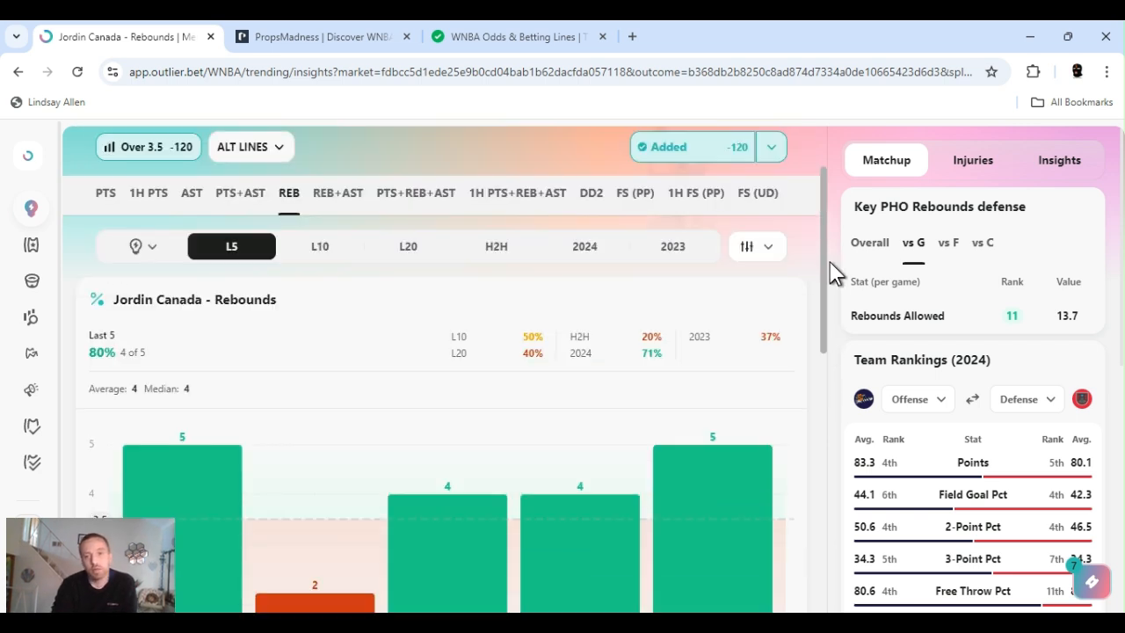
scroll(down, 3)
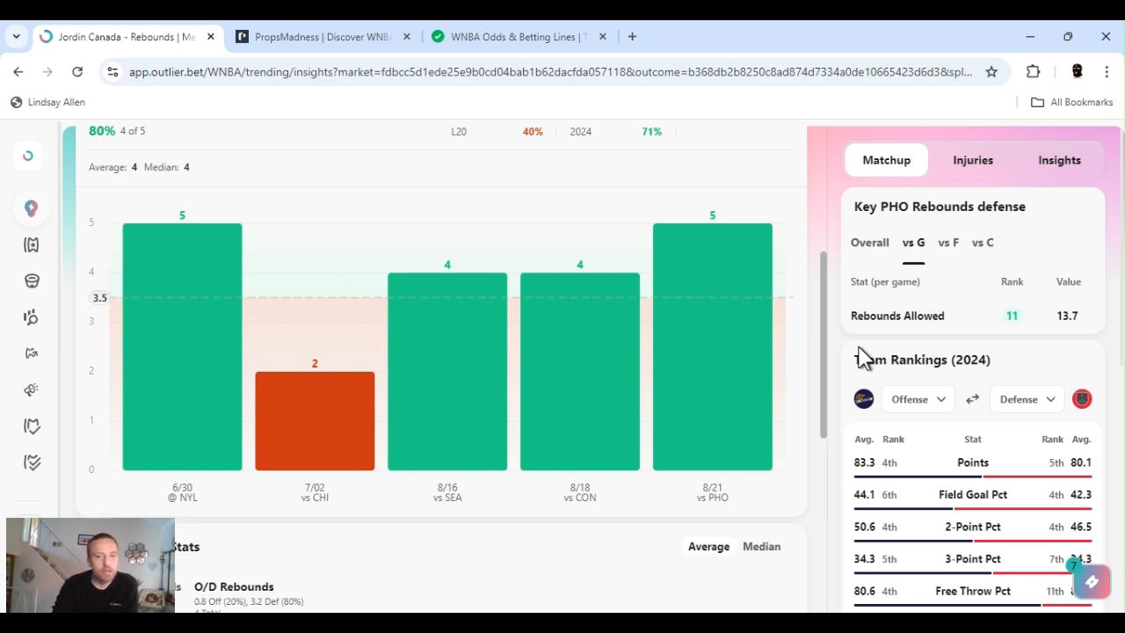
scroll(down, 3)
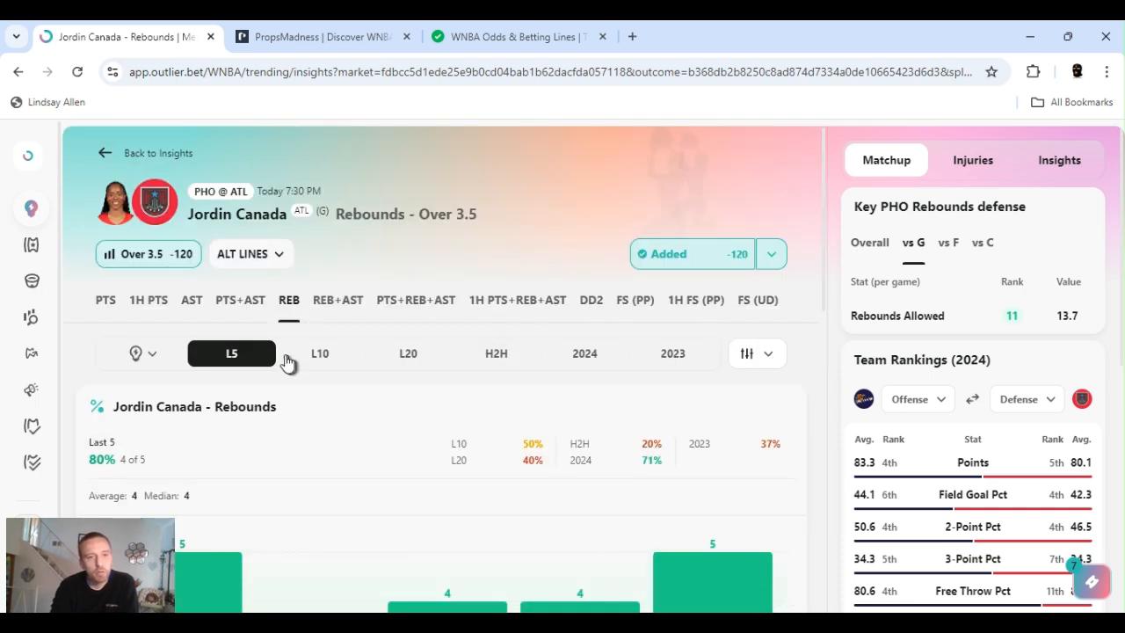
mouse_move(587, 352)
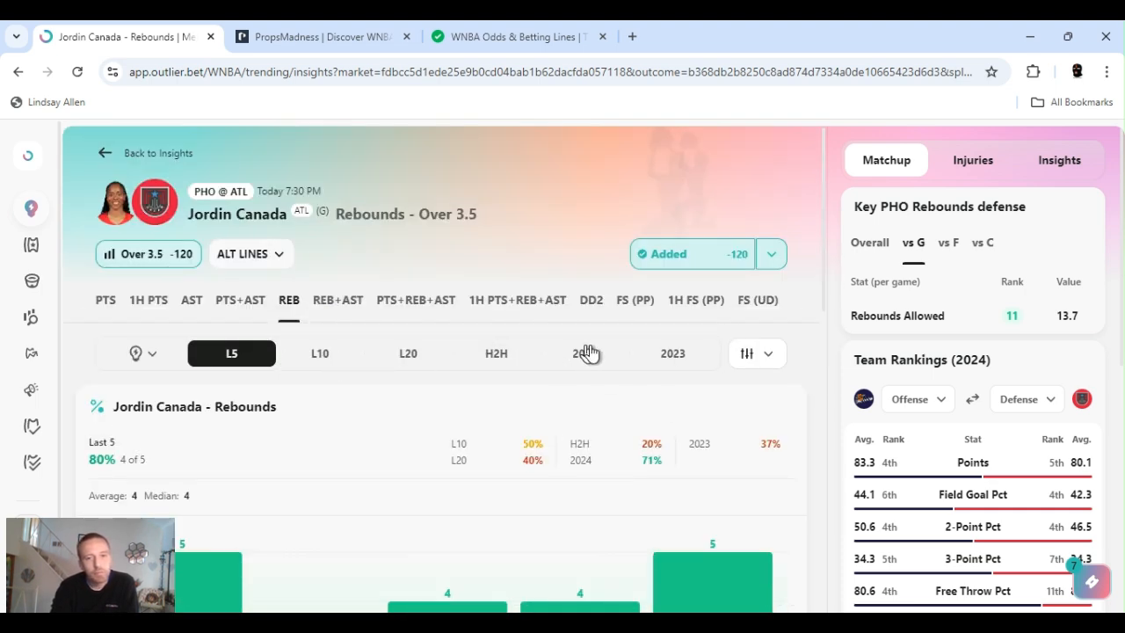
Filter Canada's rebounds to 2024 (71%, 5 of 7, 3.86) and review offensive/defensive split.
click(584, 352)
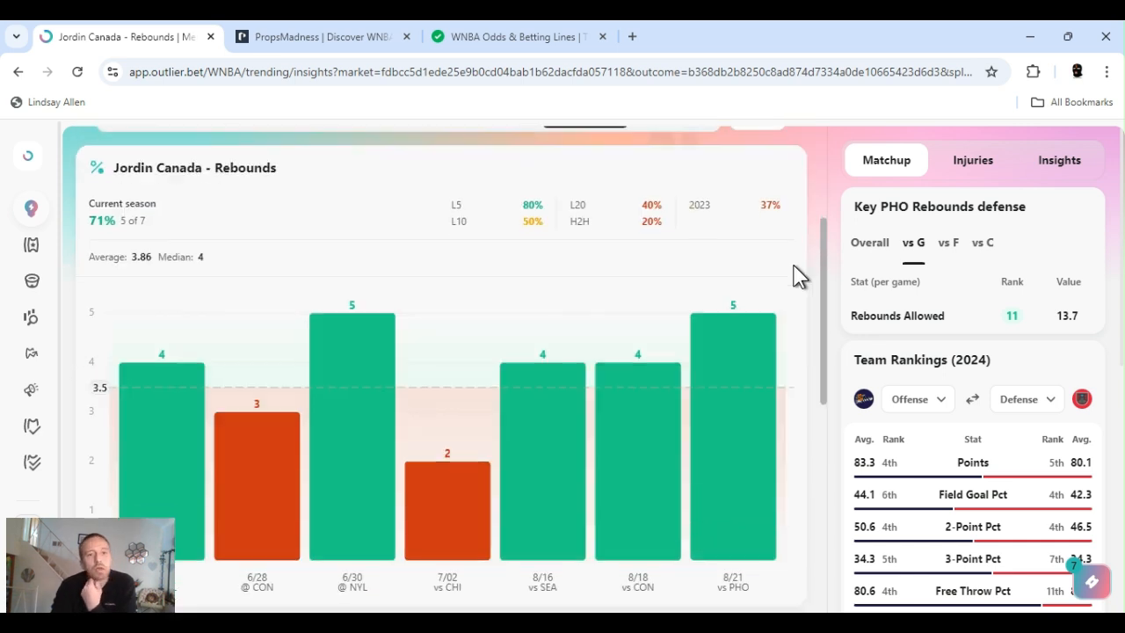
scroll(down, 3)
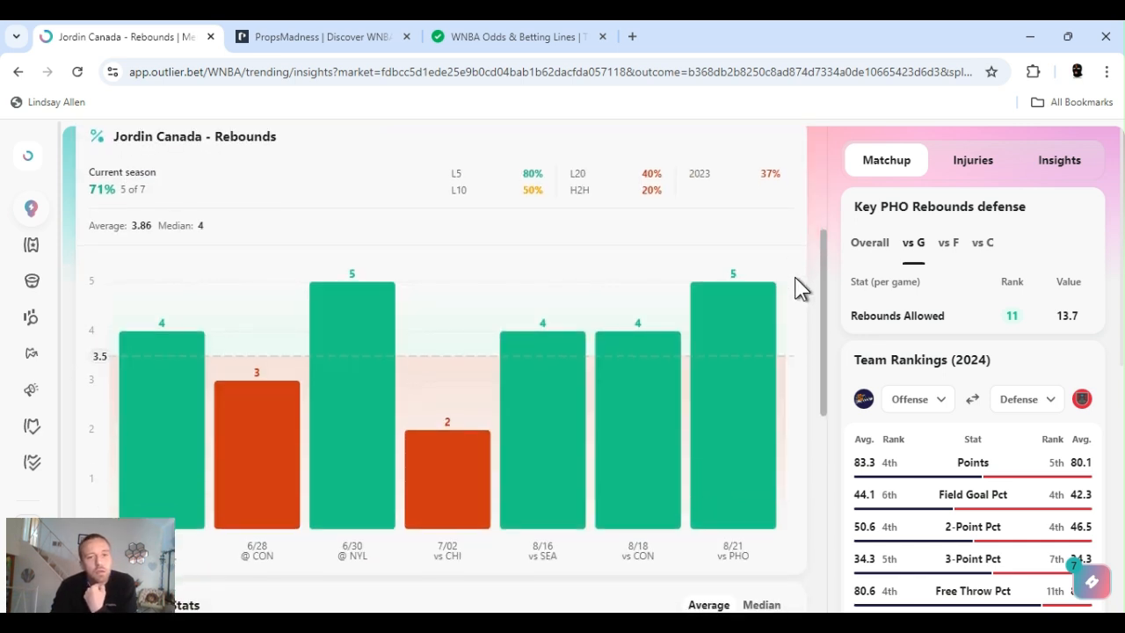
scroll(down, 3)
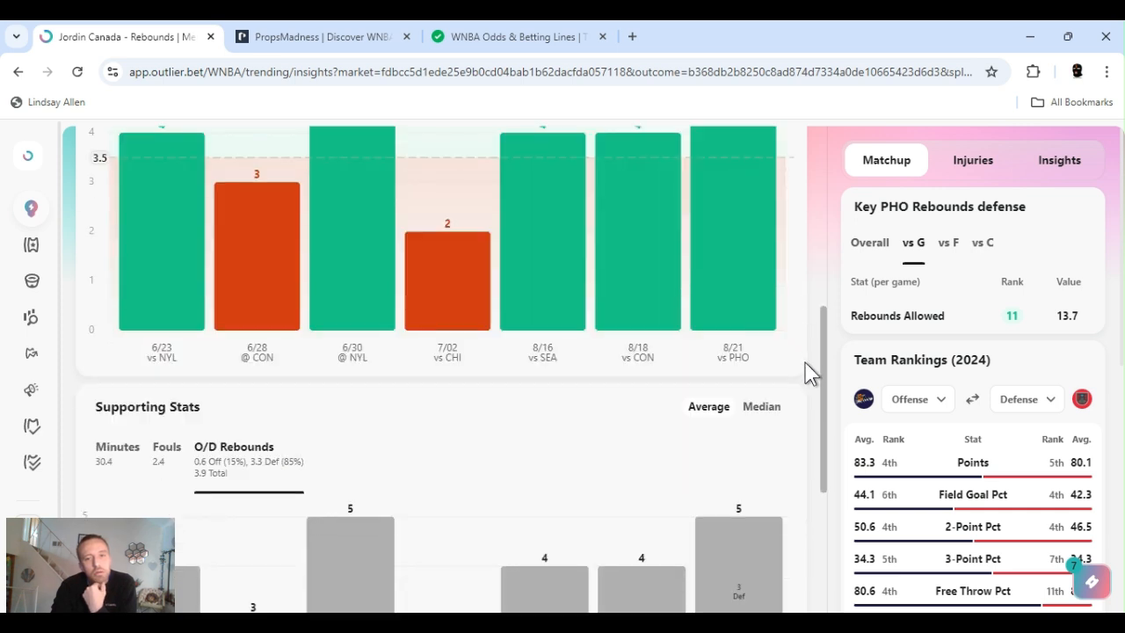
scroll(down, 3)
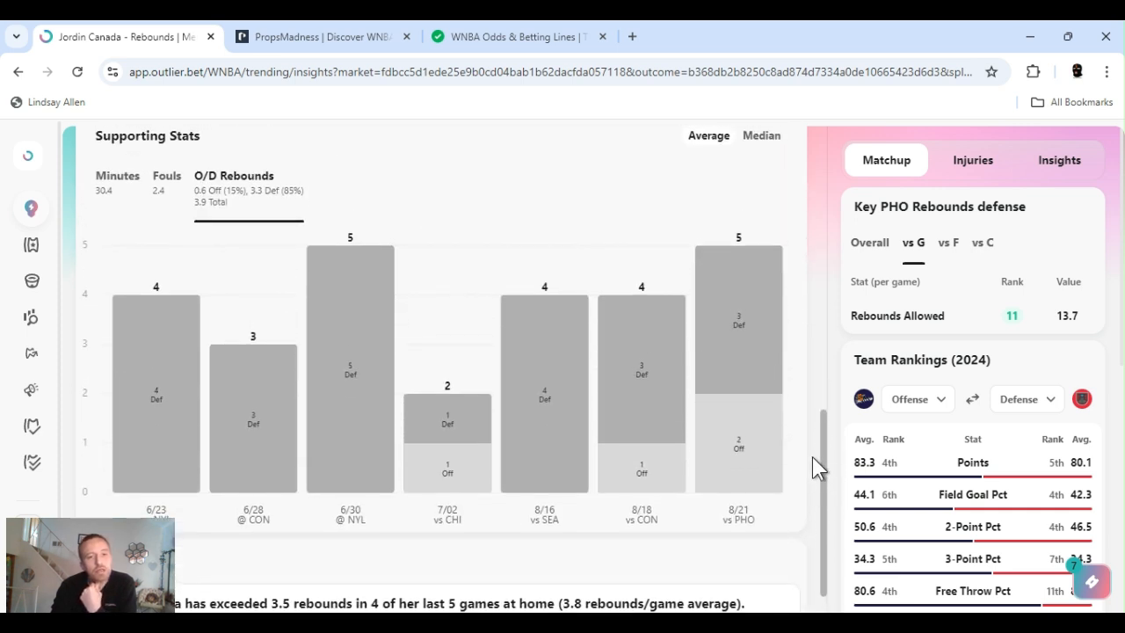
scroll(down, 3)
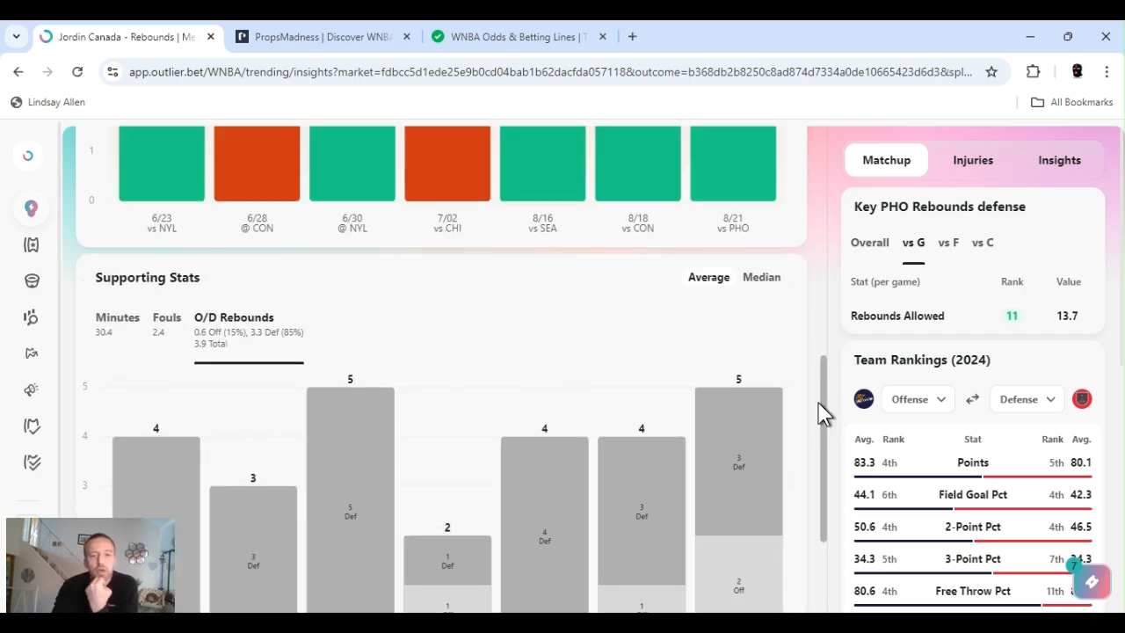
click(770, 189)
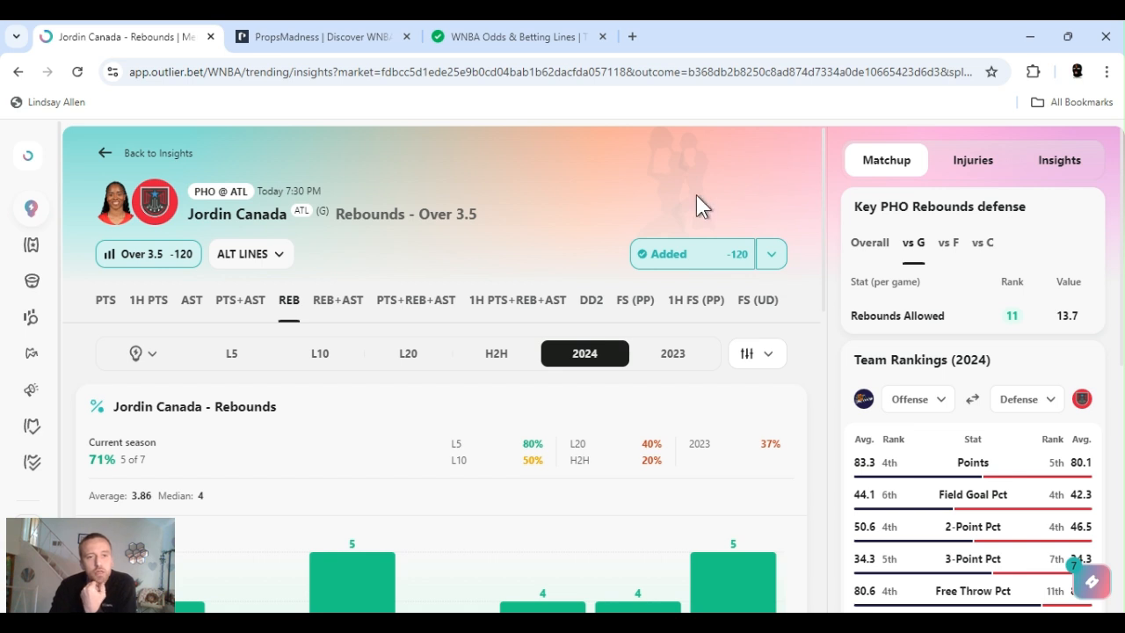
mouse_move(596, 218)
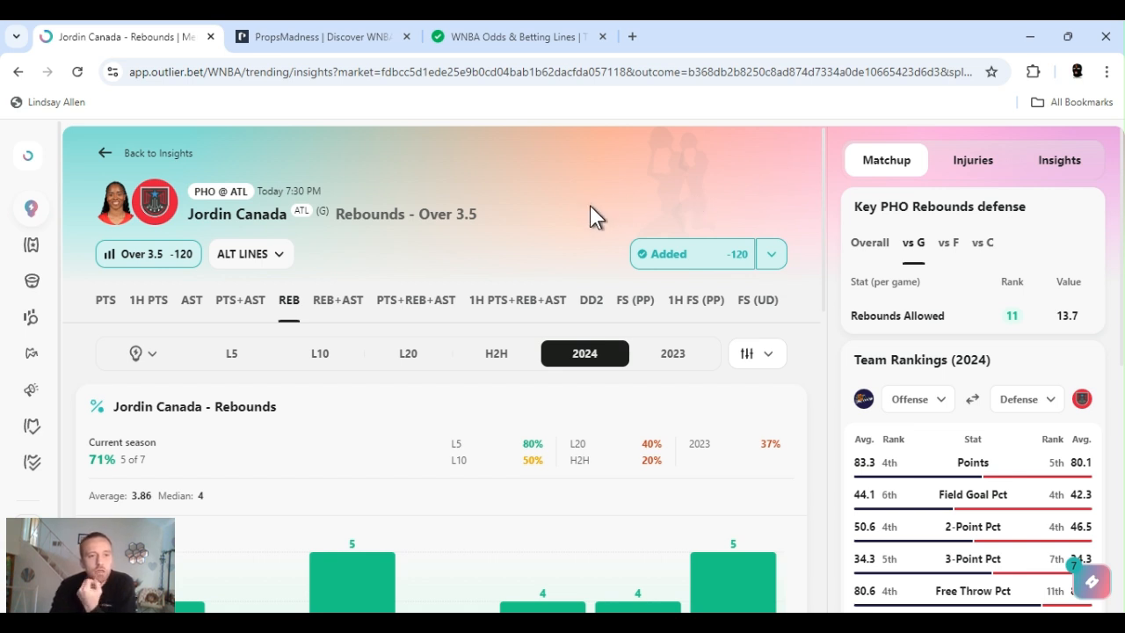
mouse_move(571, 261)
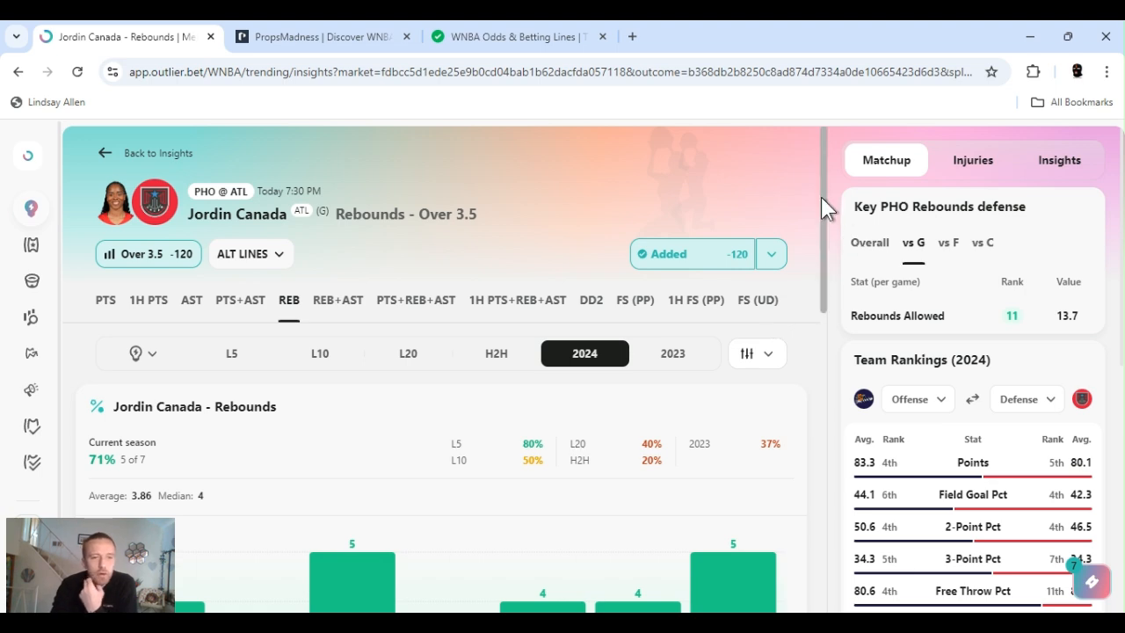
mouse_move(782, 157)
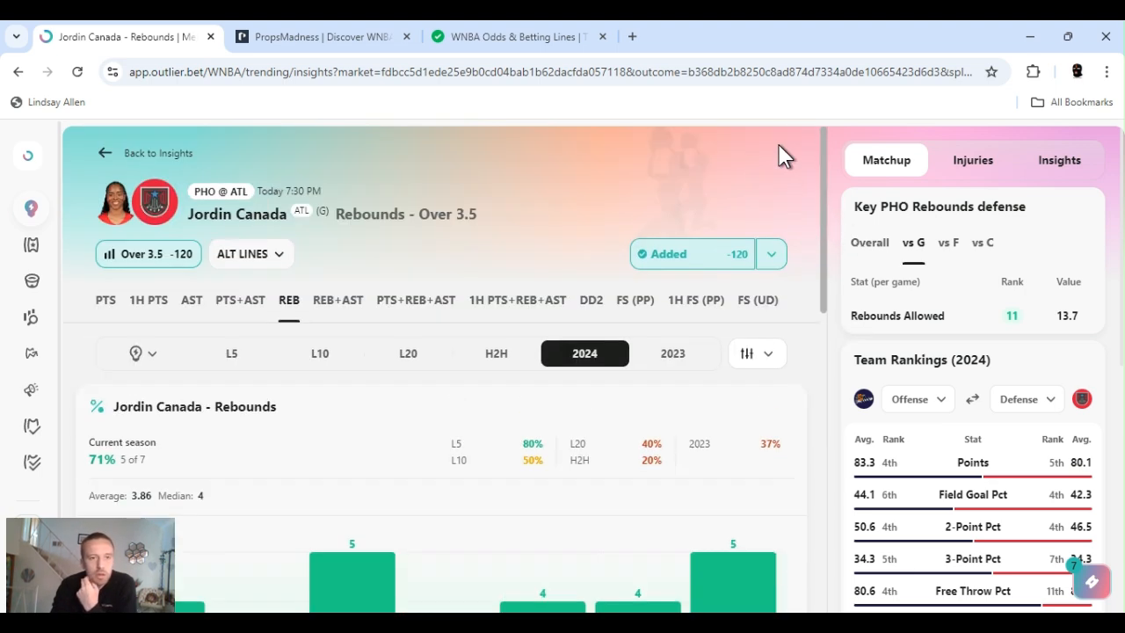
mouse_move(826, 195)
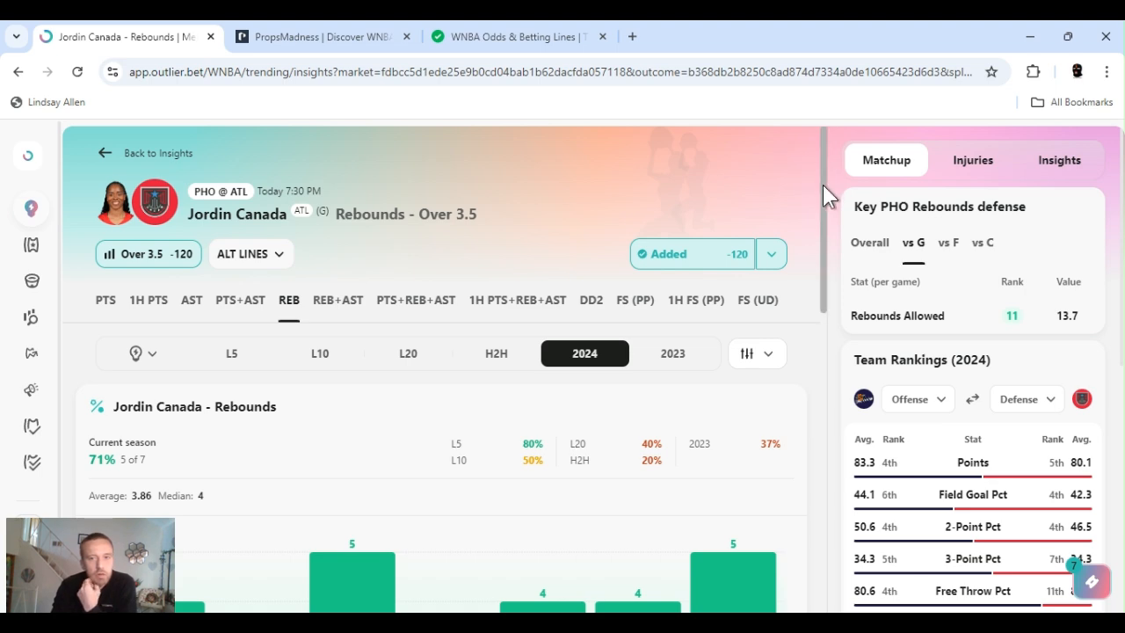
scroll(down, 3)
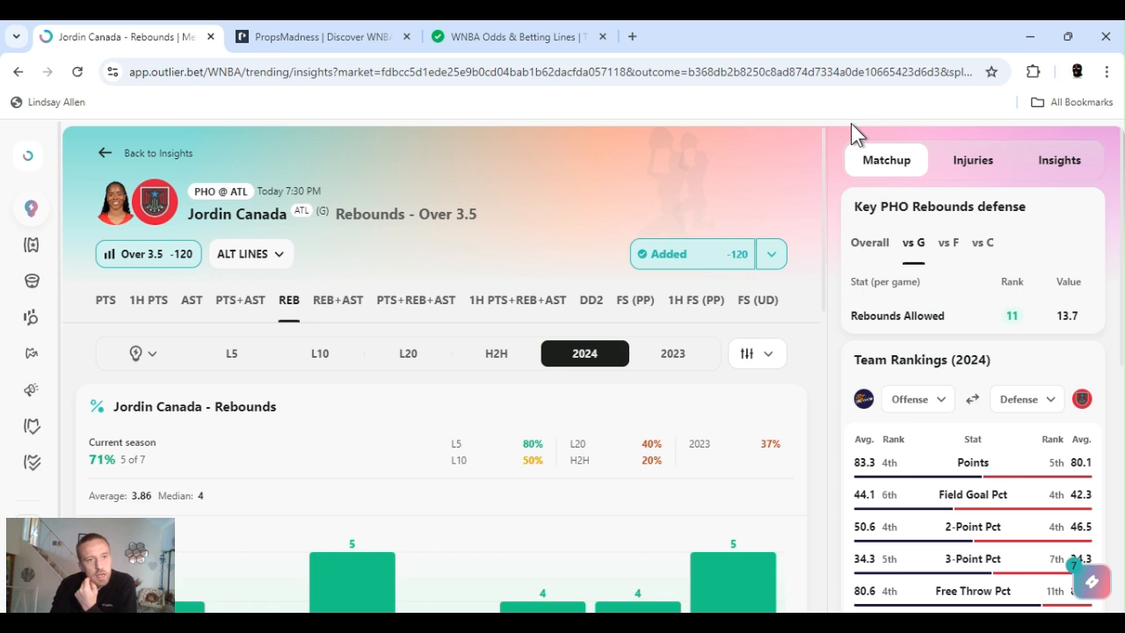
mouse_move(597, 152)
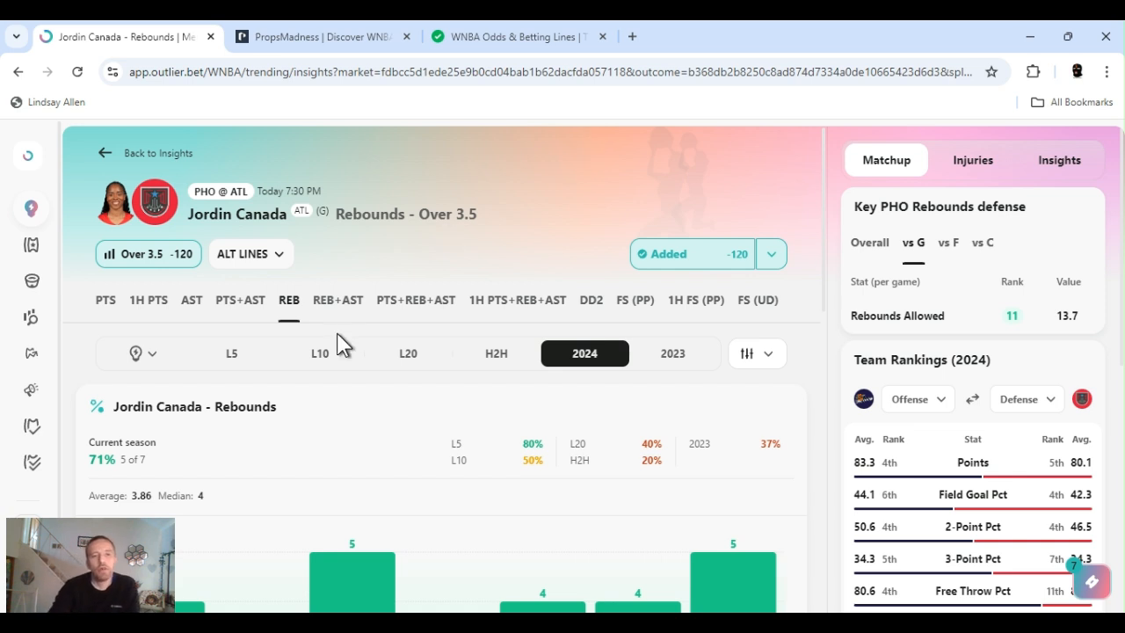
mouse_move(201, 299)
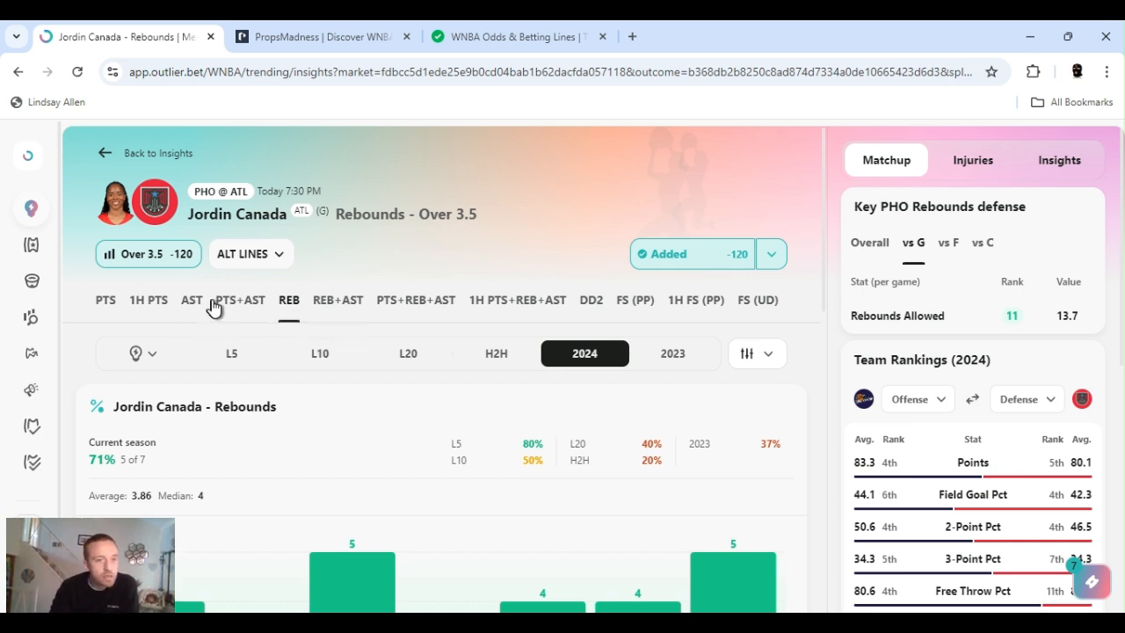
mouse_move(563, 243)
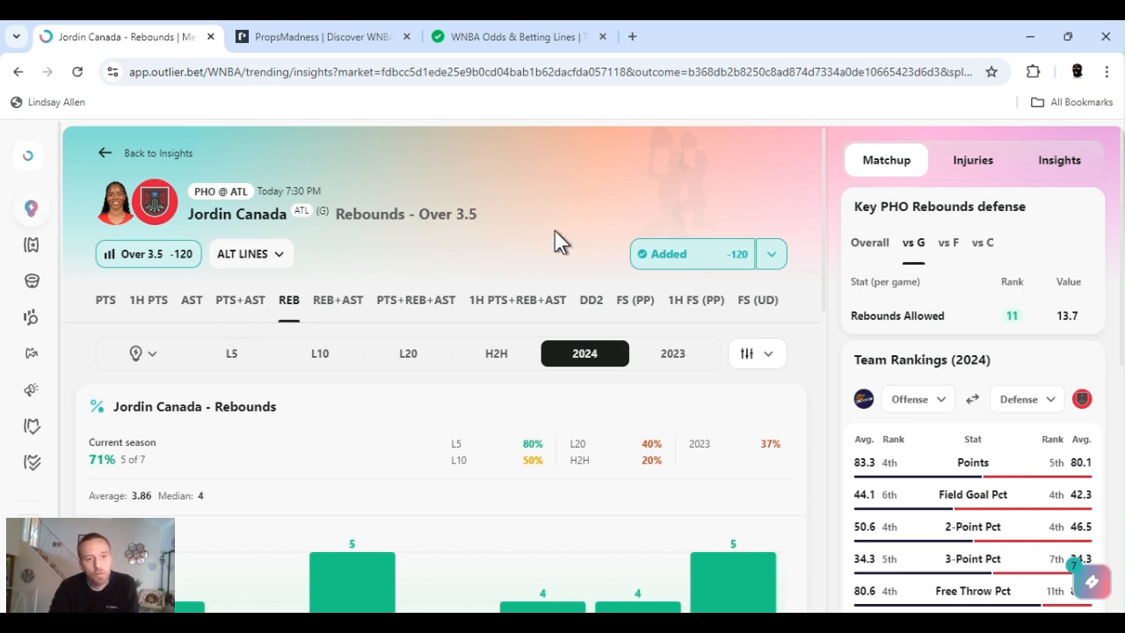
mouse_move(798, 407)
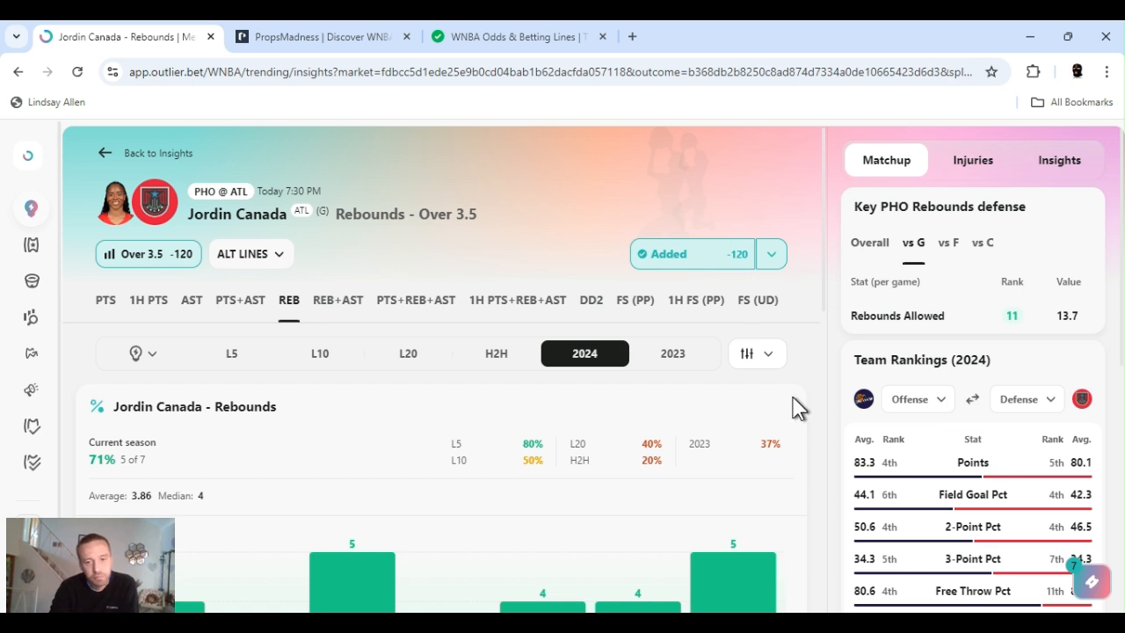
mouse_move(687, 576)
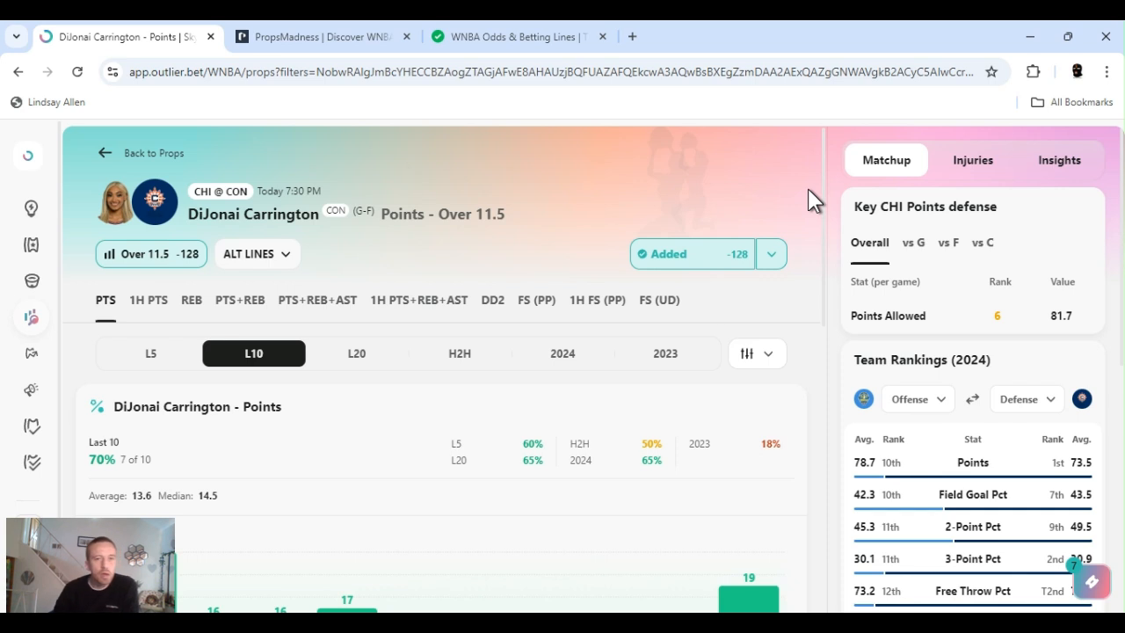
mouse_move(794, 217)
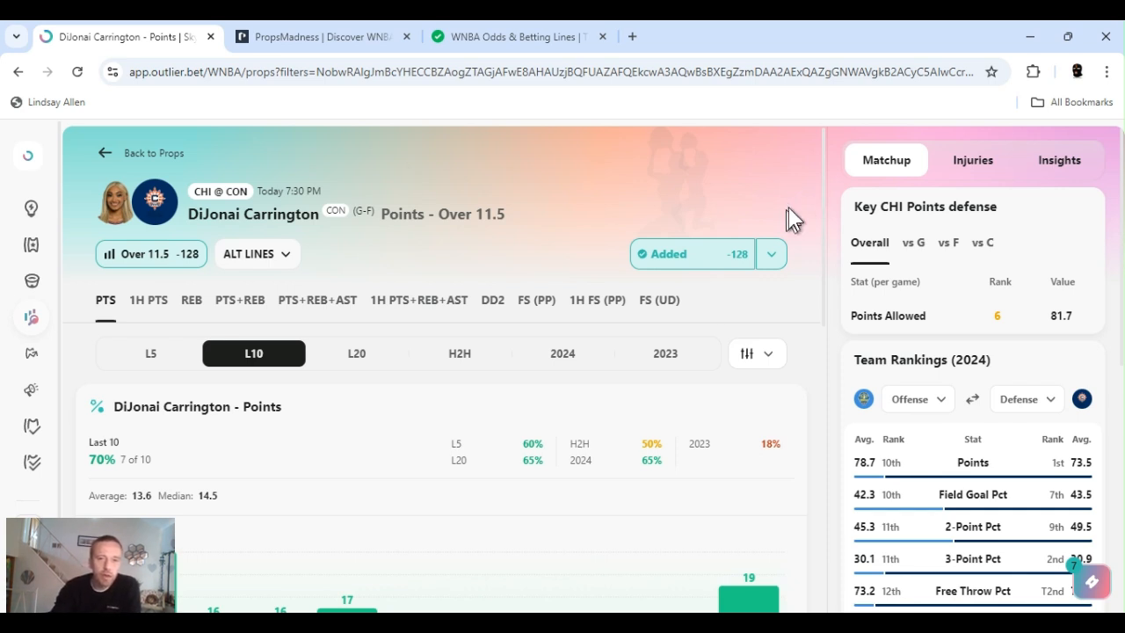
mouse_move(821, 198)
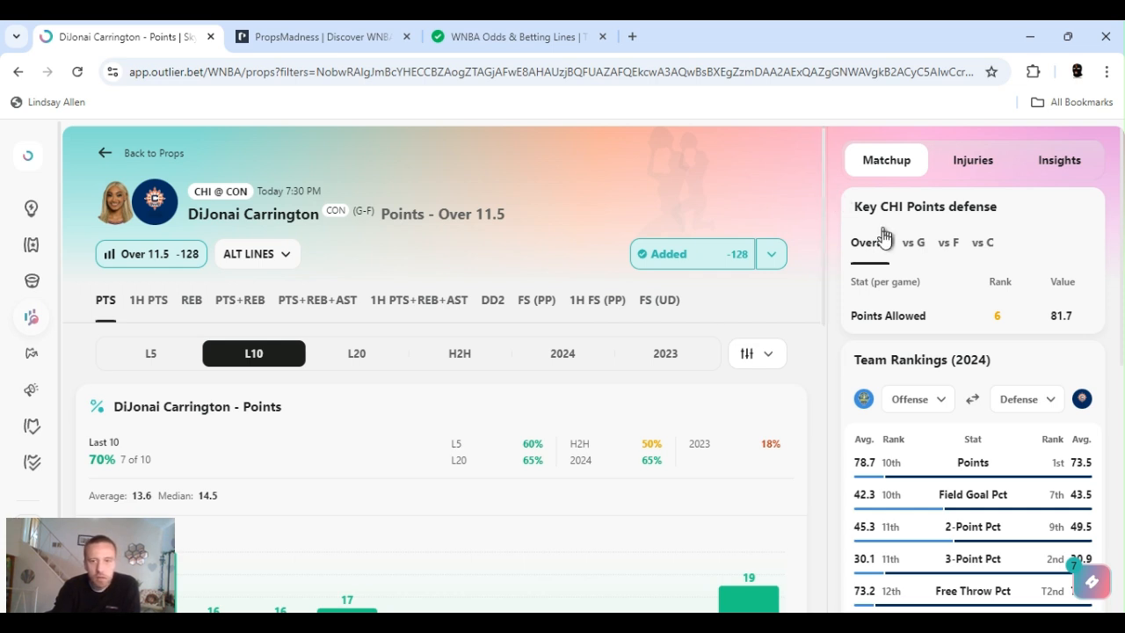
mouse_move(933, 254)
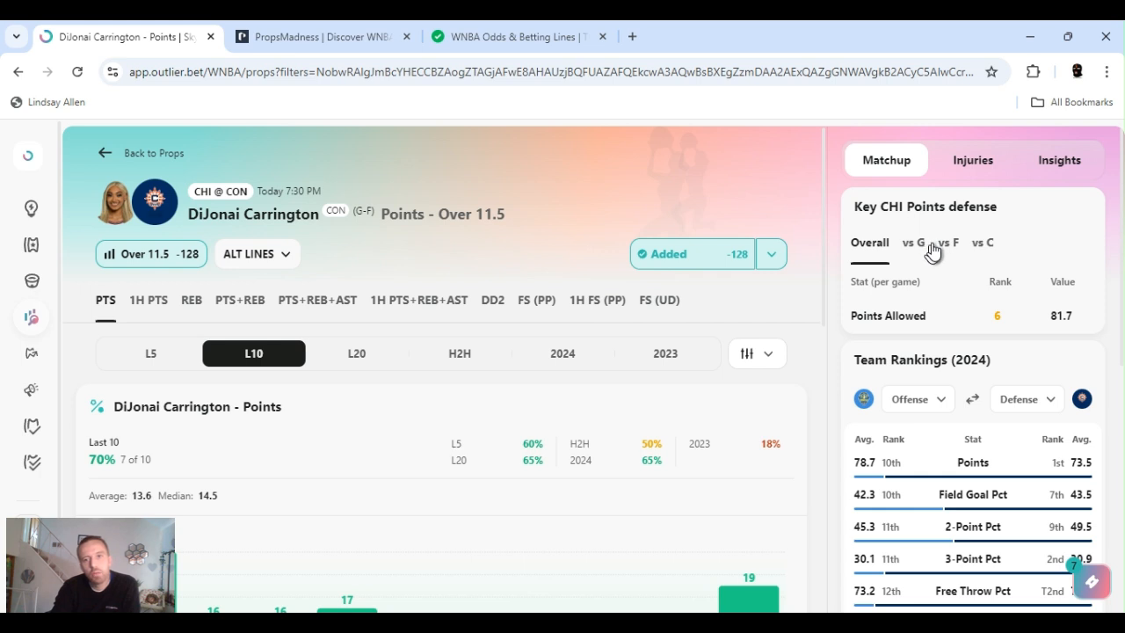
Show Chicago's points allowed to guards (43.7) on DiJonai Carrington's Points Over 11.5 page.
click(913, 242)
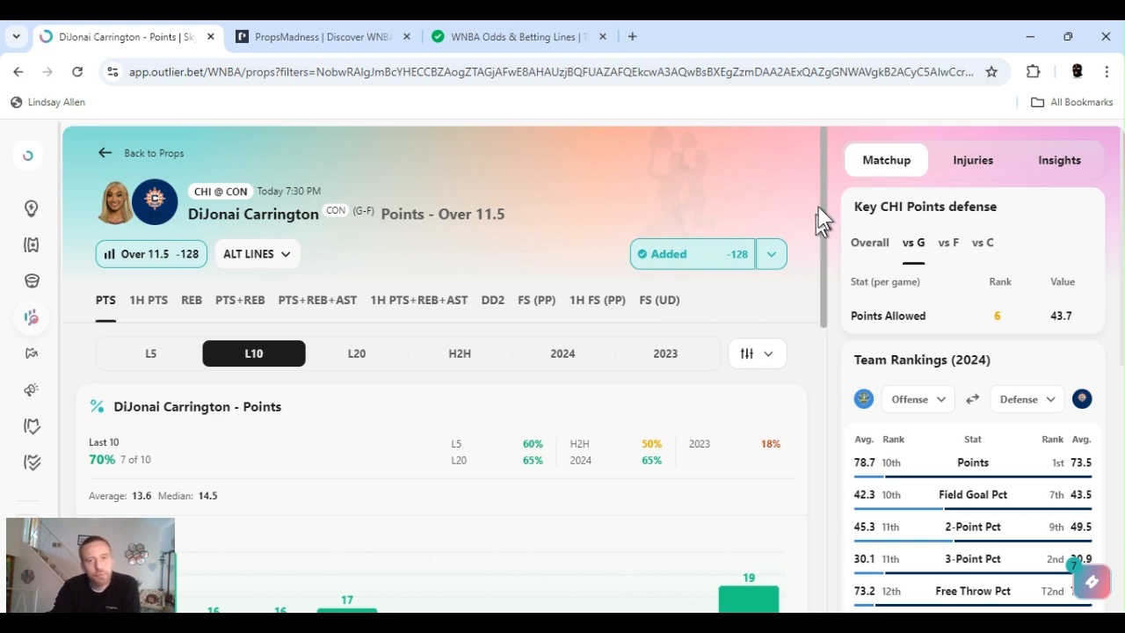
Break down Carrington's last 10 games by minutes, field goals, then three-pointers made and attempted.
scroll(down, 3)
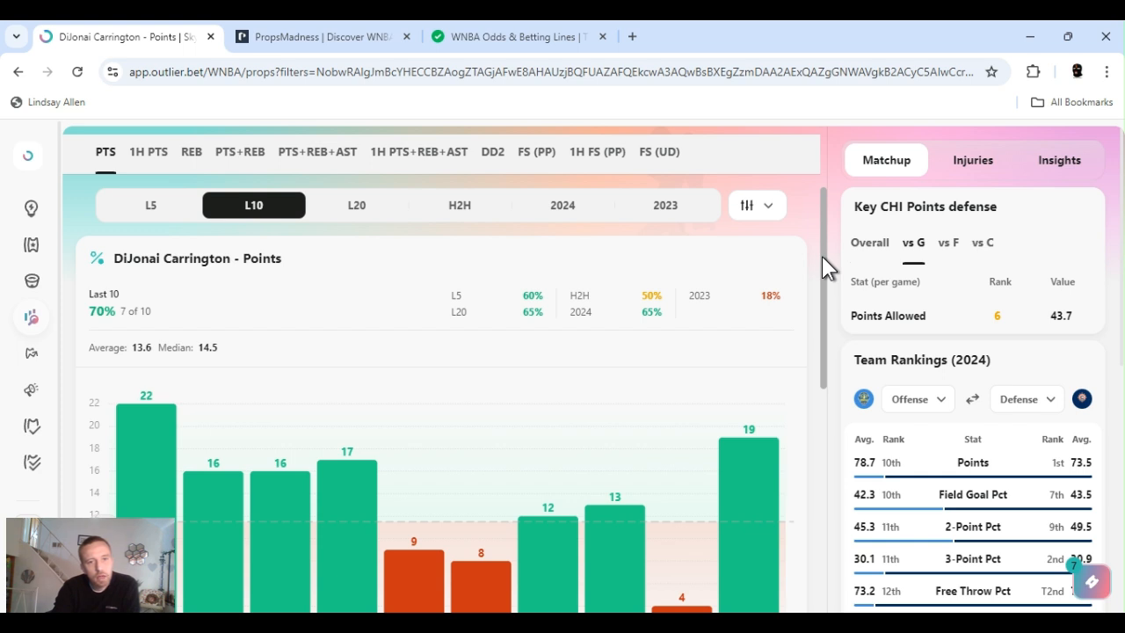
mouse_move(825, 272)
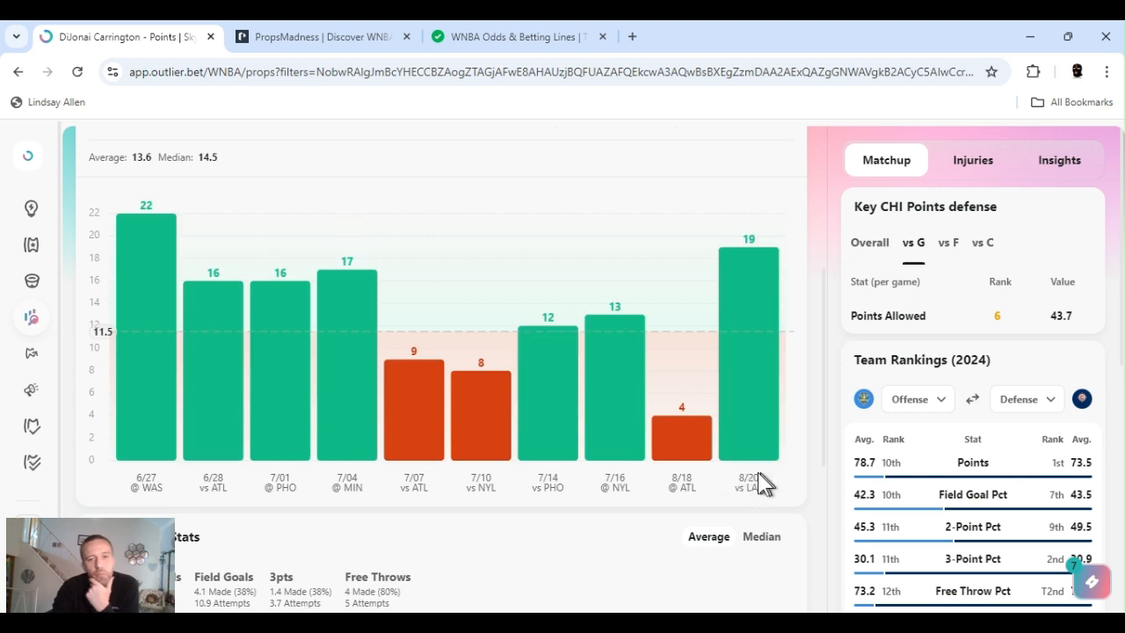
mouse_move(835, 389)
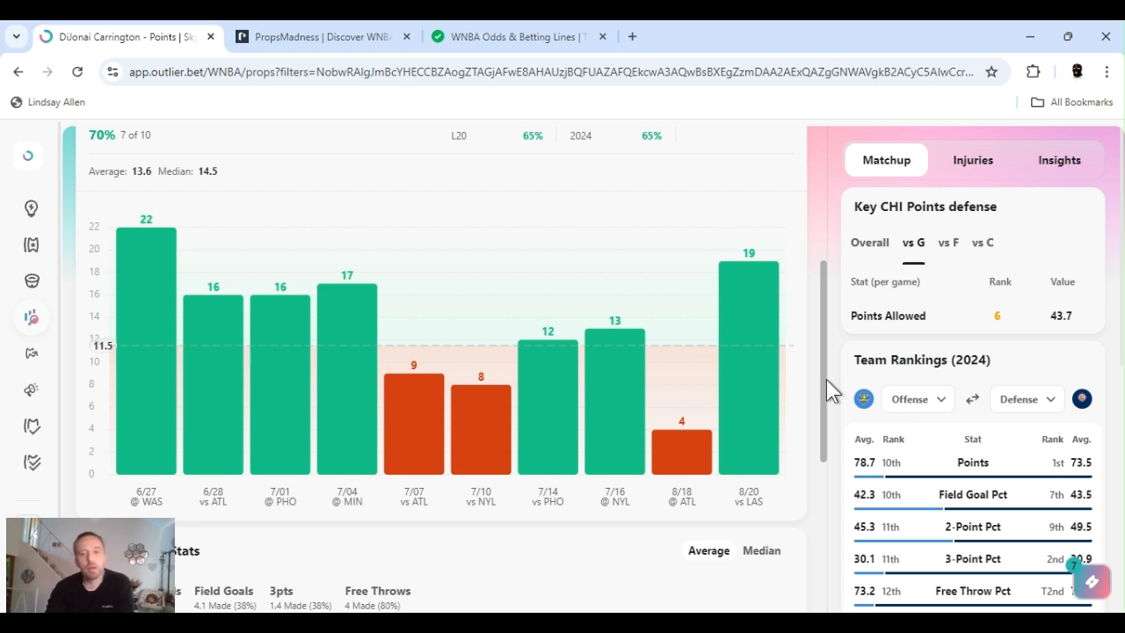
scroll(down, 3)
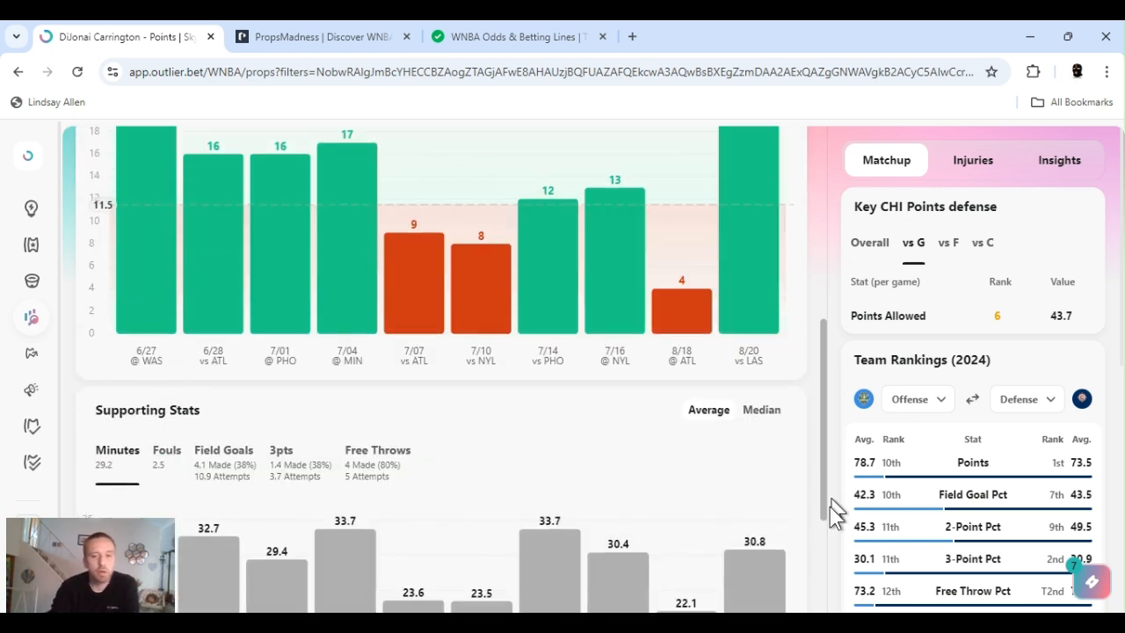
scroll(down, 3)
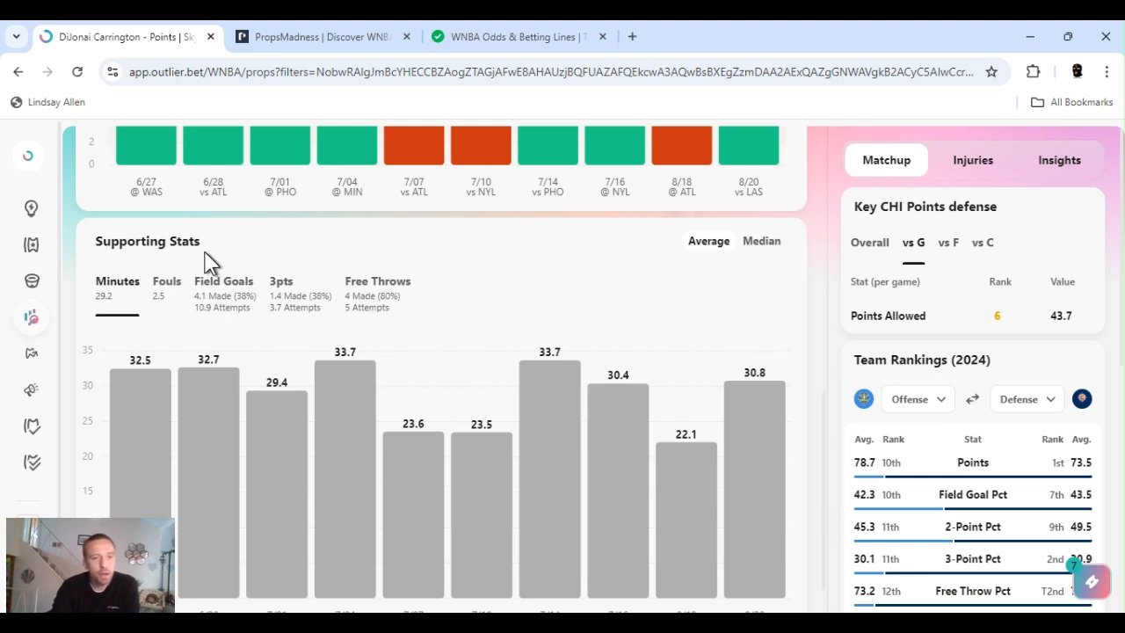
click(223, 281)
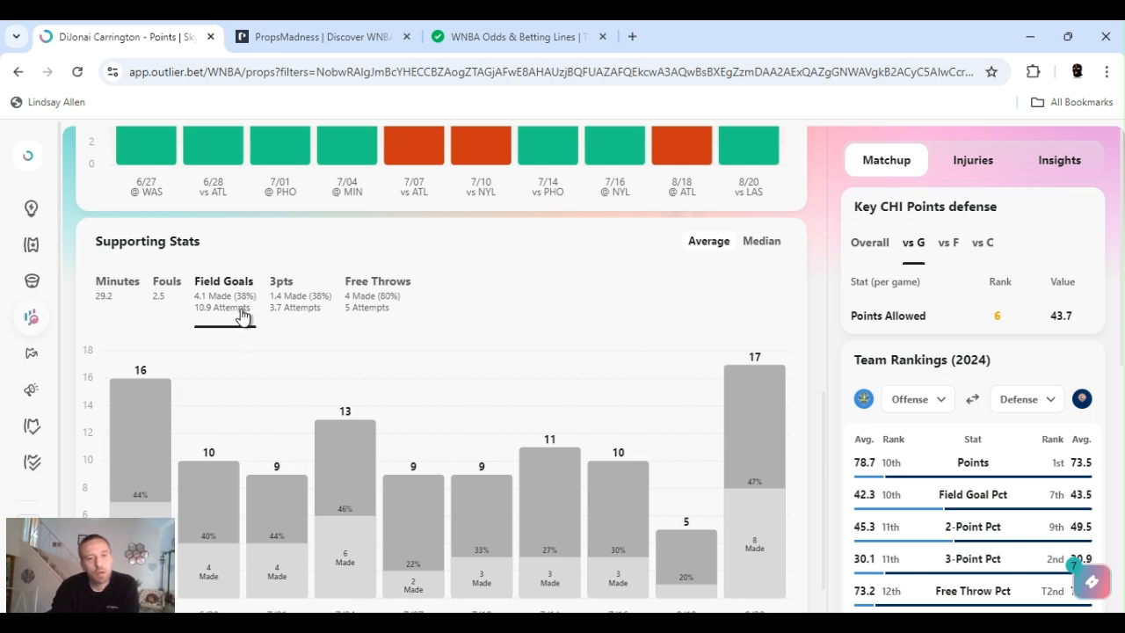
click(281, 281)
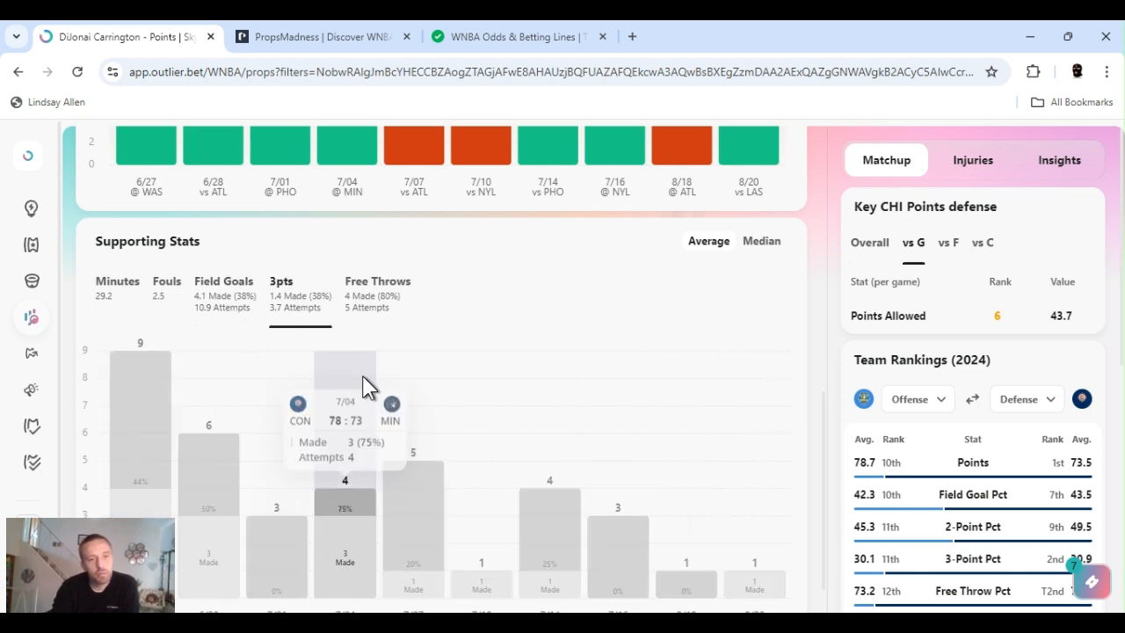
mouse_move(831, 250)
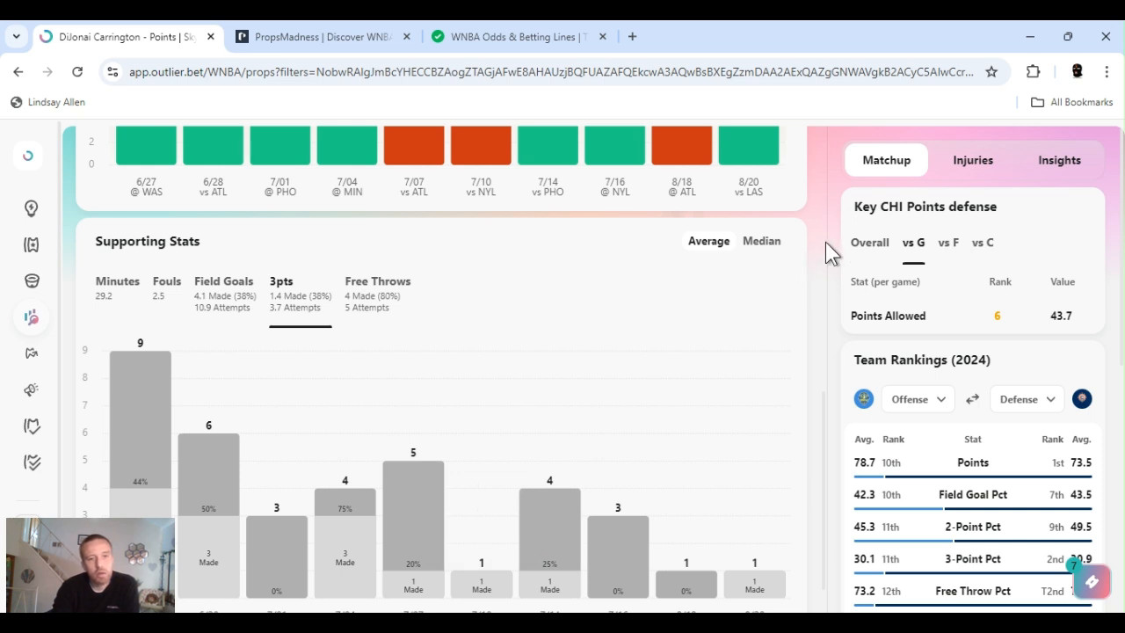
click(377, 280)
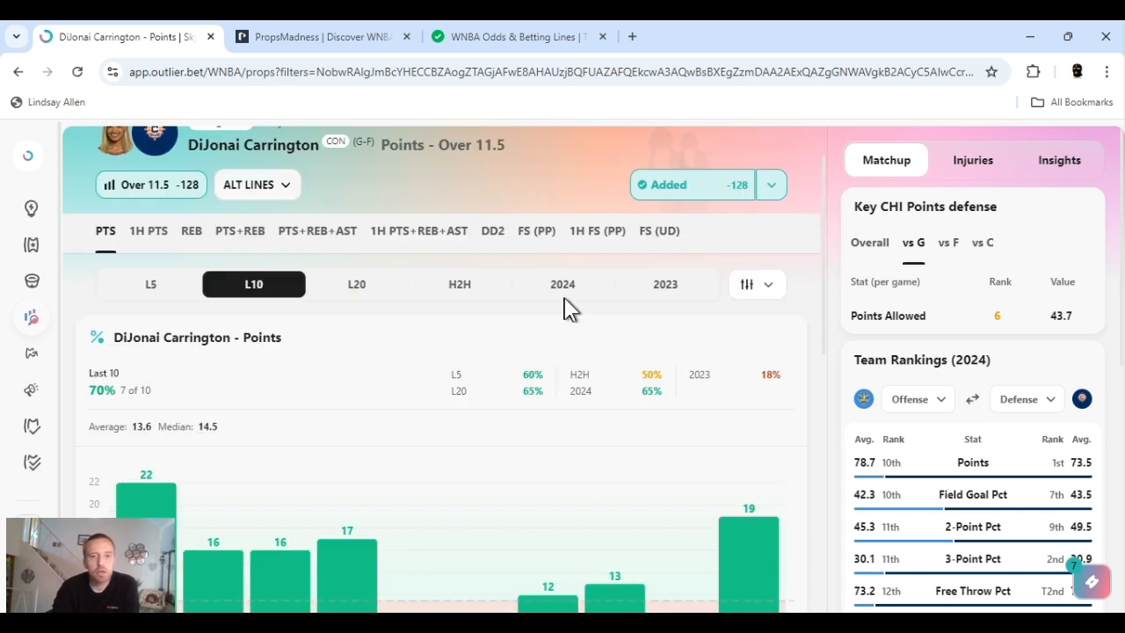
mouse_move(562, 289)
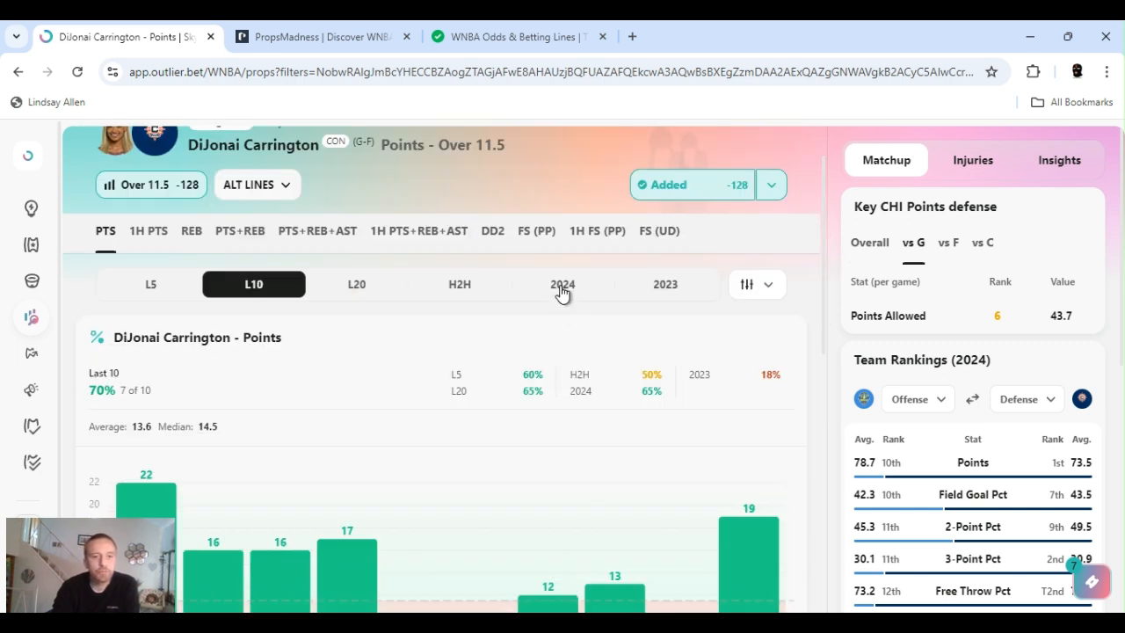
Show Carrington's 2024 season points (65%, 17 of 26), then switch to PropsMadness.
click(561, 283)
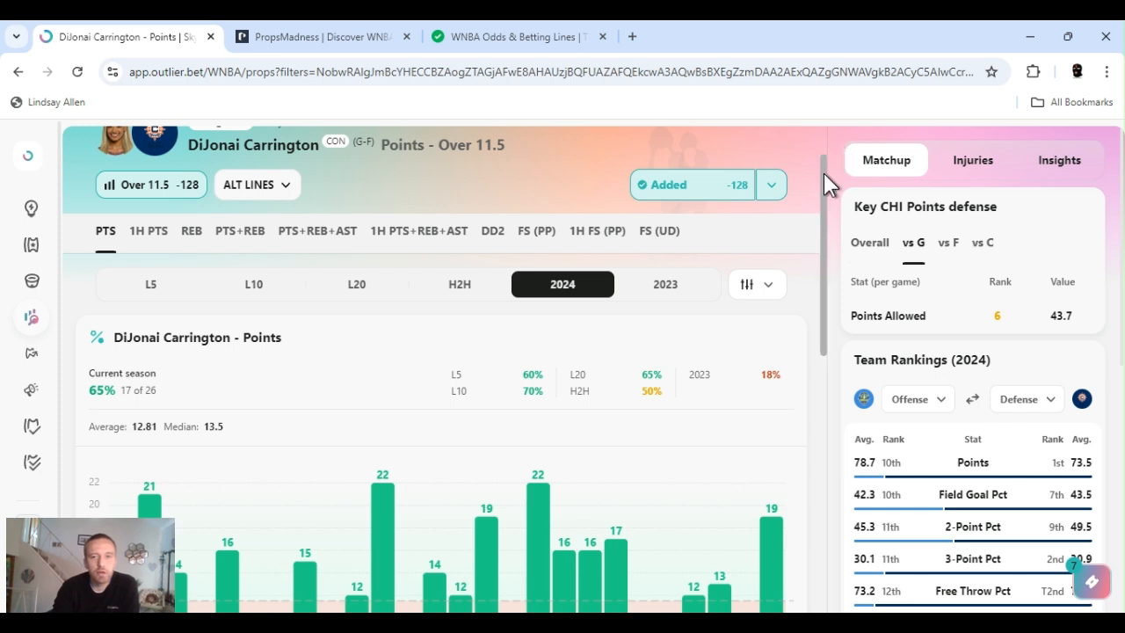
scroll(down, 3)
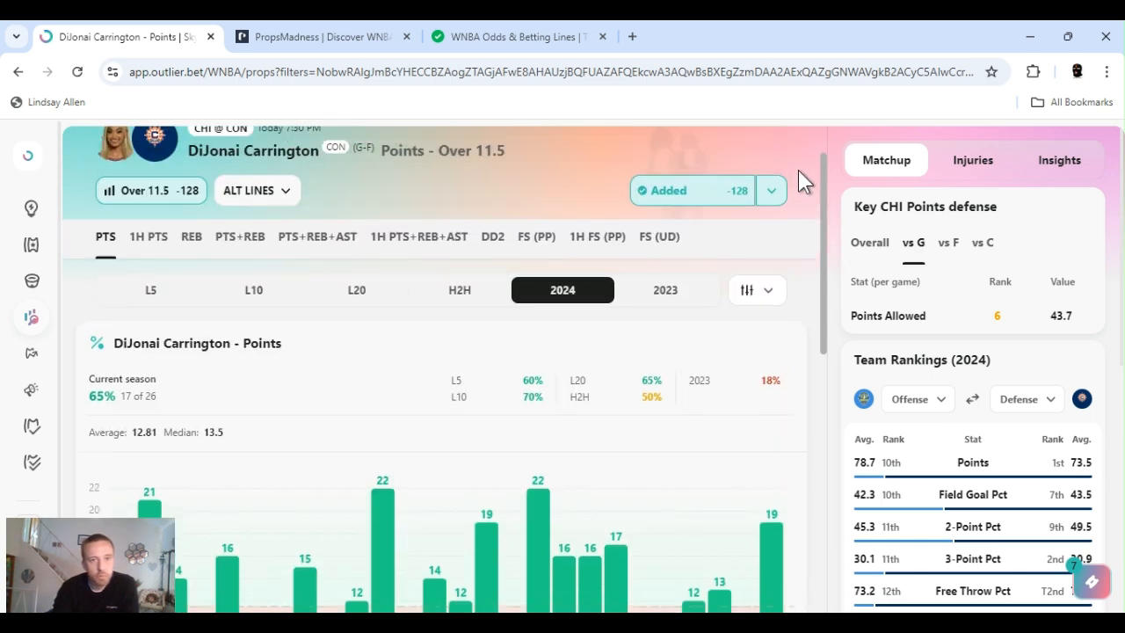
click(321, 36)
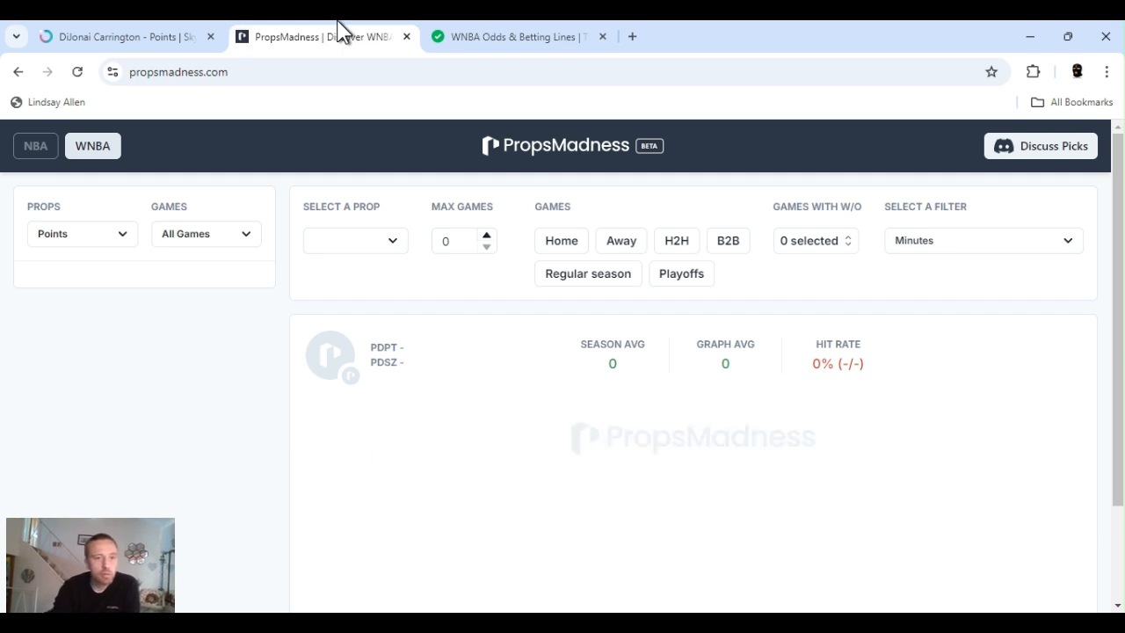
Load Carrington's PropsMadness points chart: 11.5 line, 12.8 average, 63.6% over 22 games.
click(355, 240)
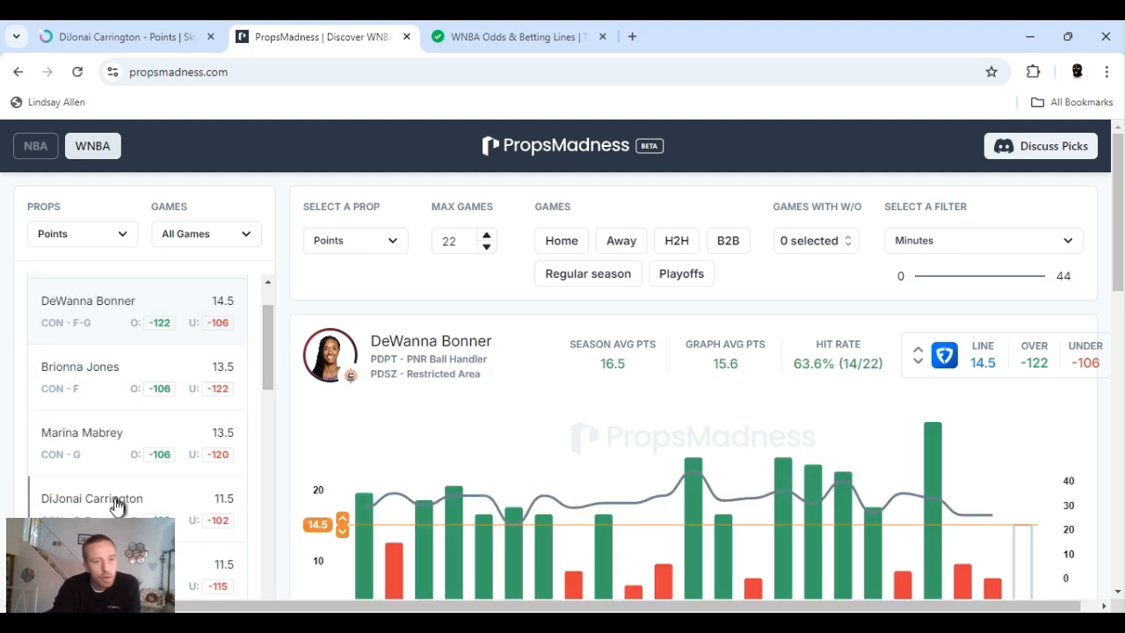
click(92, 497)
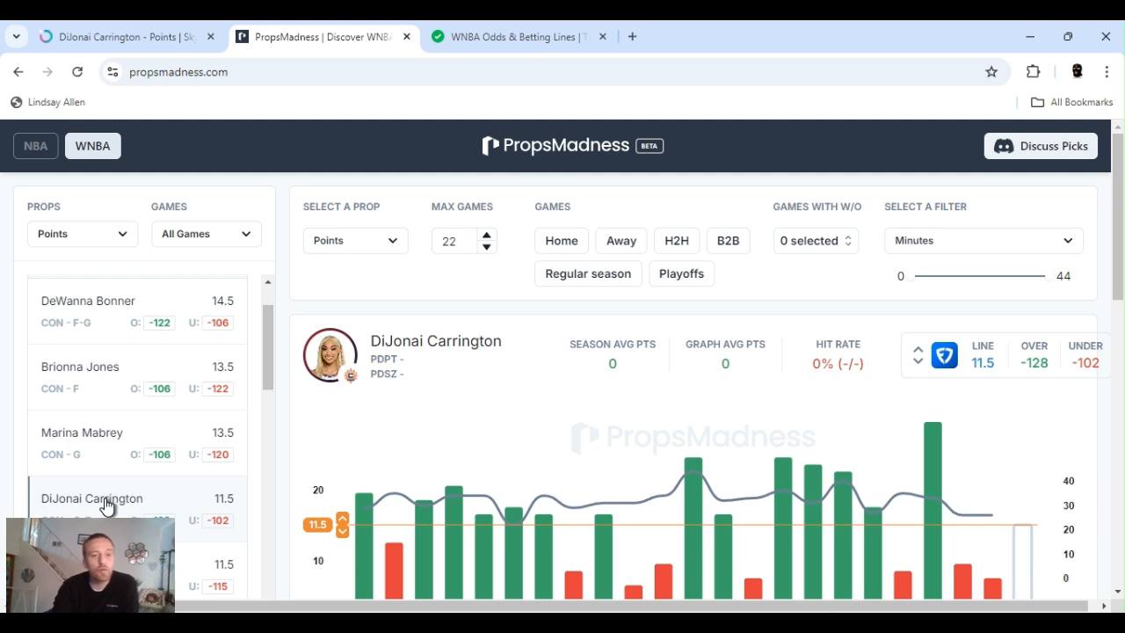
click(92, 497)
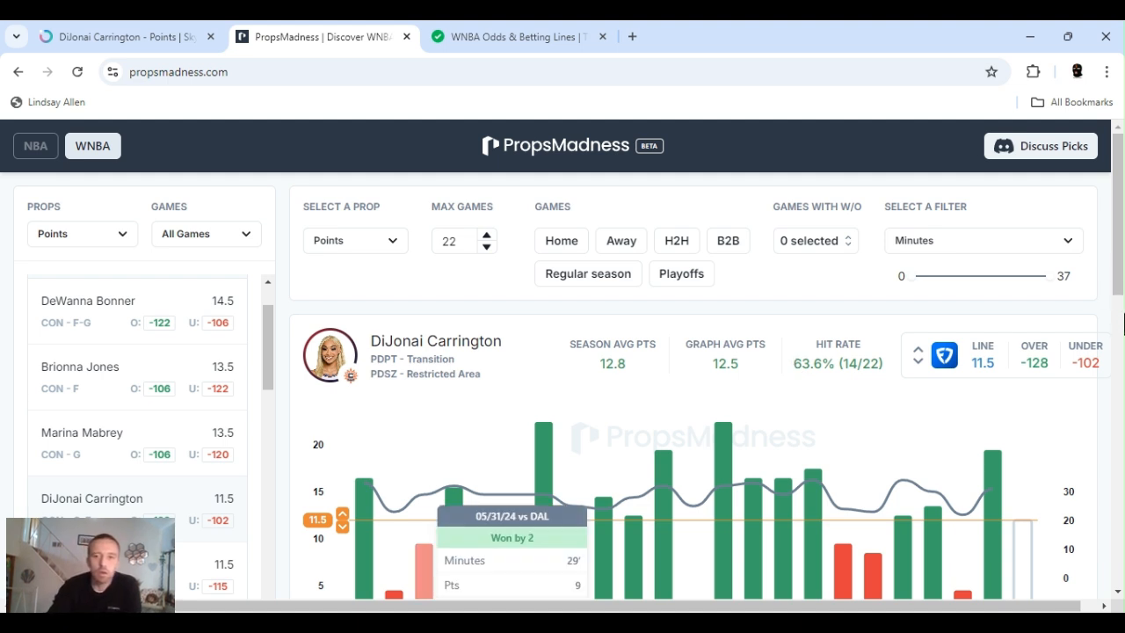
scroll(down, 3)
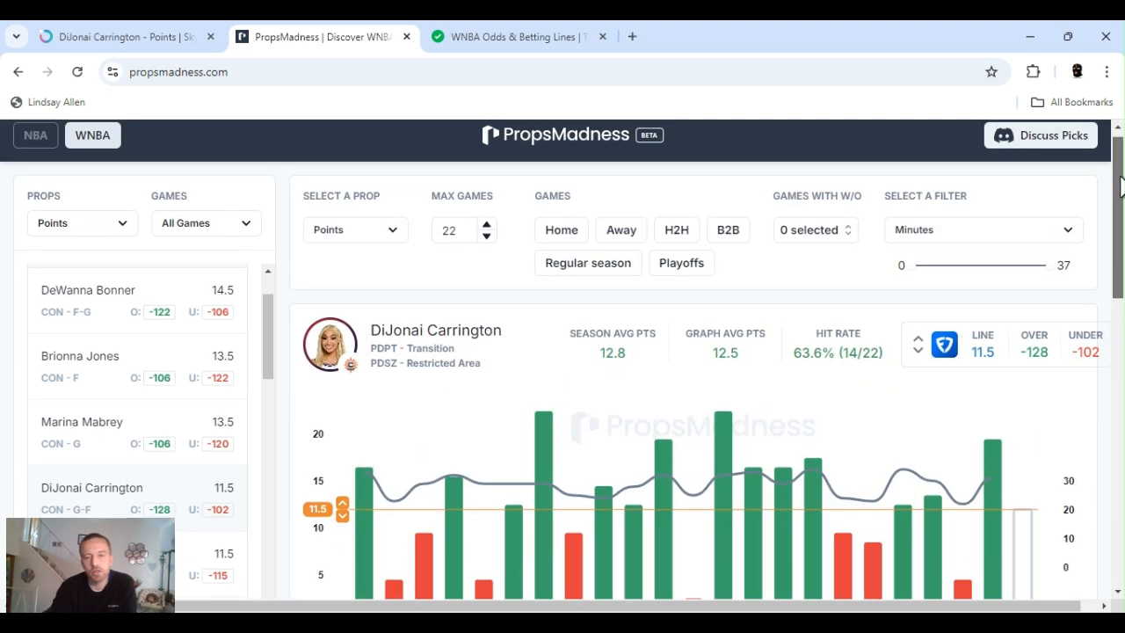
Switch Carrington's Season Shot Chart vs the Sky to opponent defensive zone ranks.
scroll(down, 3)
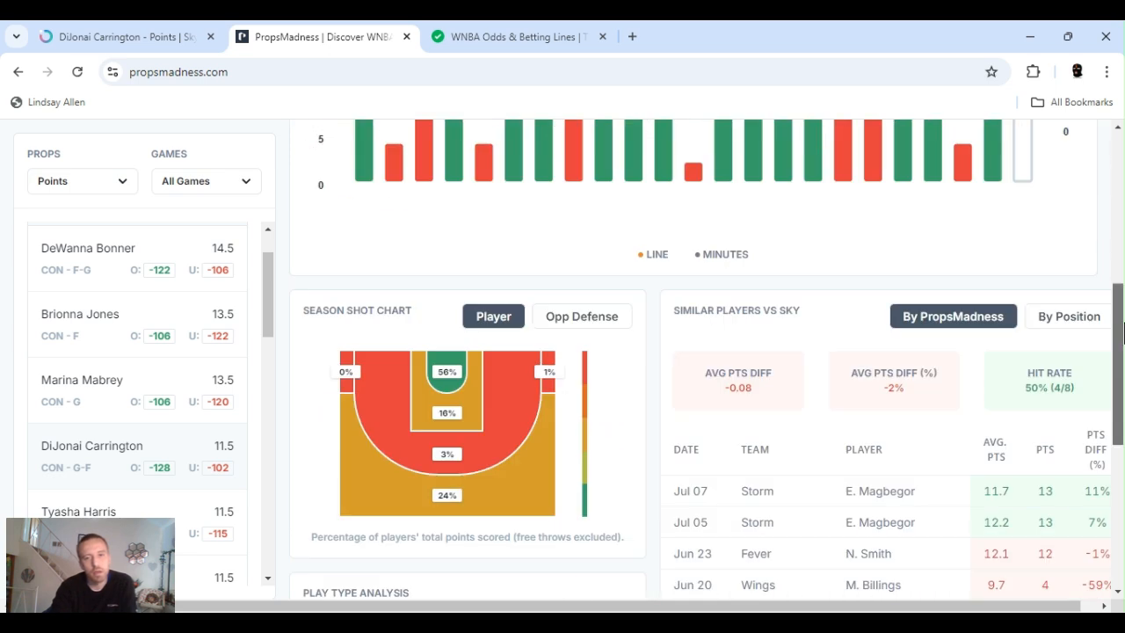
scroll(down, 3)
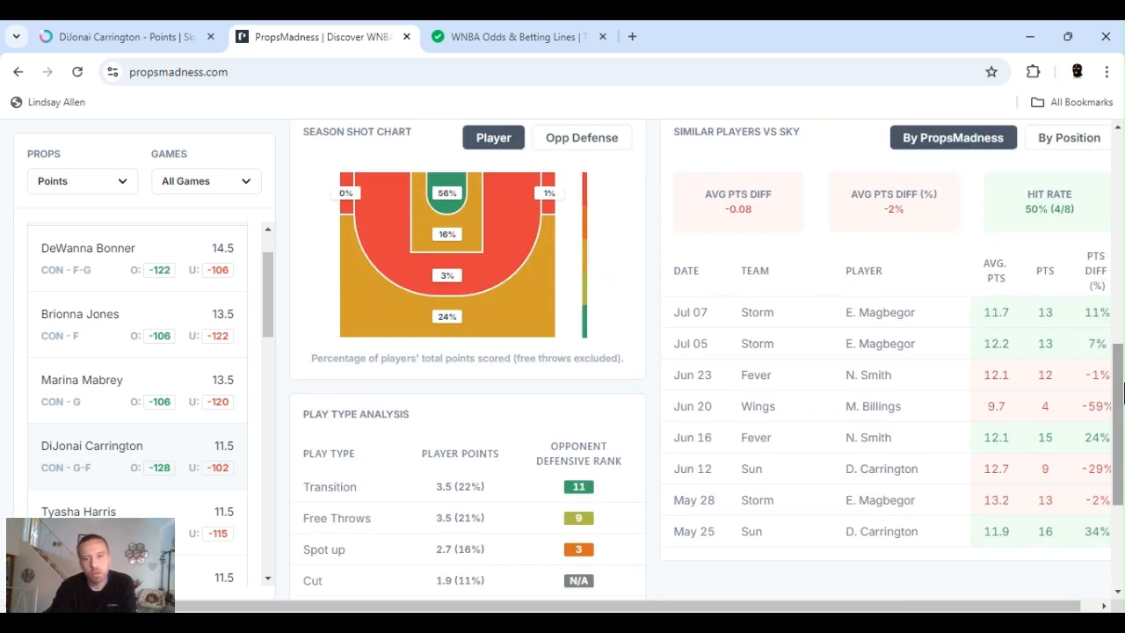
mouse_move(521, 169)
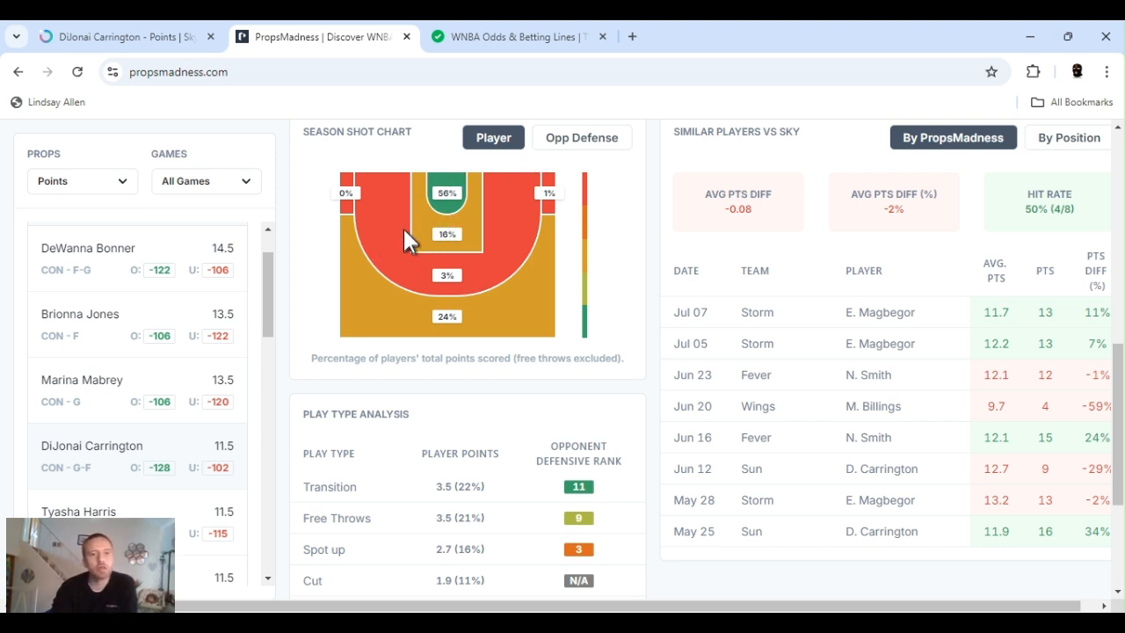
mouse_move(509, 270)
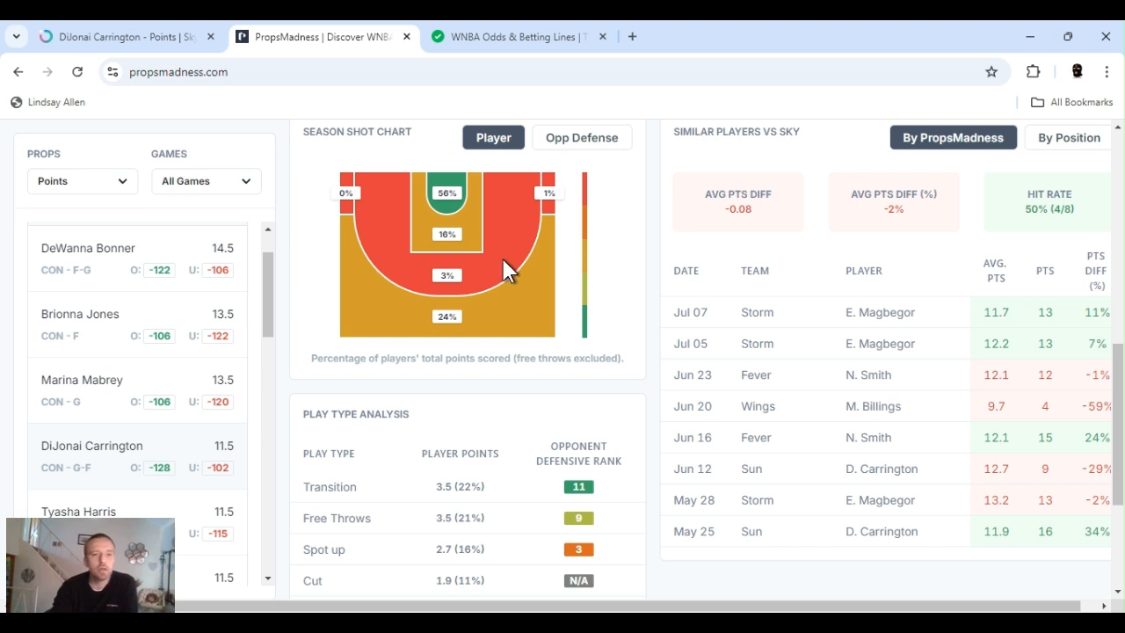
mouse_move(562, 189)
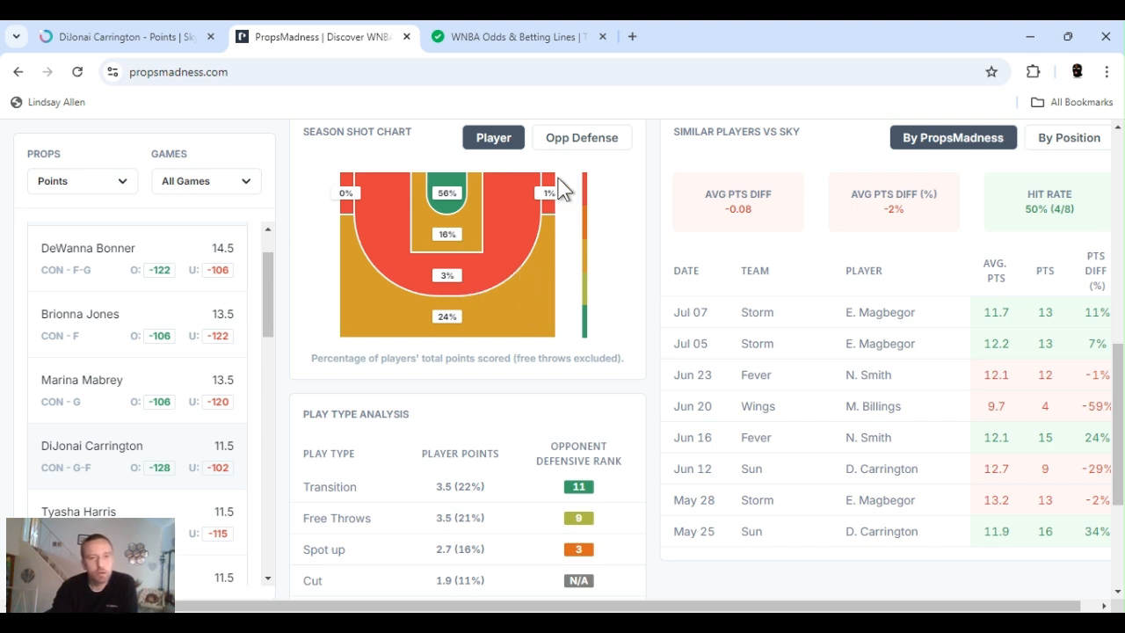
click(581, 137)
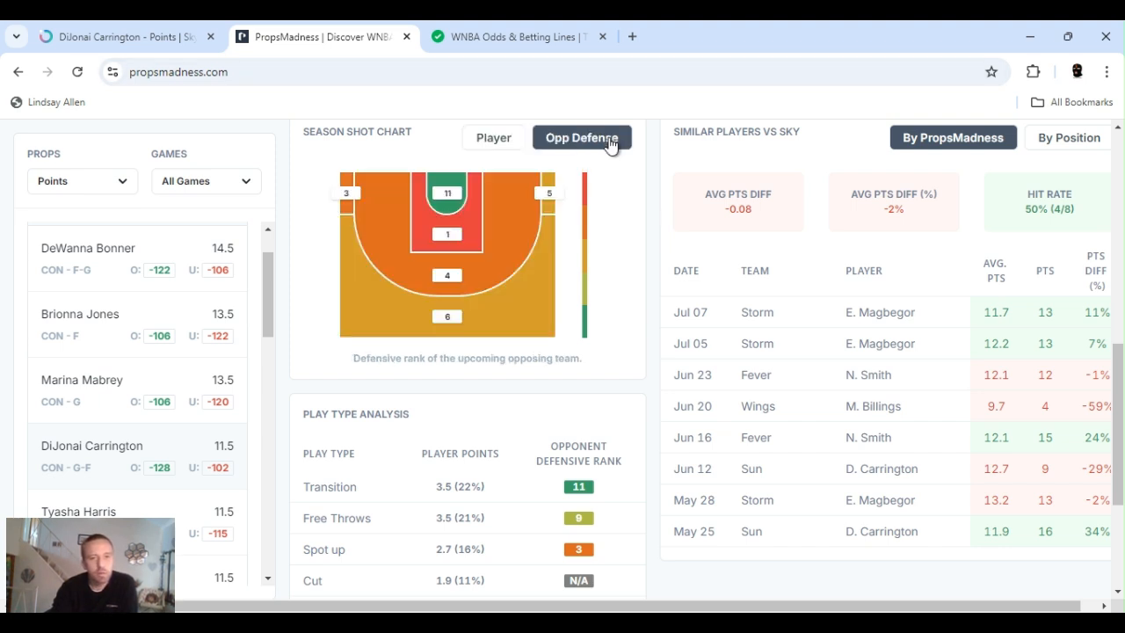
mouse_move(430, 241)
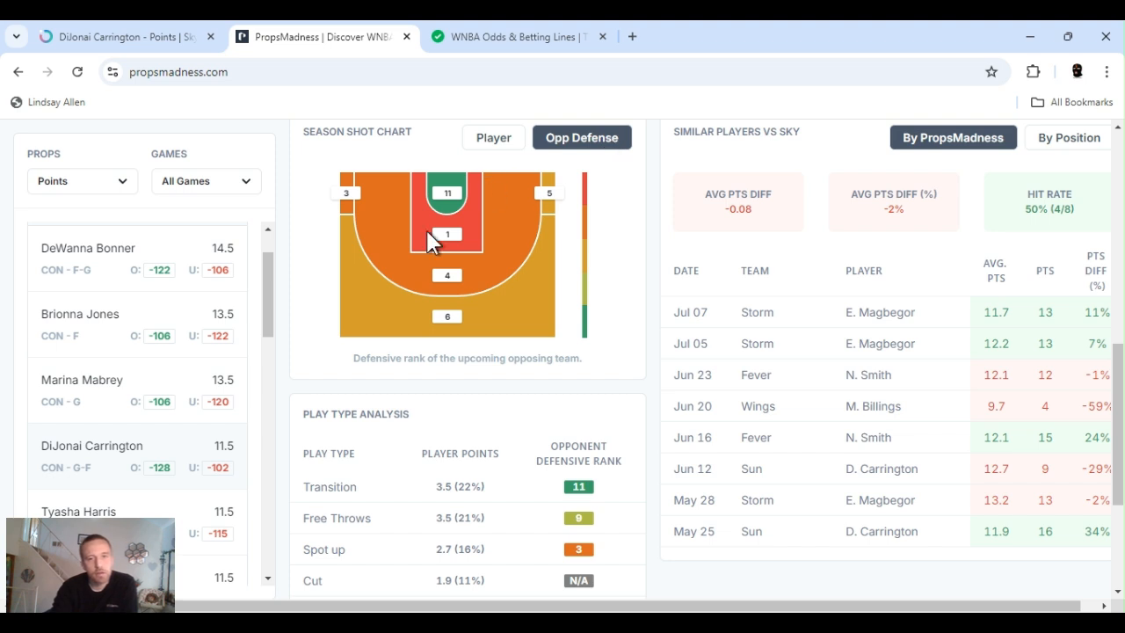
mouse_move(483, 211)
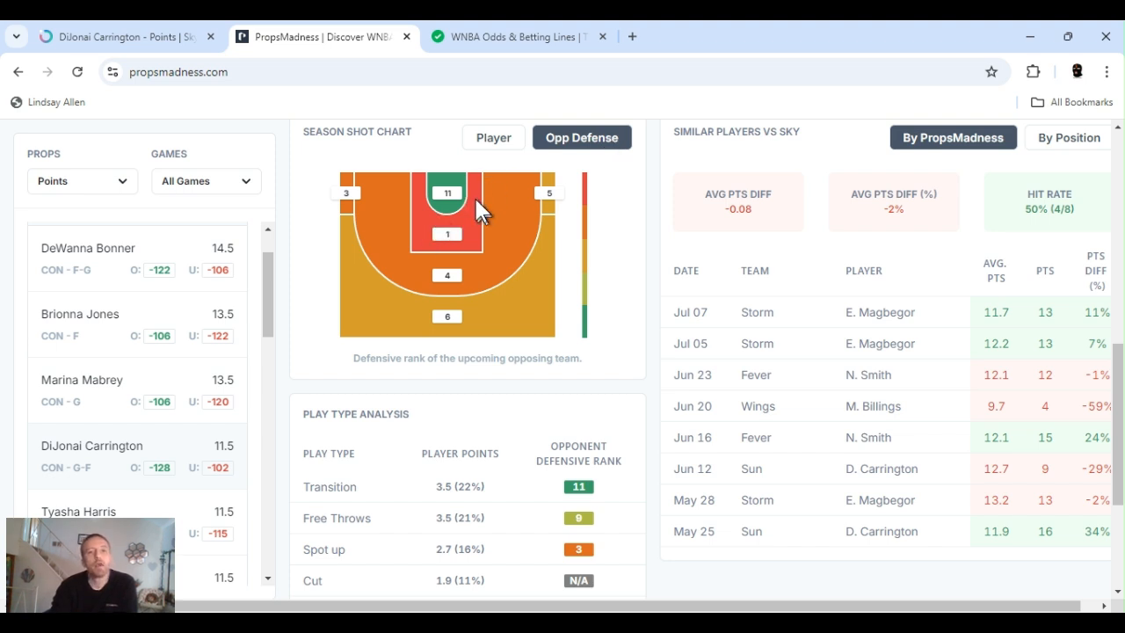
mouse_move(464, 213)
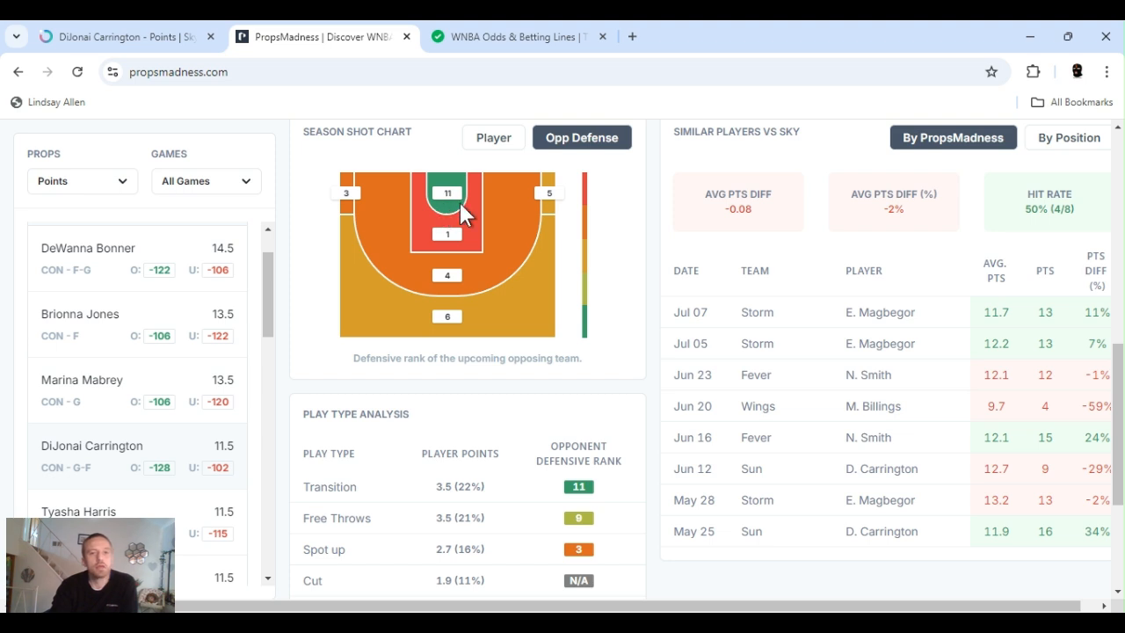
mouse_move(684, 339)
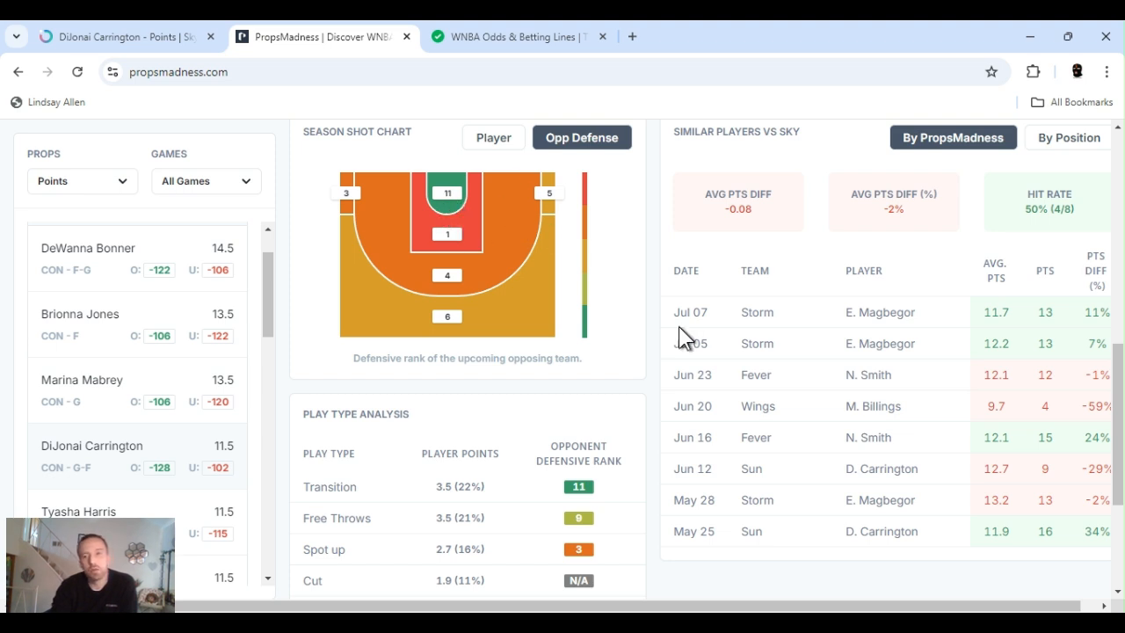
mouse_move(1114, 322)
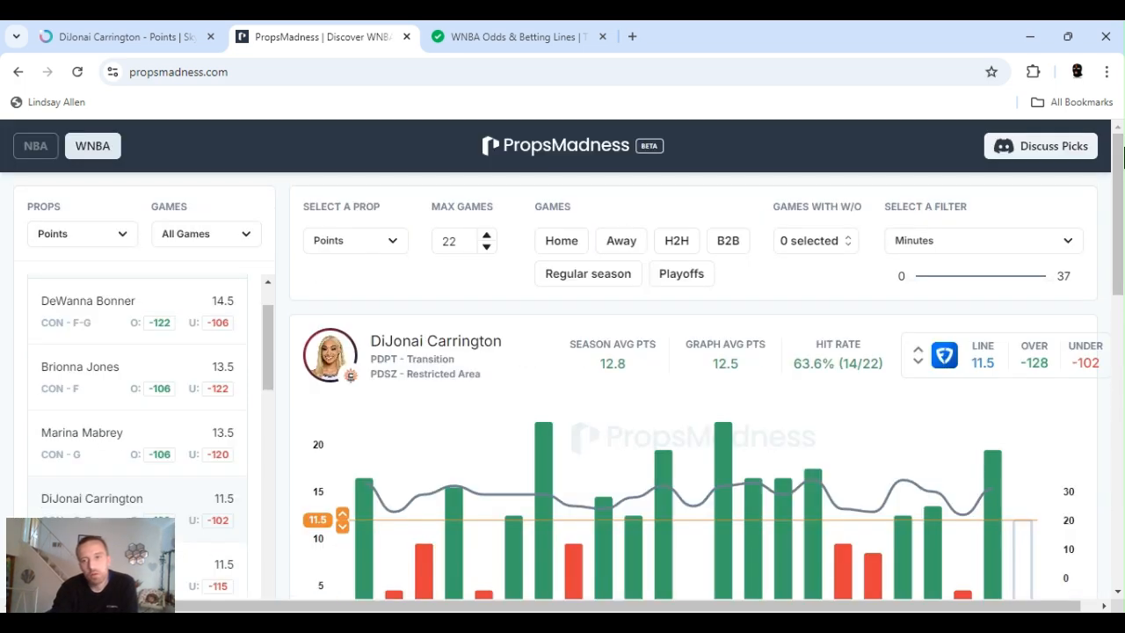
scroll(down, 3)
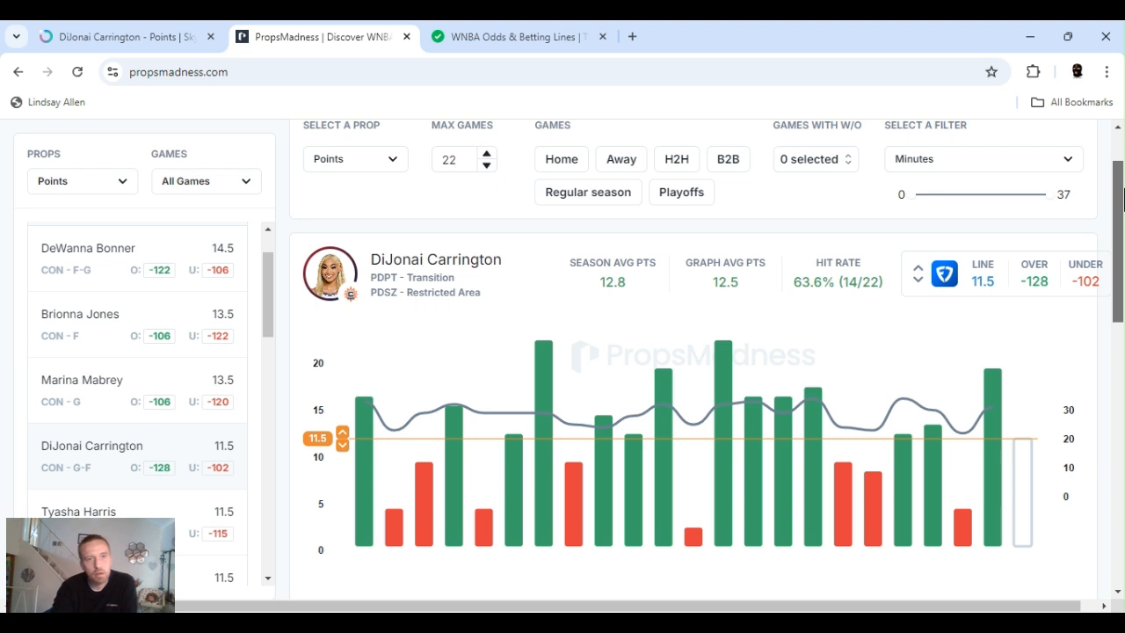
Return to Carrington's Outlier Points Over 11.5 page and view her 2024 chart (65%, 17 of 26).
click(123, 36)
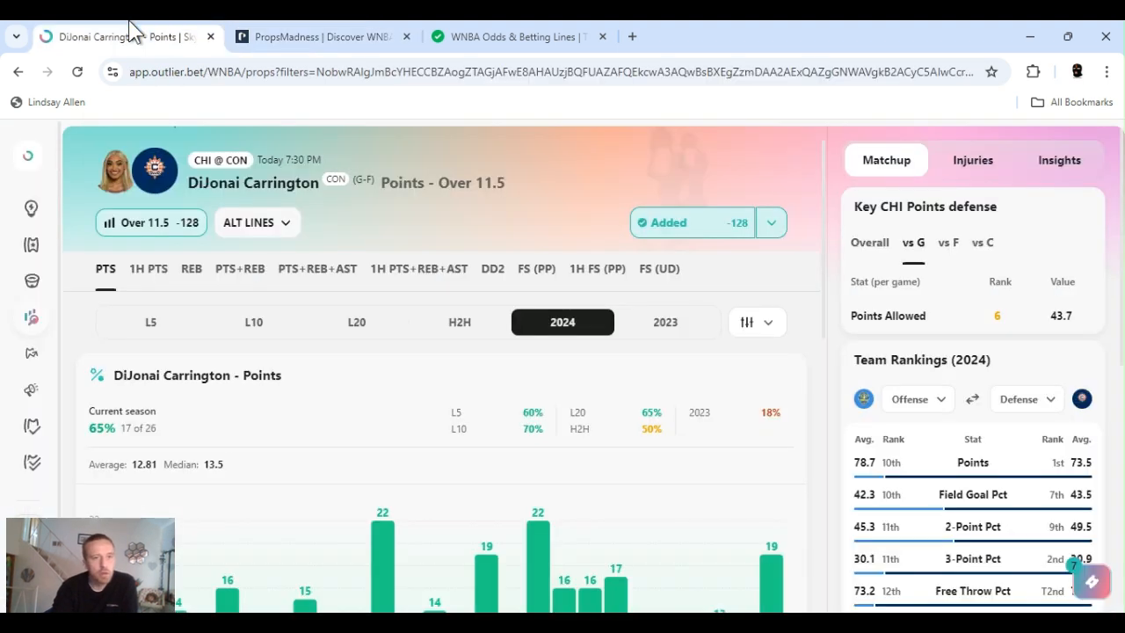
mouse_move(516, 185)
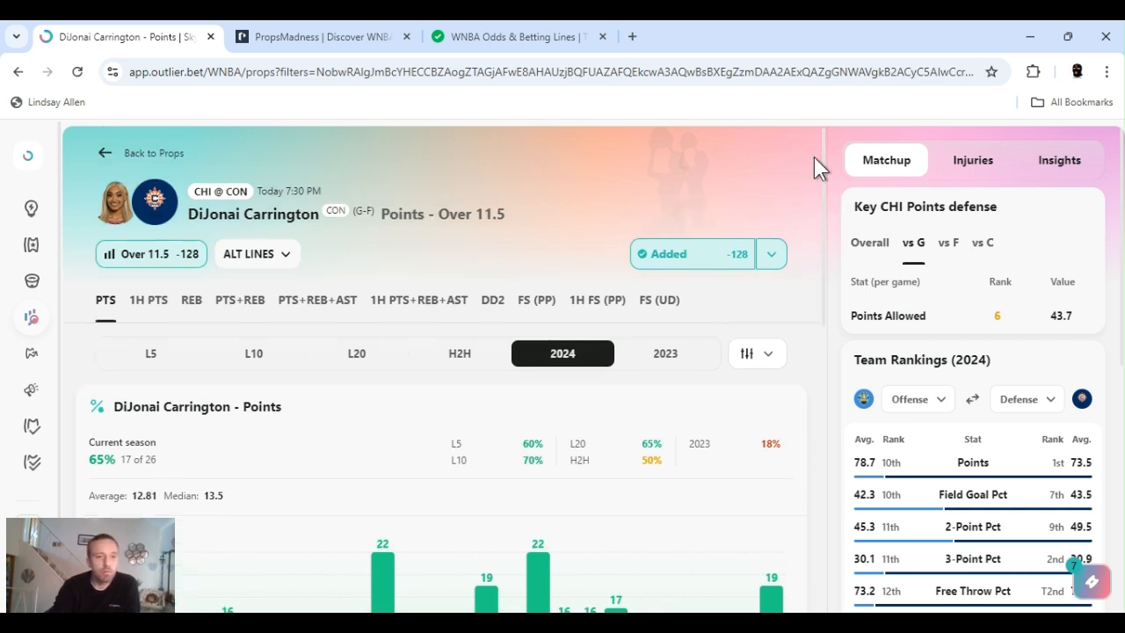
mouse_move(624, 227)
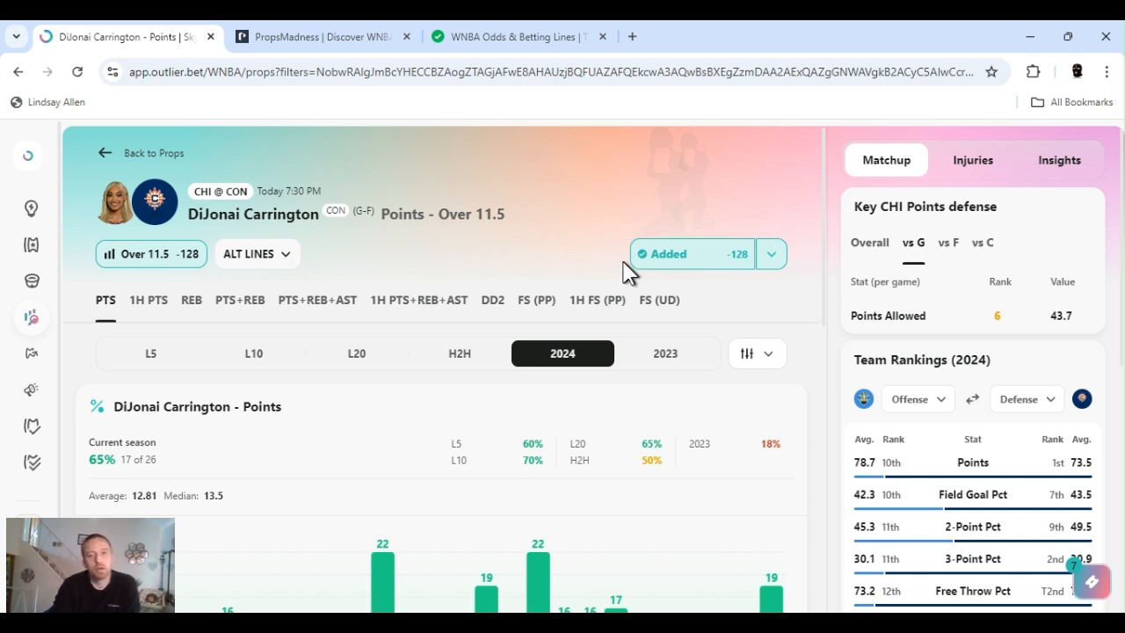
mouse_move(809, 237)
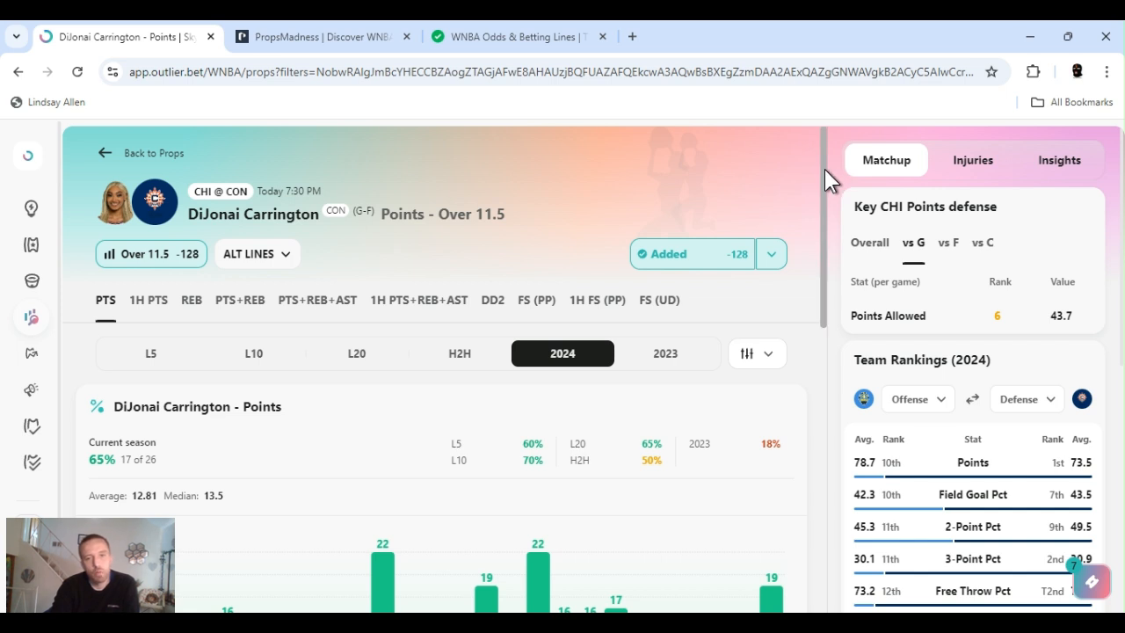
scroll(down, 3)
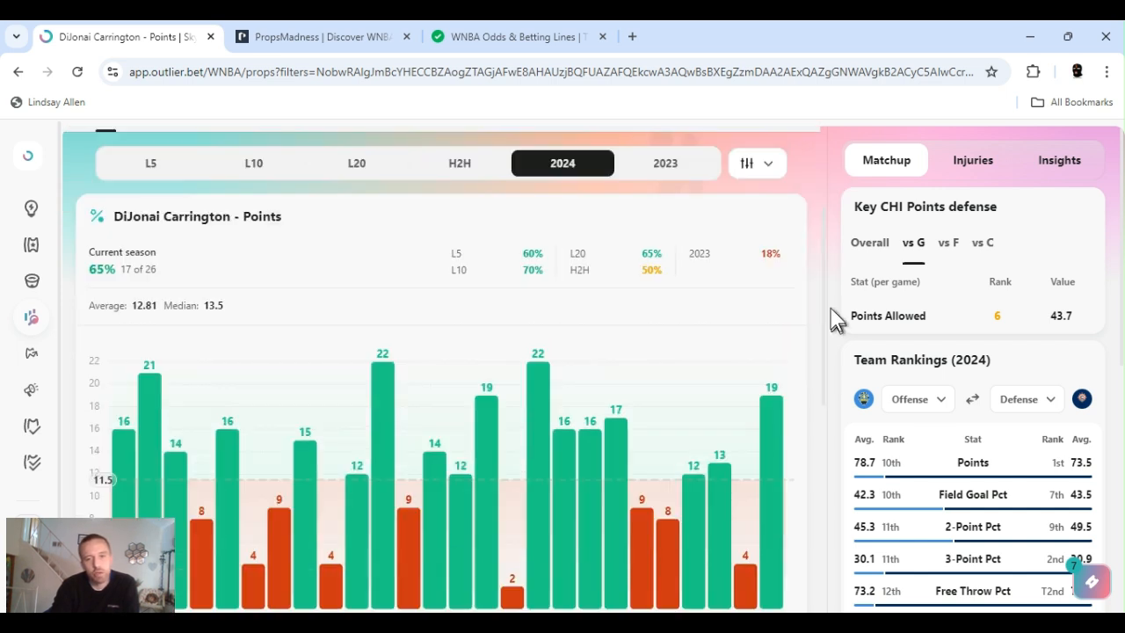
mouse_move(842, 342)
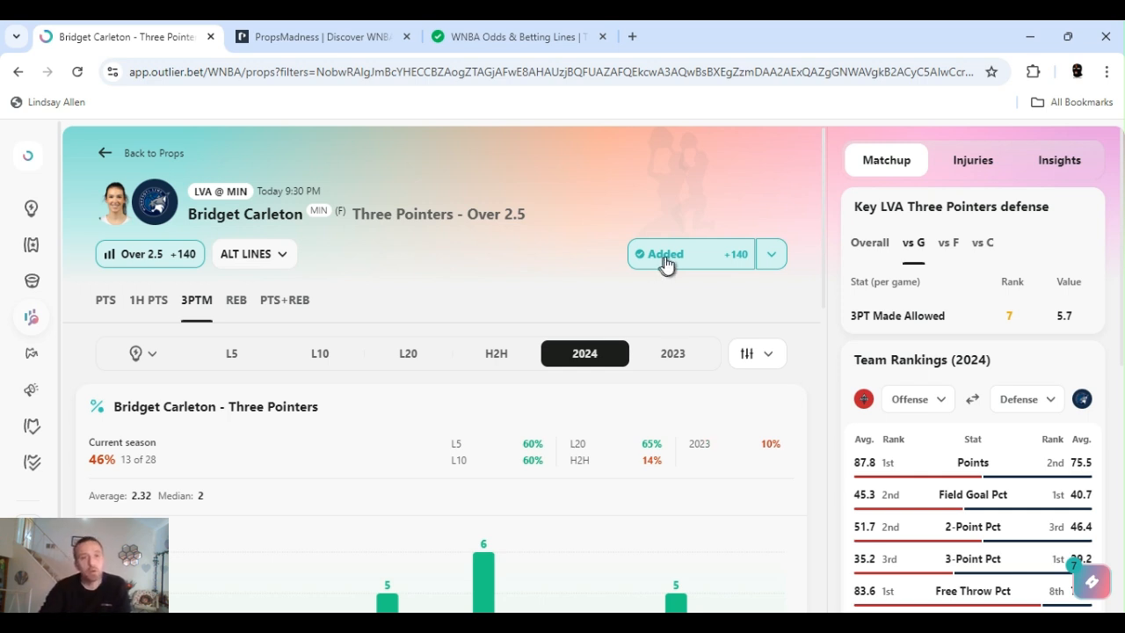
mouse_move(826, 172)
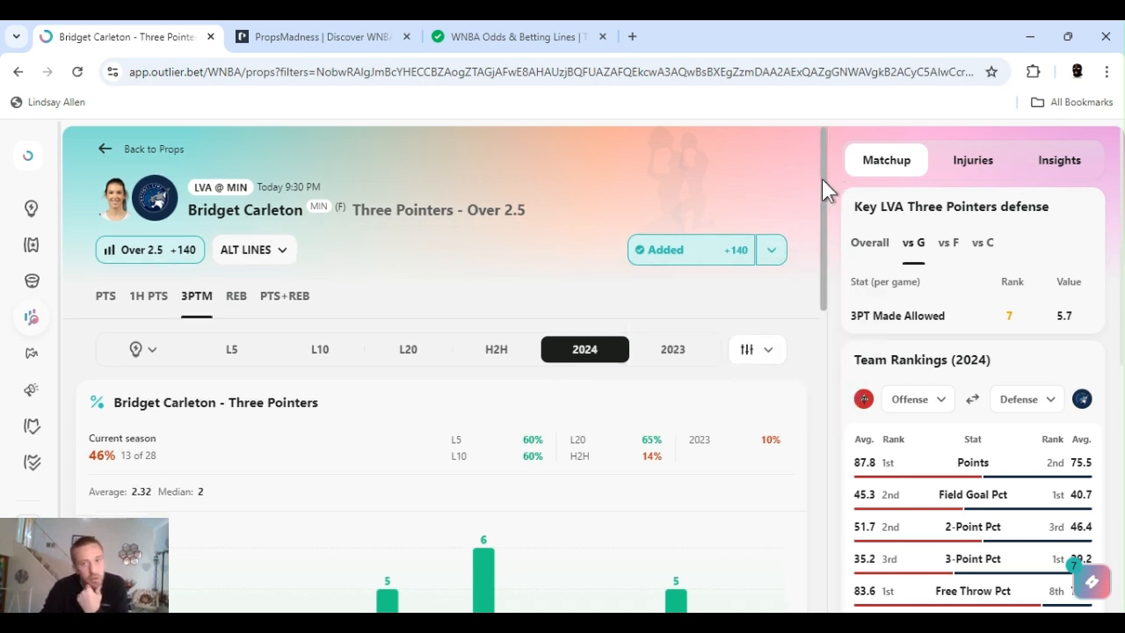
scroll(down, 3)
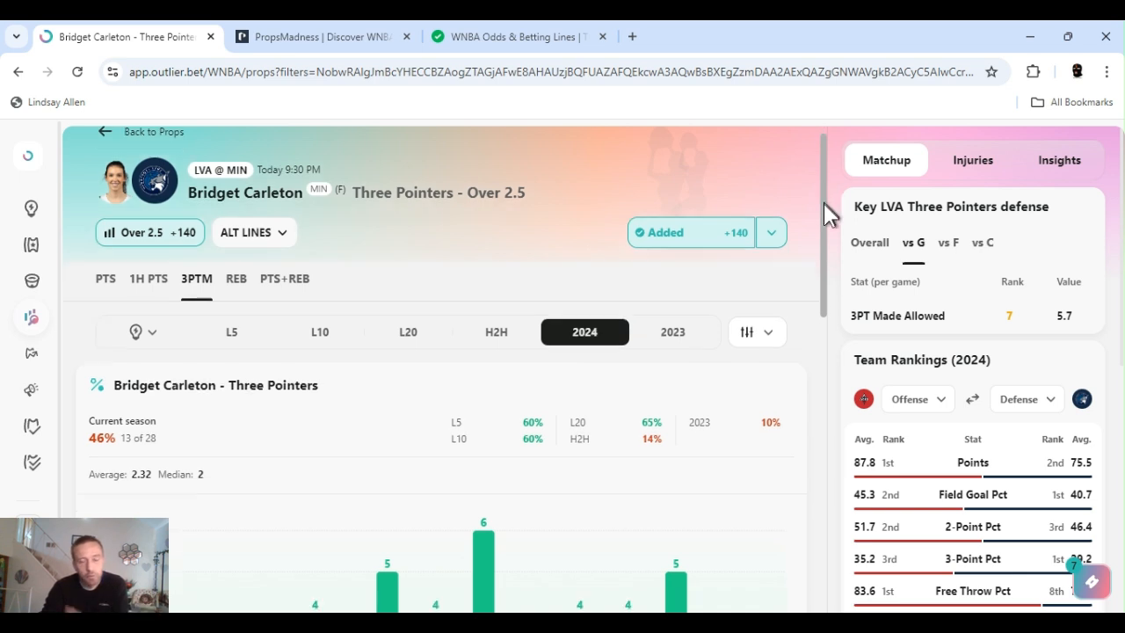
scroll(down, 3)
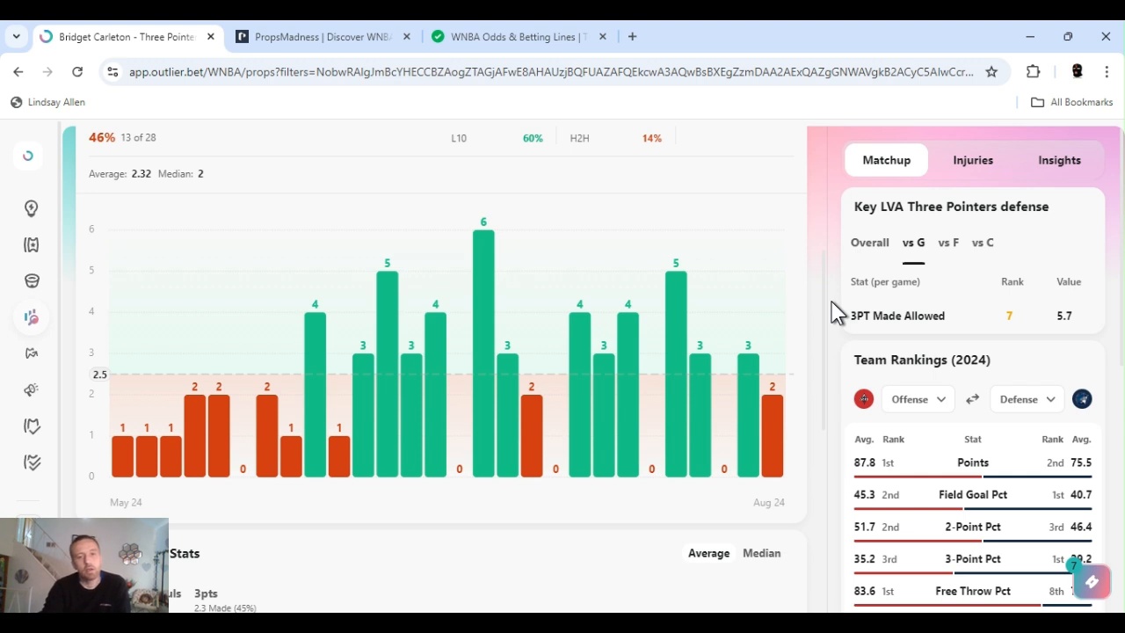
mouse_move(689, 369)
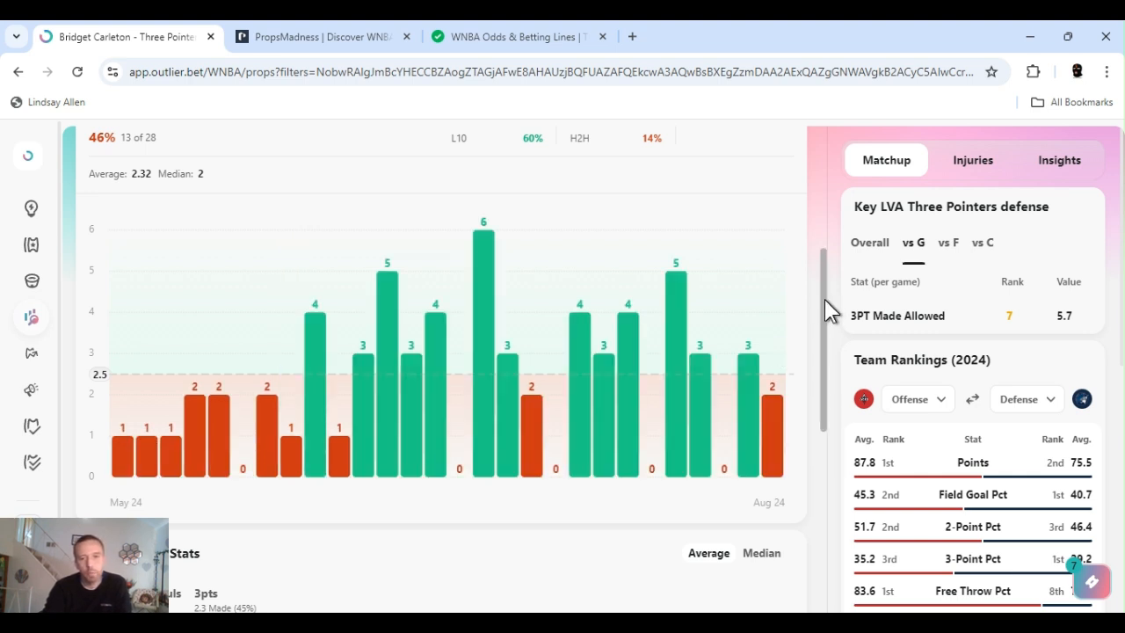
scroll(down, 3)
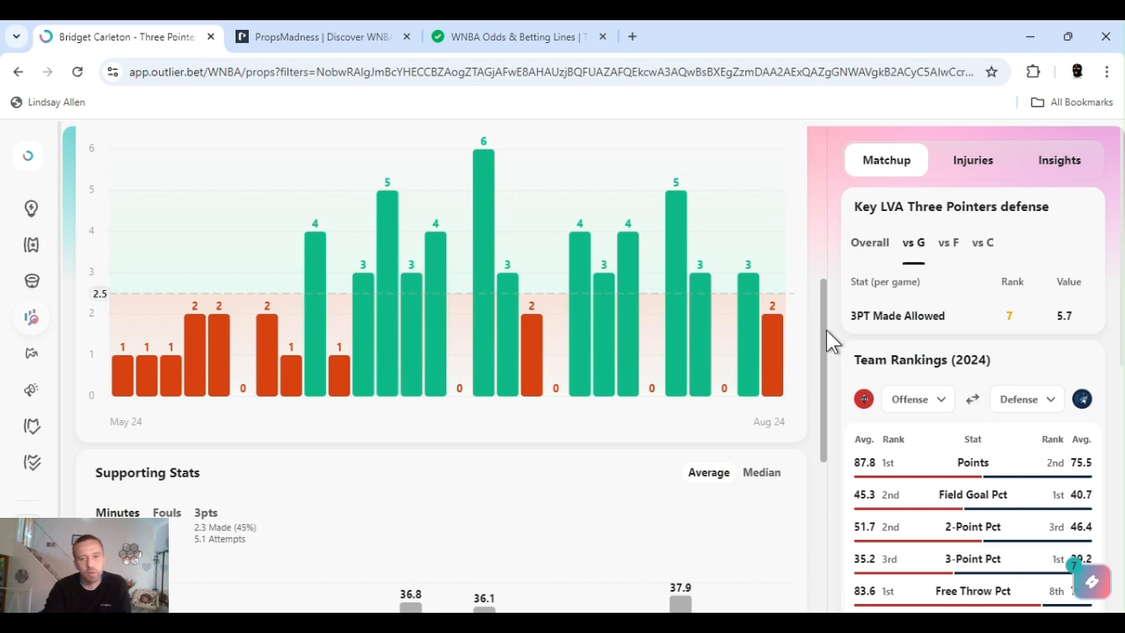
mouse_move(808, 346)
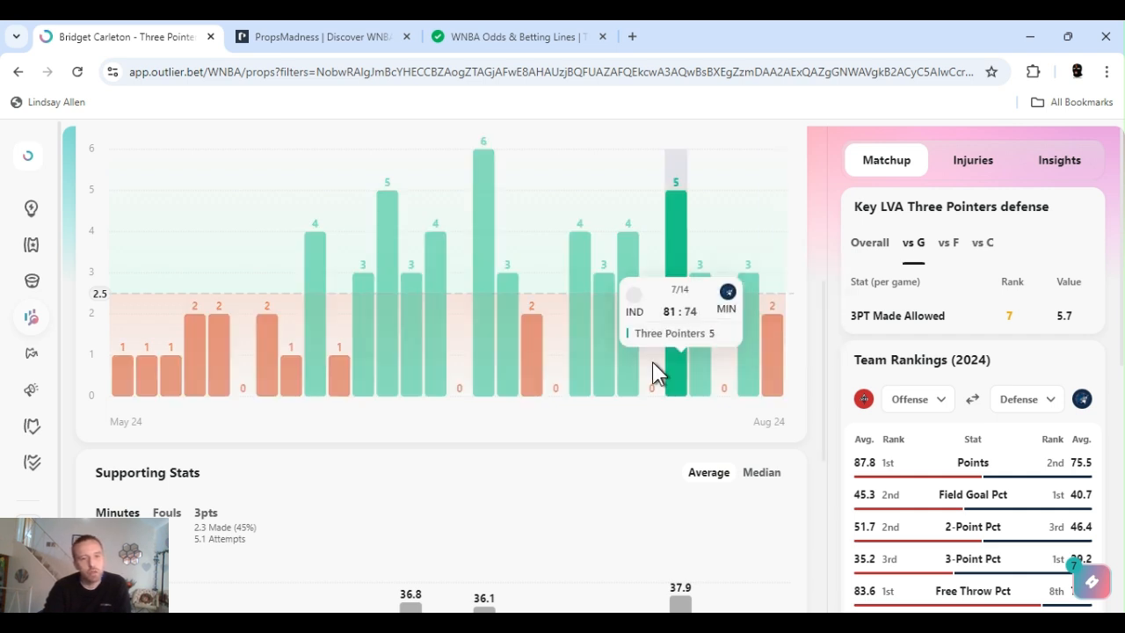
mouse_move(211, 316)
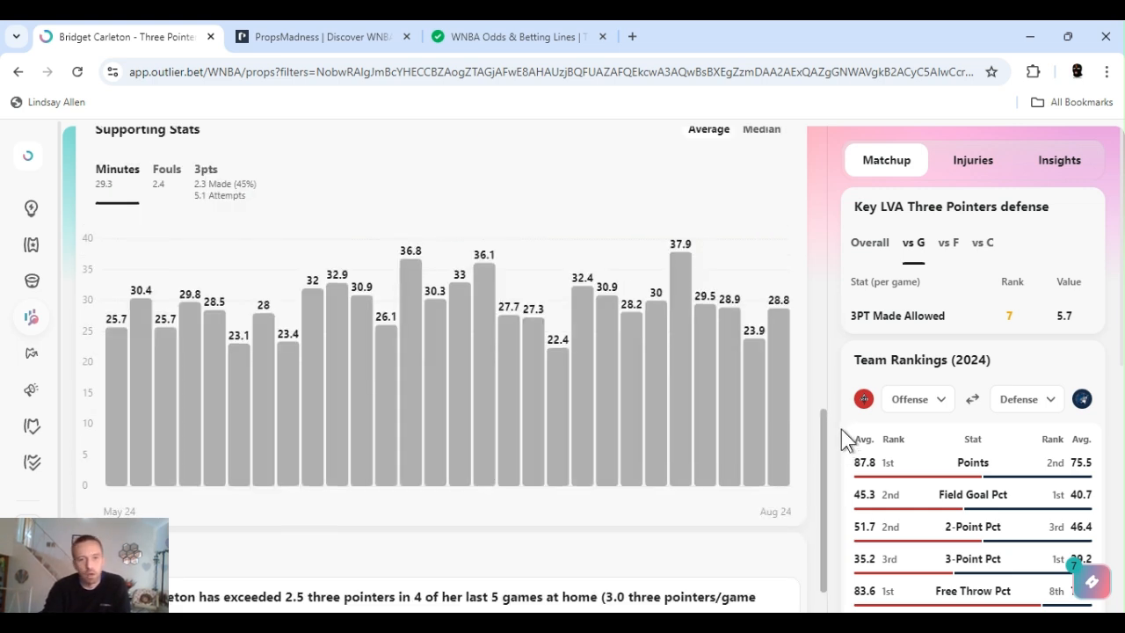
scroll(down, 3)
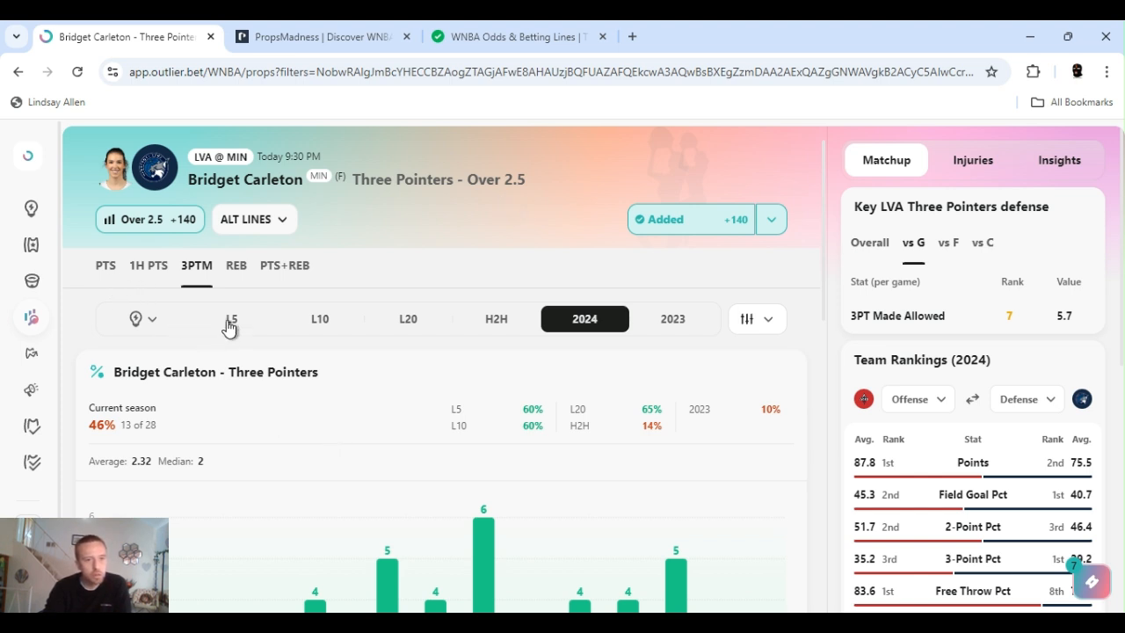
mouse_move(230, 326)
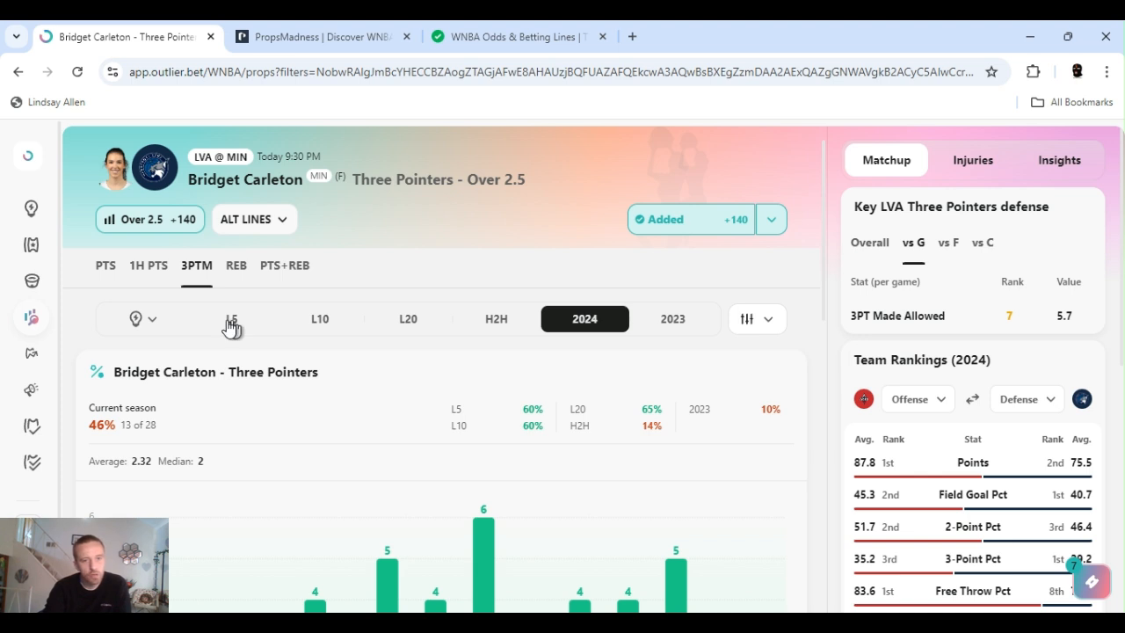
Filter Carleton's three-pointers to the last five games (60%, 3 of 5).
click(231, 318)
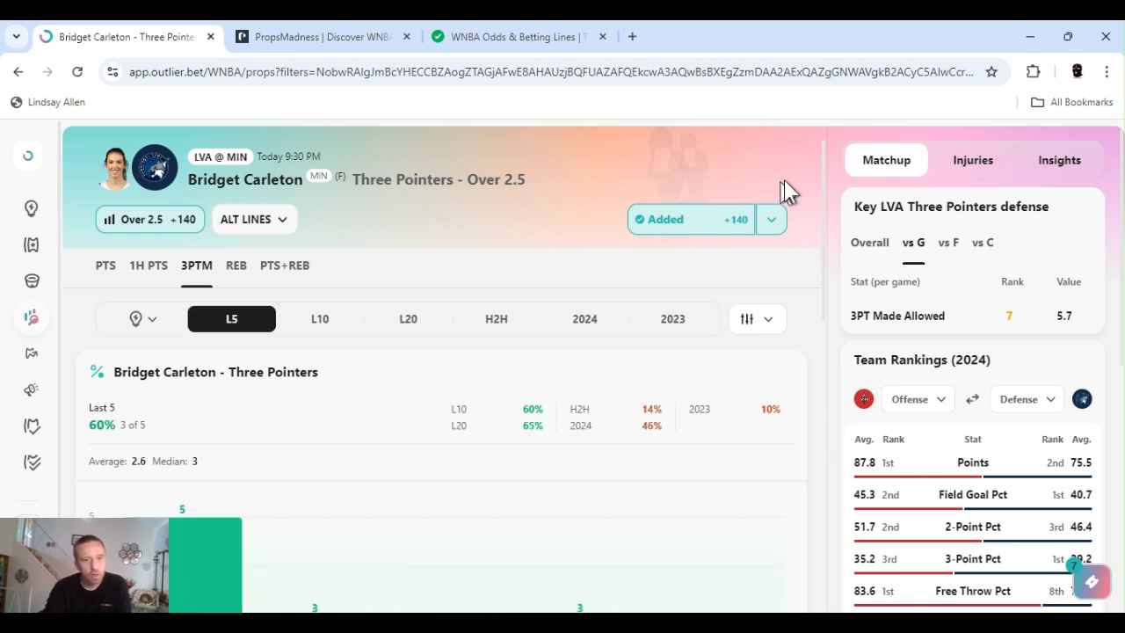
scroll(down, 3)
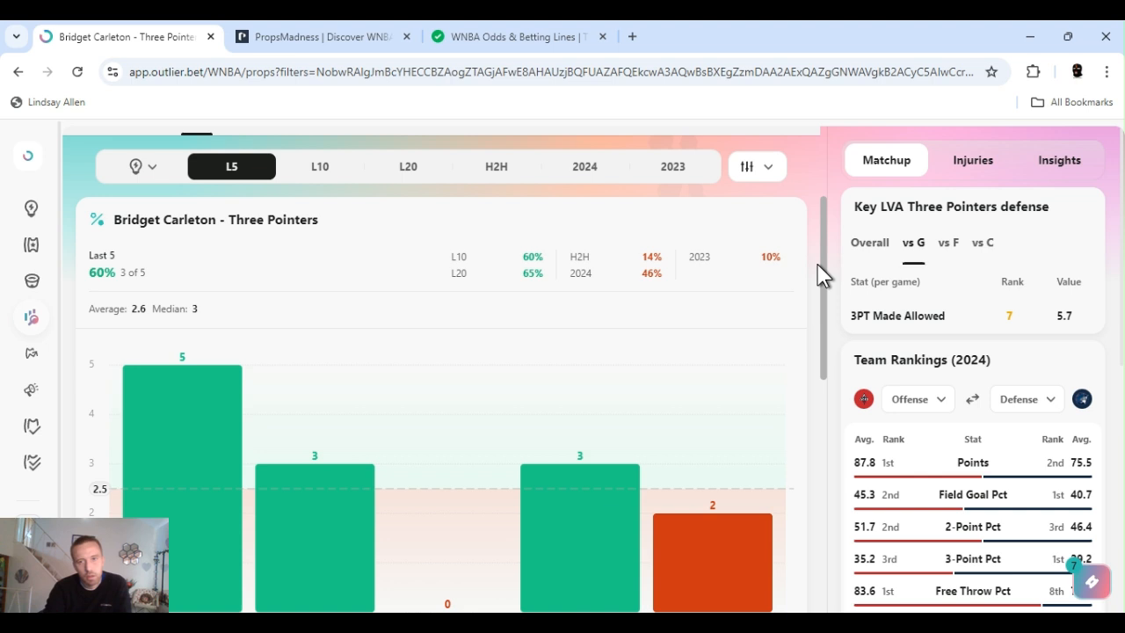
scroll(down, 3)
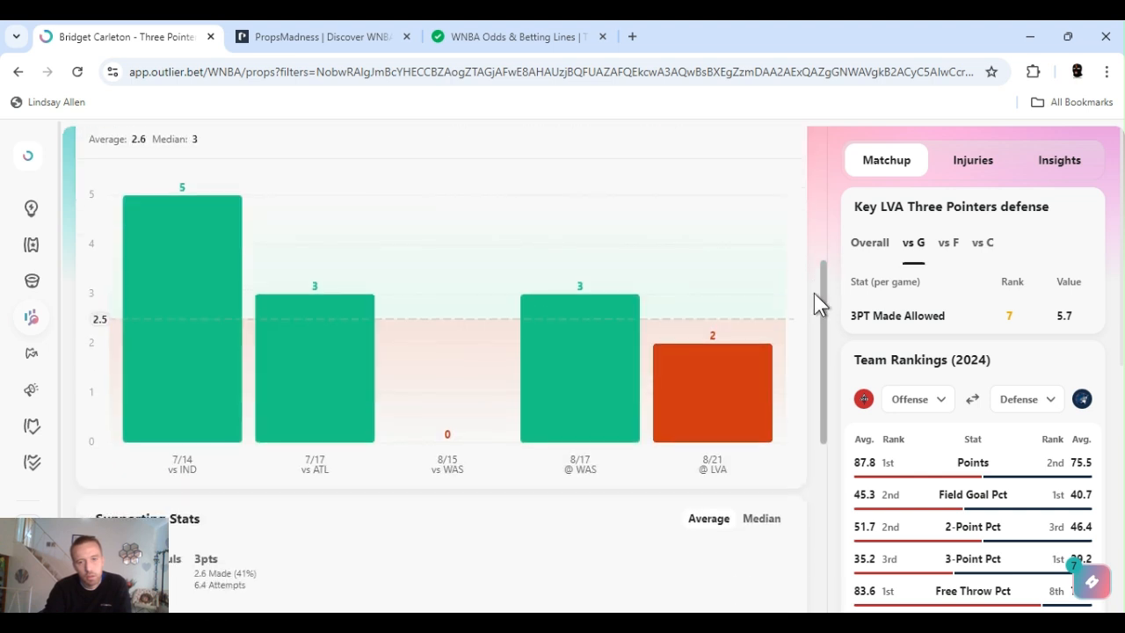
mouse_move(817, 321)
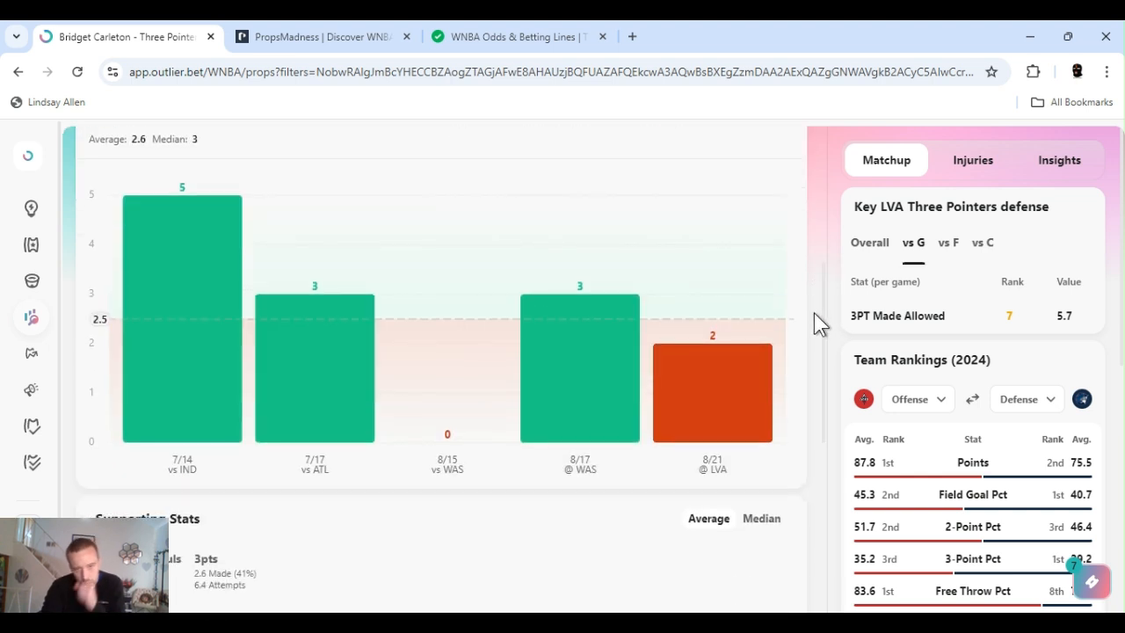
mouse_move(745, 401)
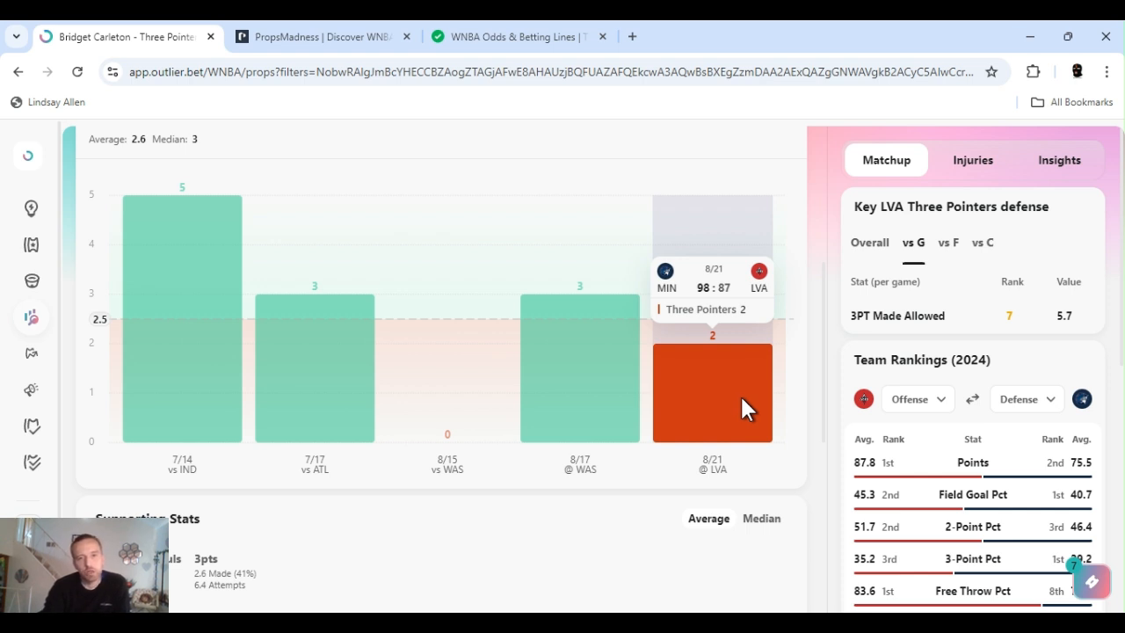
mouse_move(825, 351)
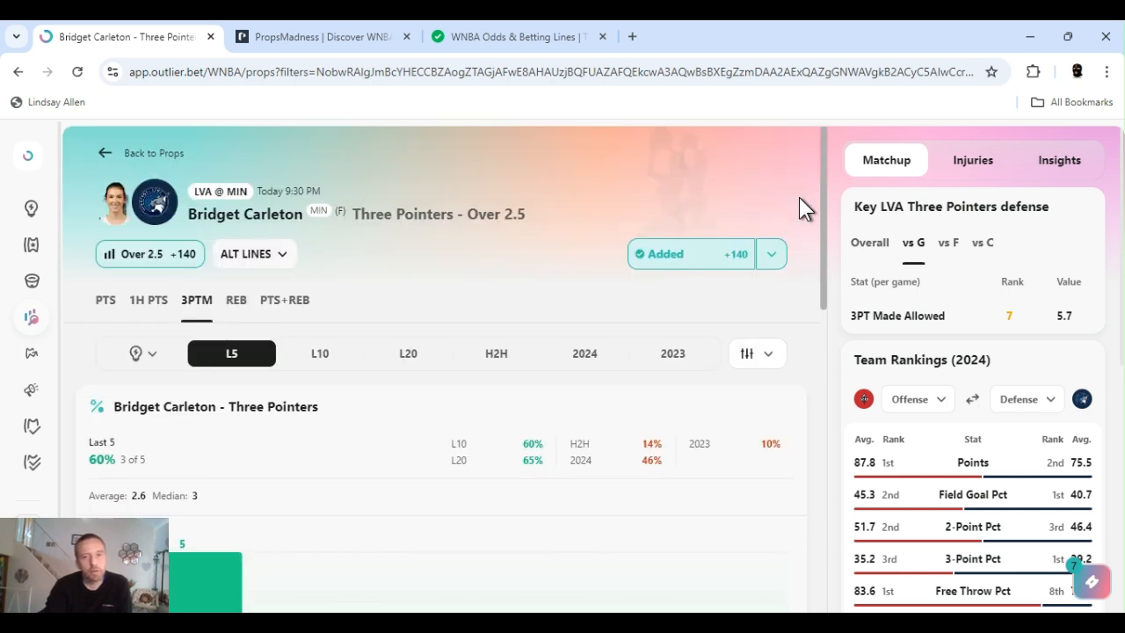
Review Carleton's Supporting Stats for minutes below the last-five chart.
scroll(down, 3)
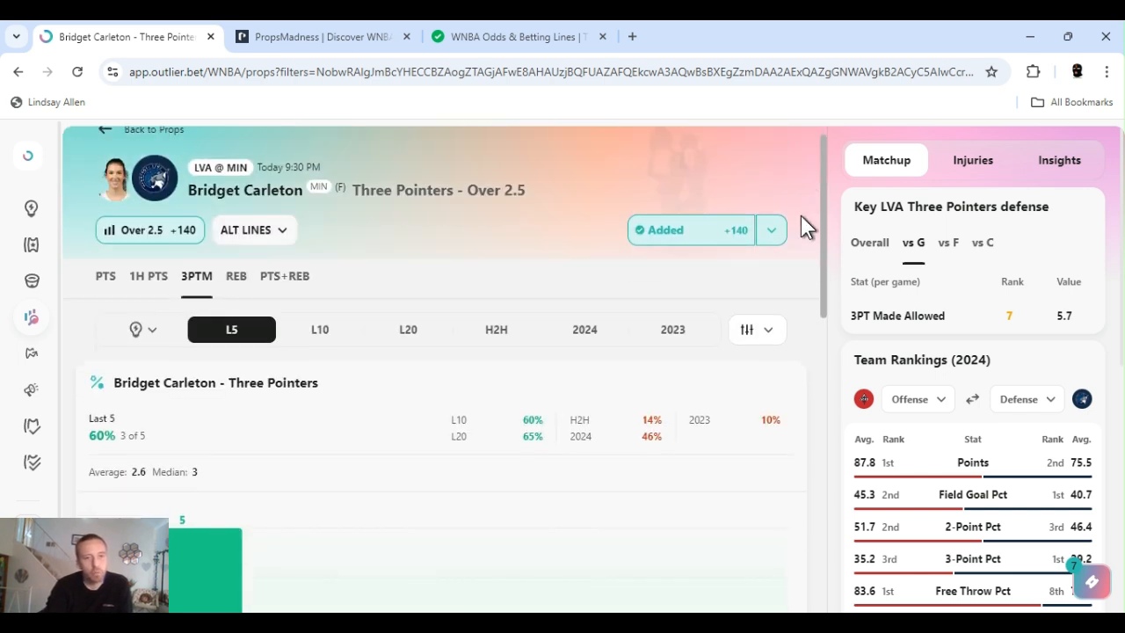
scroll(down, 3)
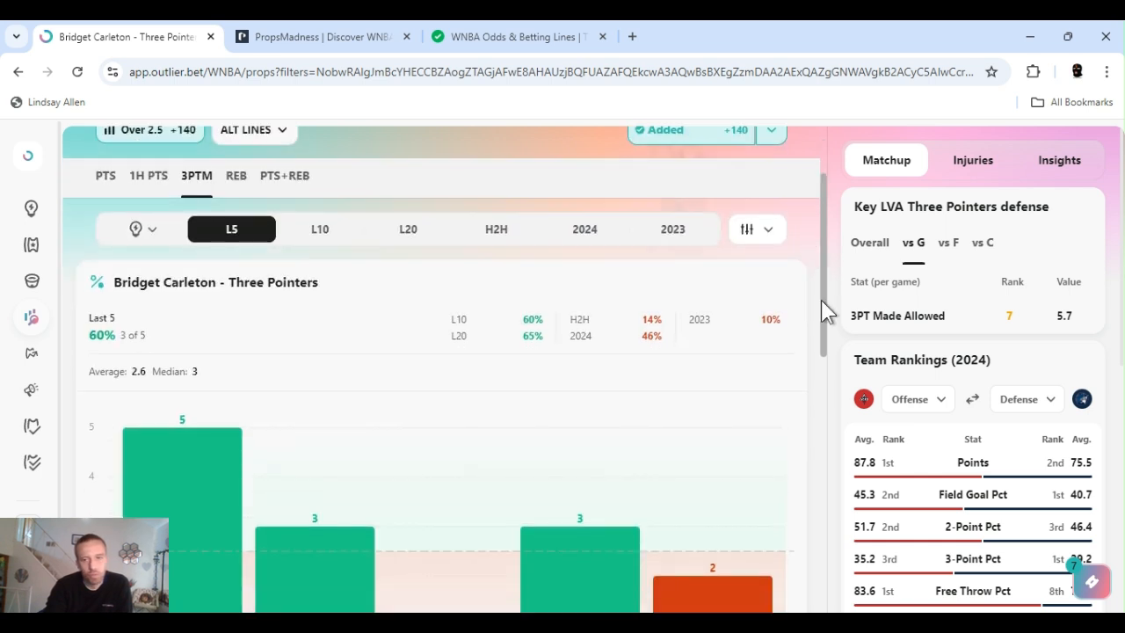
scroll(down, 3)
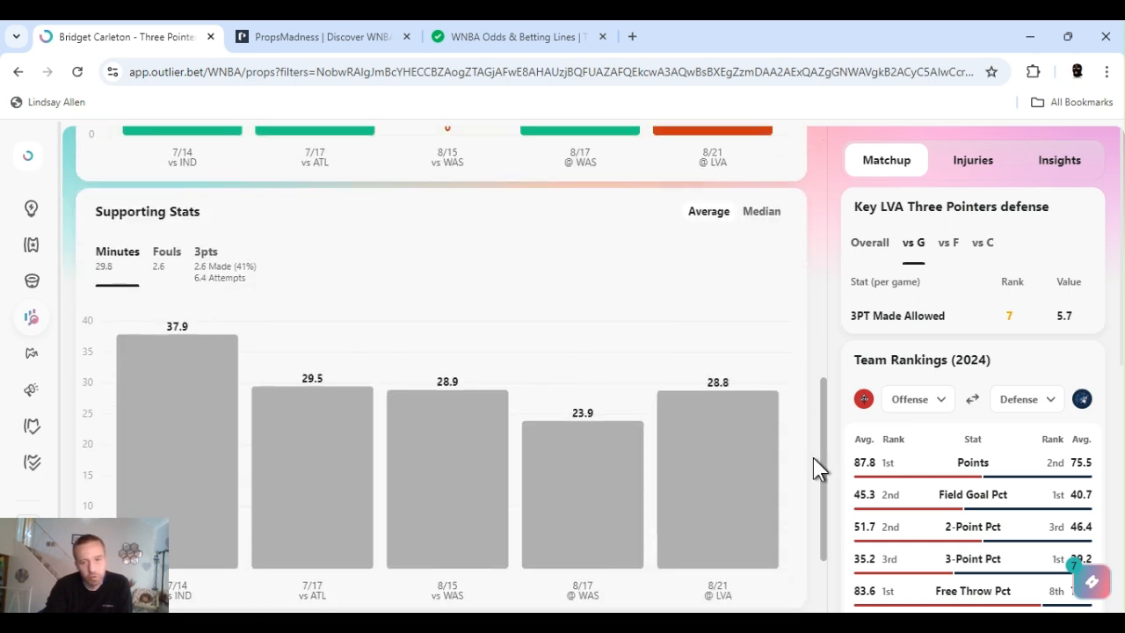
scroll(down, 3)
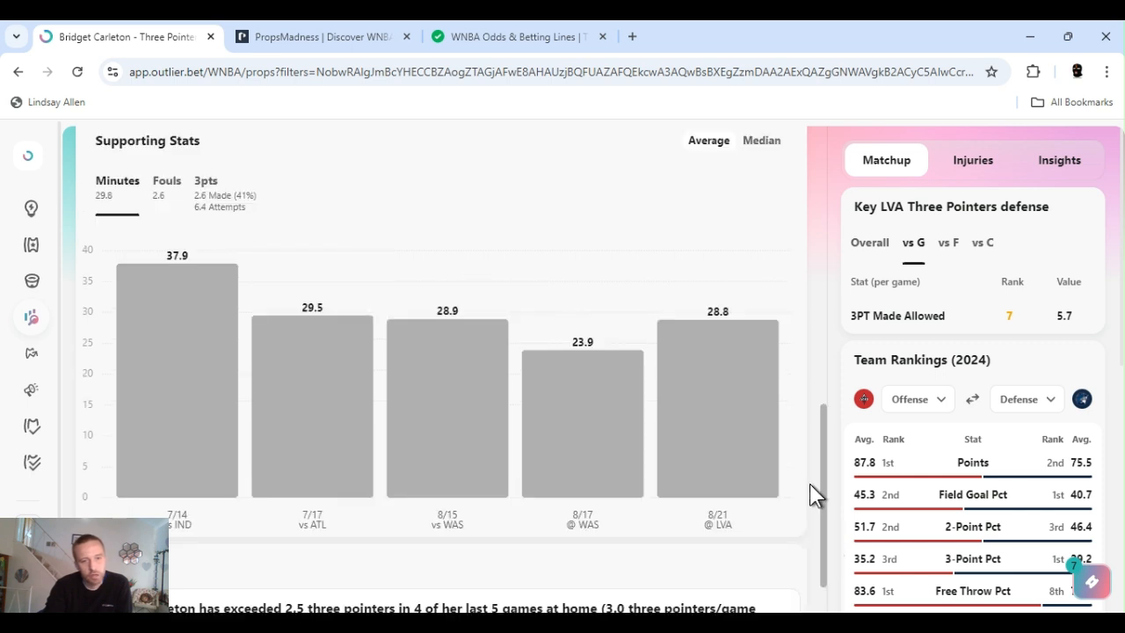
scroll(down, 3)
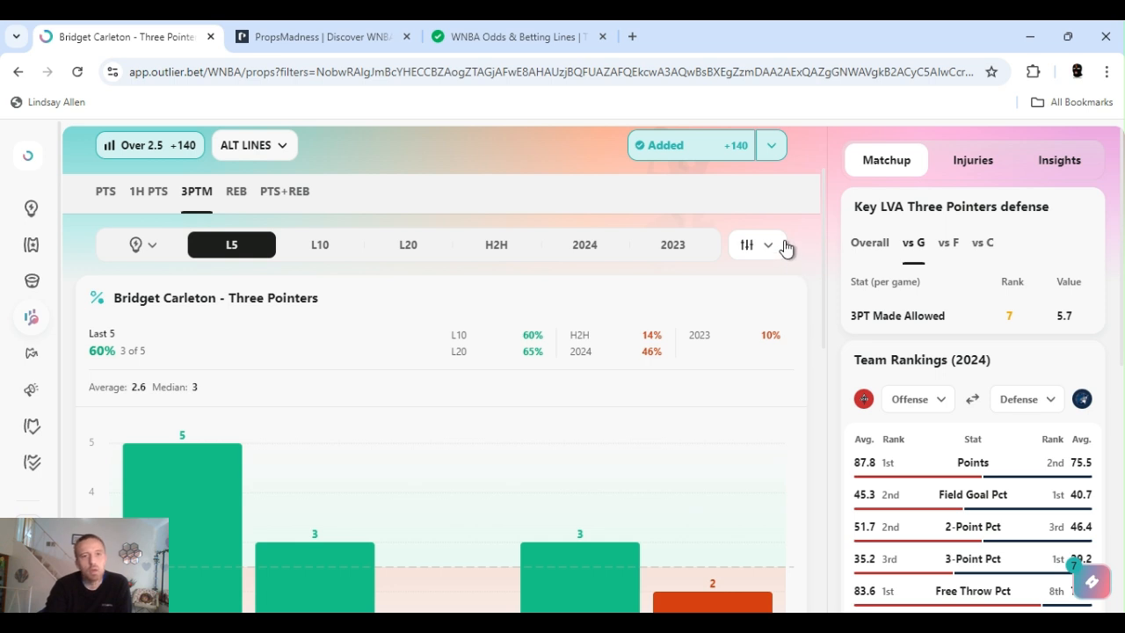
click(746, 244)
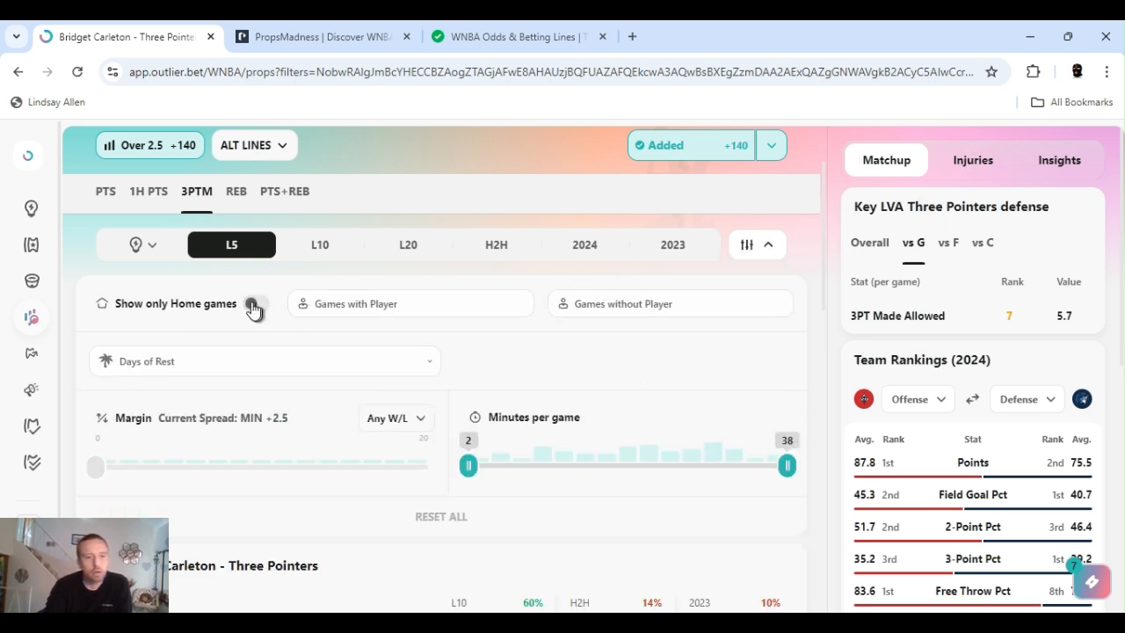
click(254, 303)
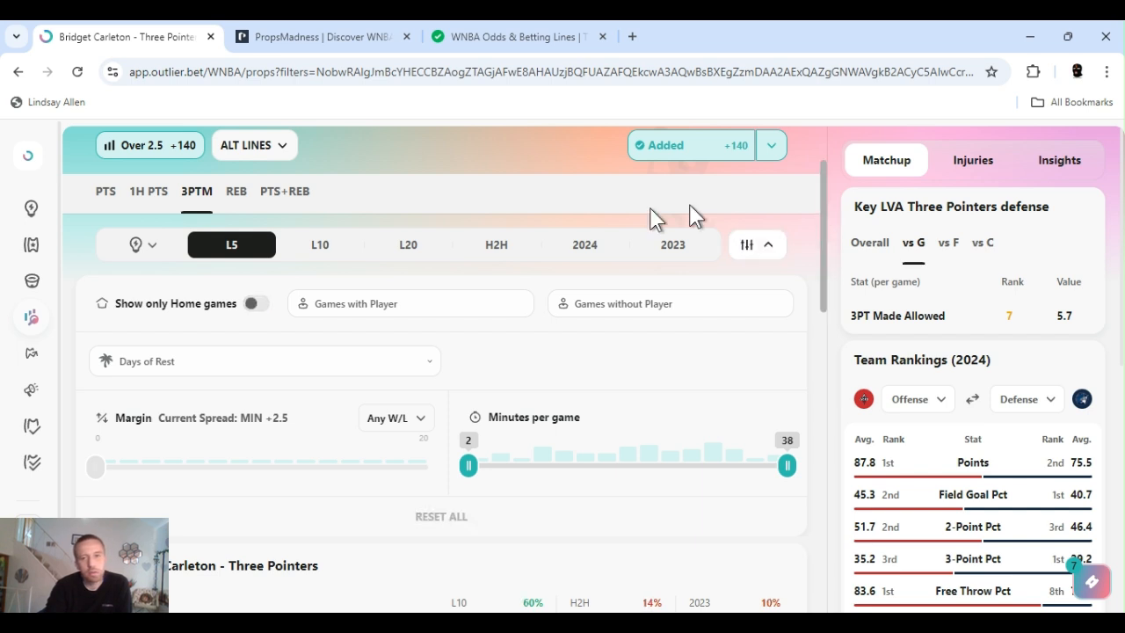
click(254, 303)
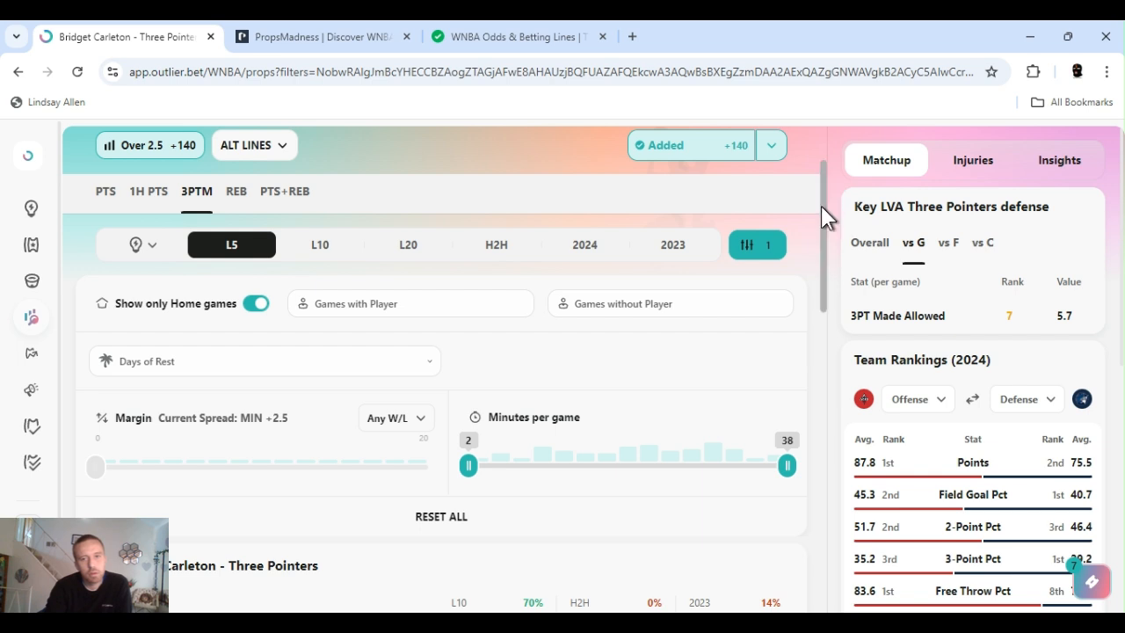
scroll(down, 3)
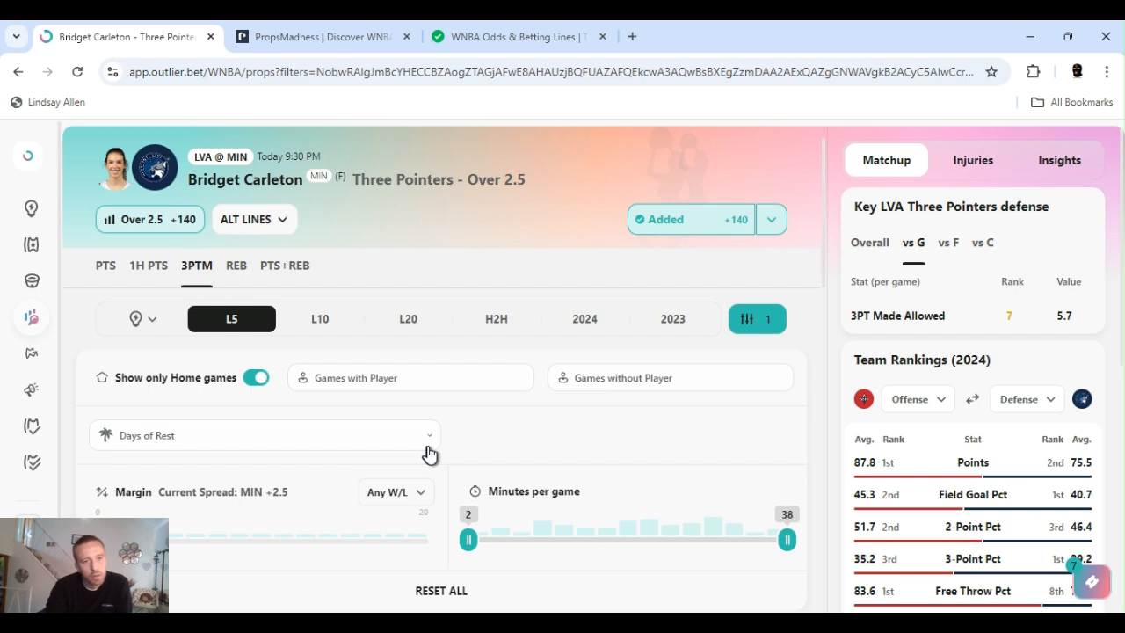
click(264, 435)
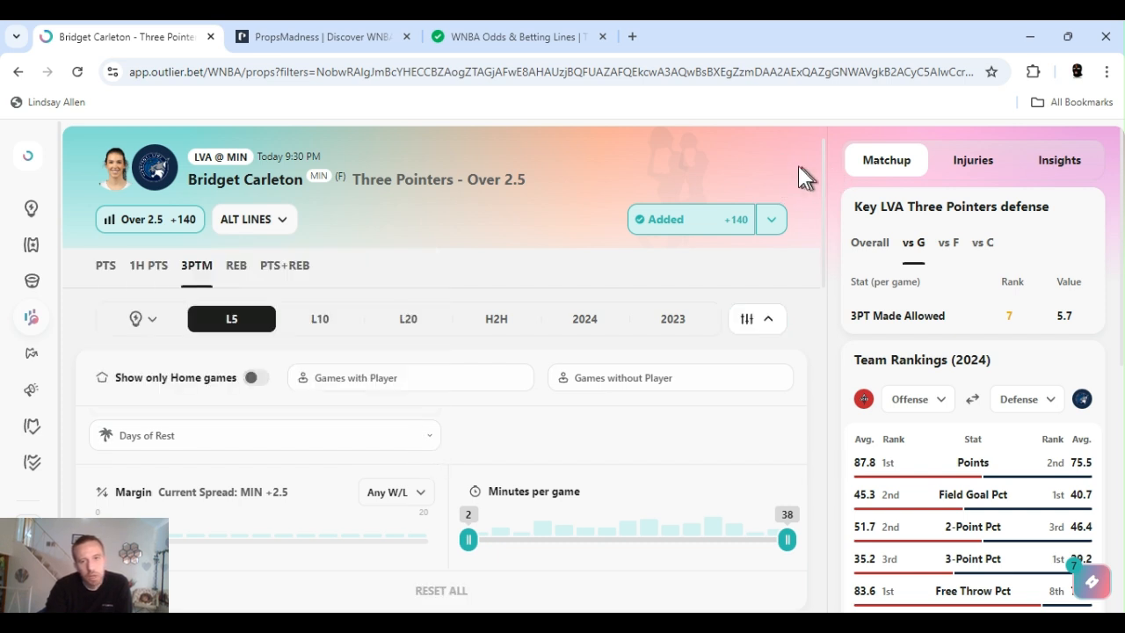
mouse_move(762, 187)
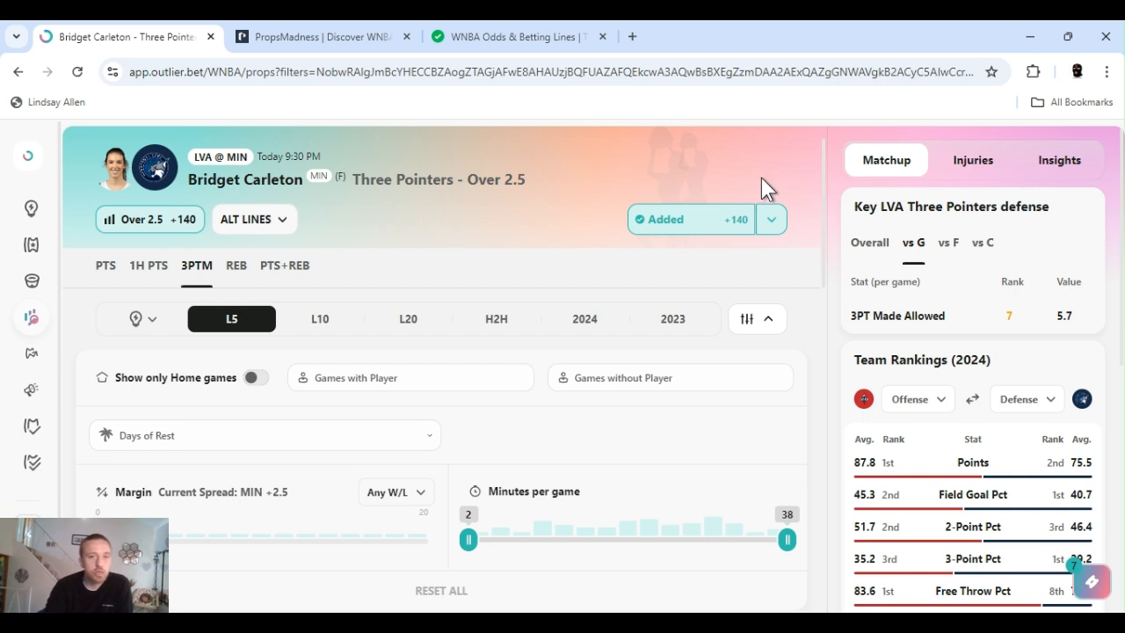
mouse_move(831, 184)
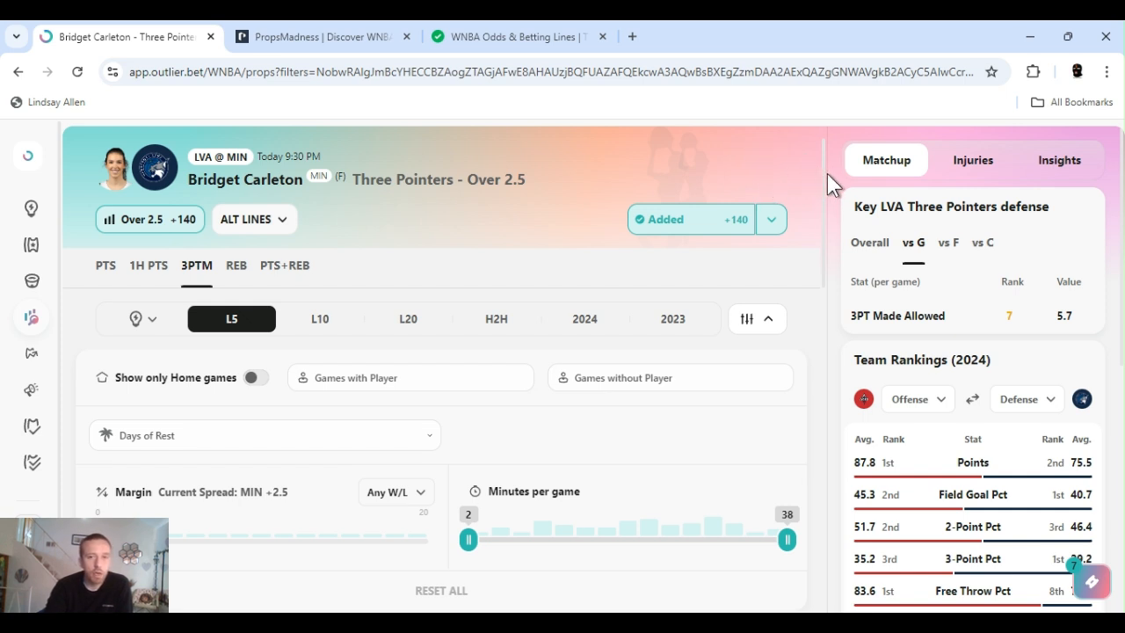
scroll(down, 3)
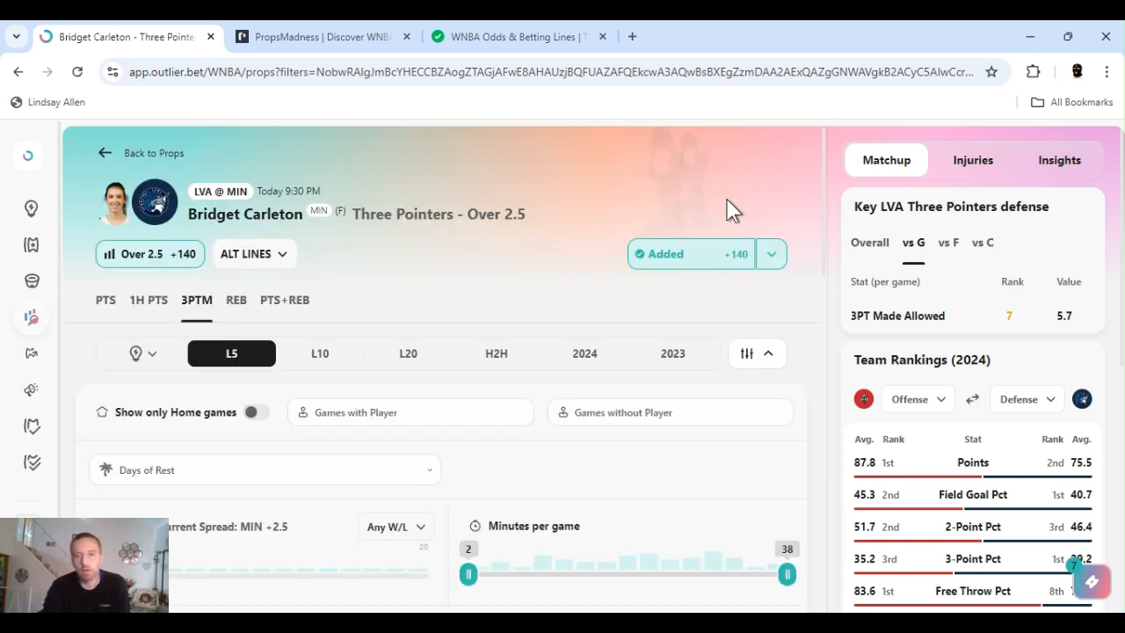
mouse_move(810, 198)
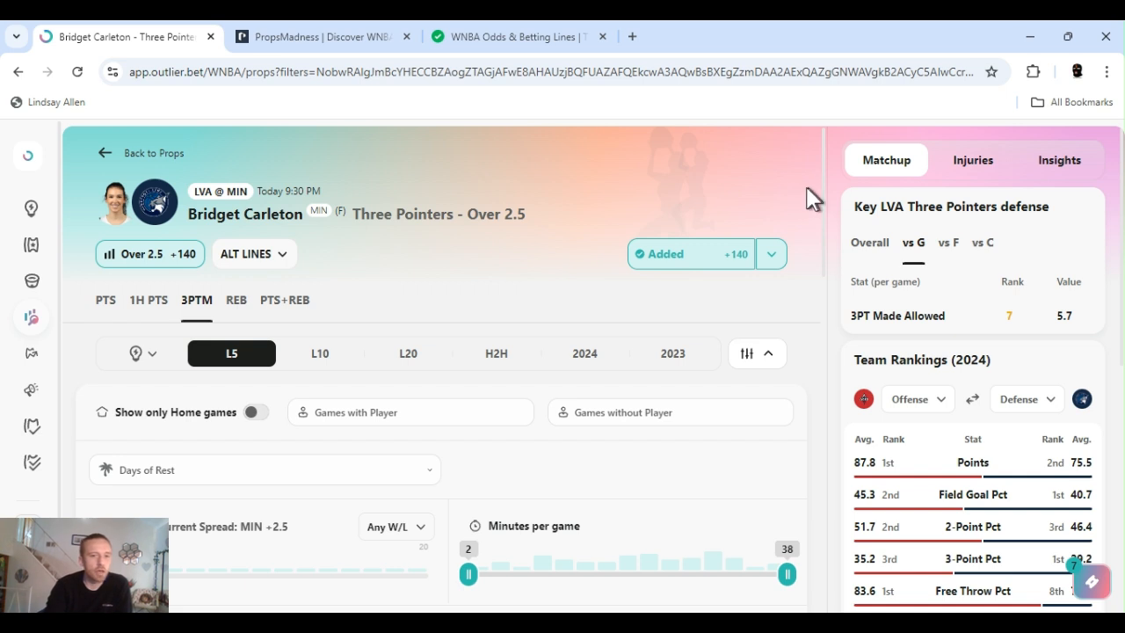
mouse_move(823, 227)
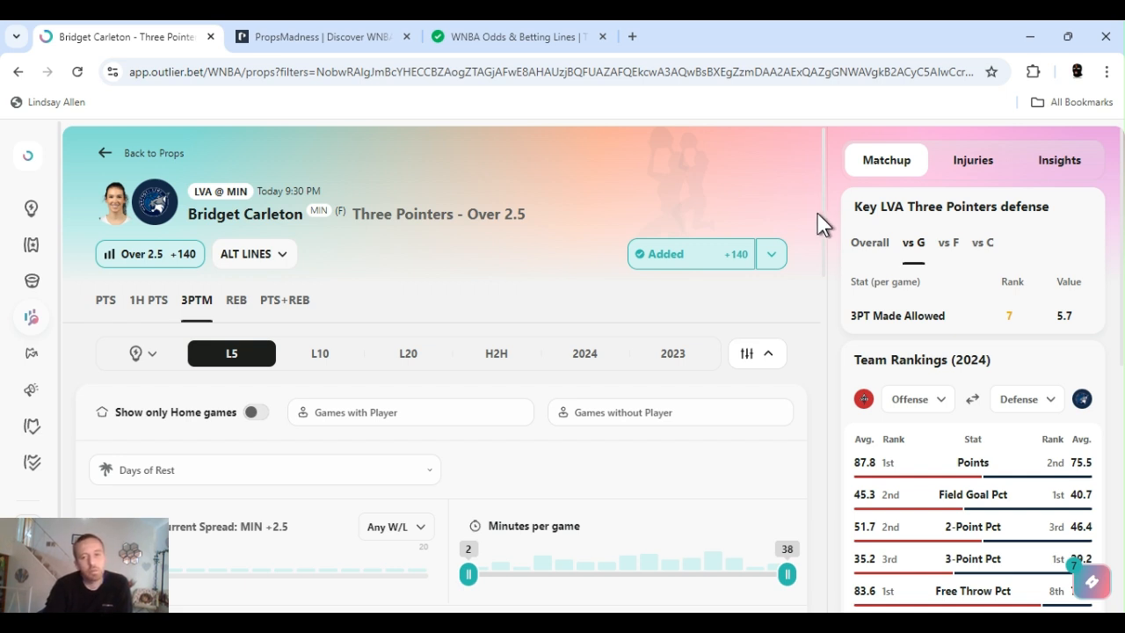
mouse_move(822, 211)
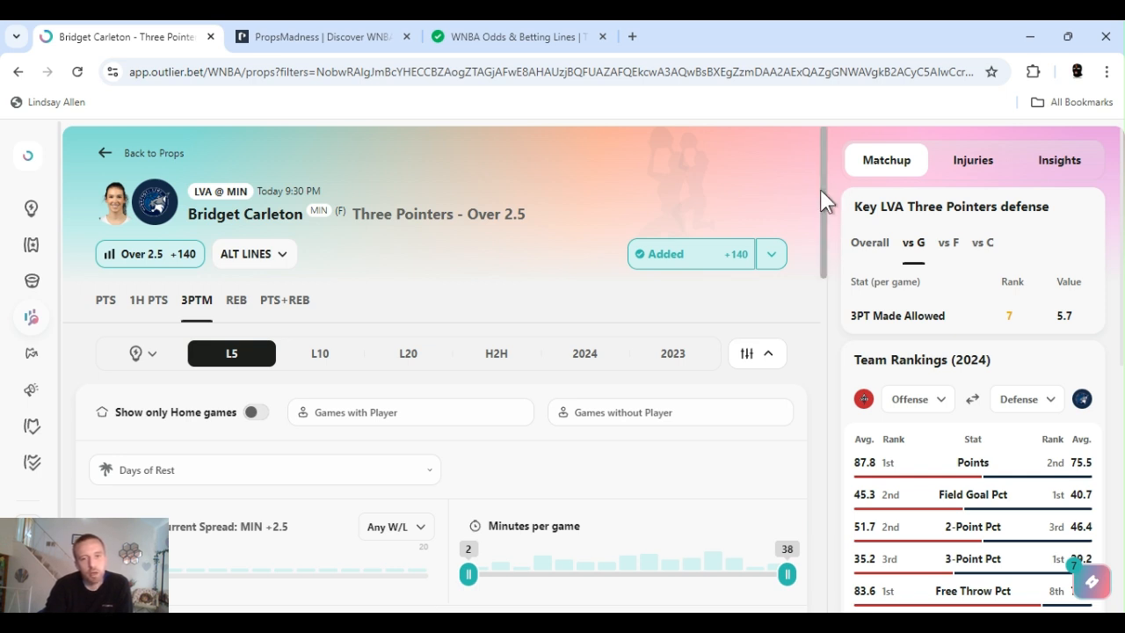
mouse_move(325, 233)
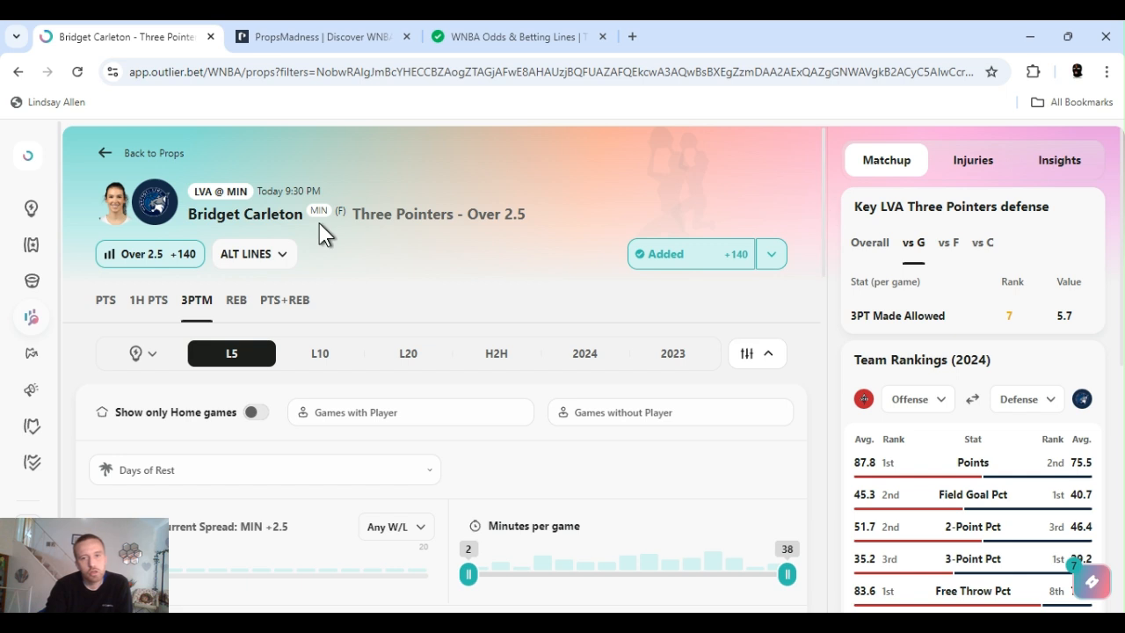
mouse_move(236, 306)
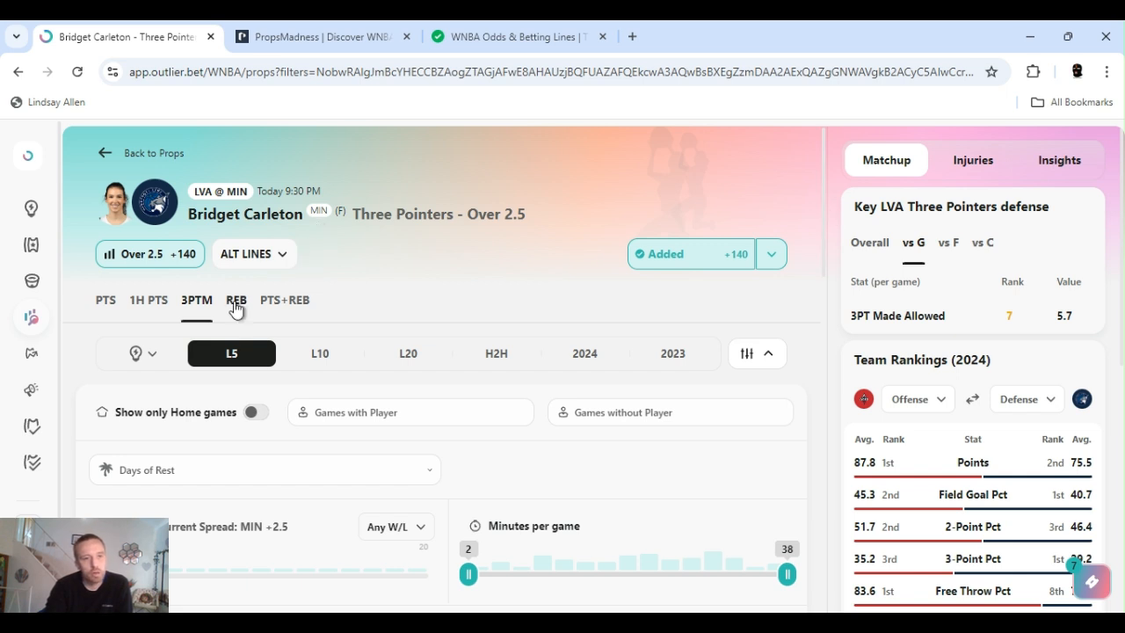
View Carleton's Rebounds Over 3.5 (80%, 4 of 5) and LVA rebounds allowed overall and vs forwards.
click(235, 300)
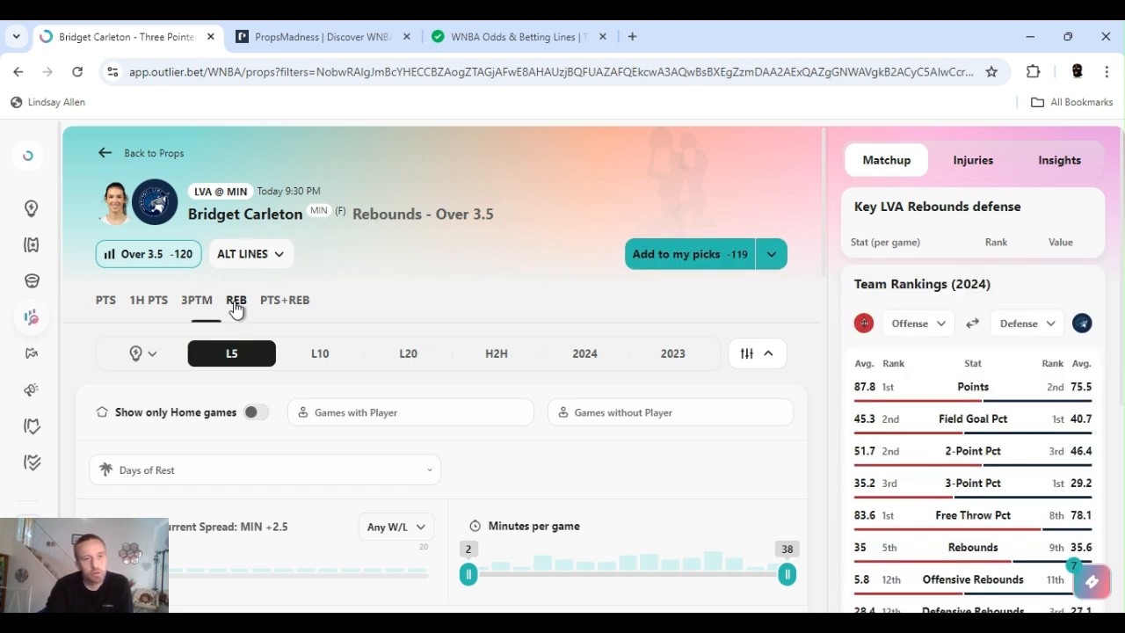
scroll(down, 3)
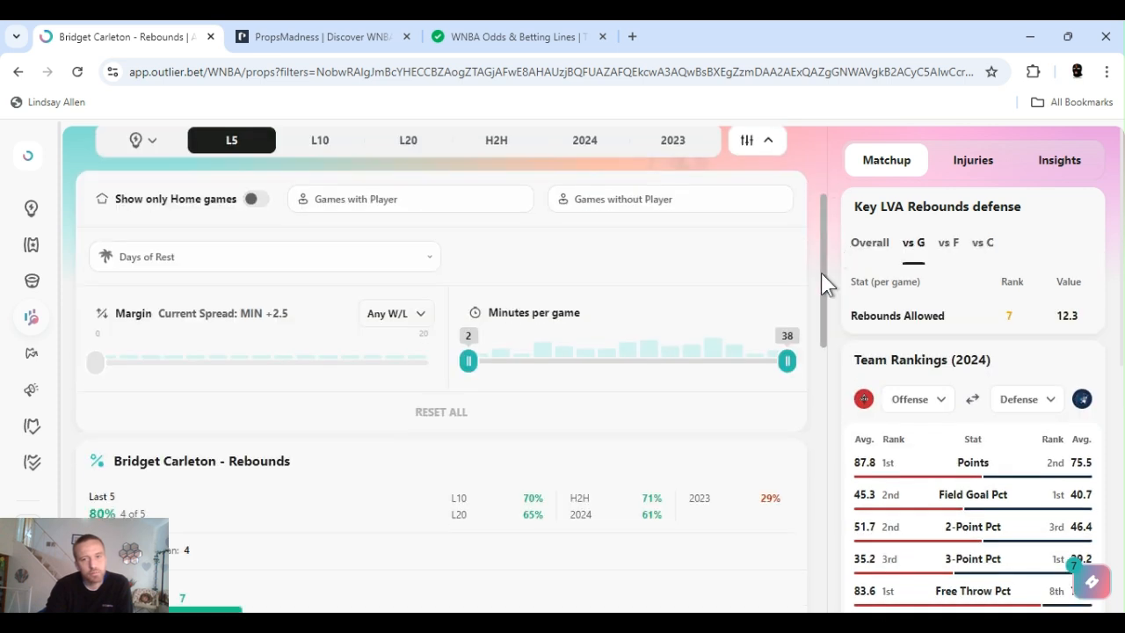
scroll(down, 3)
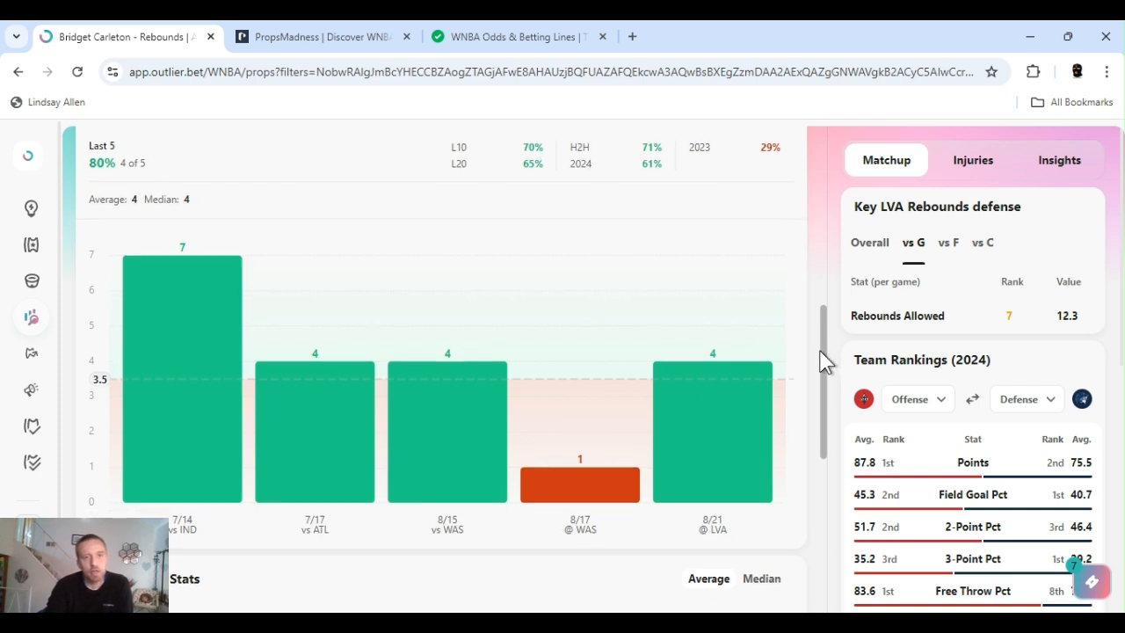
scroll(down, 3)
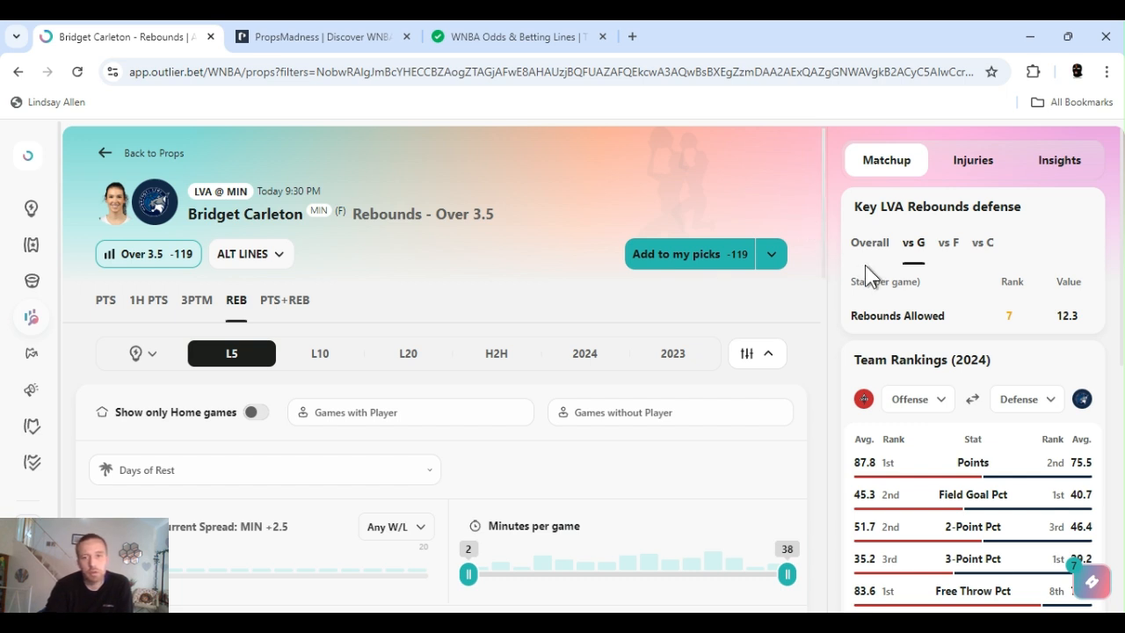
click(868, 243)
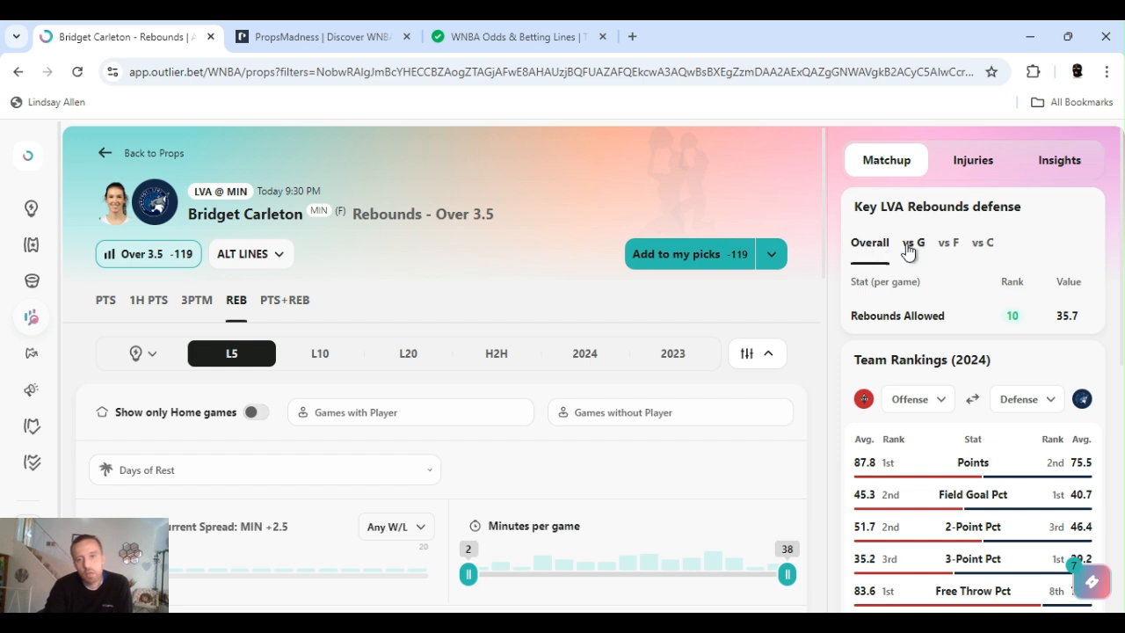
click(948, 243)
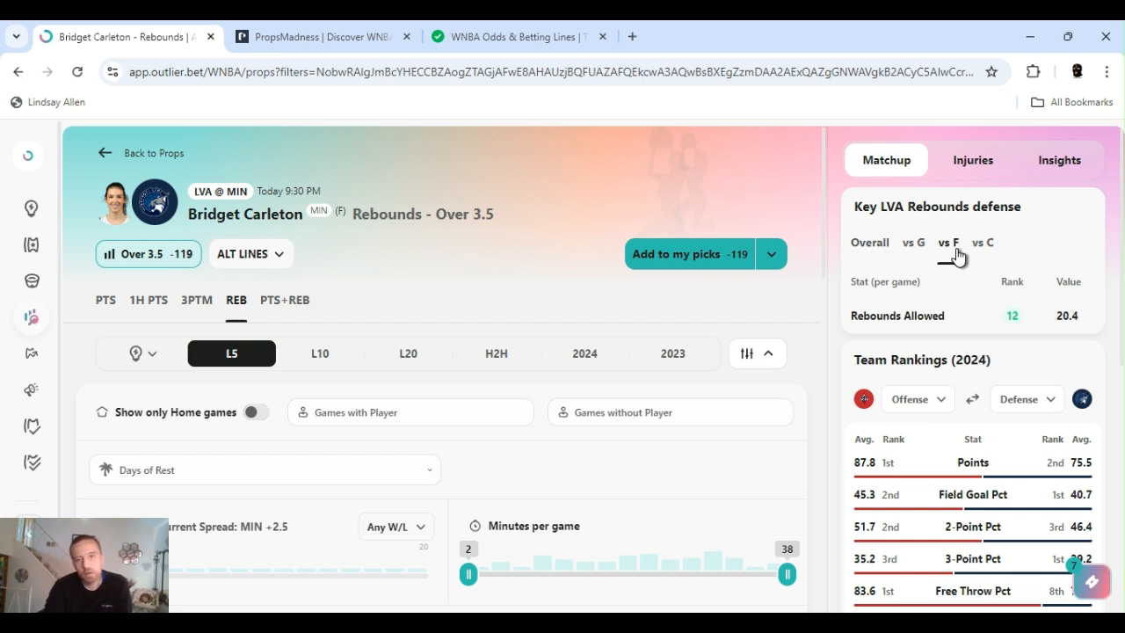
mouse_move(803, 191)
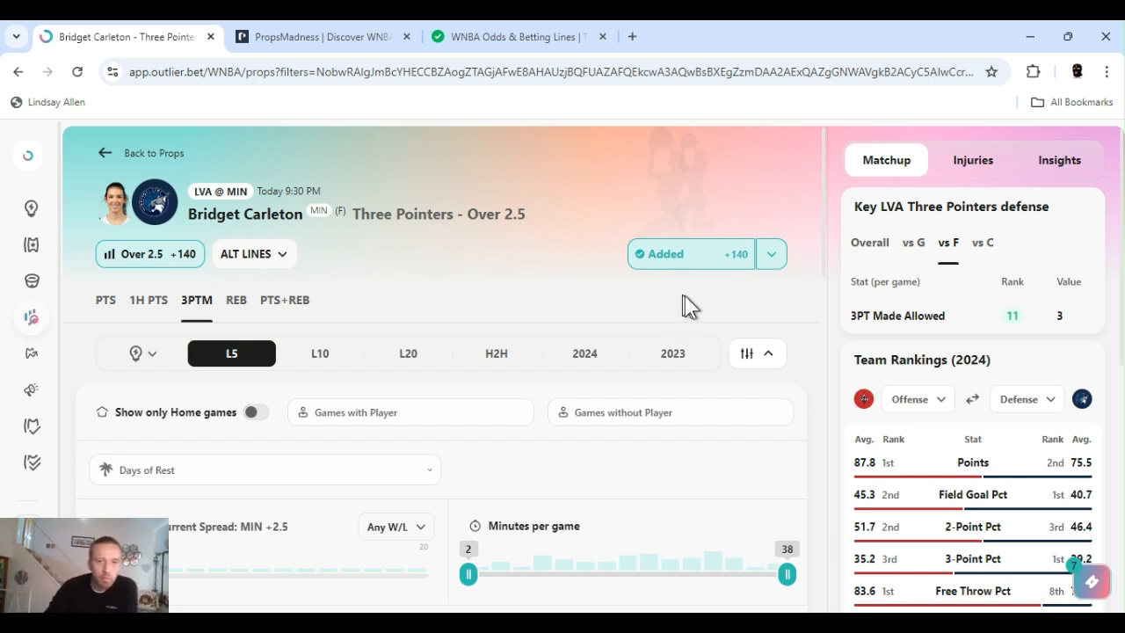
mouse_move(768, 338)
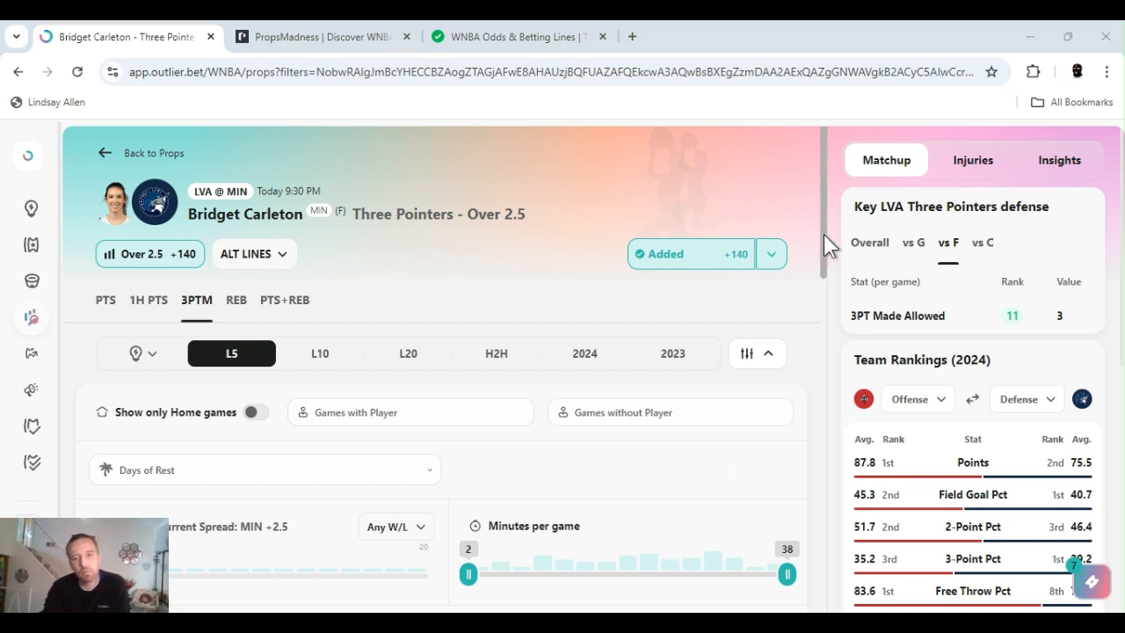
Switch Carleton's Three Pointers results to the last 20 games, then the 2024 season.
scroll(down, 3)
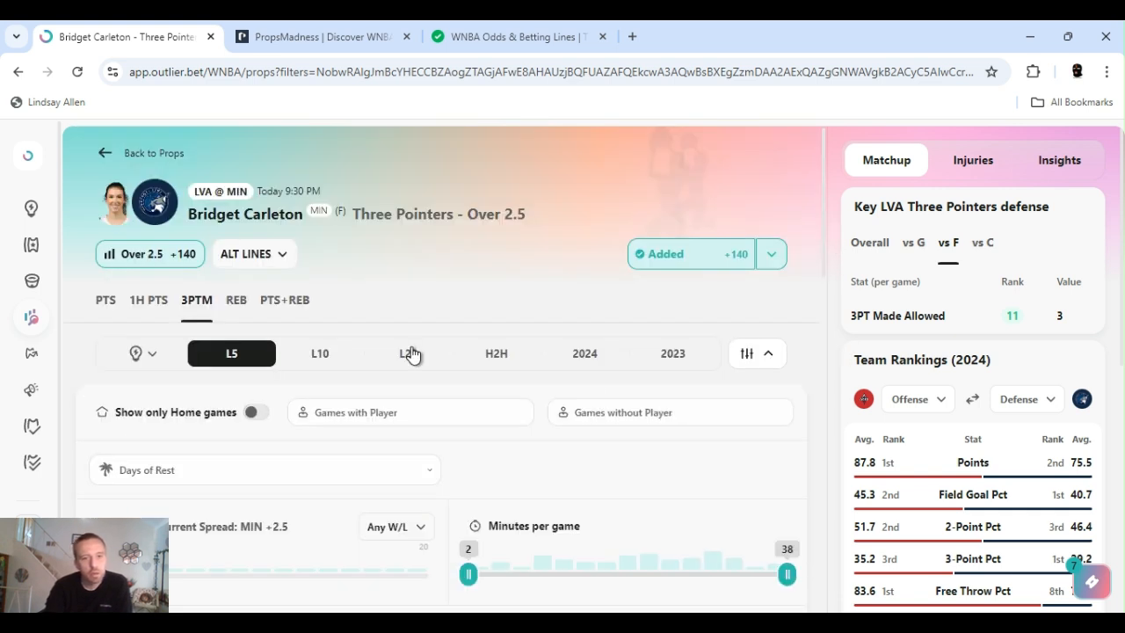
click(407, 353)
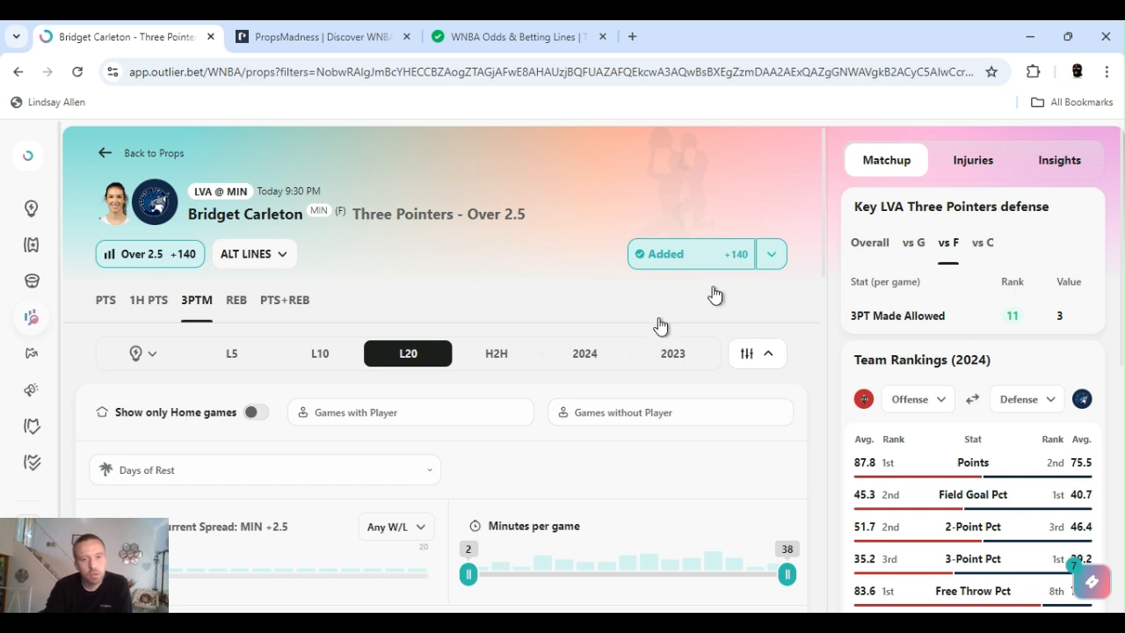
click(584, 353)
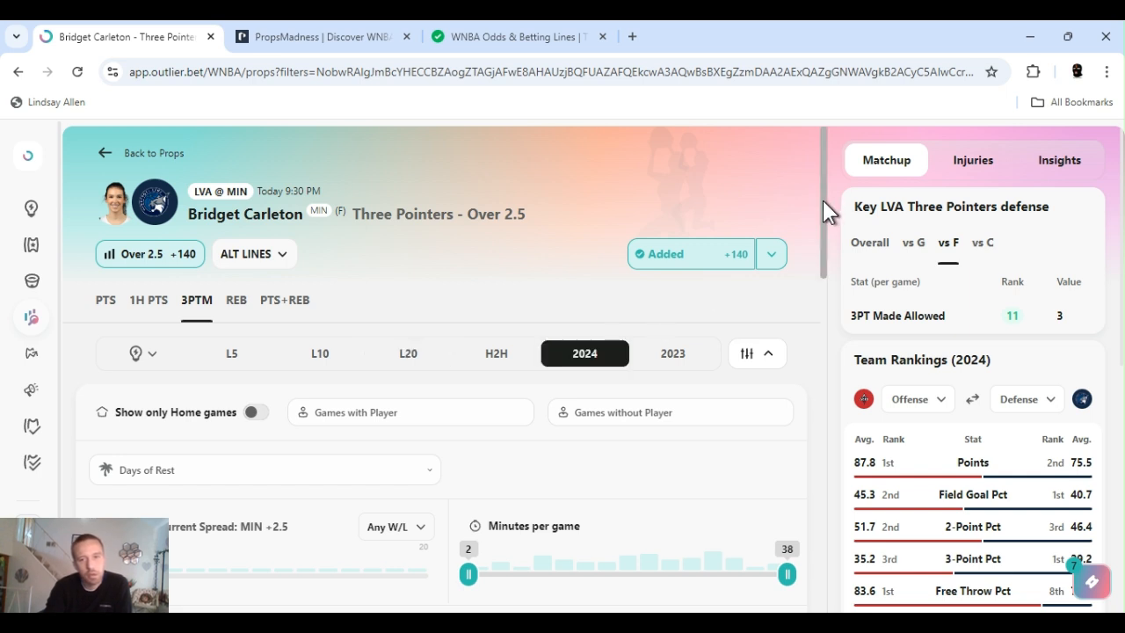
scroll(down, 3)
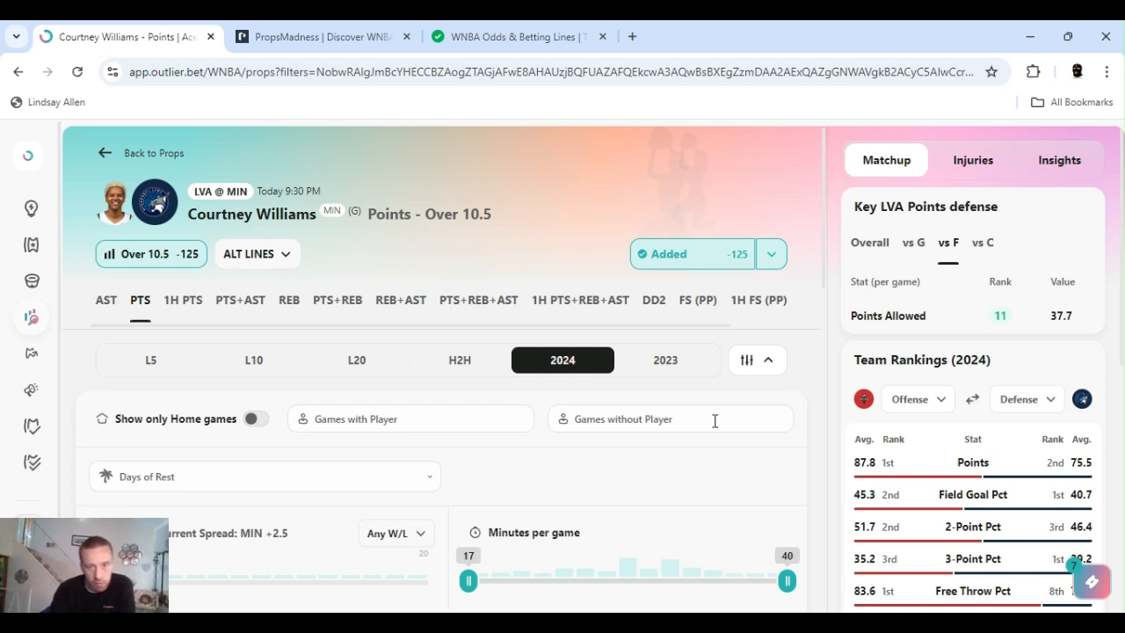
mouse_move(809, 196)
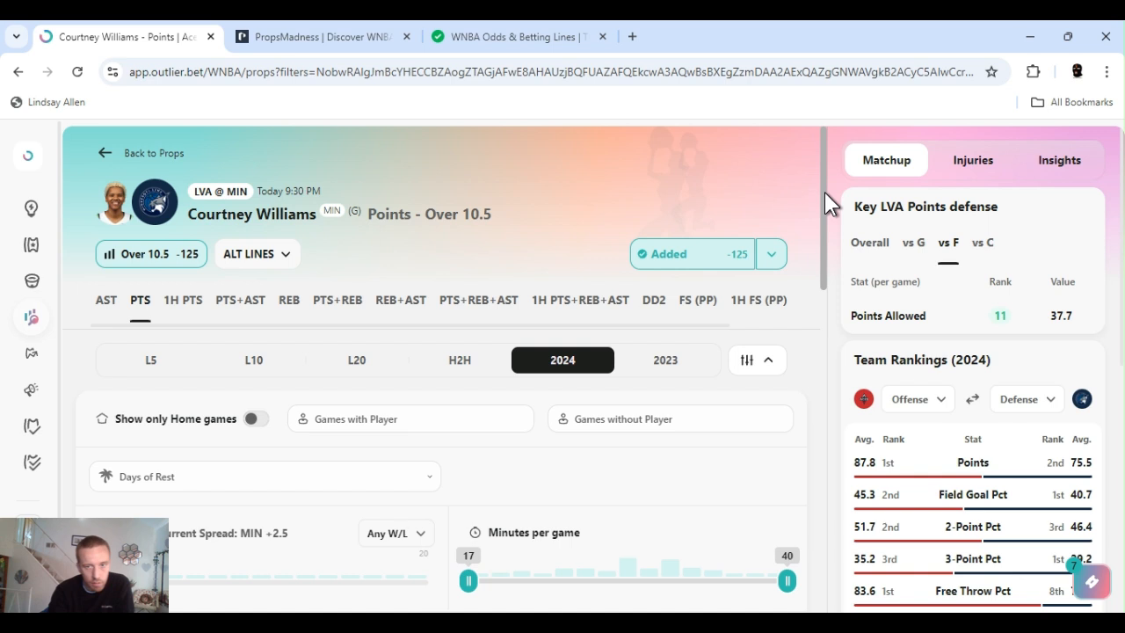
mouse_move(767, 268)
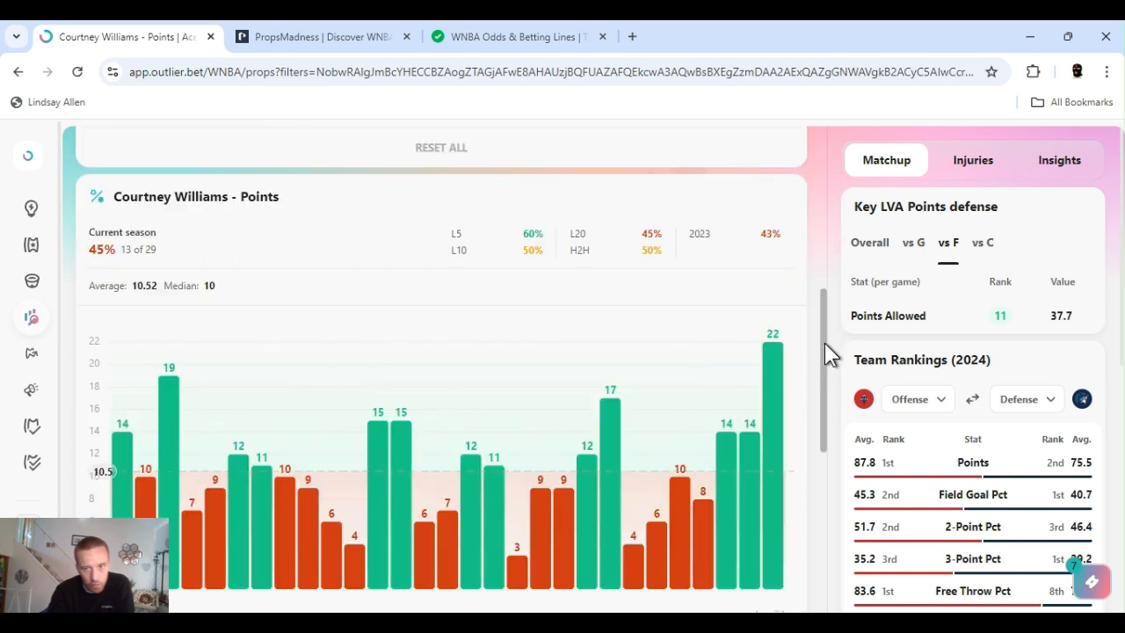
View Courtney Williams' 2024 points chart: 45%, 13 of 29, averaging 10.52.
scroll(down, 3)
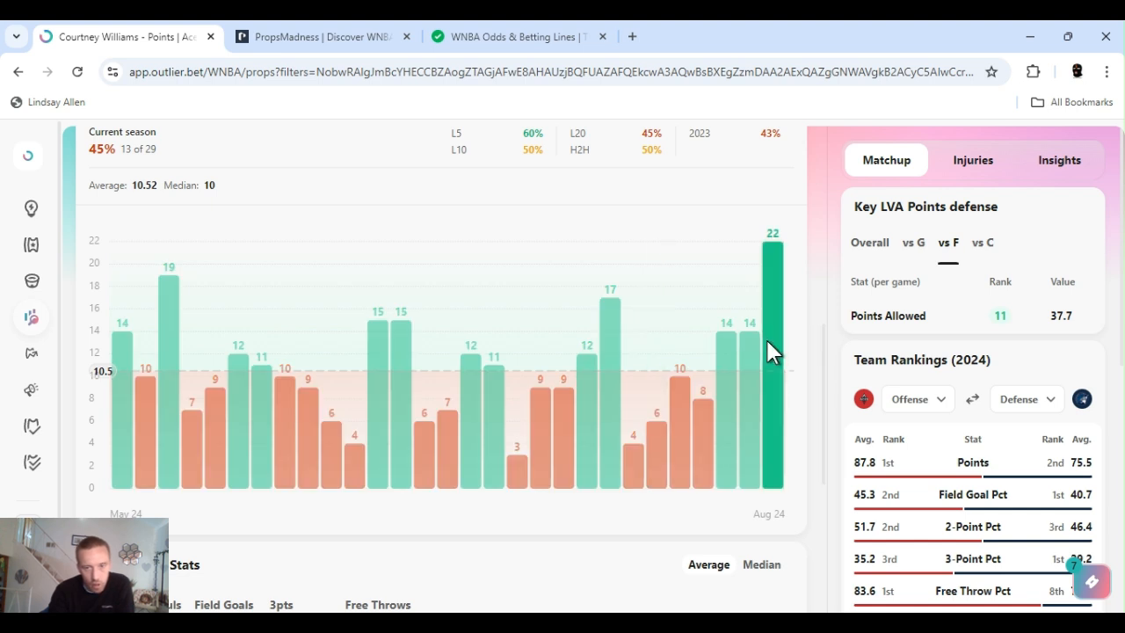
mouse_move(732, 366)
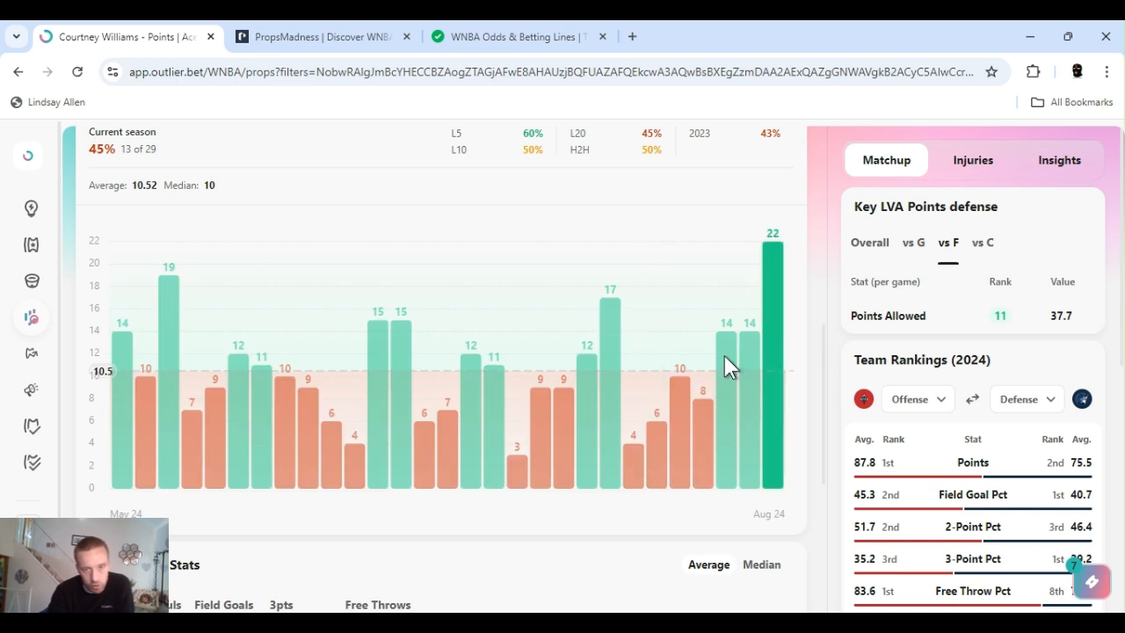
mouse_move(746, 378)
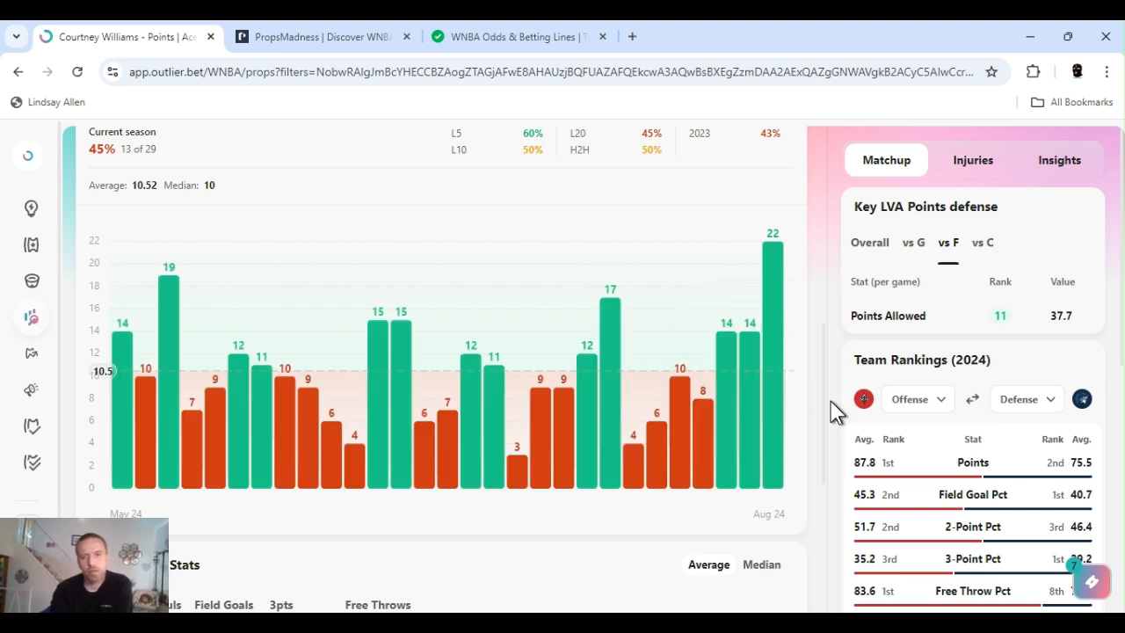
mouse_move(826, 391)
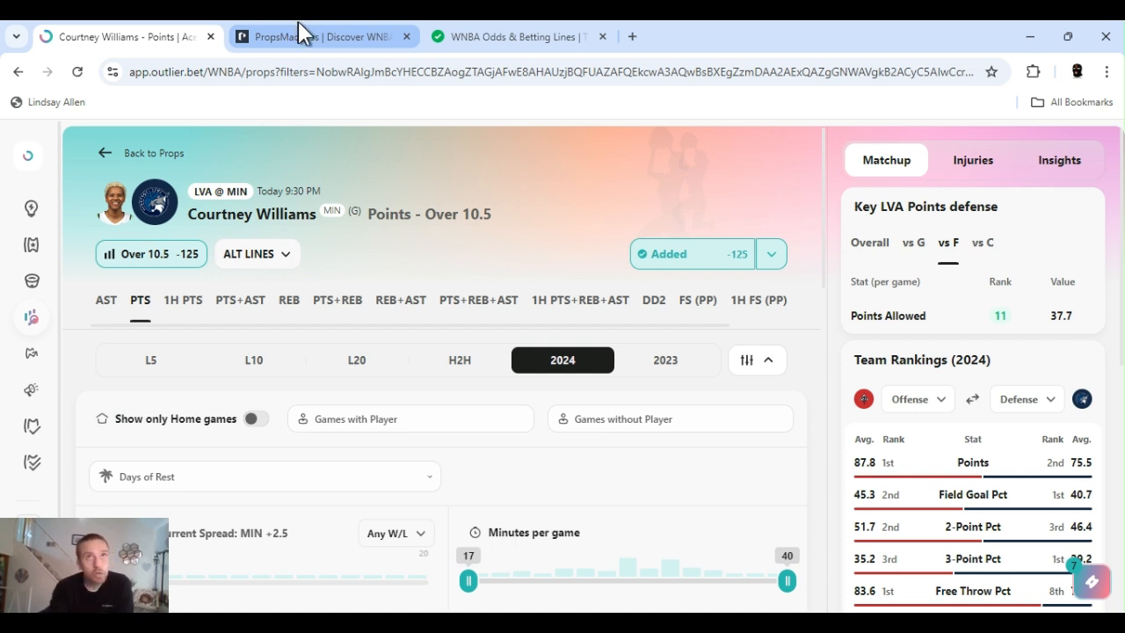
On PropsMadness, filter to the LVA-MIN game and open Courtney Williams' points history chart.
click(321, 36)
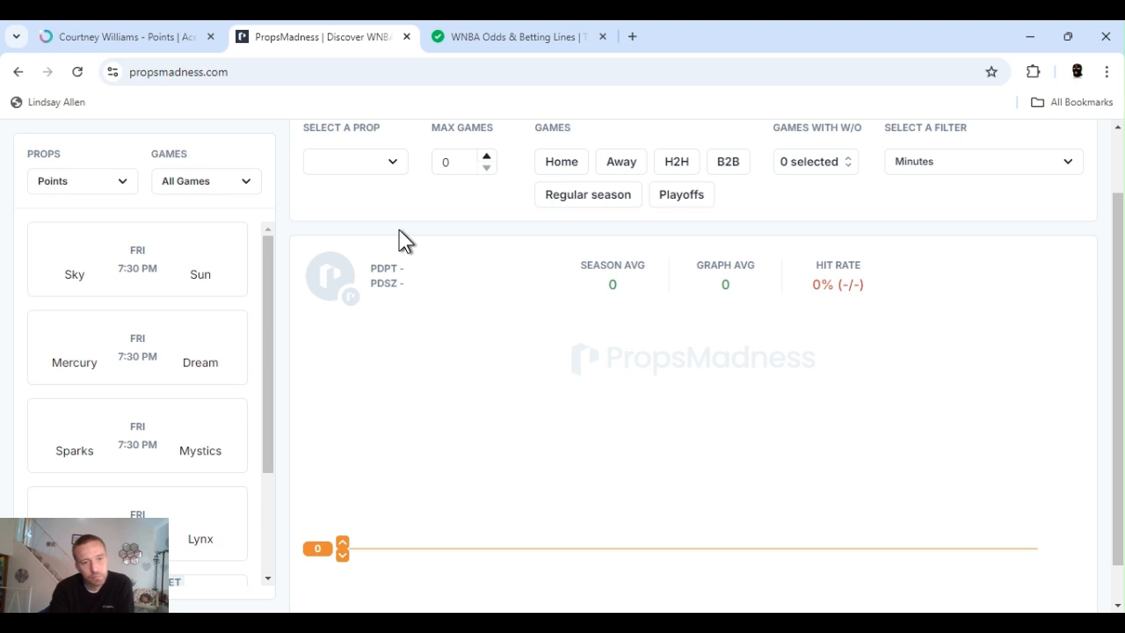
mouse_move(255, 220)
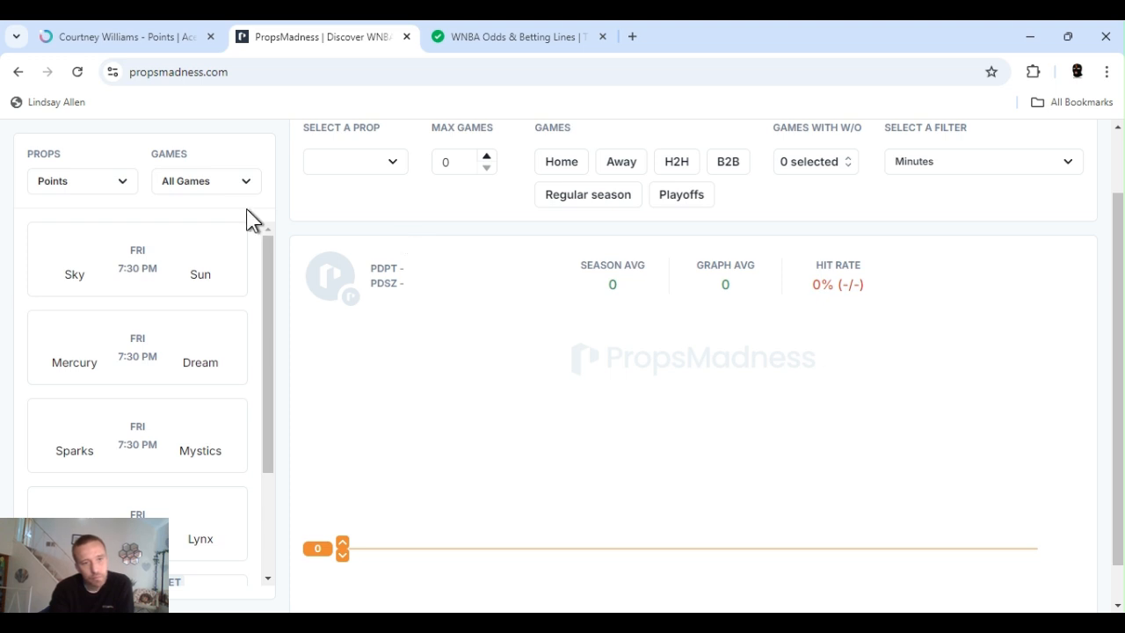
click(205, 181)
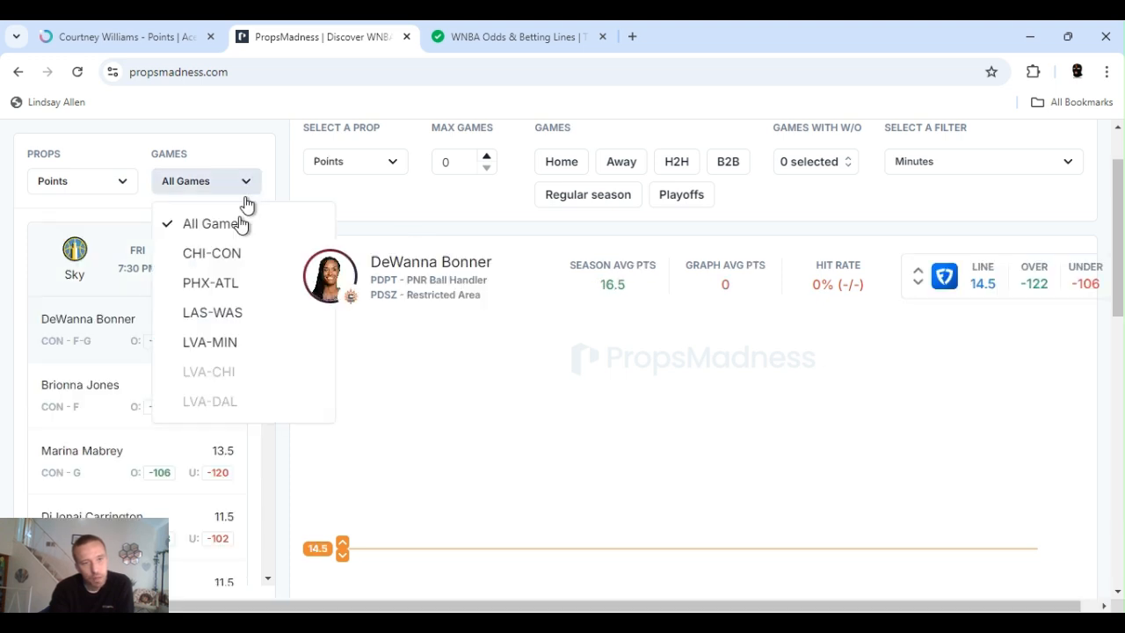
mouse_move(237, 253)
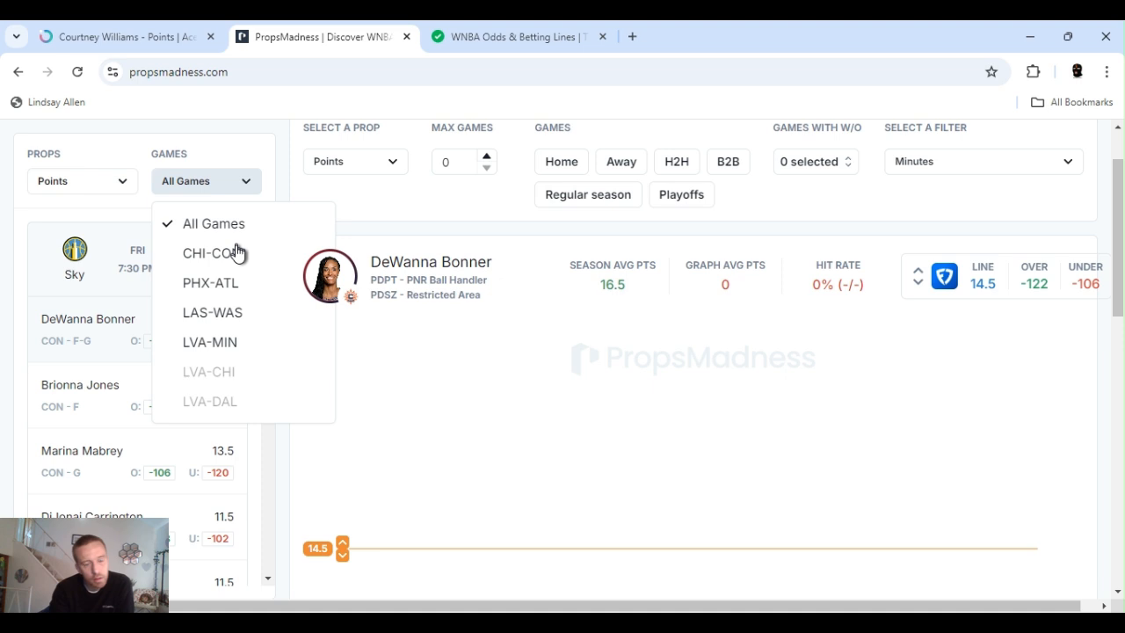
click(210, 342)
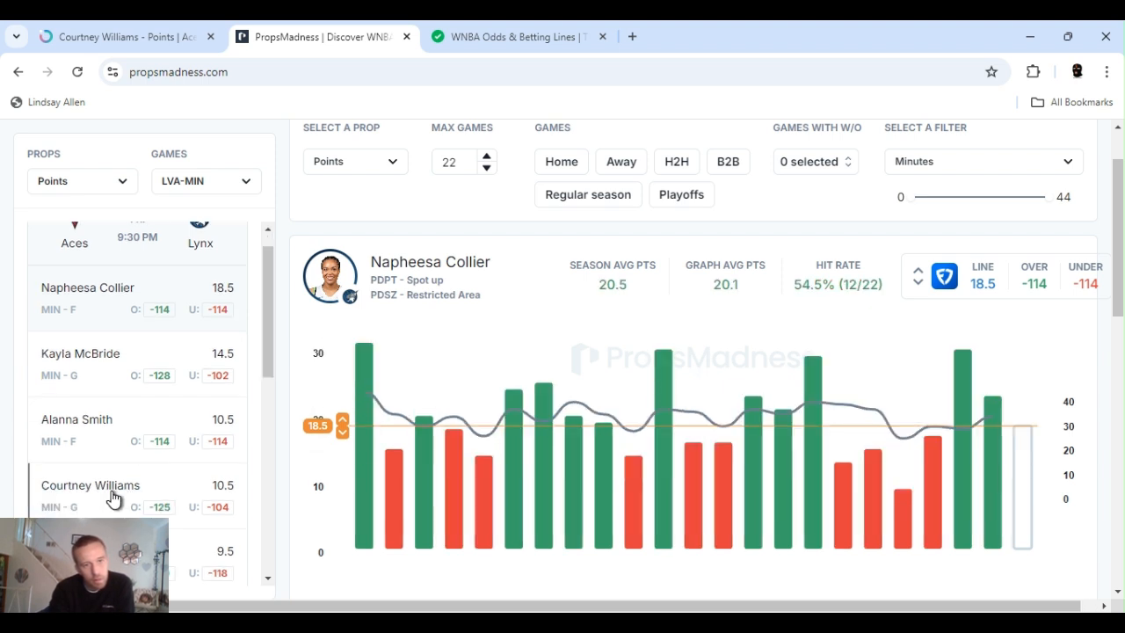
click(90, 485)
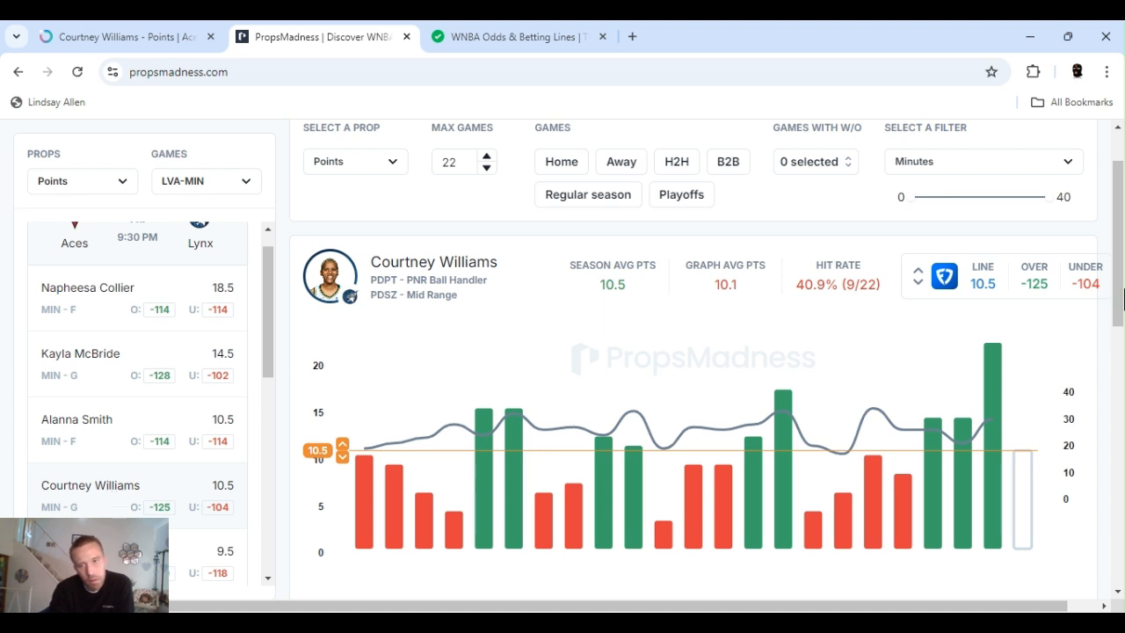
Show Aces defensive zone ranks on her shot chart, review similar players (53%, 8 of 15), return to Outlier.
scroll(down, 3)
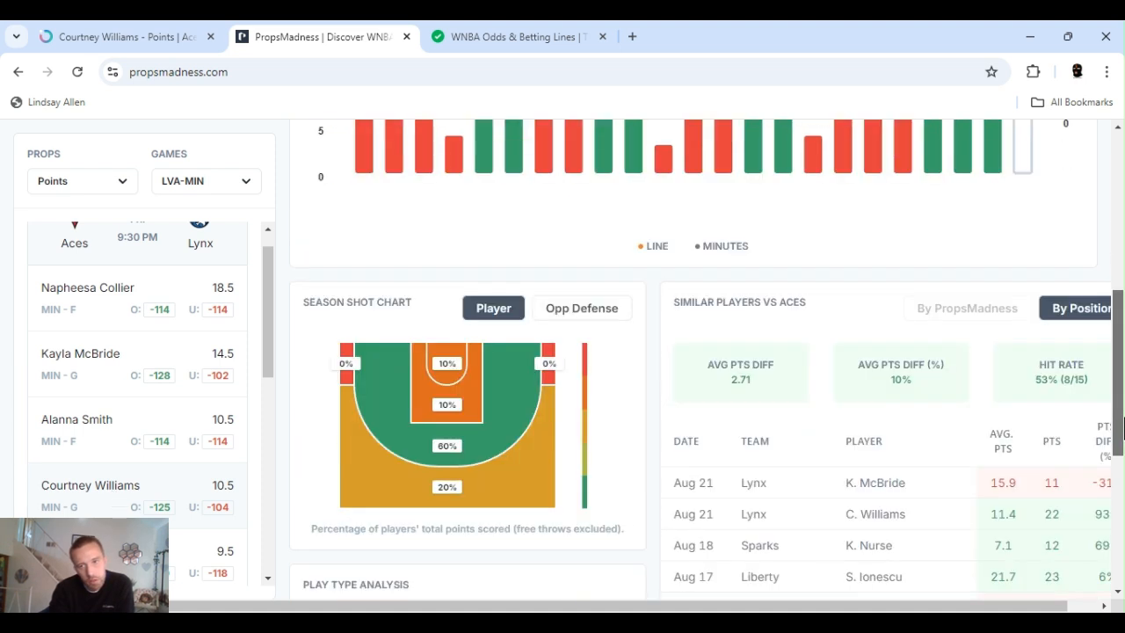
scroll(down, 3)
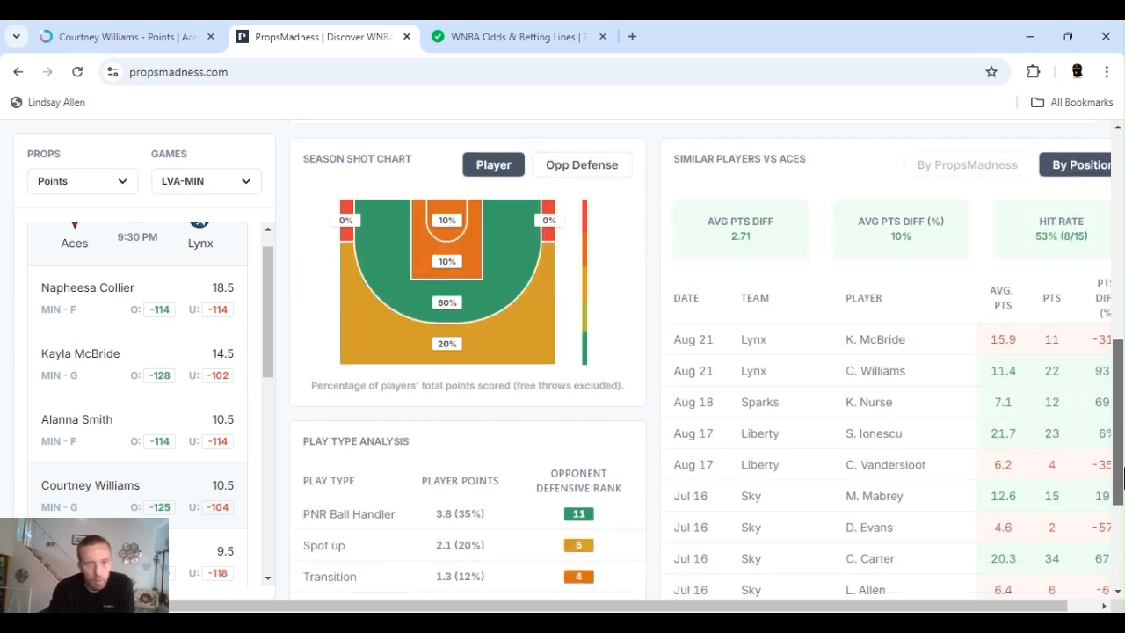
mouse_move(461, 303)
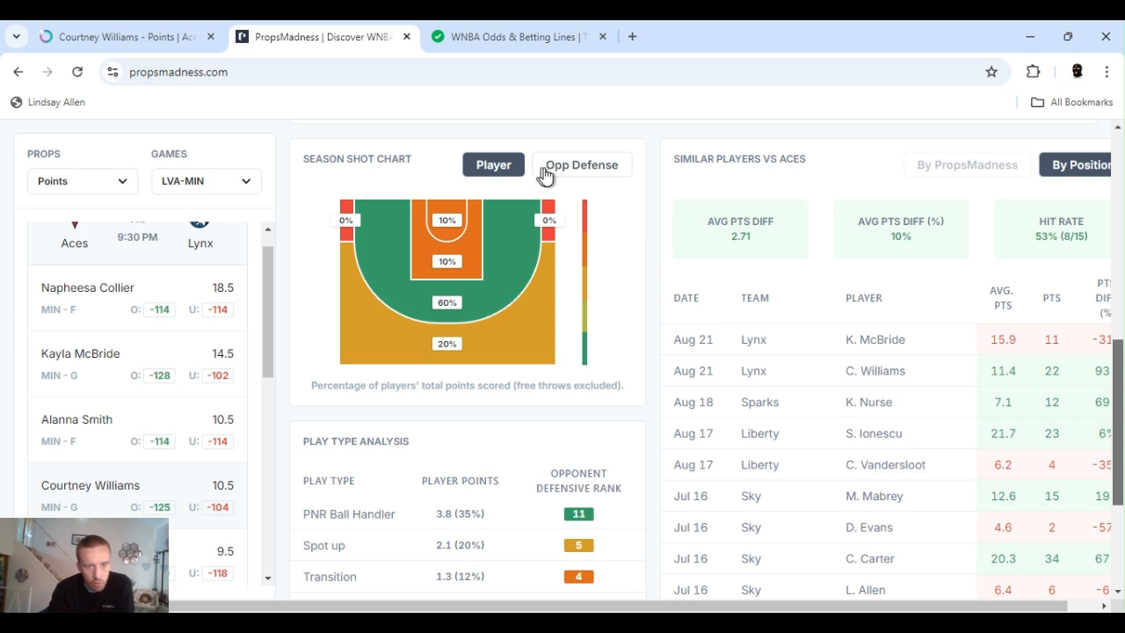
click(580, 165)
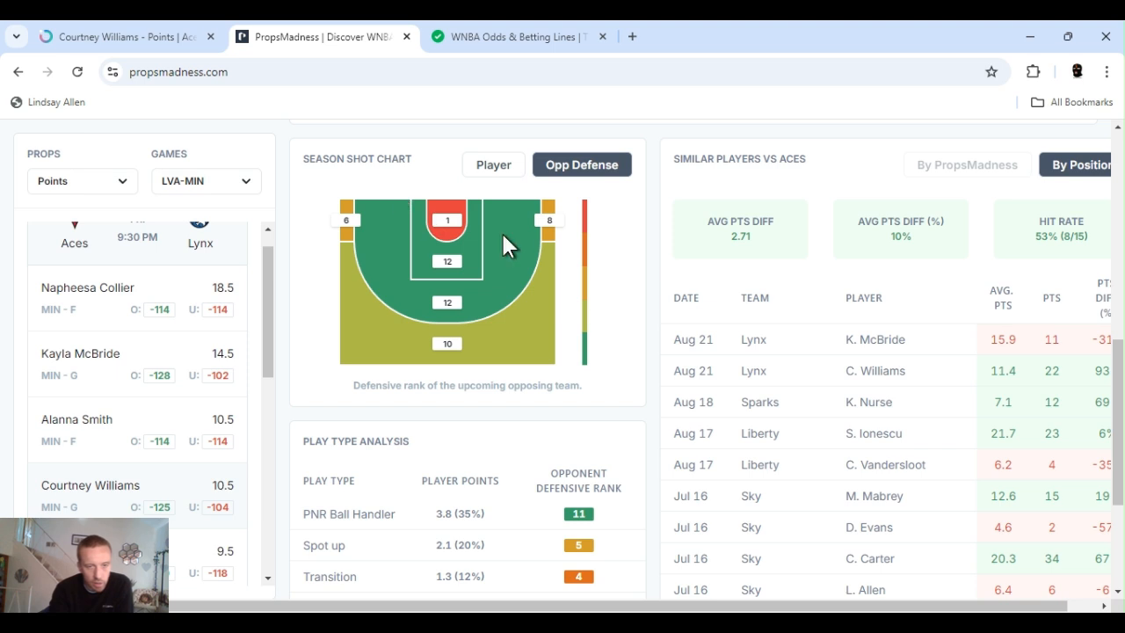
mouse_move(495, 309)
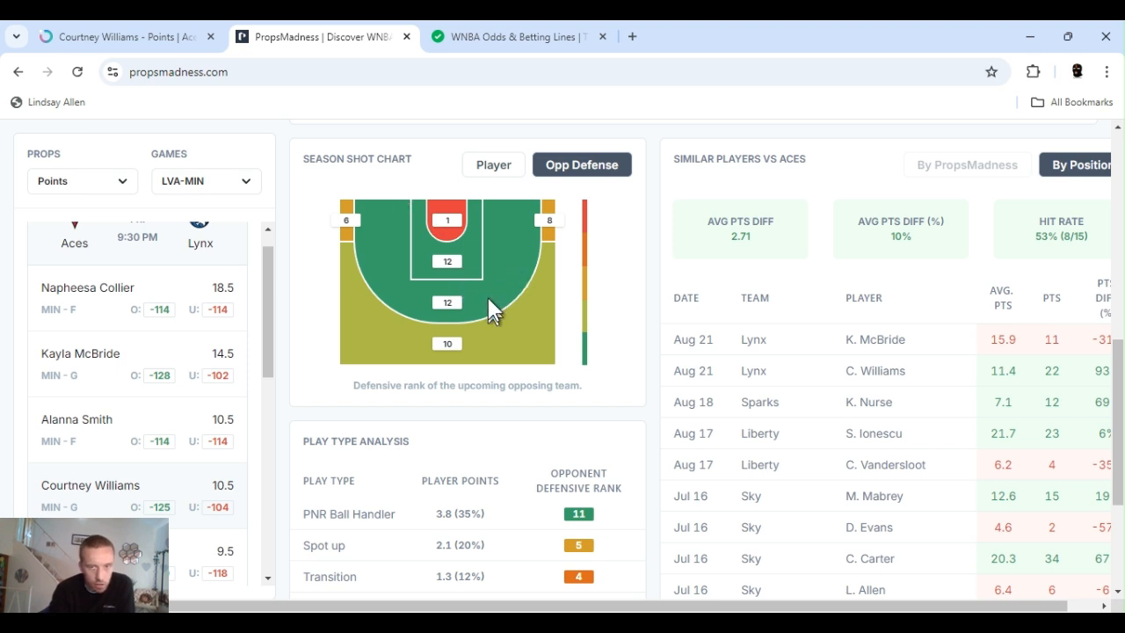
mouse_move(525, 336)
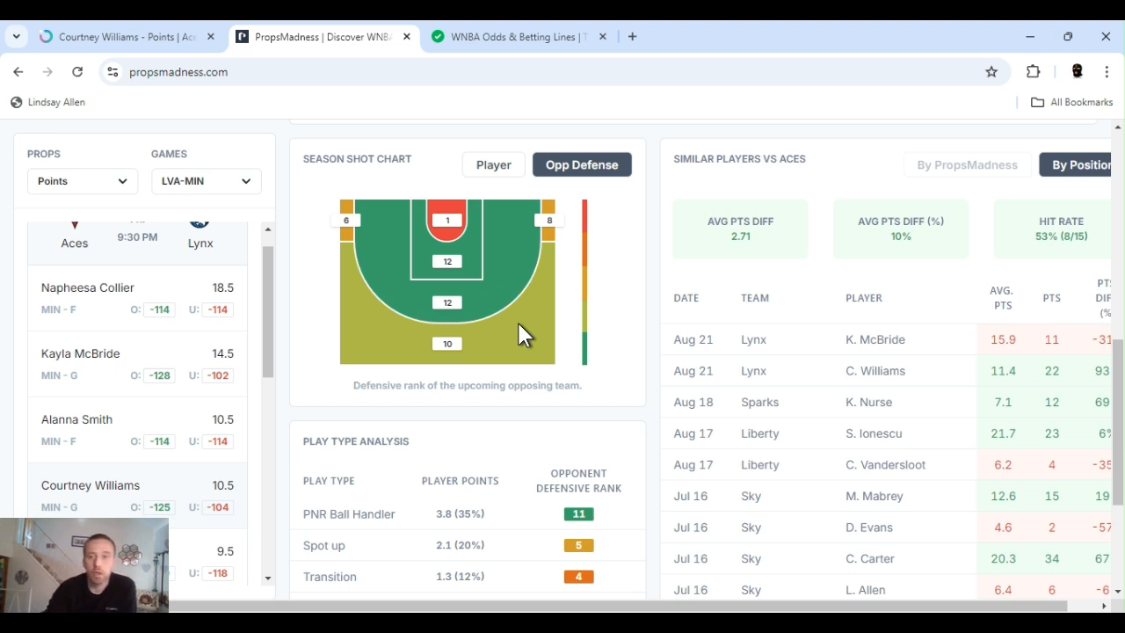
mouse_move(1037, 321)
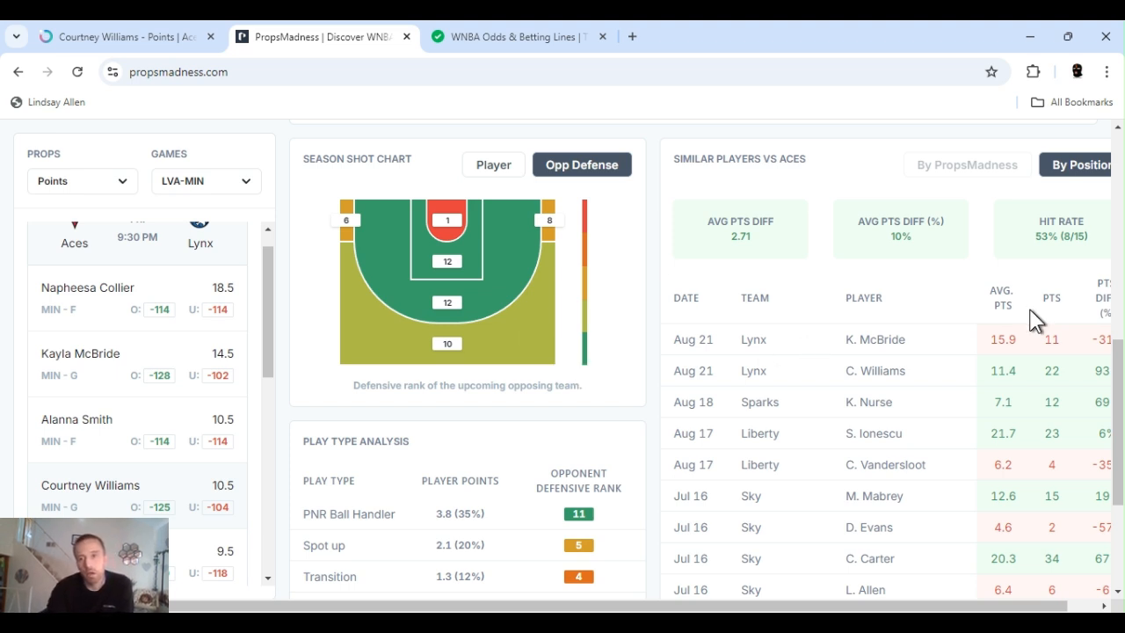
mouse_move(1050, 237)
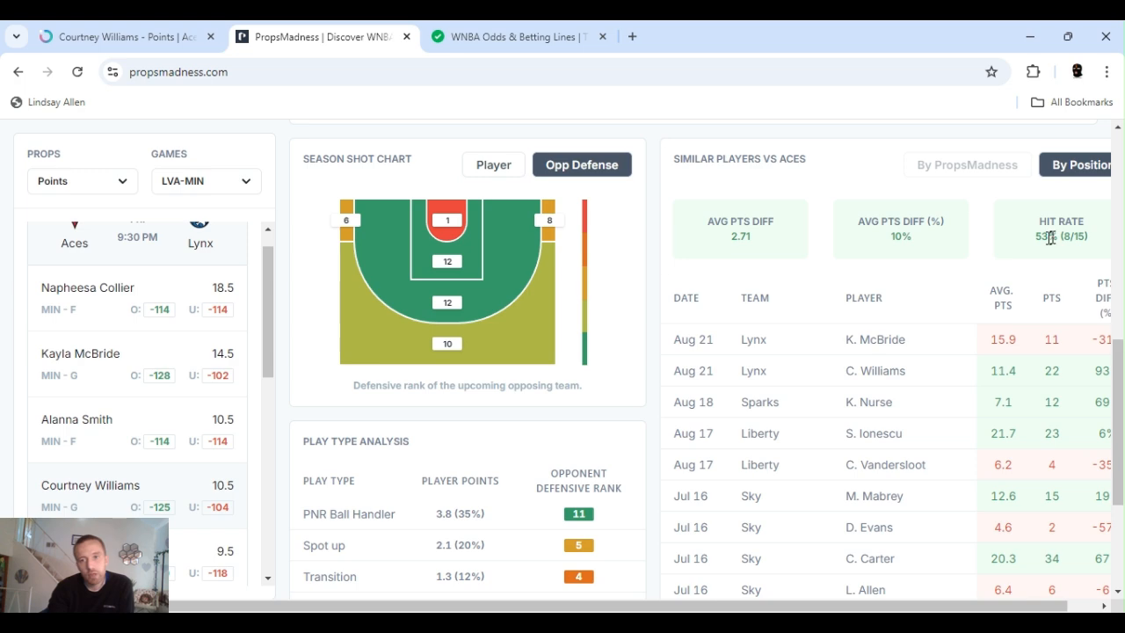
scroll(down, 3)
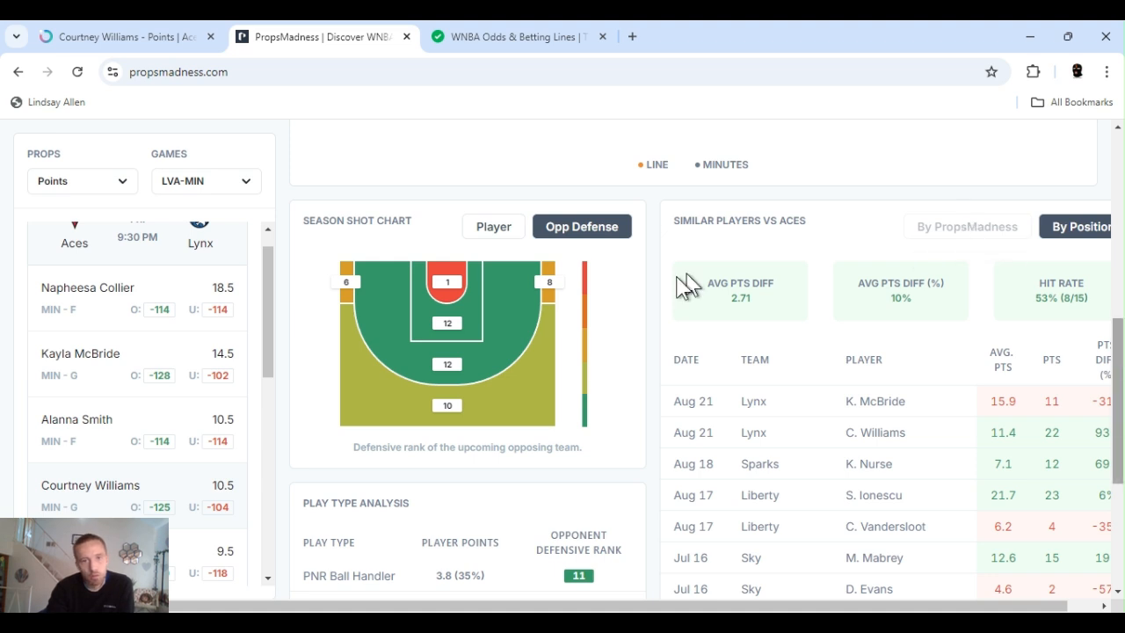
click(123, 36)
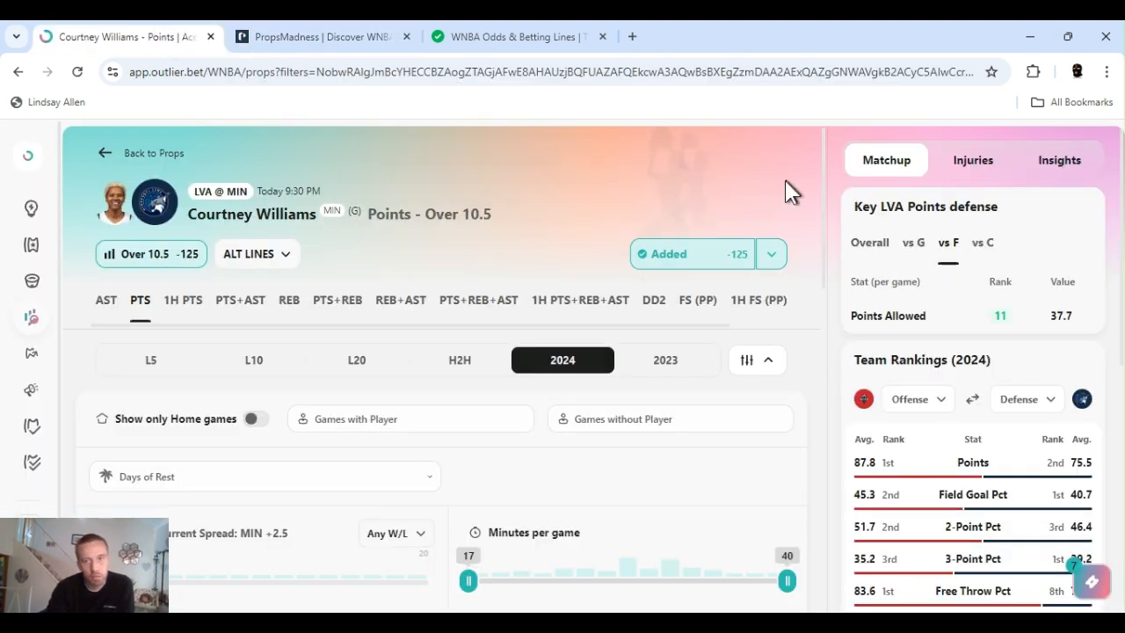
mouse_move(826, 171)
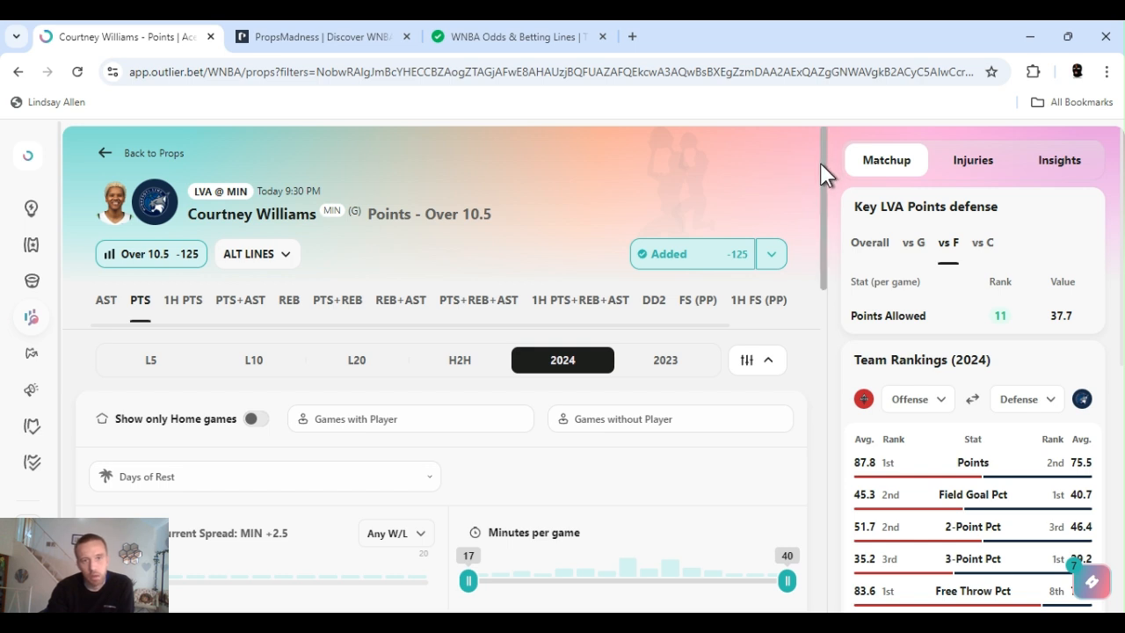
Review Courtney Williams' 2024 points chart against the 10.5 line (45%, 13 of 29).
scroll(down, 3)
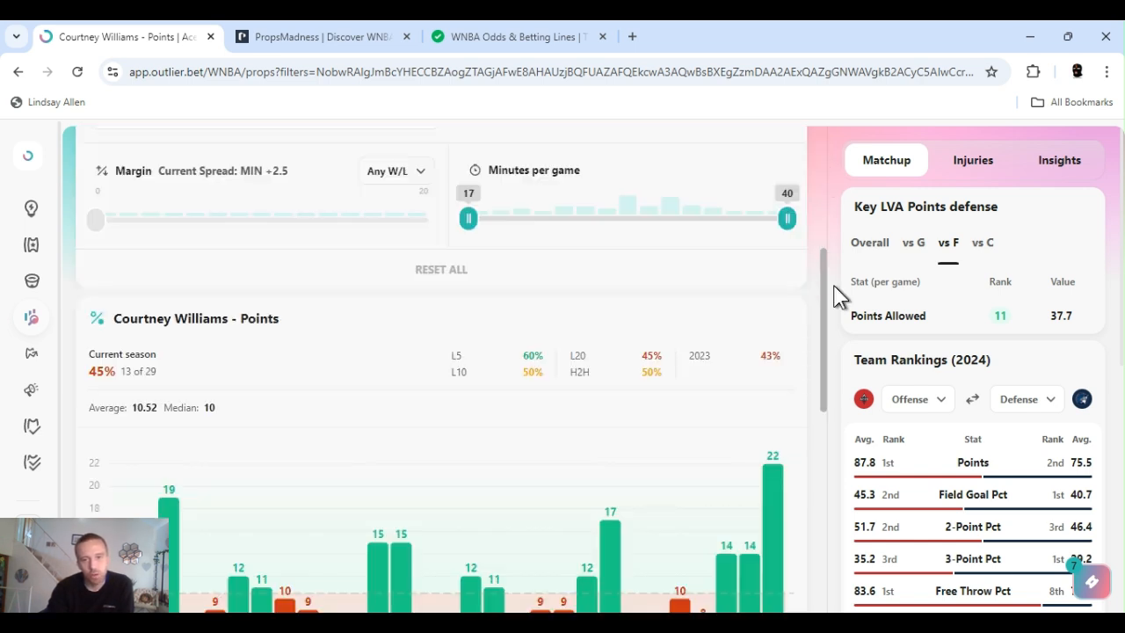
scroll(down, 3)
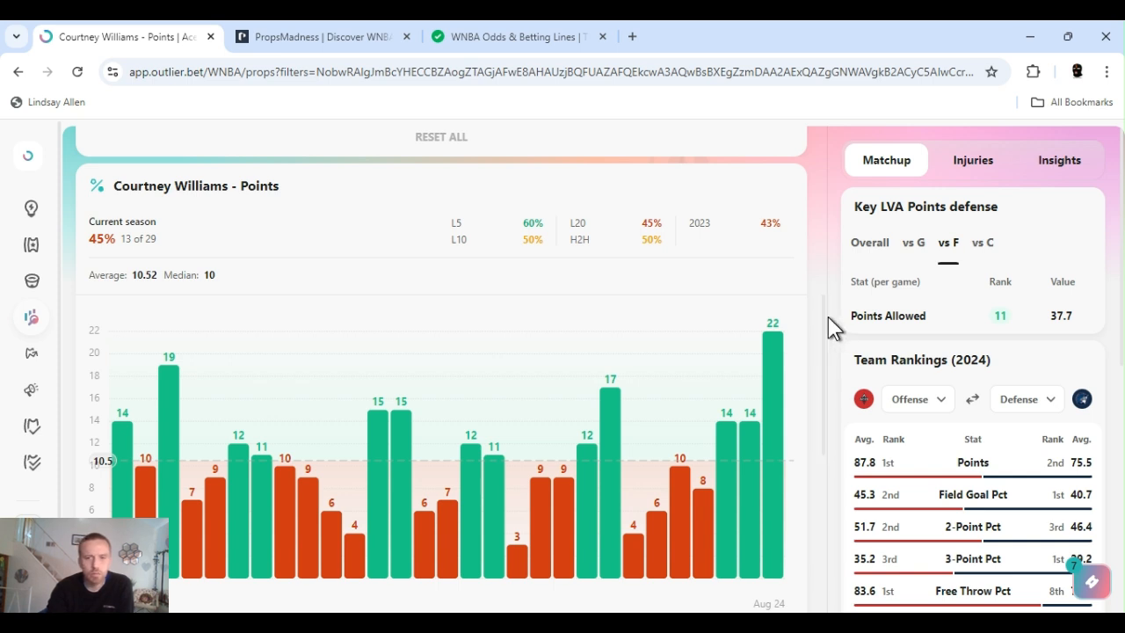
scroll(down, 3)
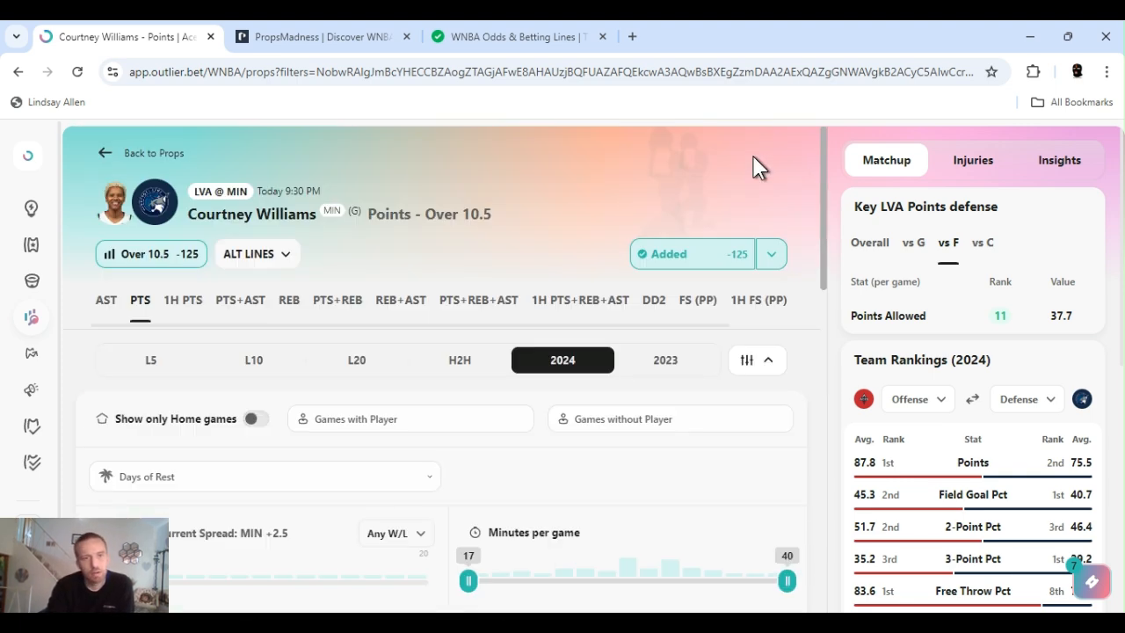
mouse_move(501, 202)
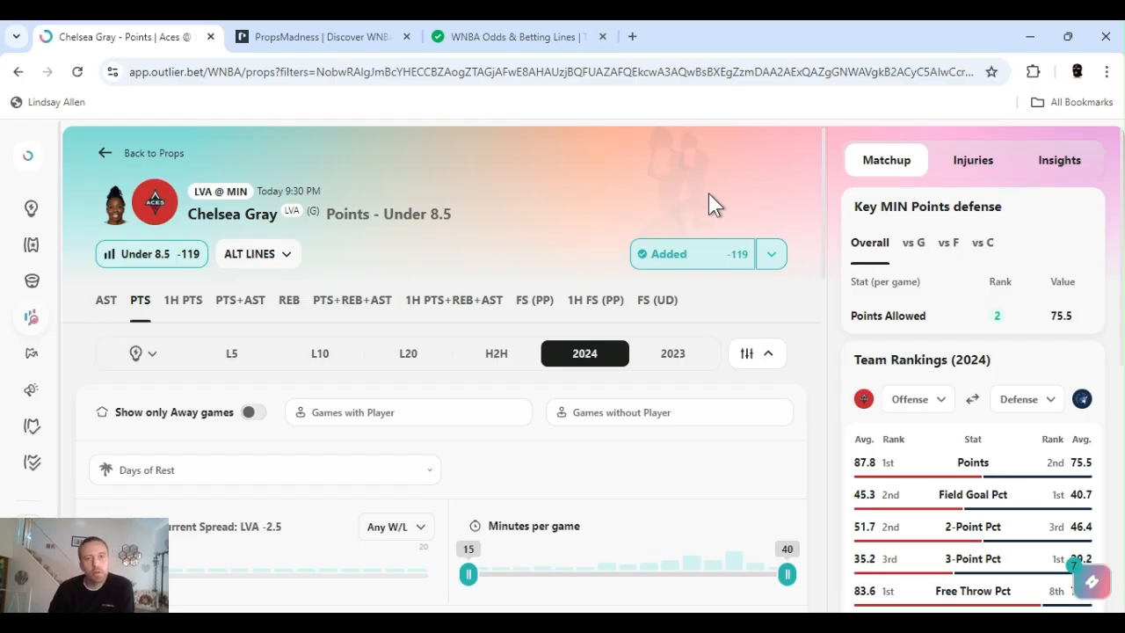
mouse_move(740, 249)
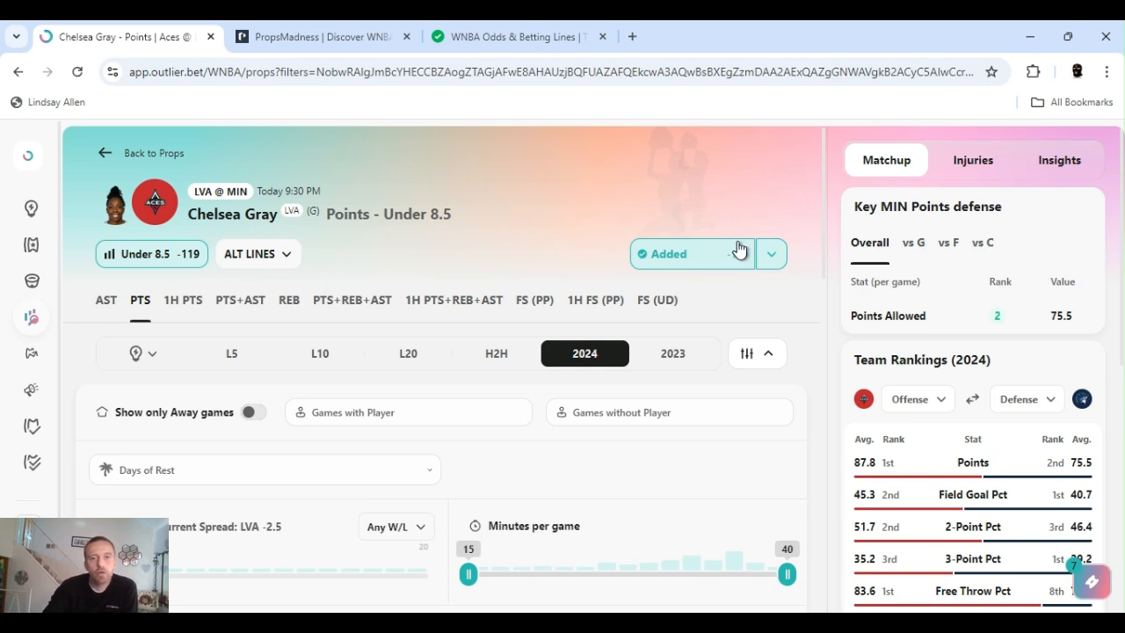
Show MIN points allowed to guards and review Chelsea Gray's 2024 points chart (73%, 11 of 15).
click(769, 254)
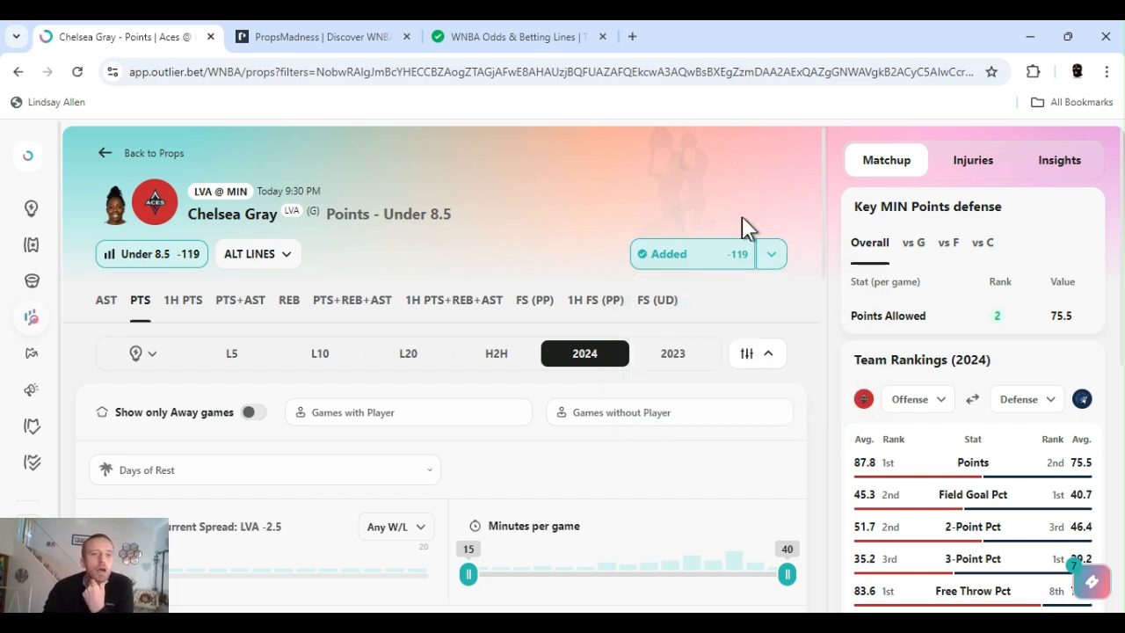
mouse_move(716, 193)
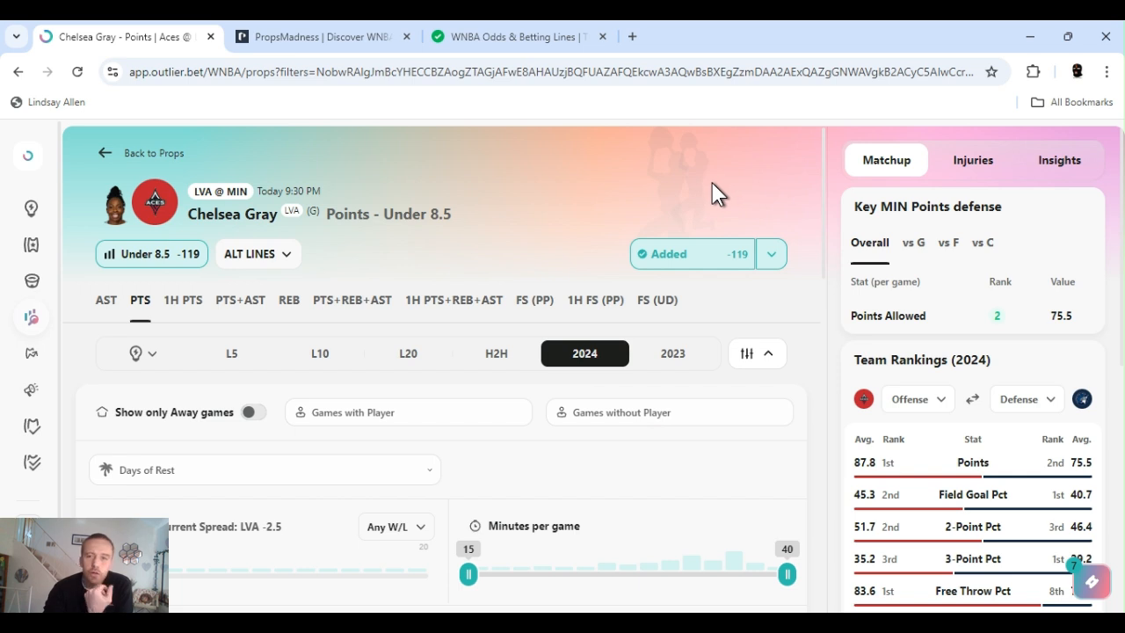
mouse_move(928, 264)
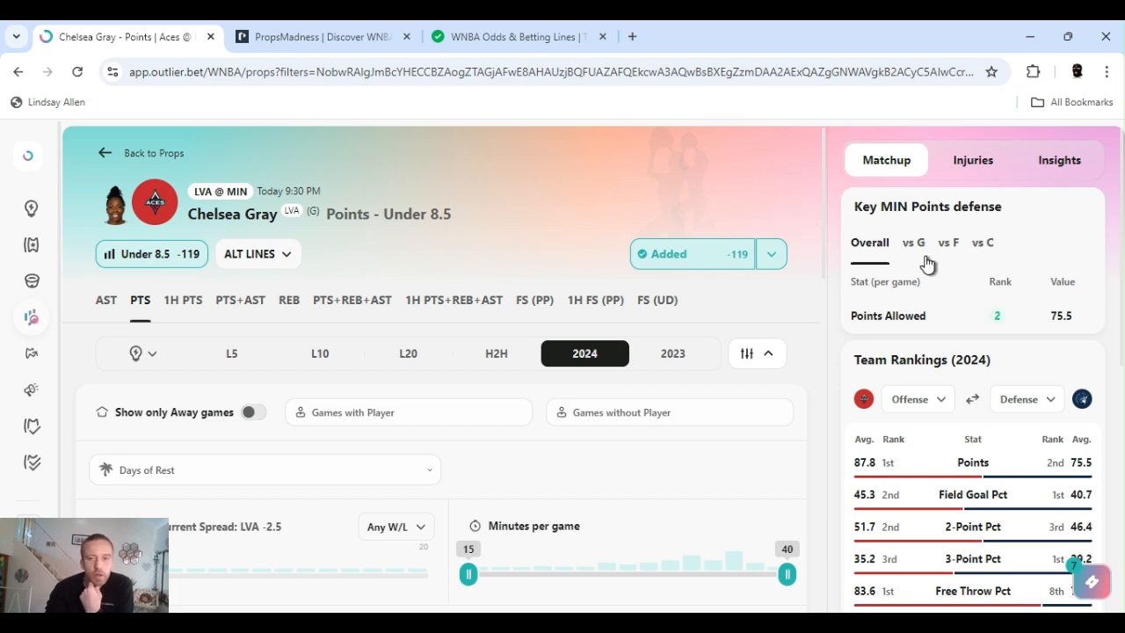
mouse_move(920, 261)
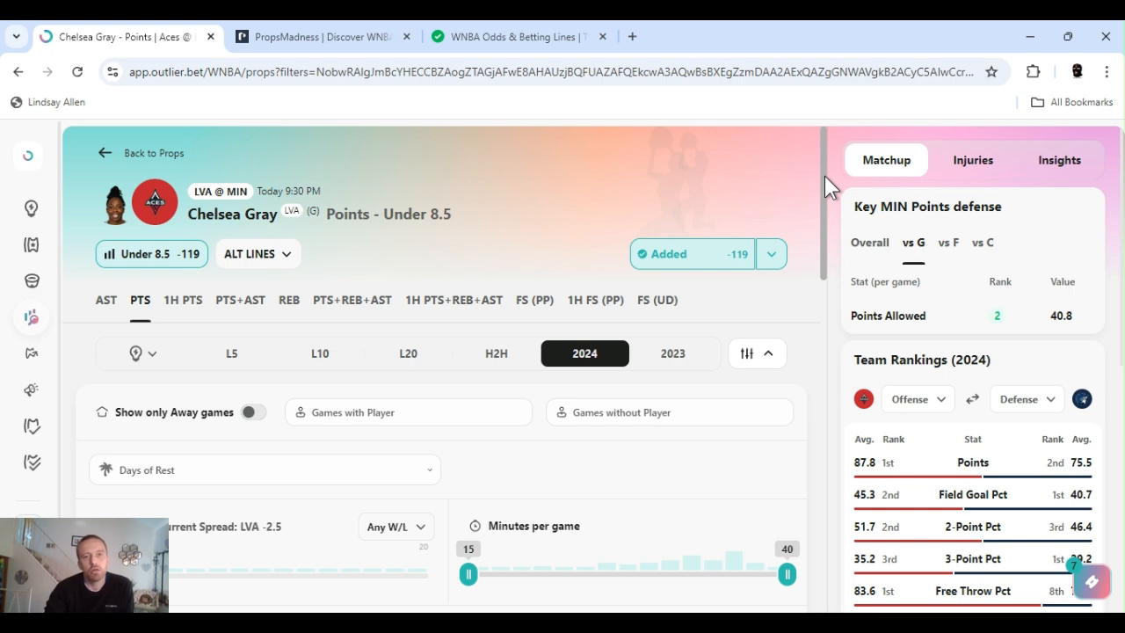
scroll(down, 3)
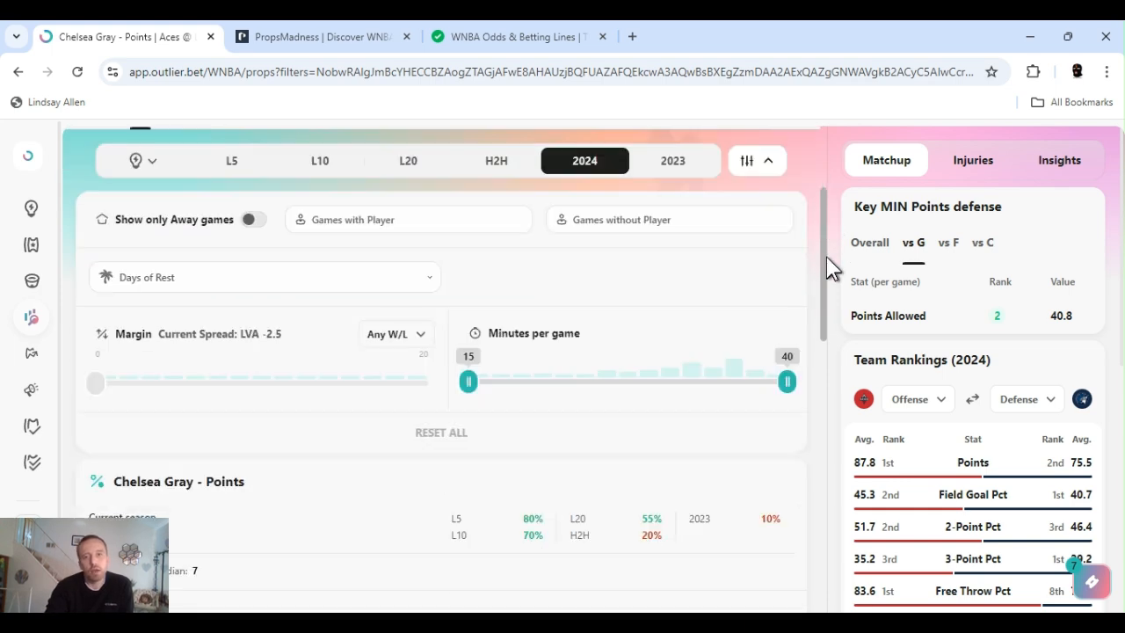
scroll(down, 3)
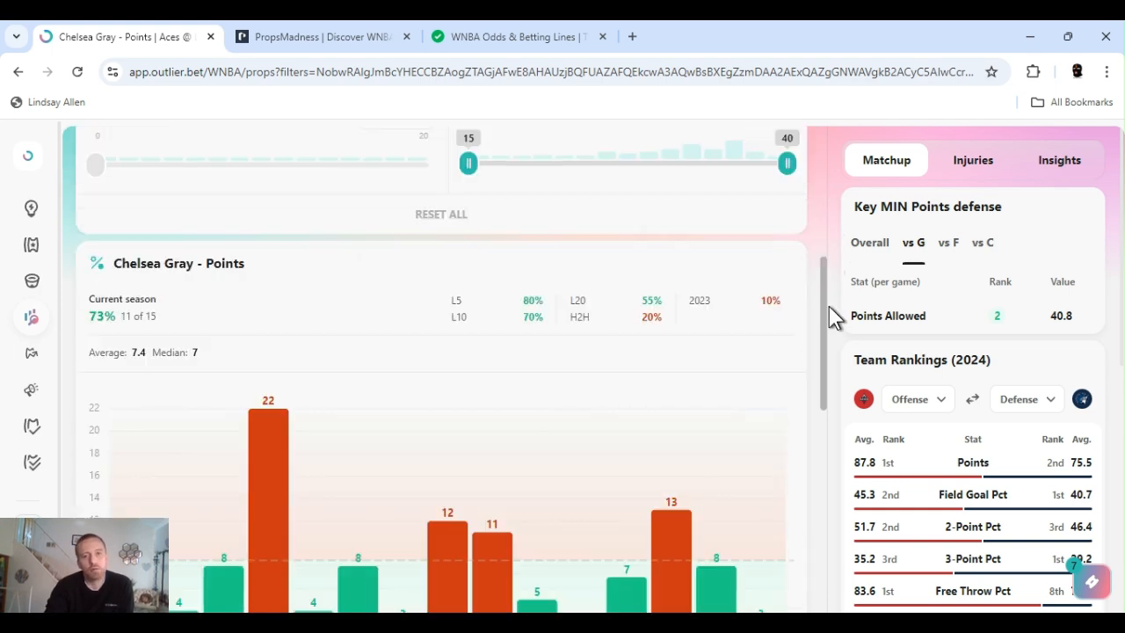
scroll(down, 3)
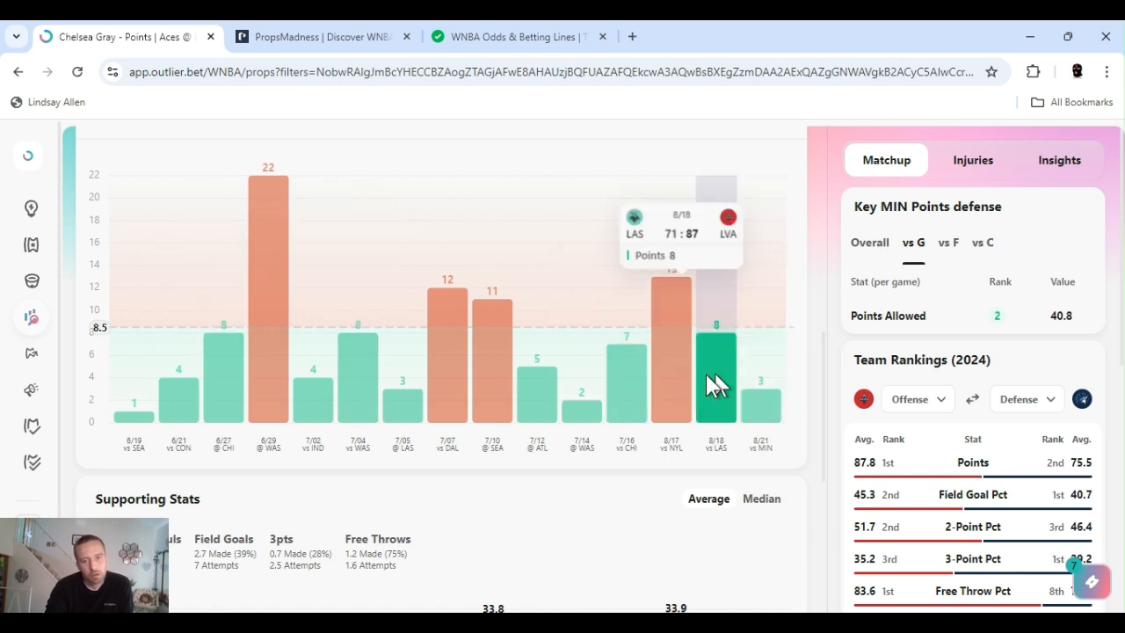
mouse_move(833, 421)
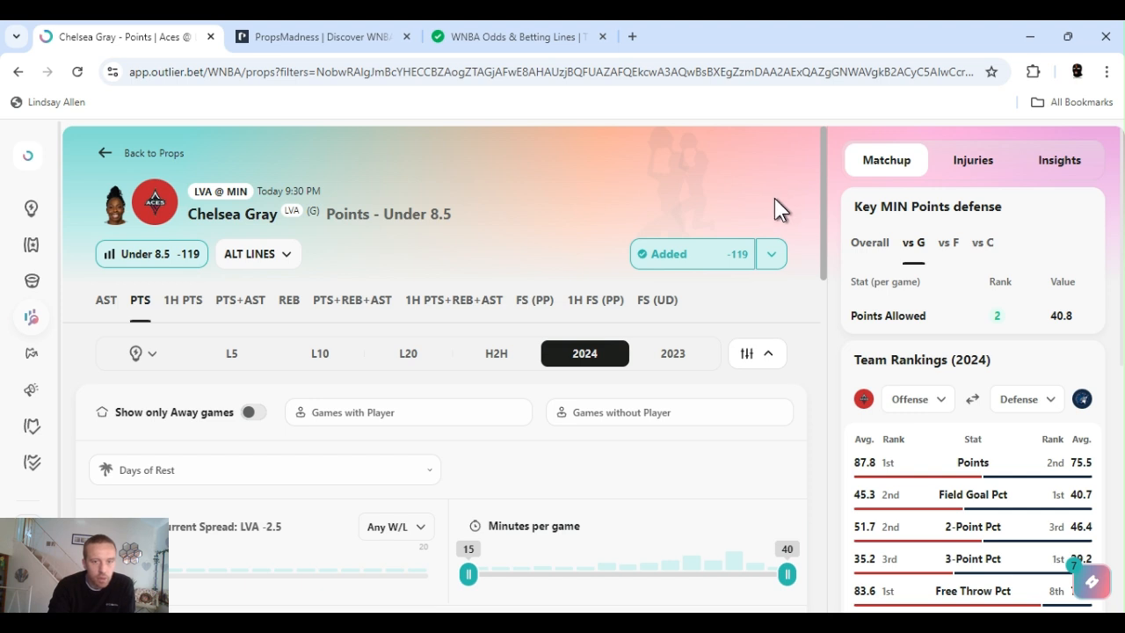
Review Chelsea Gray's supporting stats, including her minutes.
scroll(down, 3)
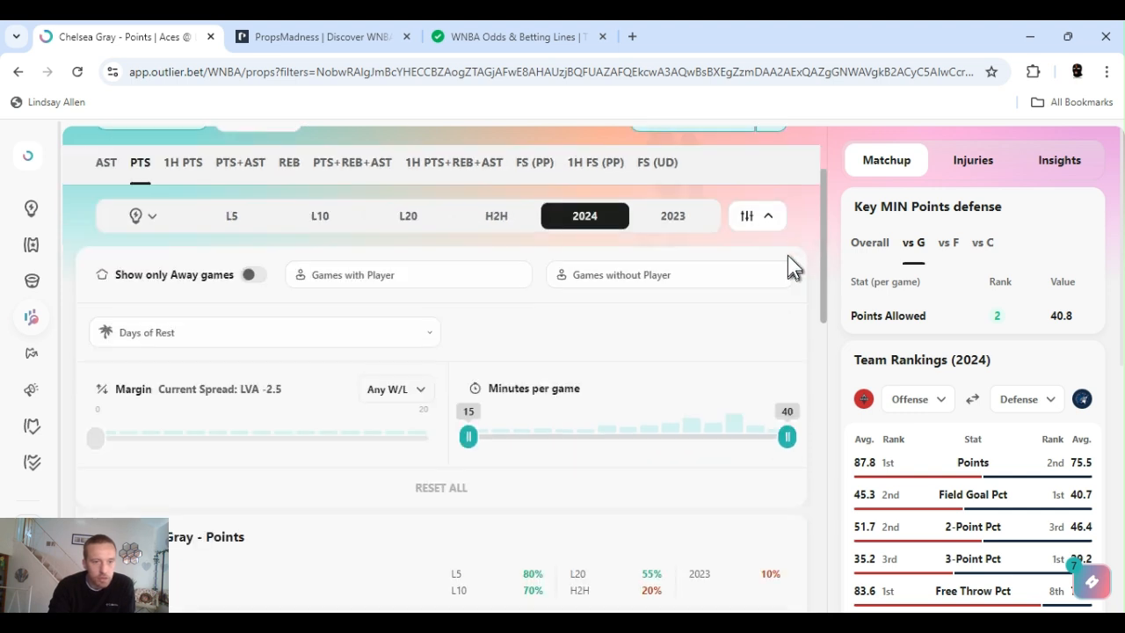
scroll(down, 3)
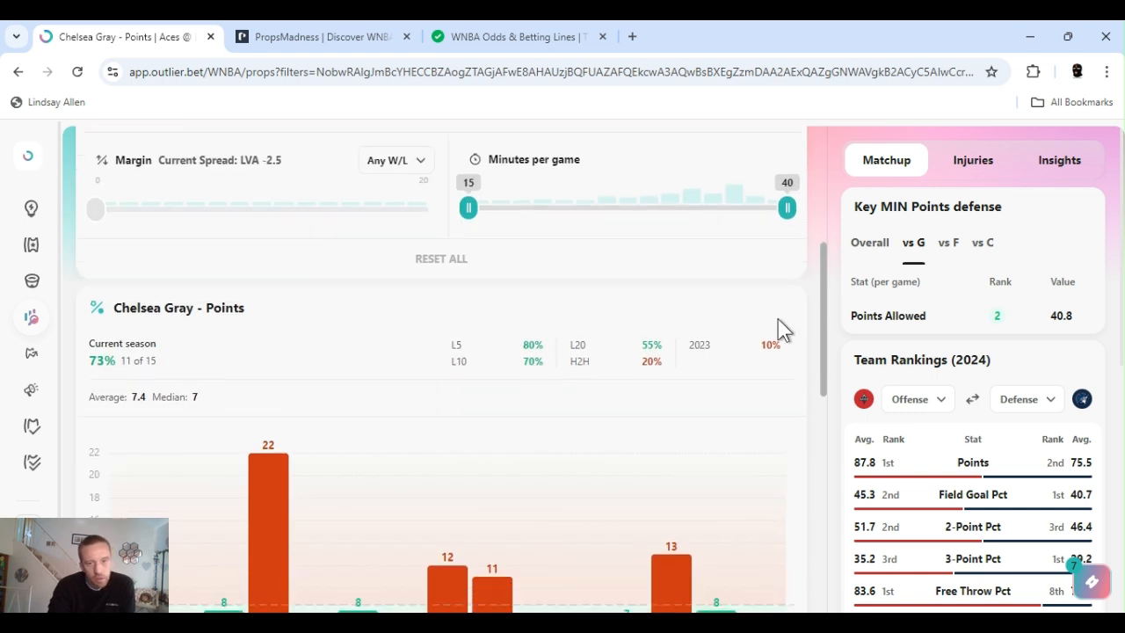
scroll(down, 3)
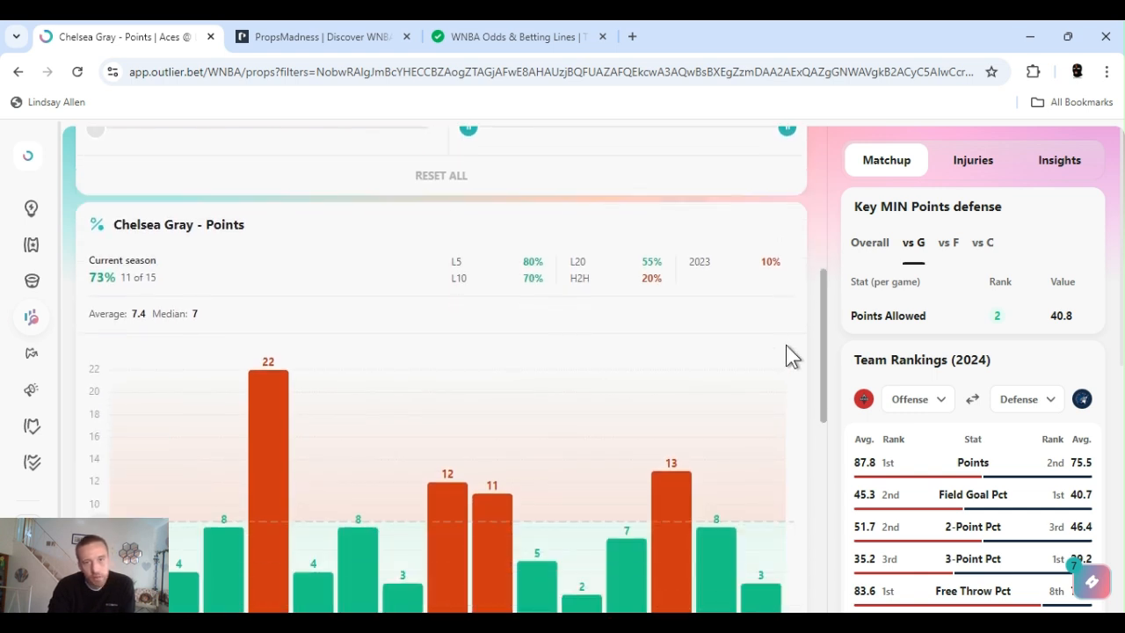
scroll(down, 3)
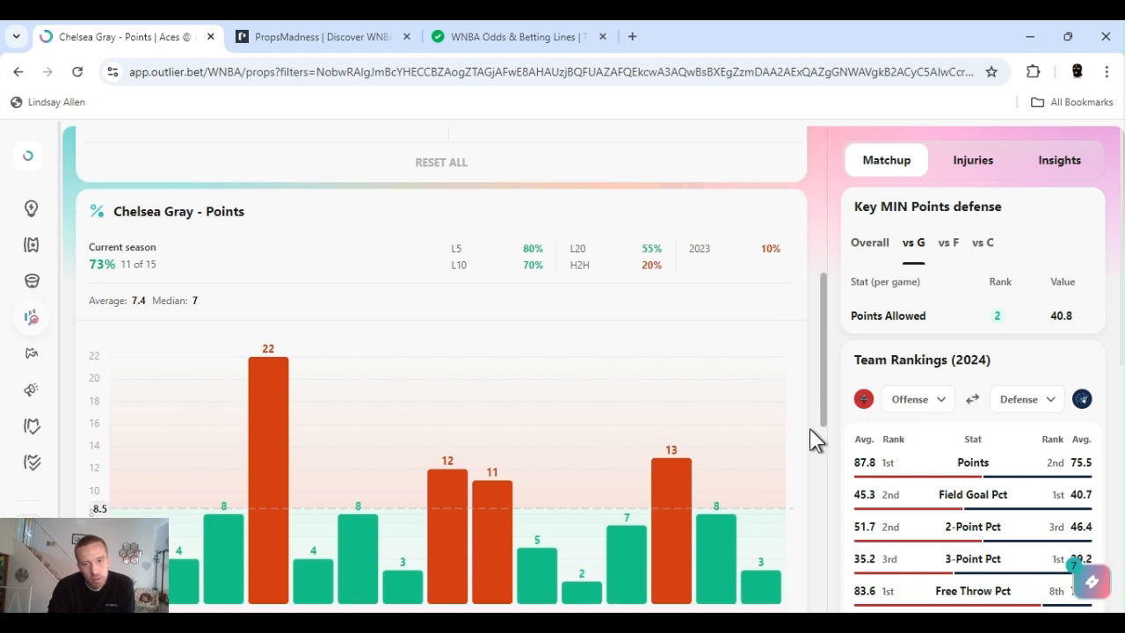
scroll(down, 3)
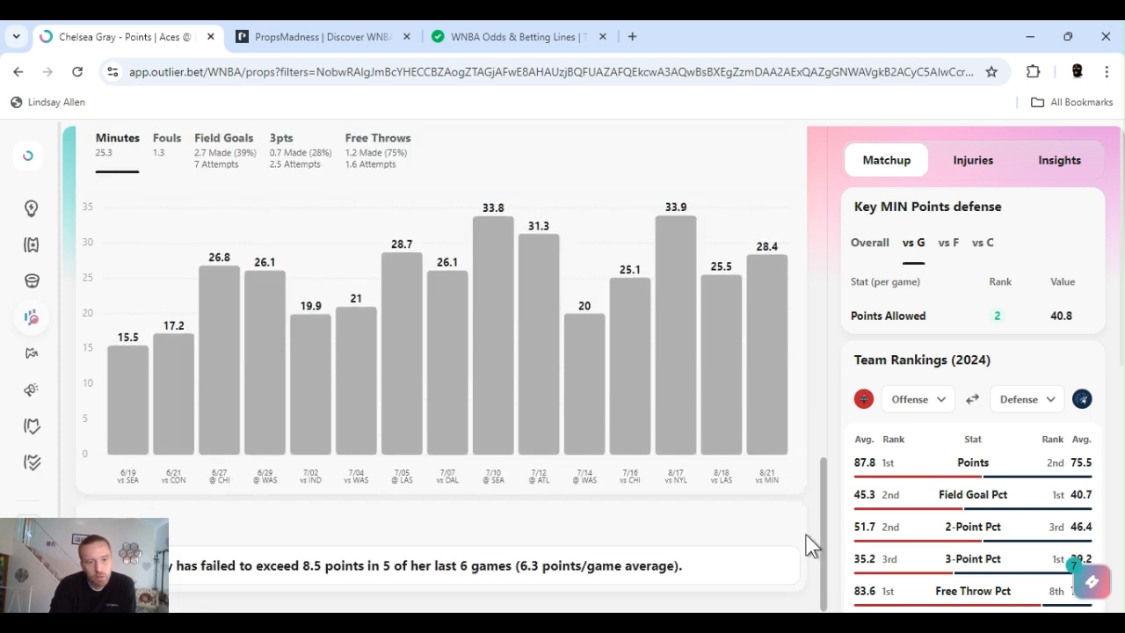
scroll(down, 3)
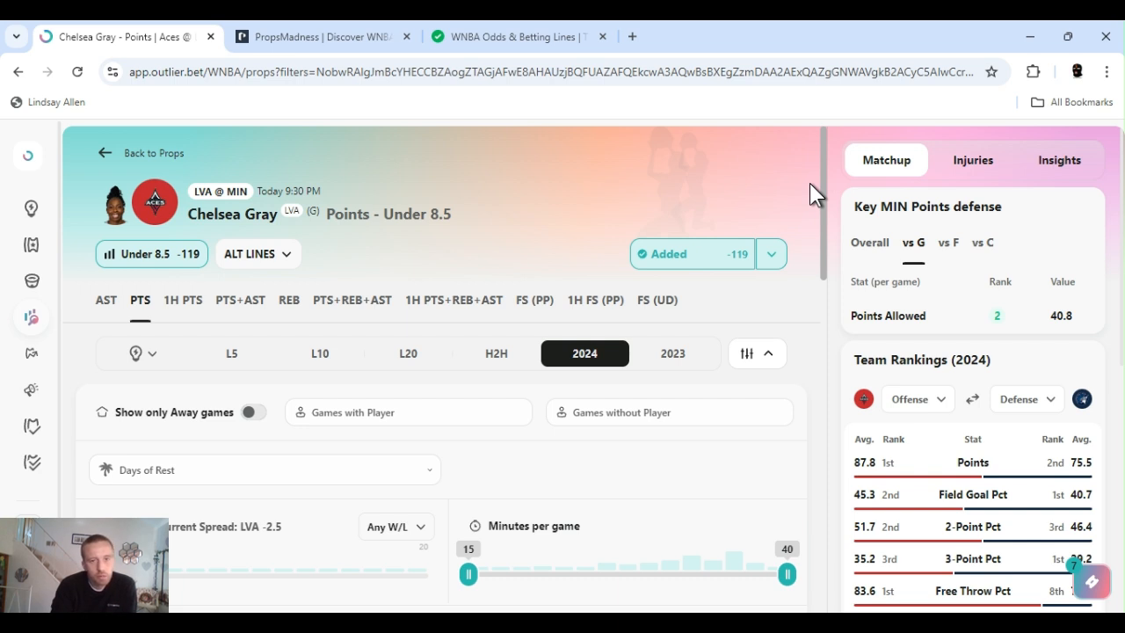
mouse_move(655, 189)
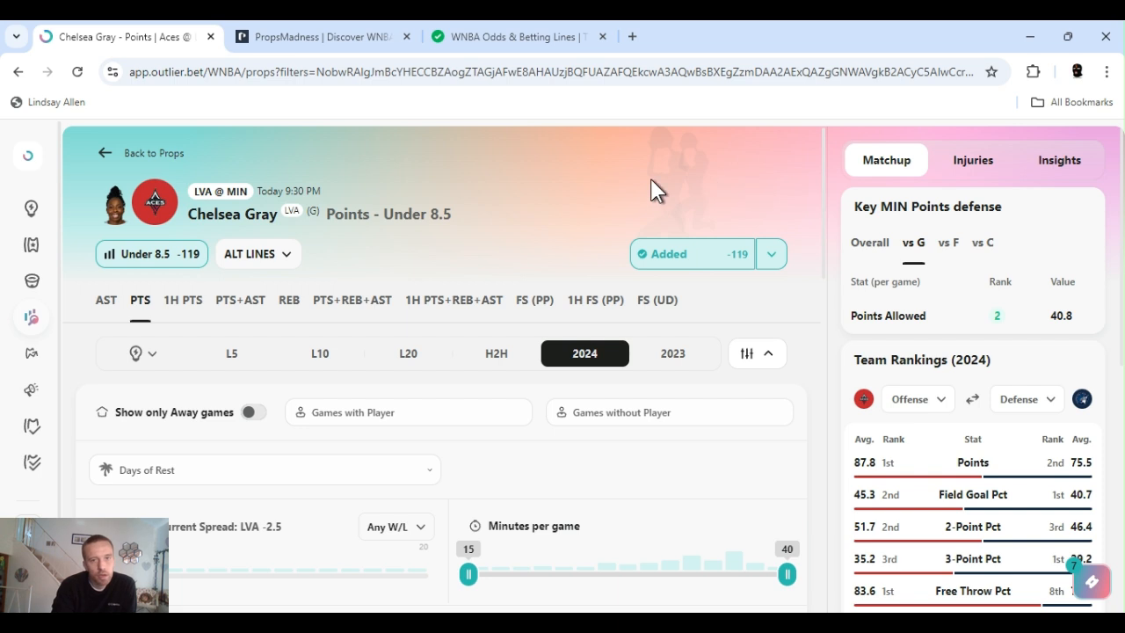